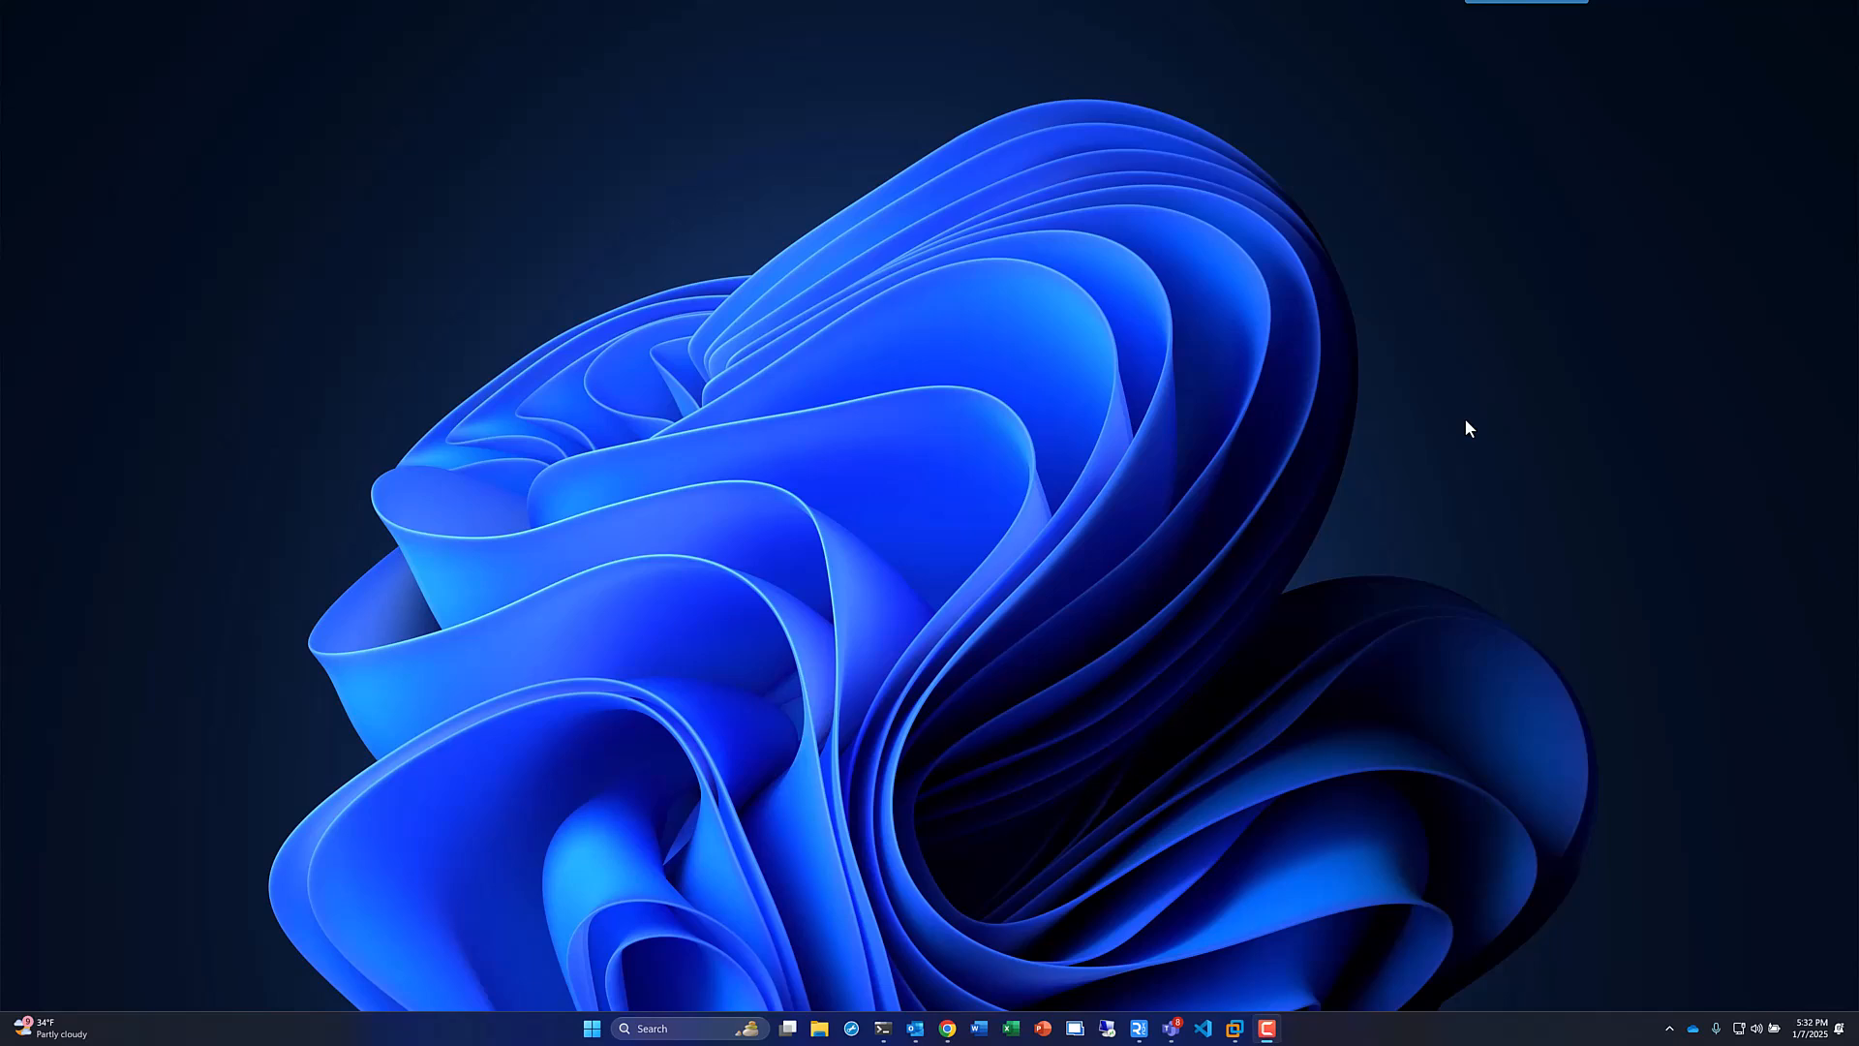
{"action": "mouse_move", "coordinate": [1233, 1029]}
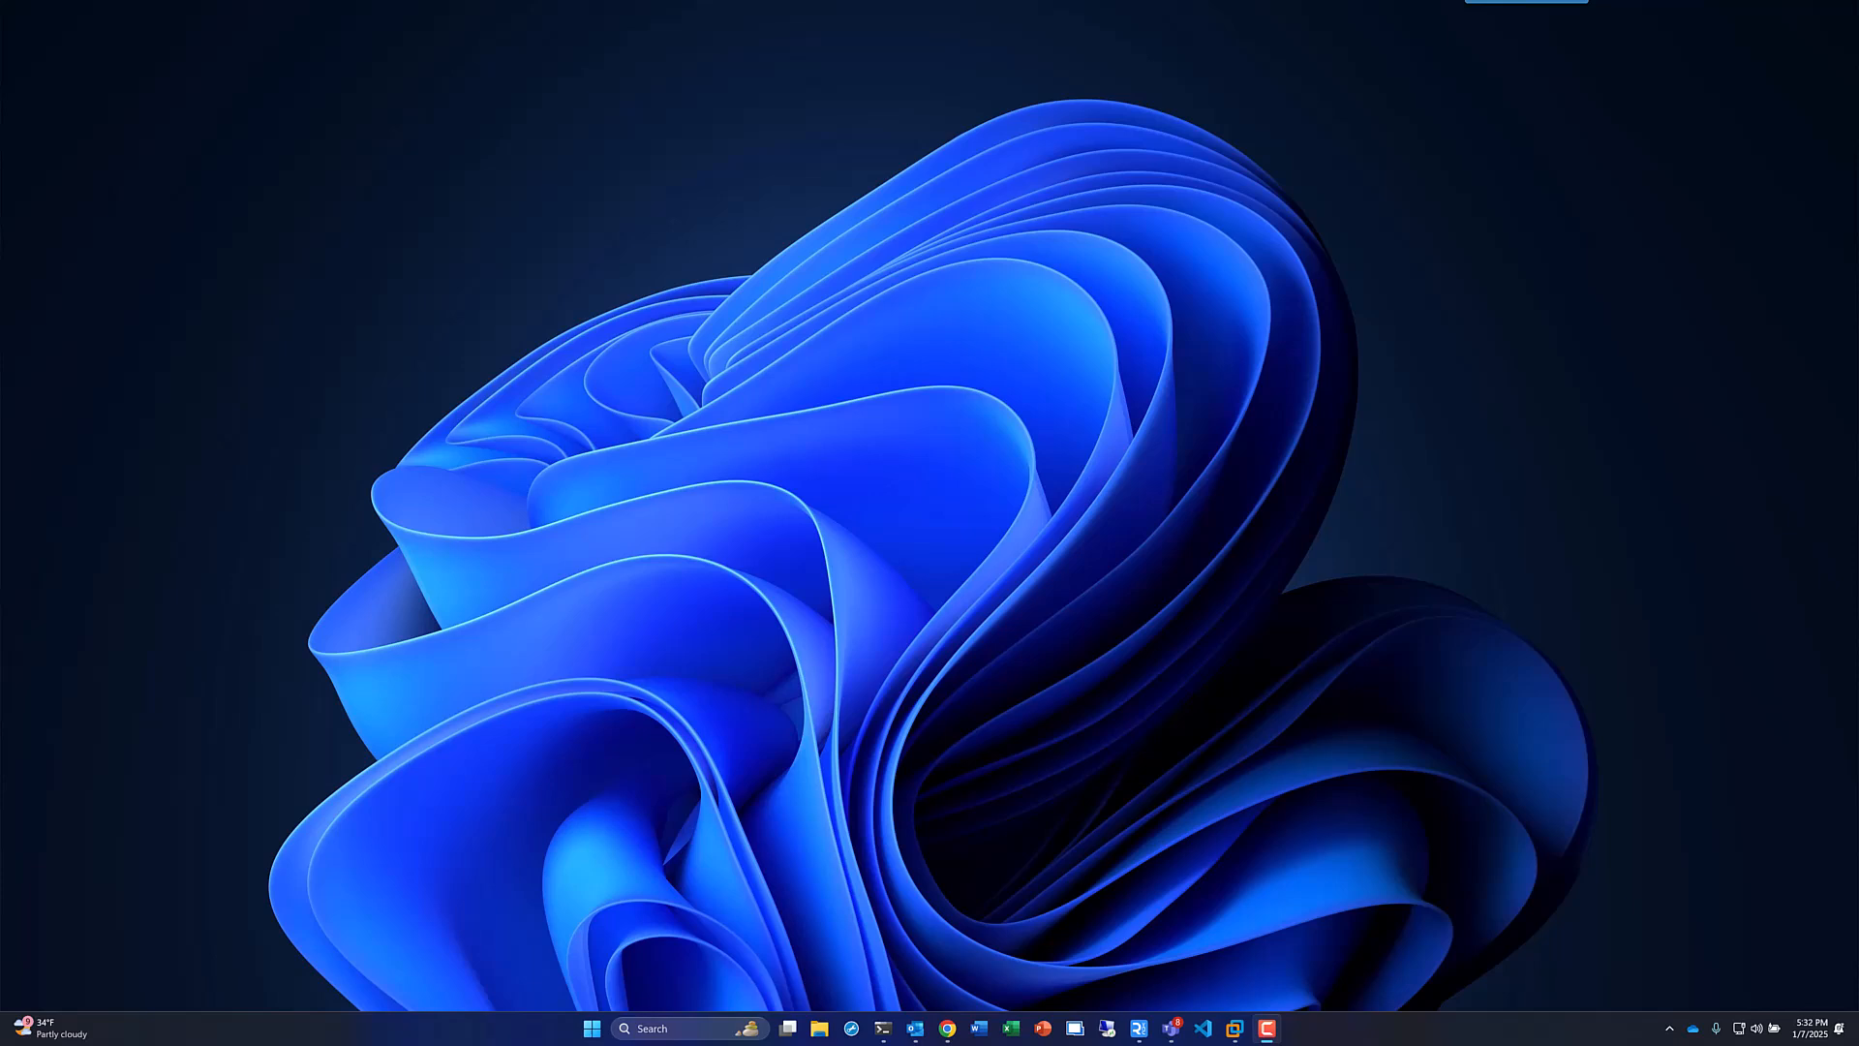
Launch Google Chrome from the taskbar to a new tab.
{"action": "left_click", "coordinate": [945, 1028]}
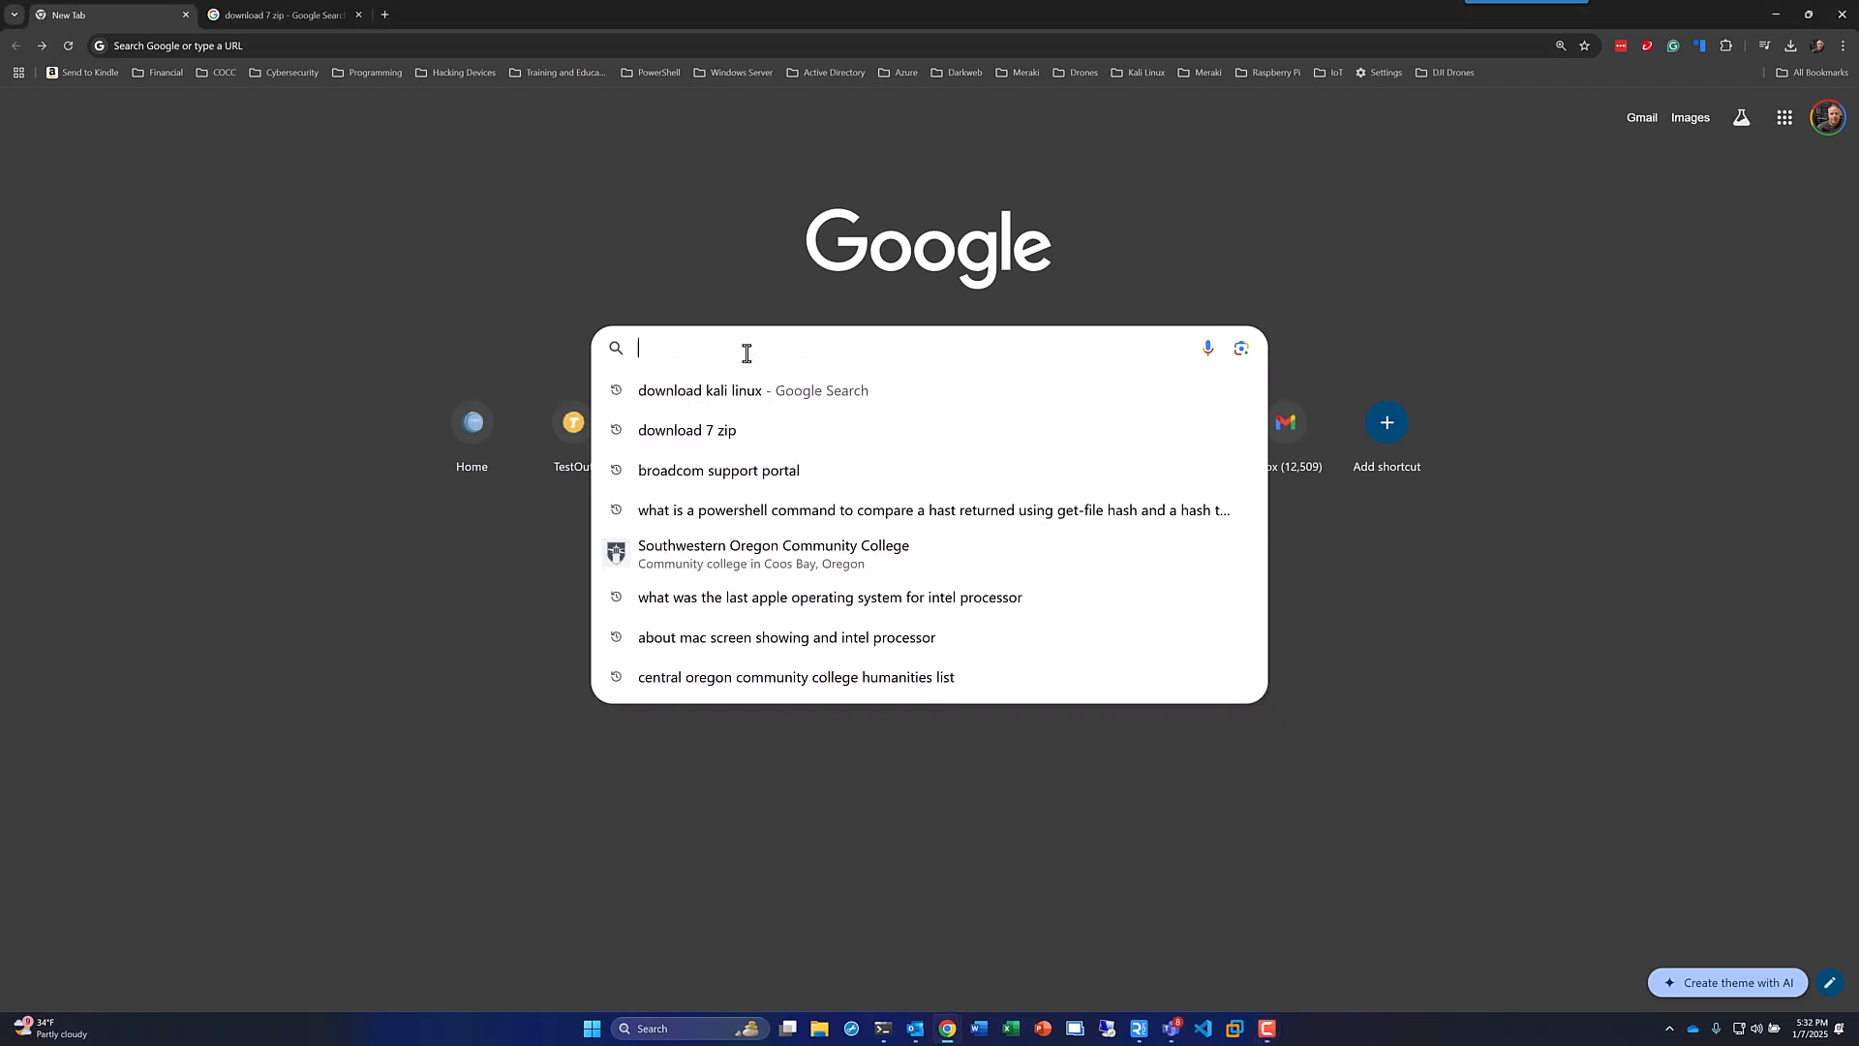
{"action": "mouse_move", "coordinate": [714, 396]}
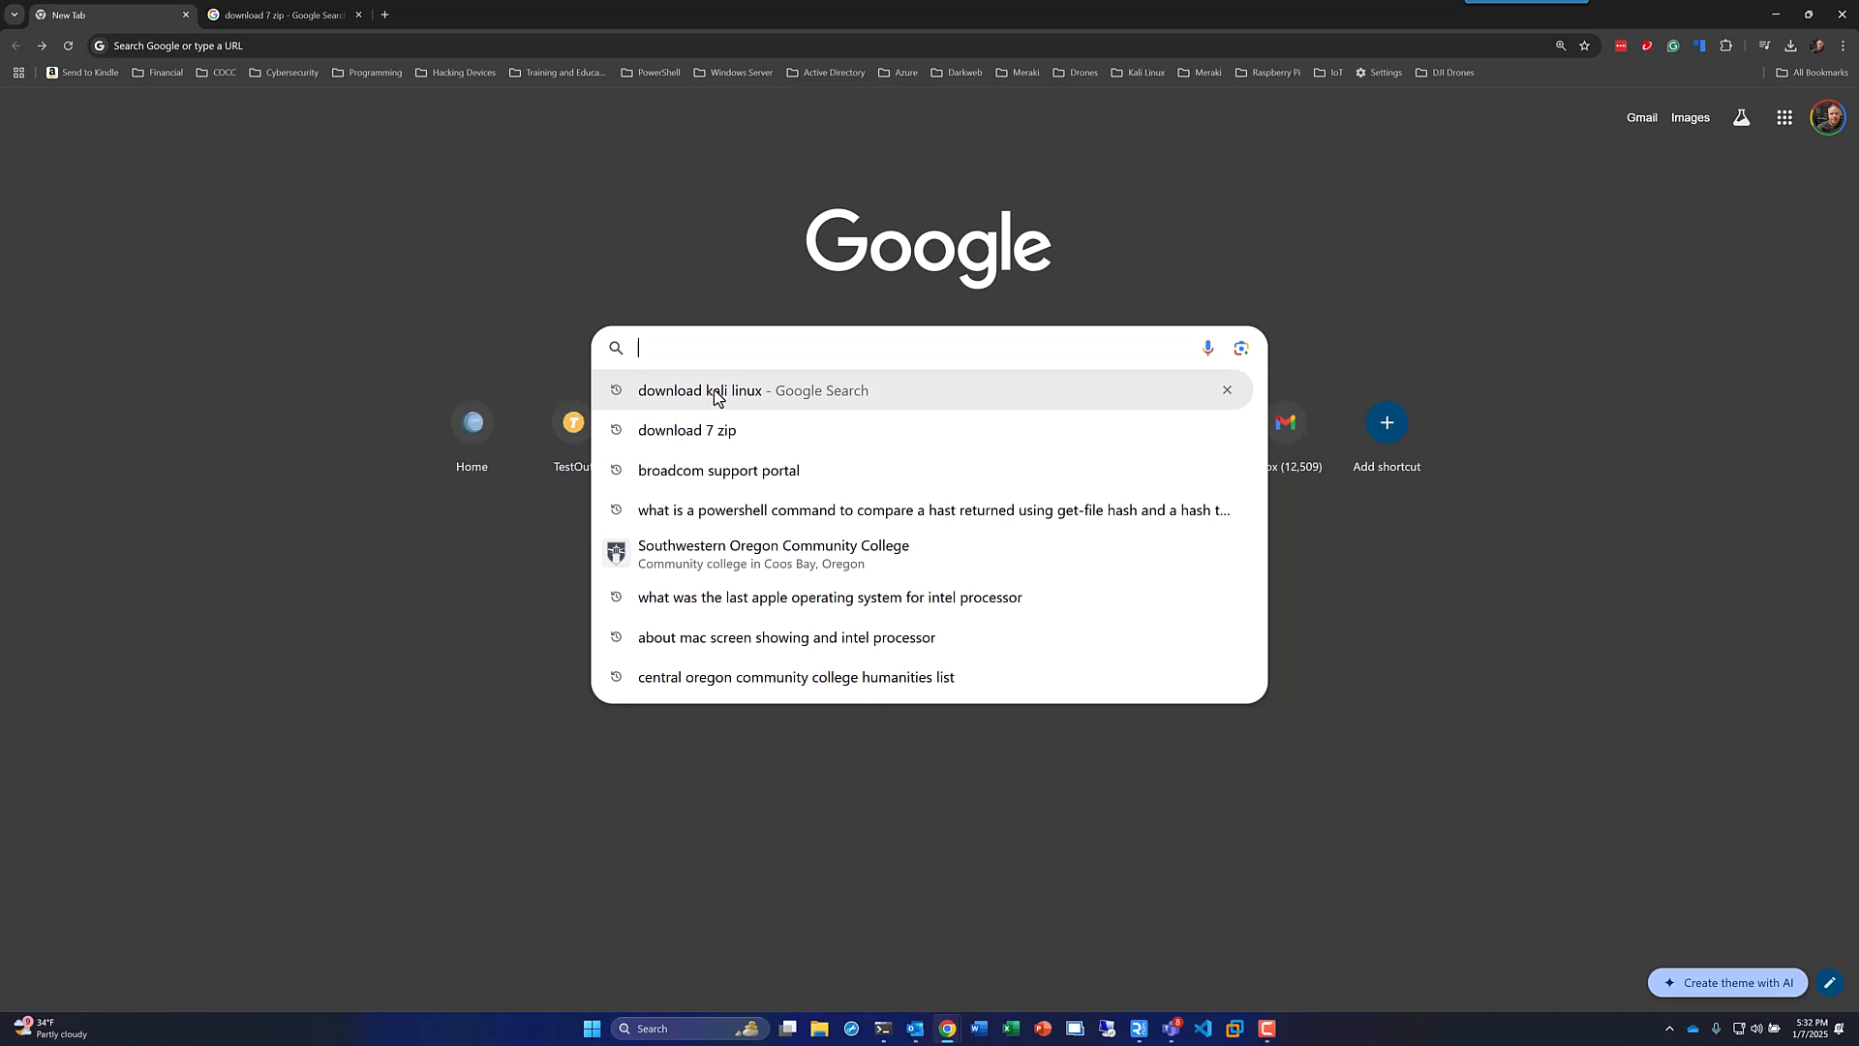
Search for downloading Kali Linux and open the official Get Kali page.
{"action": "left_click", "coordinate": [699, 390]}
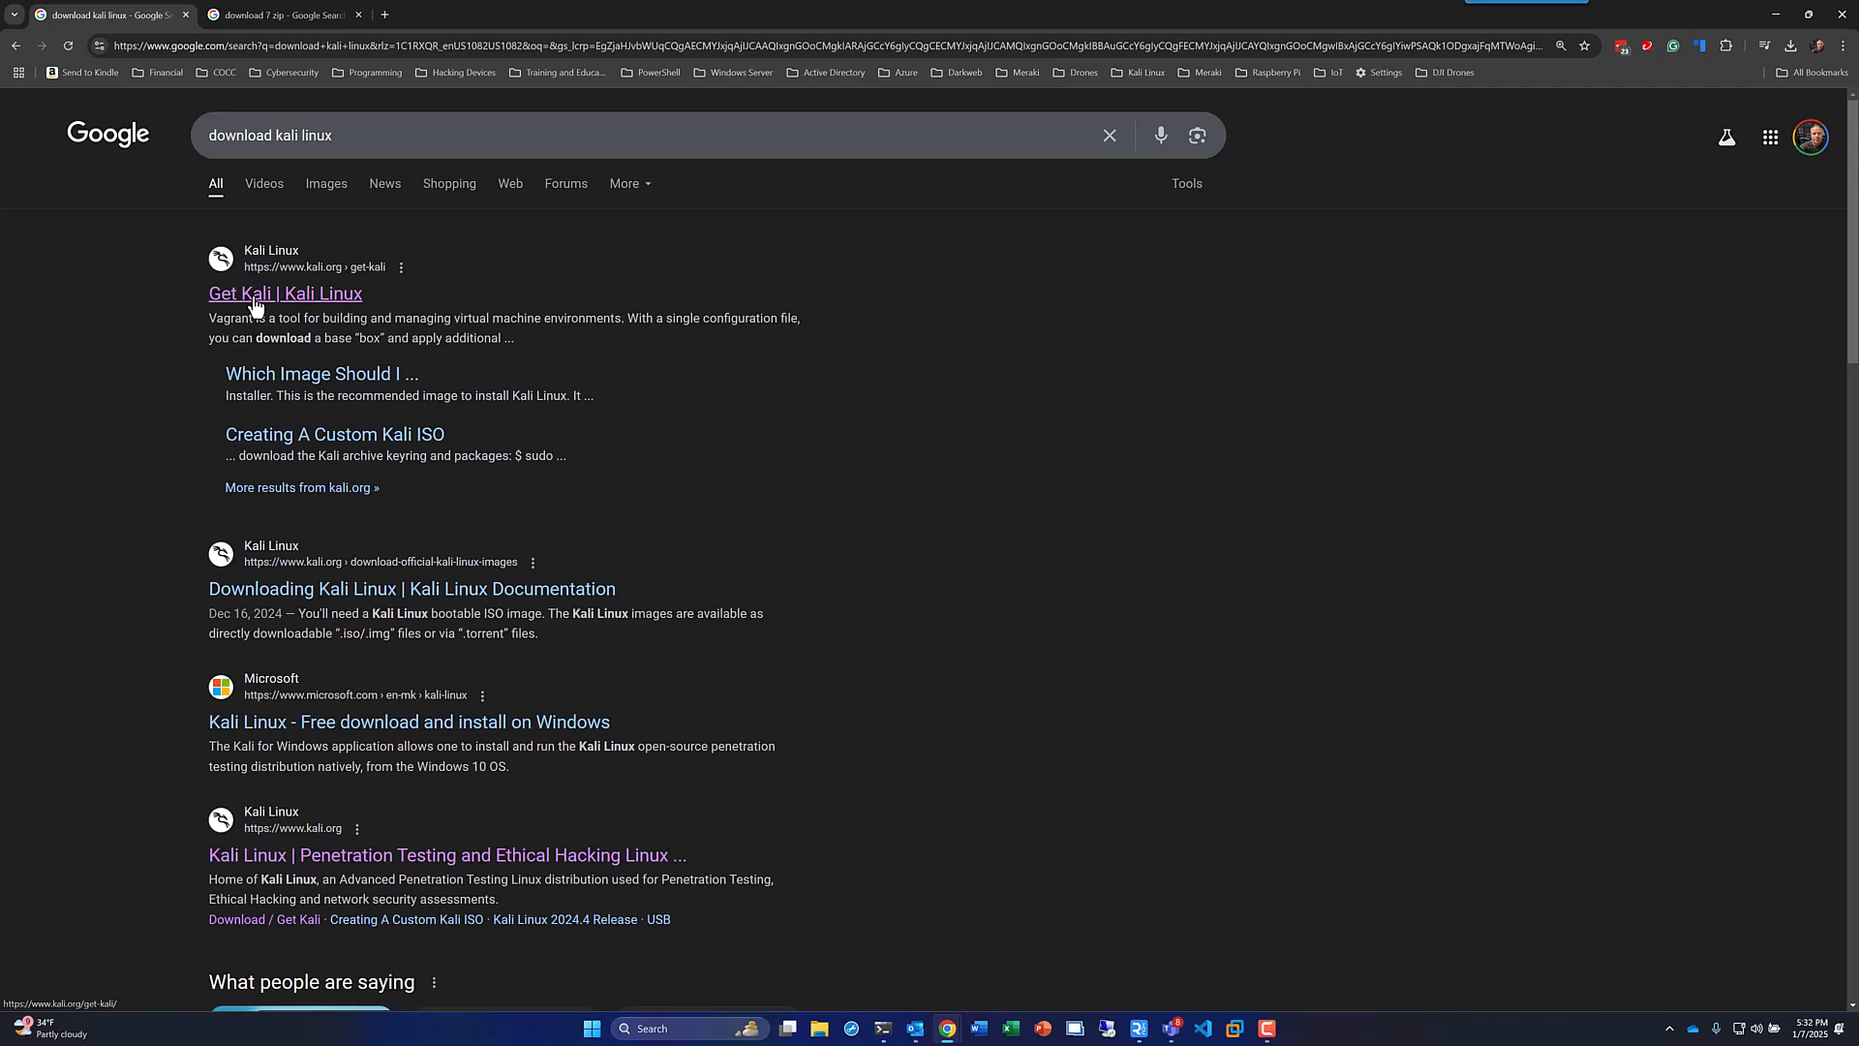
{"action": "left_click", "coordinate": [284, 292]}
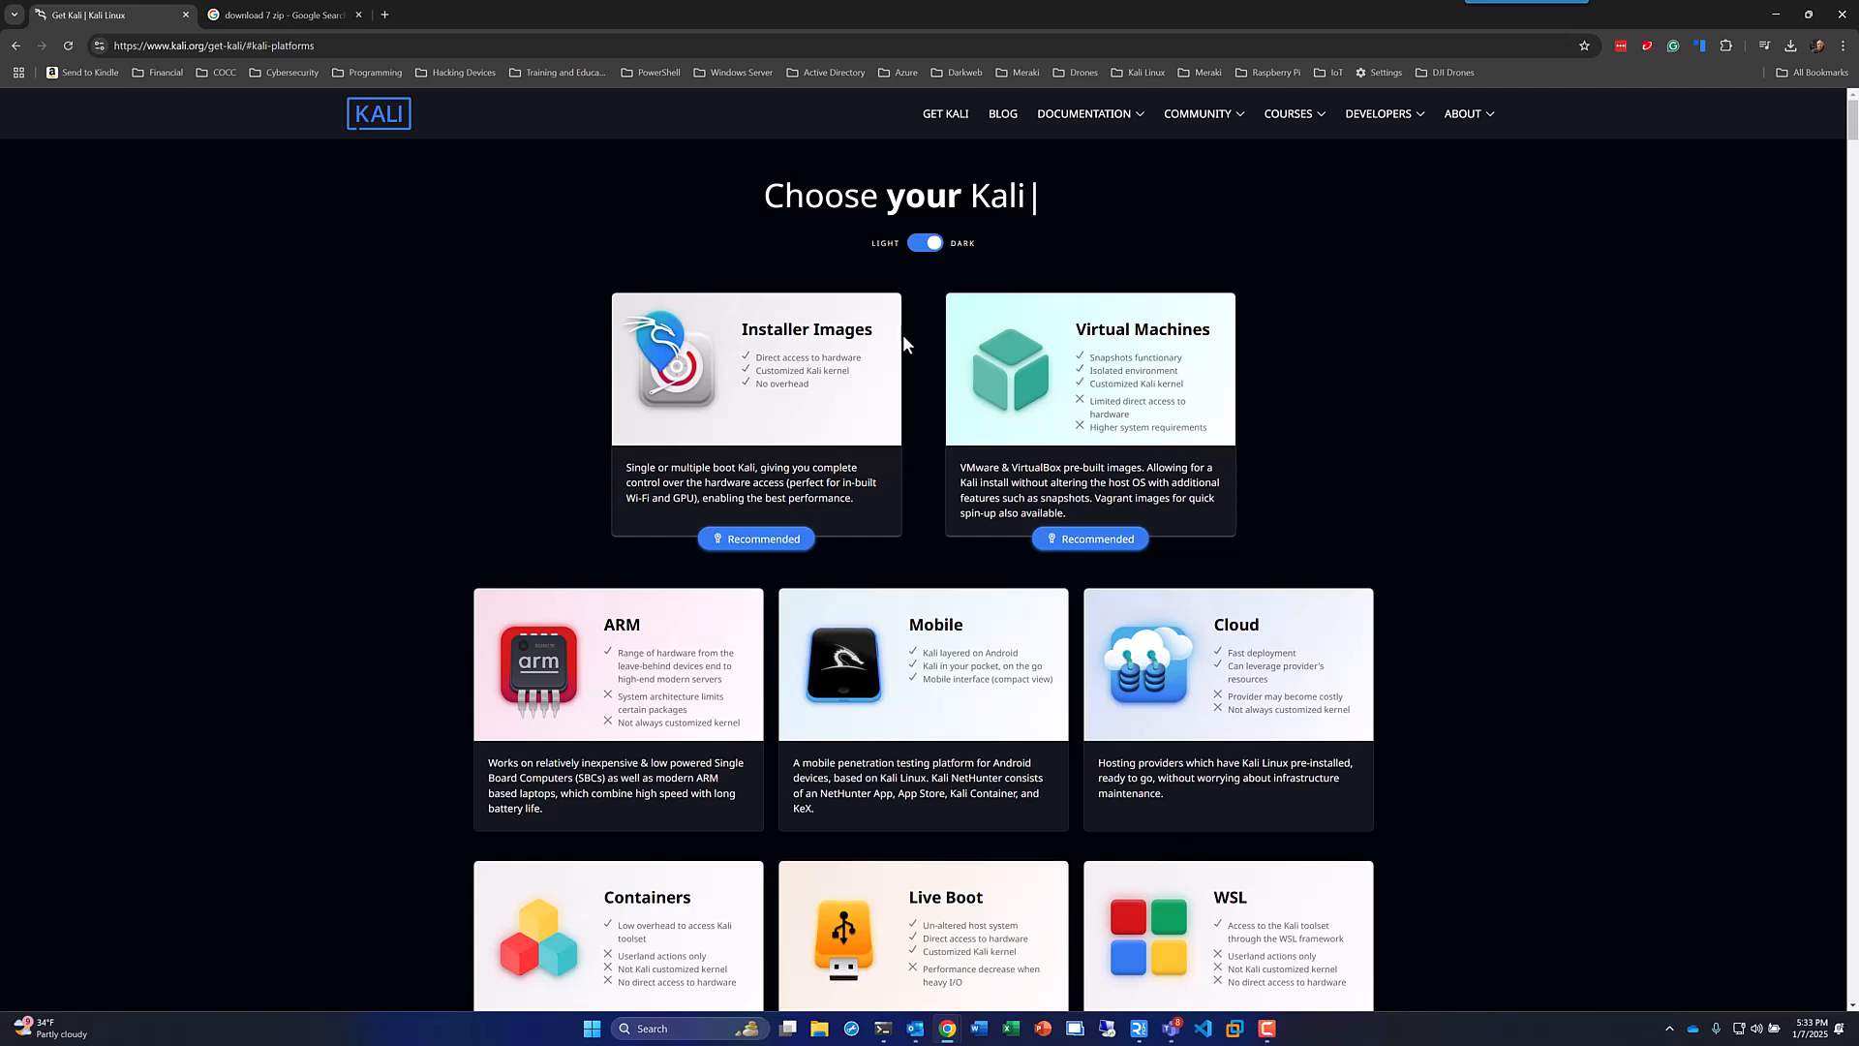
{"action": "mouse_move", "coordinate": [435, 400]}
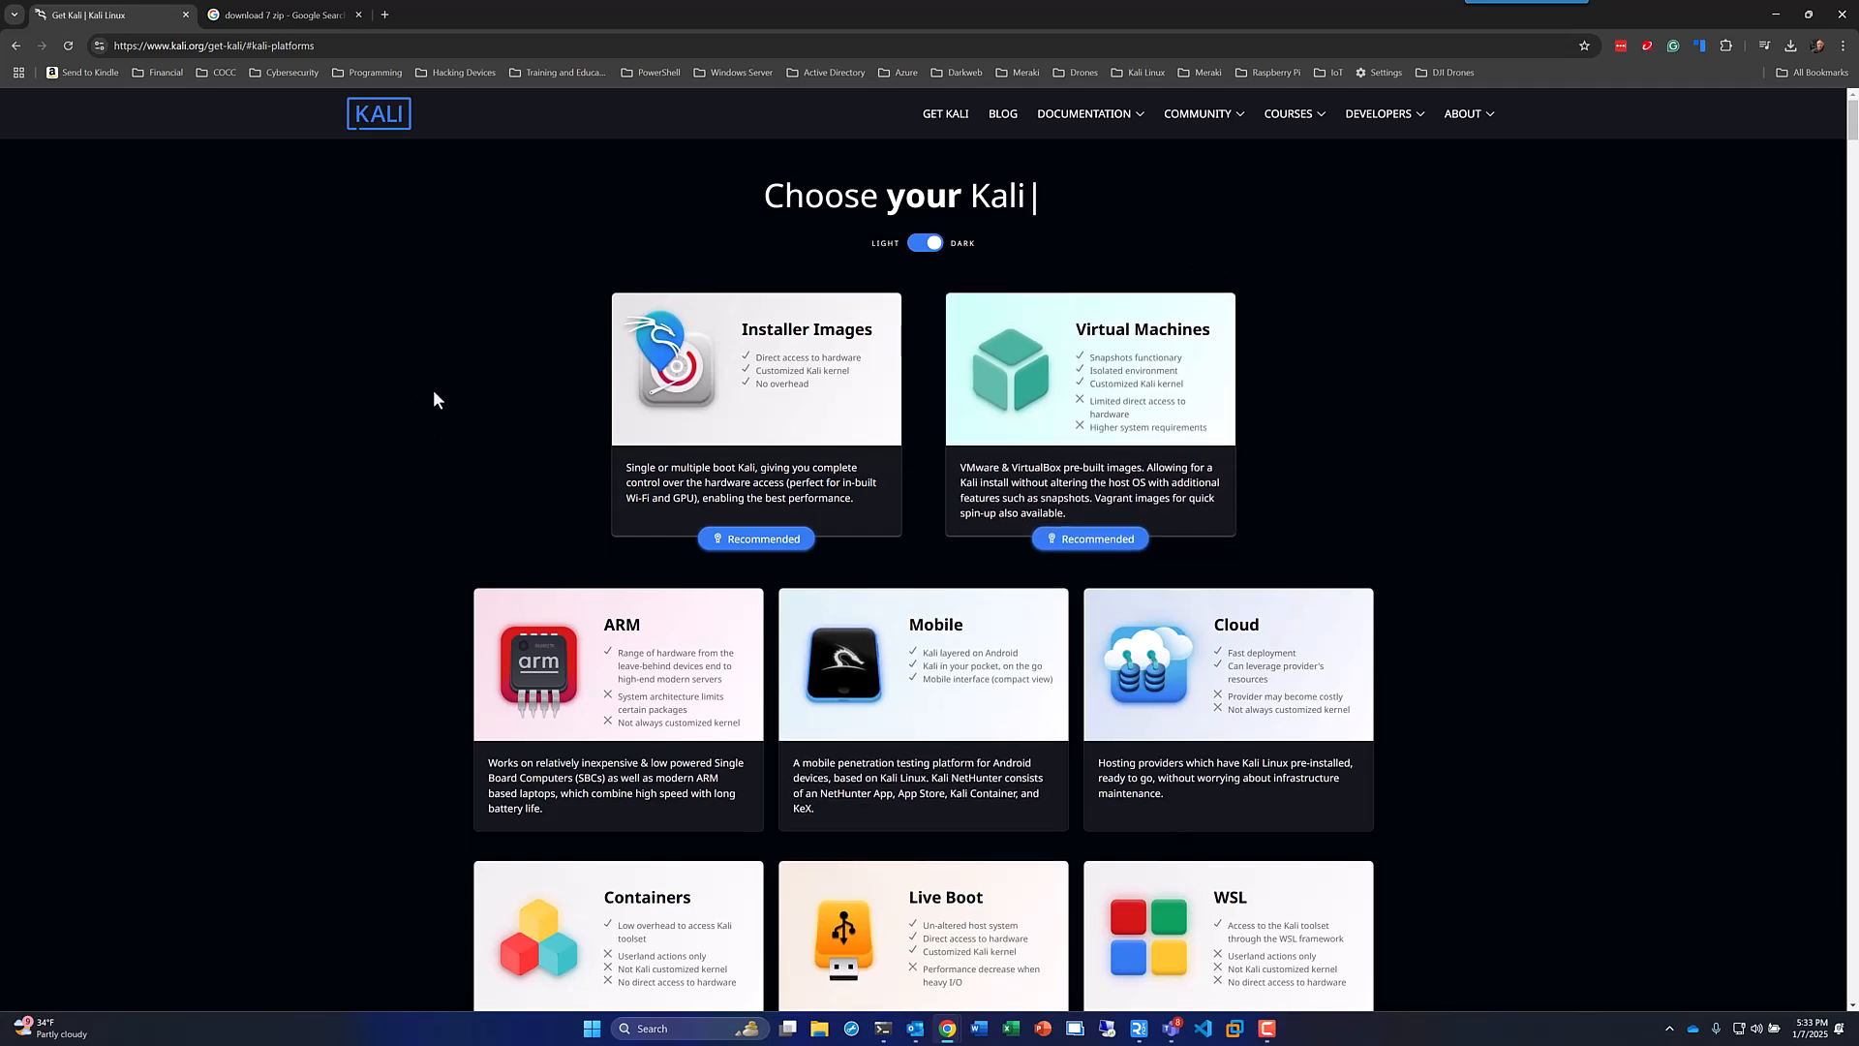
{"action": "mouse_move", "coordinate": [667, 640]}
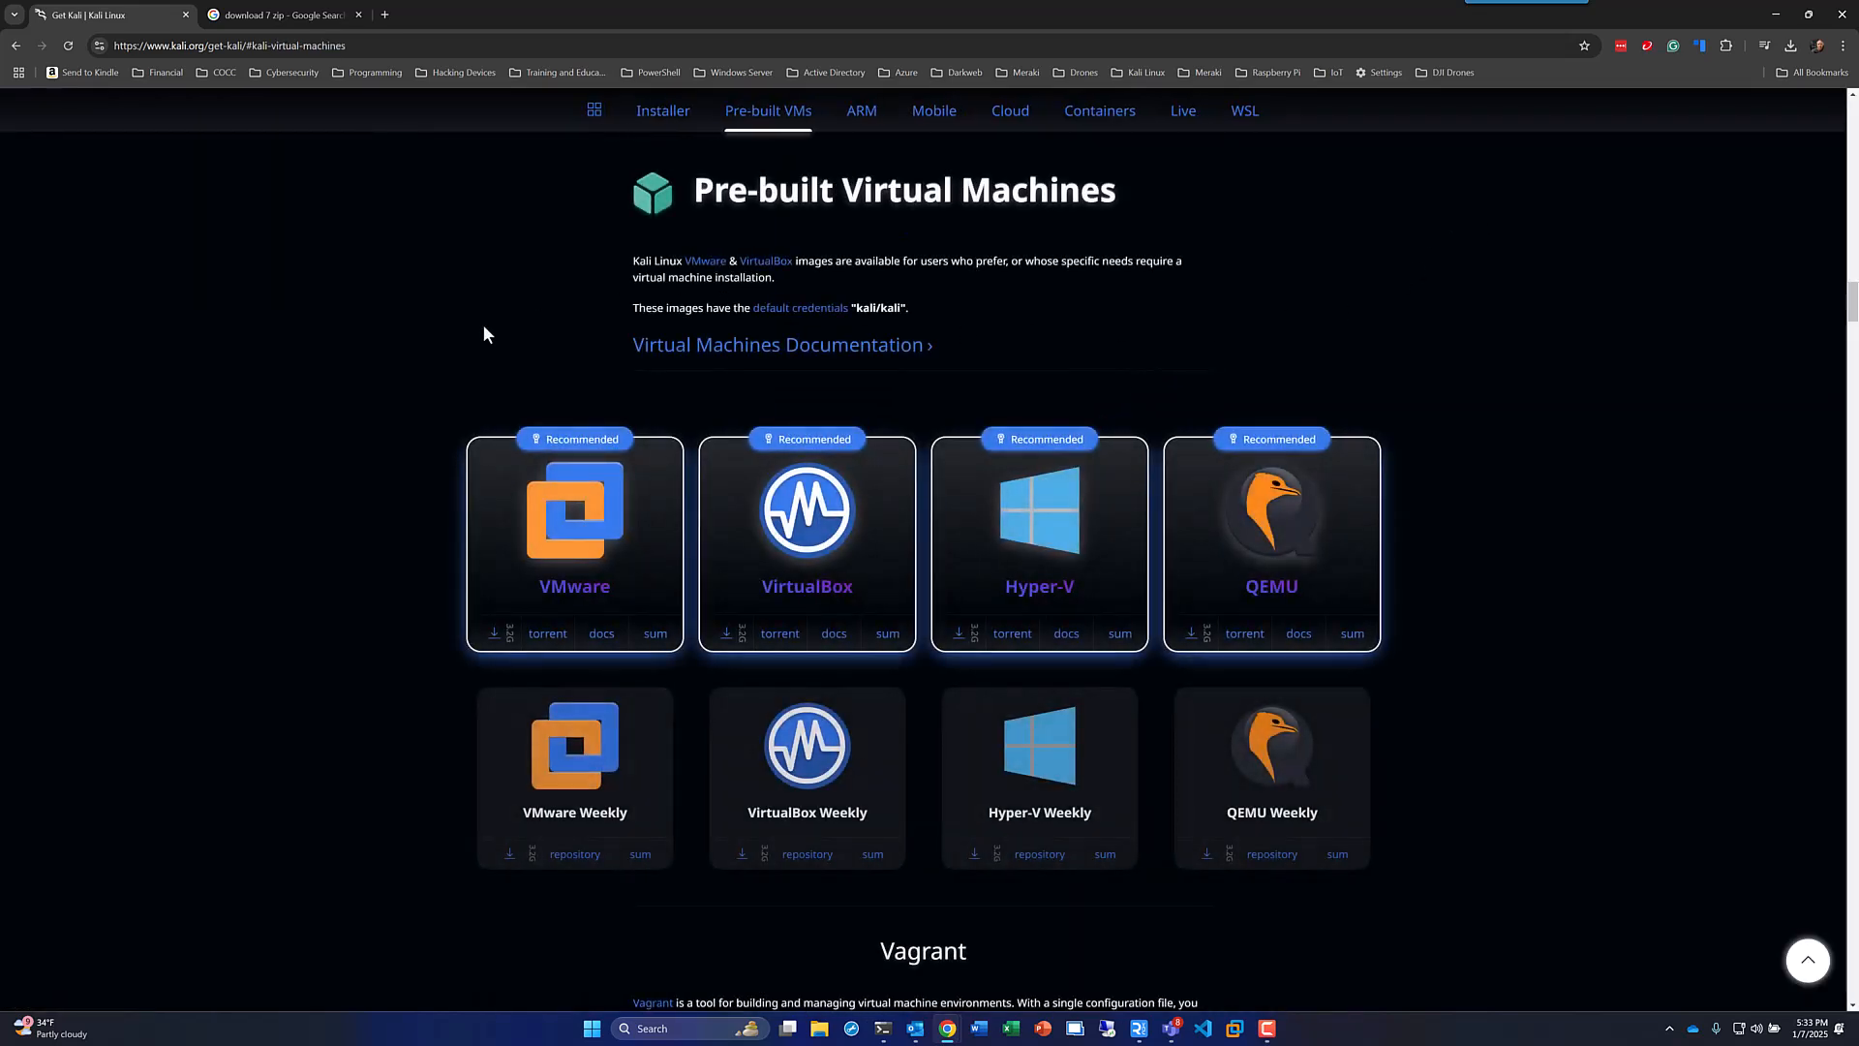
{"action": "mouse_move", "coordinate": [1362, 278]}
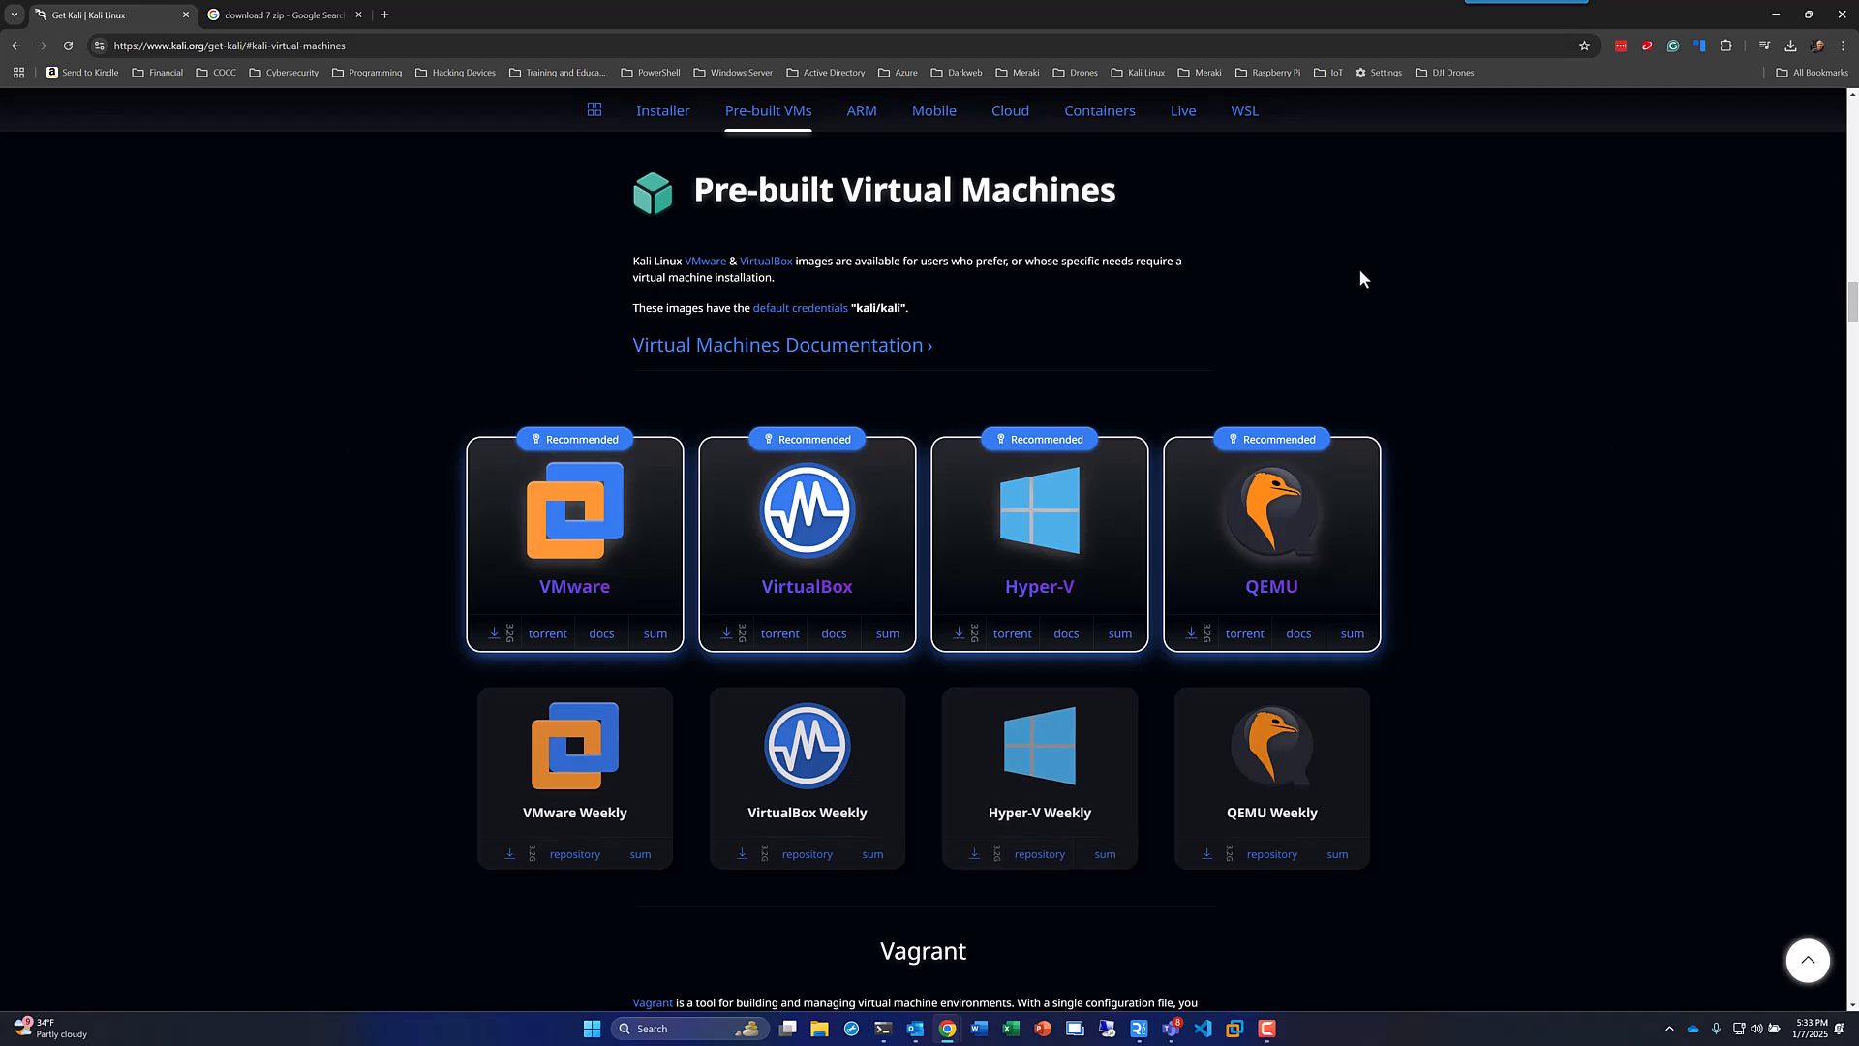
{"action": "mouse_move", "coordinate": [1287, 310]}
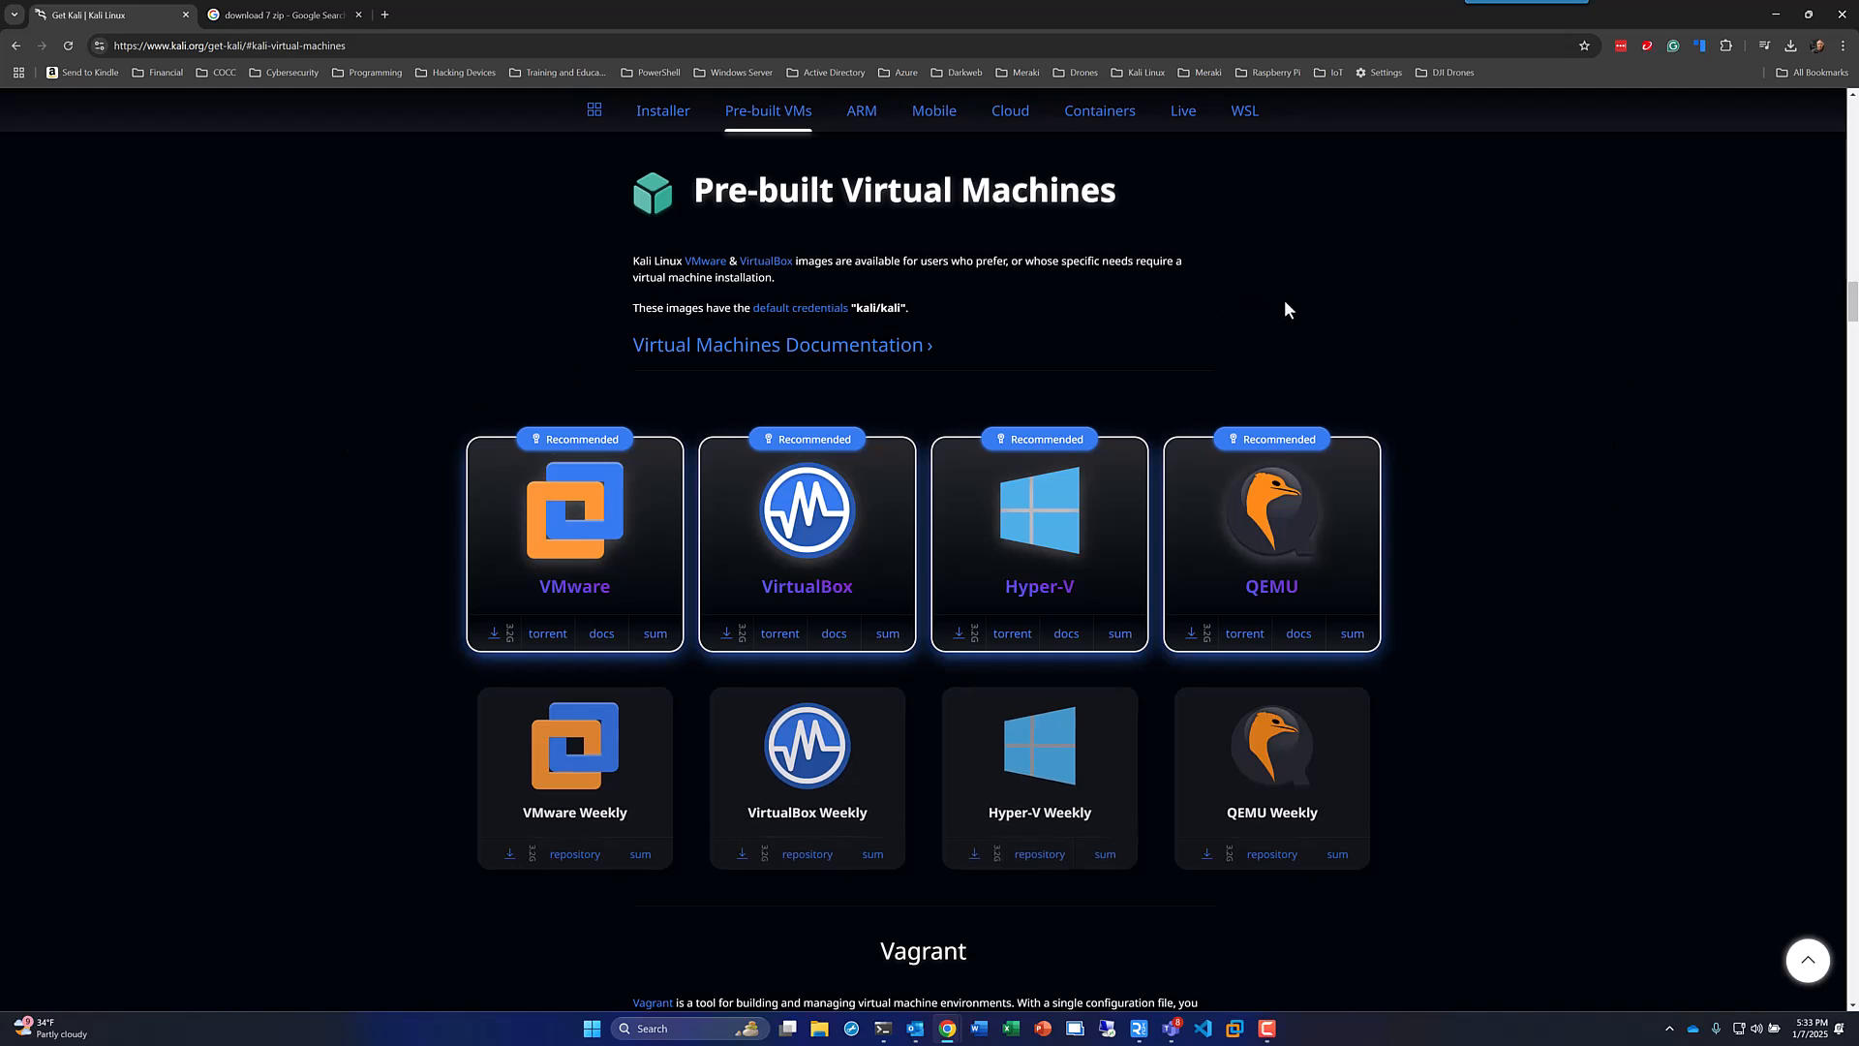
{"action": "mouse_move", "coordinate": [1343, 566]}
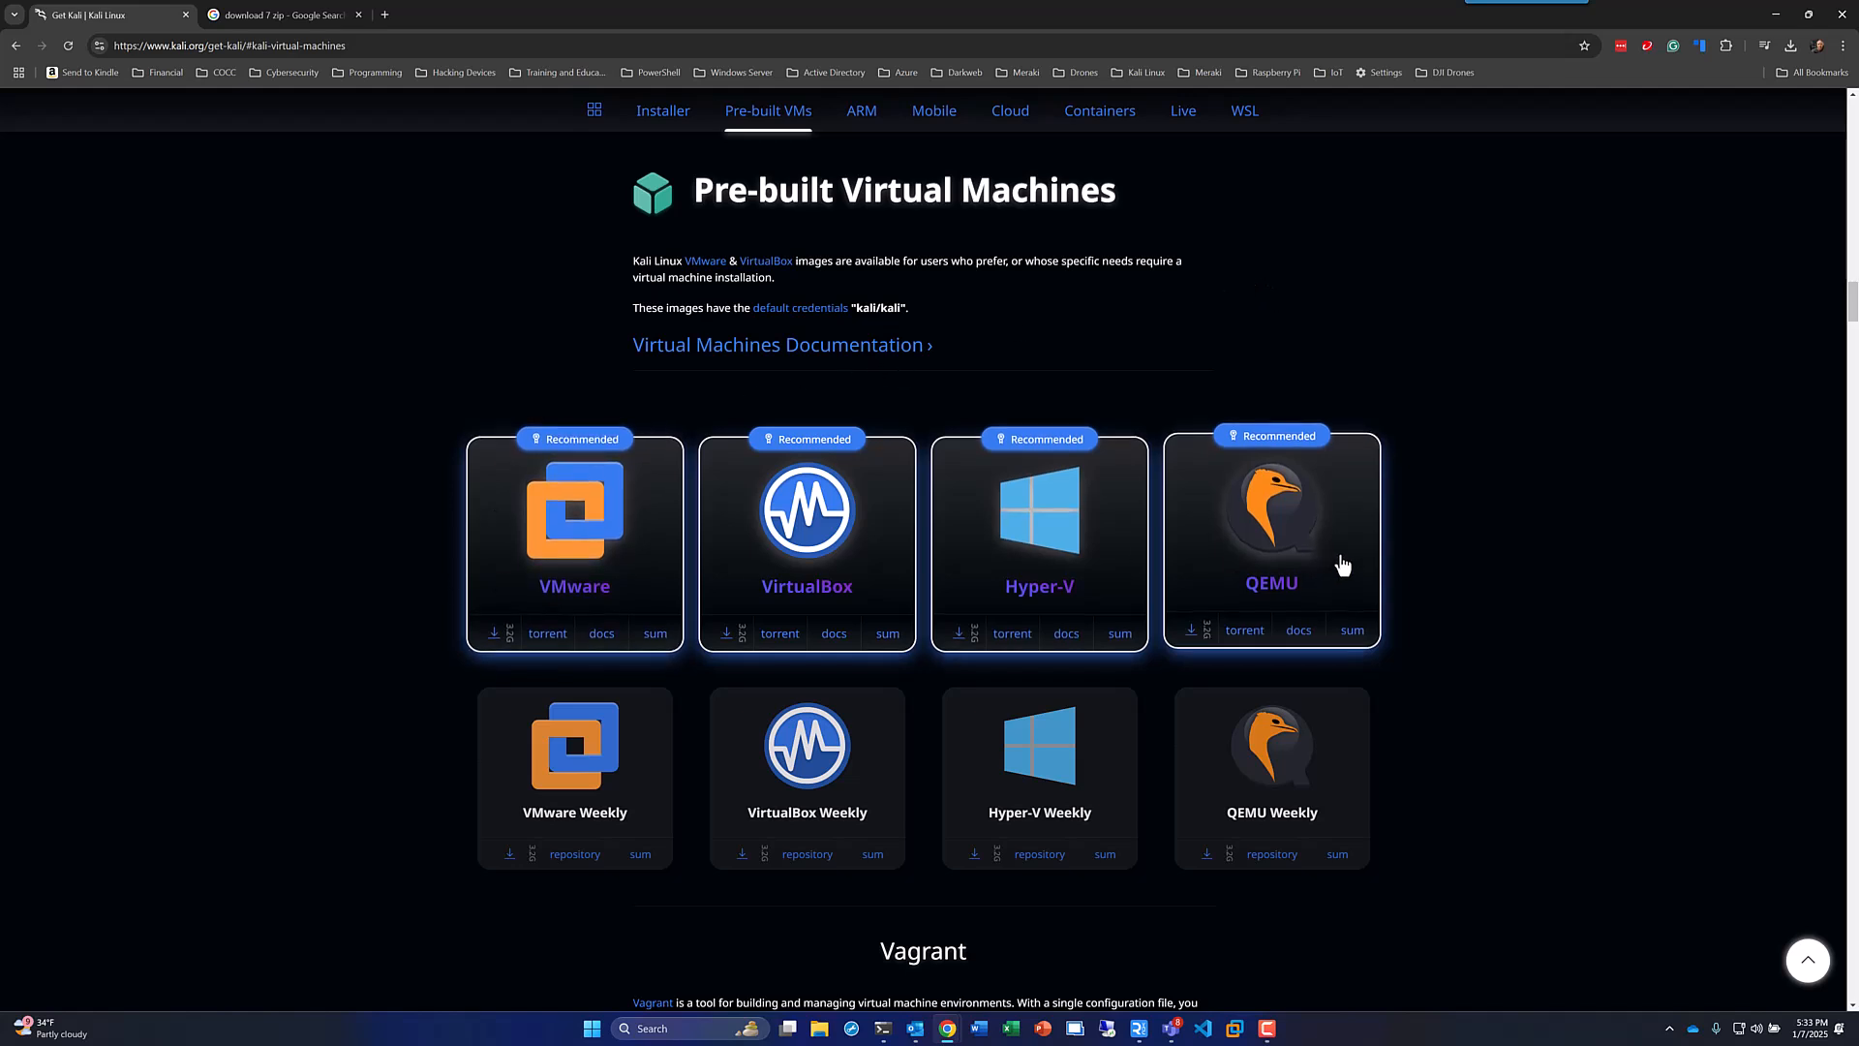
{"action": "mouse_move", "coordinate": [598, 554]}
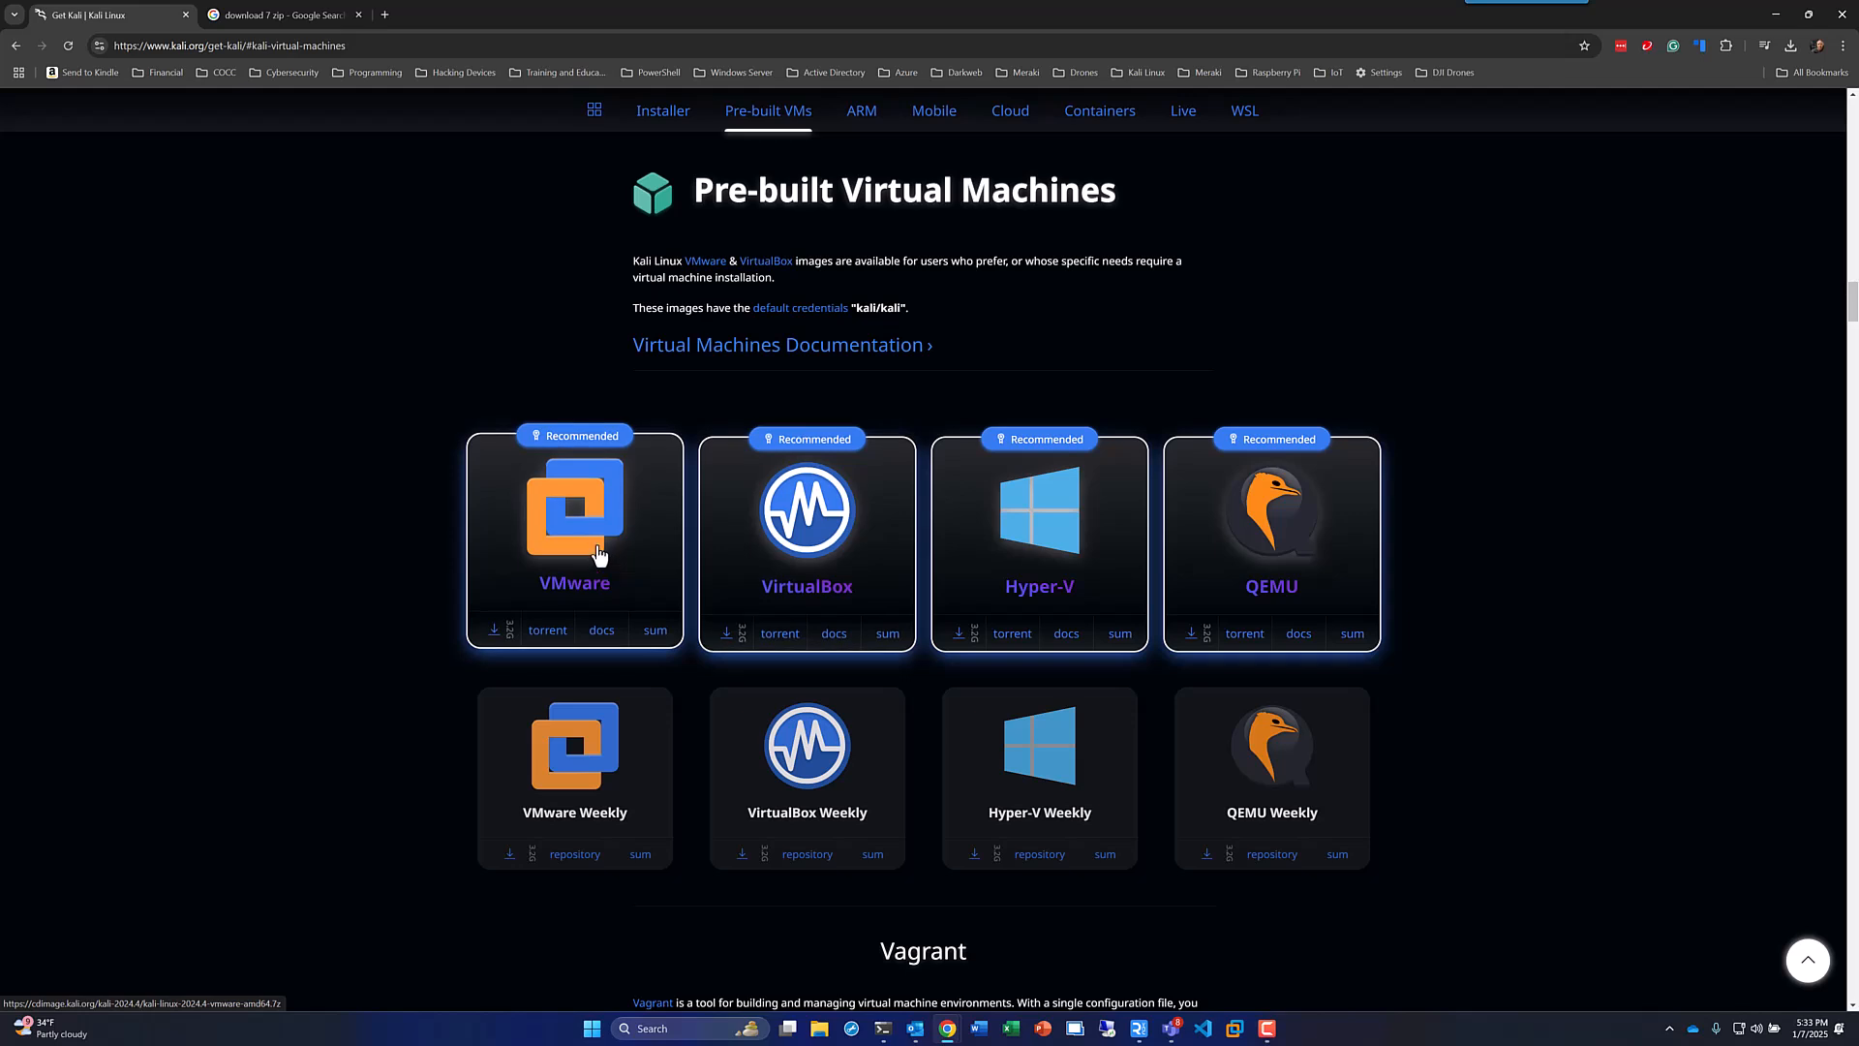
{"action": "mouse_move", "coordinate": [494, 637]}
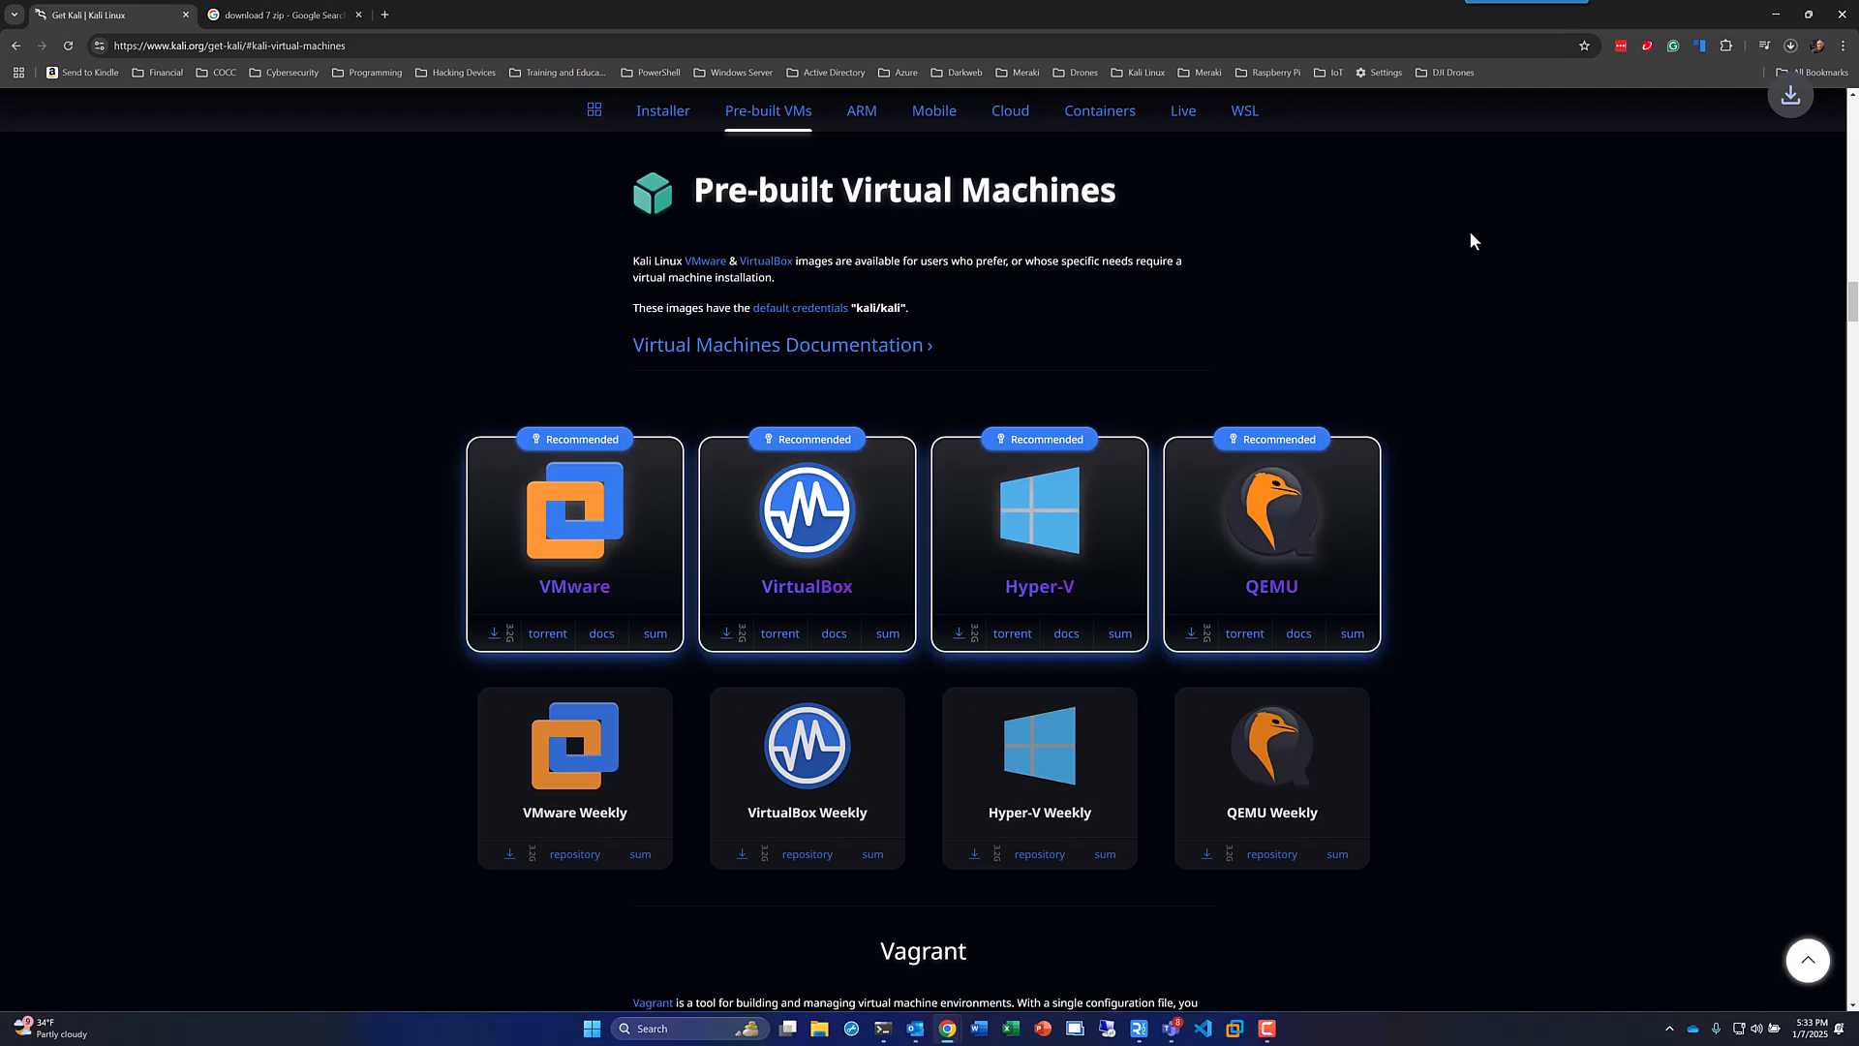
{"action": "mouse_move", "coordinate": [1519, 268]}
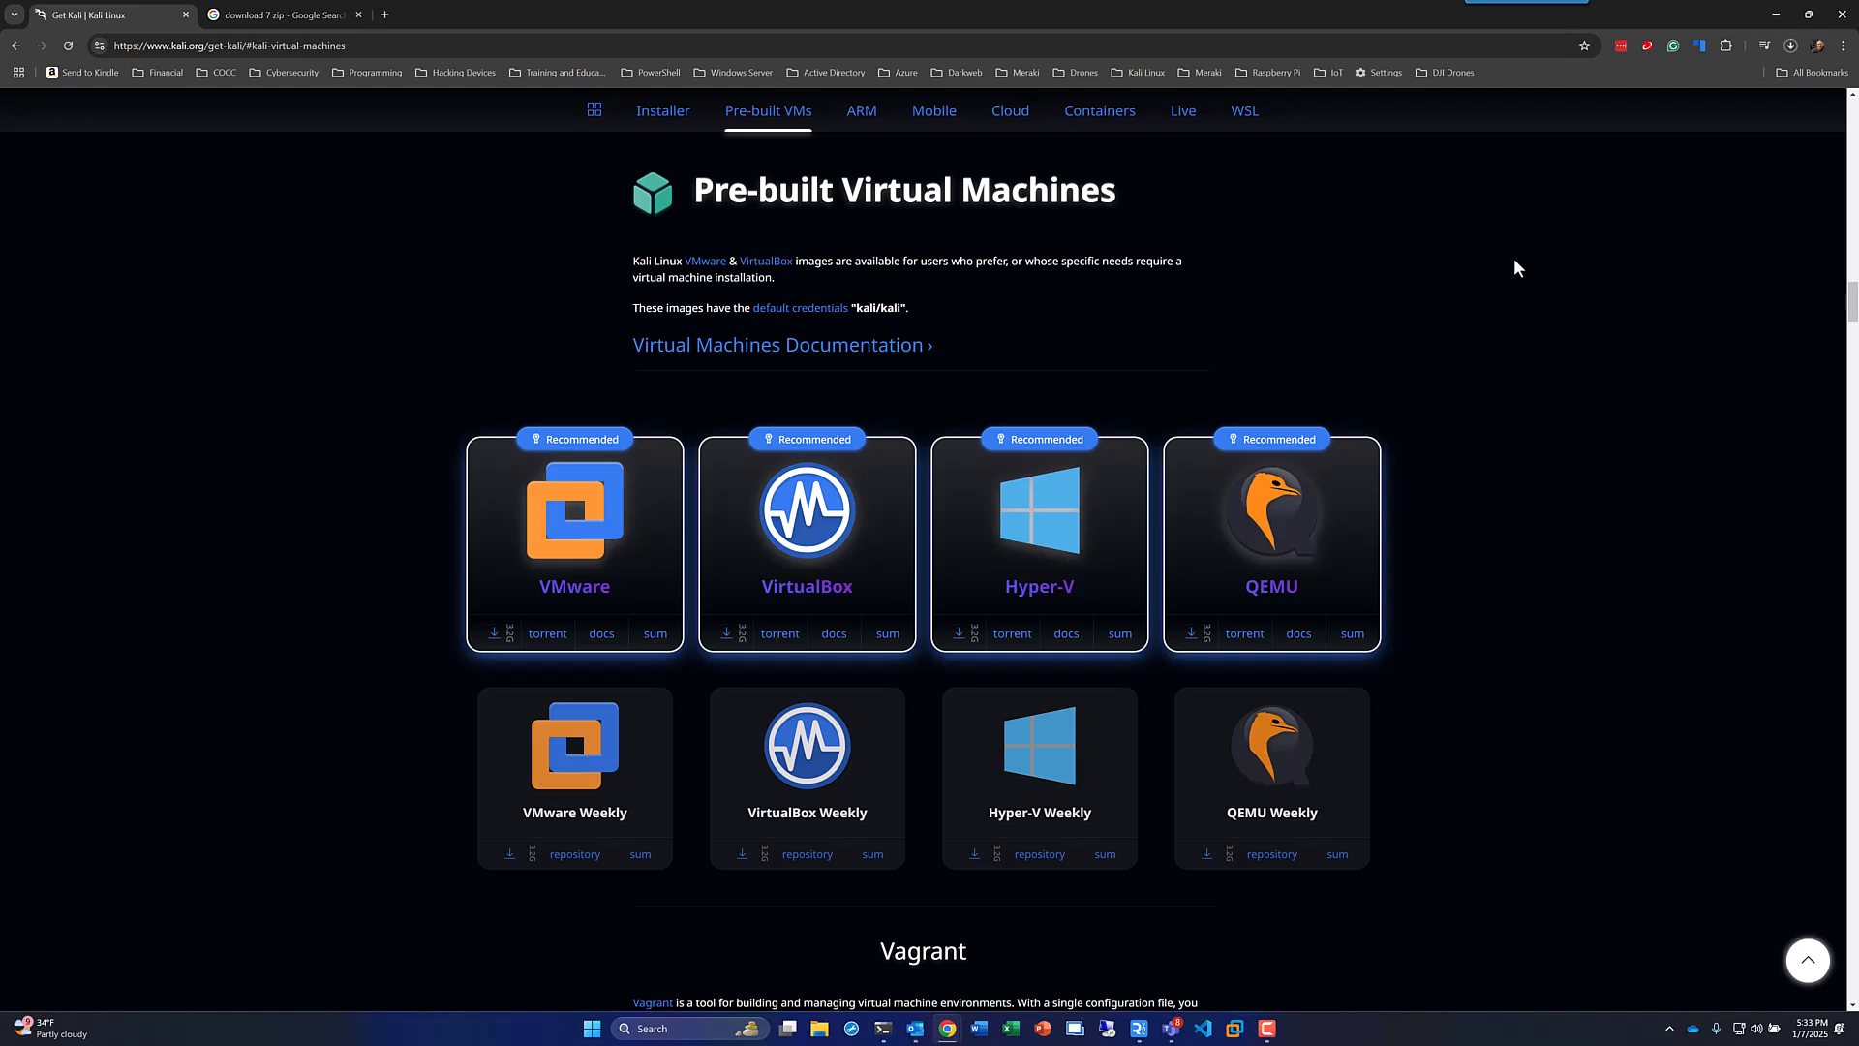
{"action": "mouse_move", "coordinate": [558, 260]}
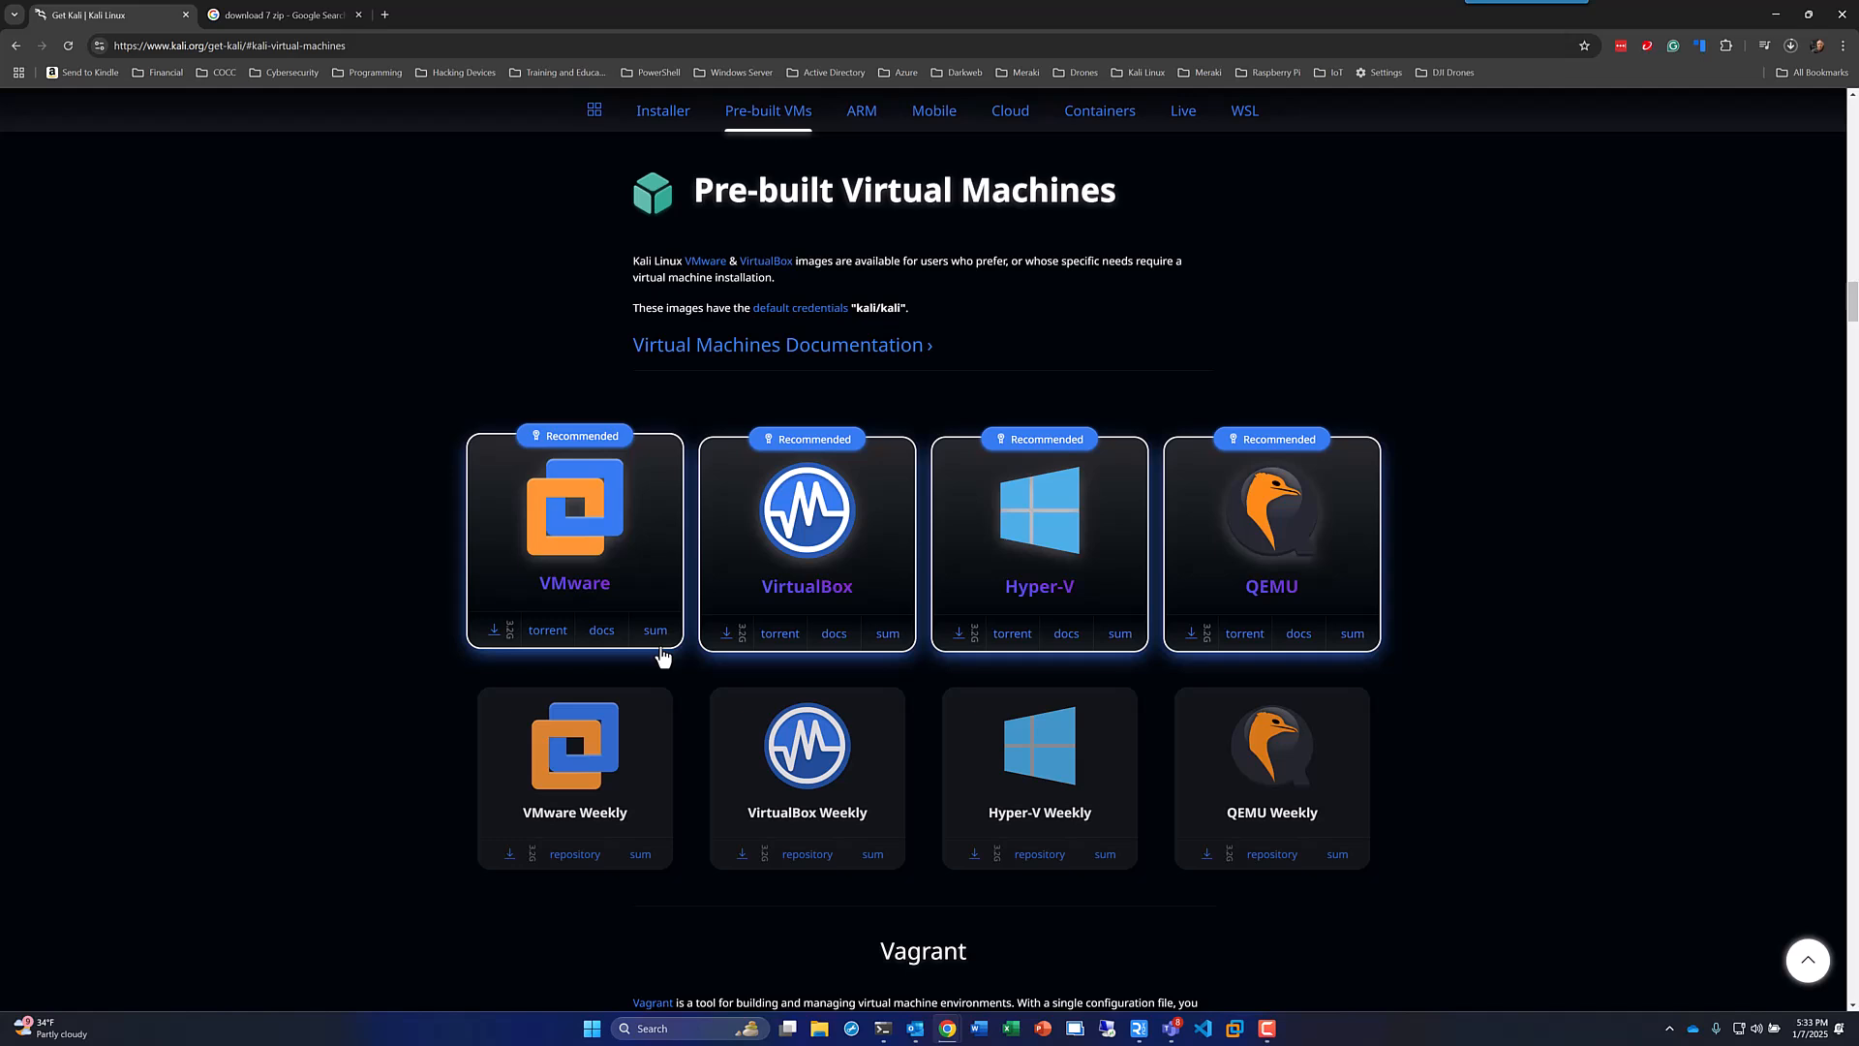
Reveal the SHA256 checksum on the Kali VMware image card.
{"action": "left_click", "coordinate": [655, 629]}
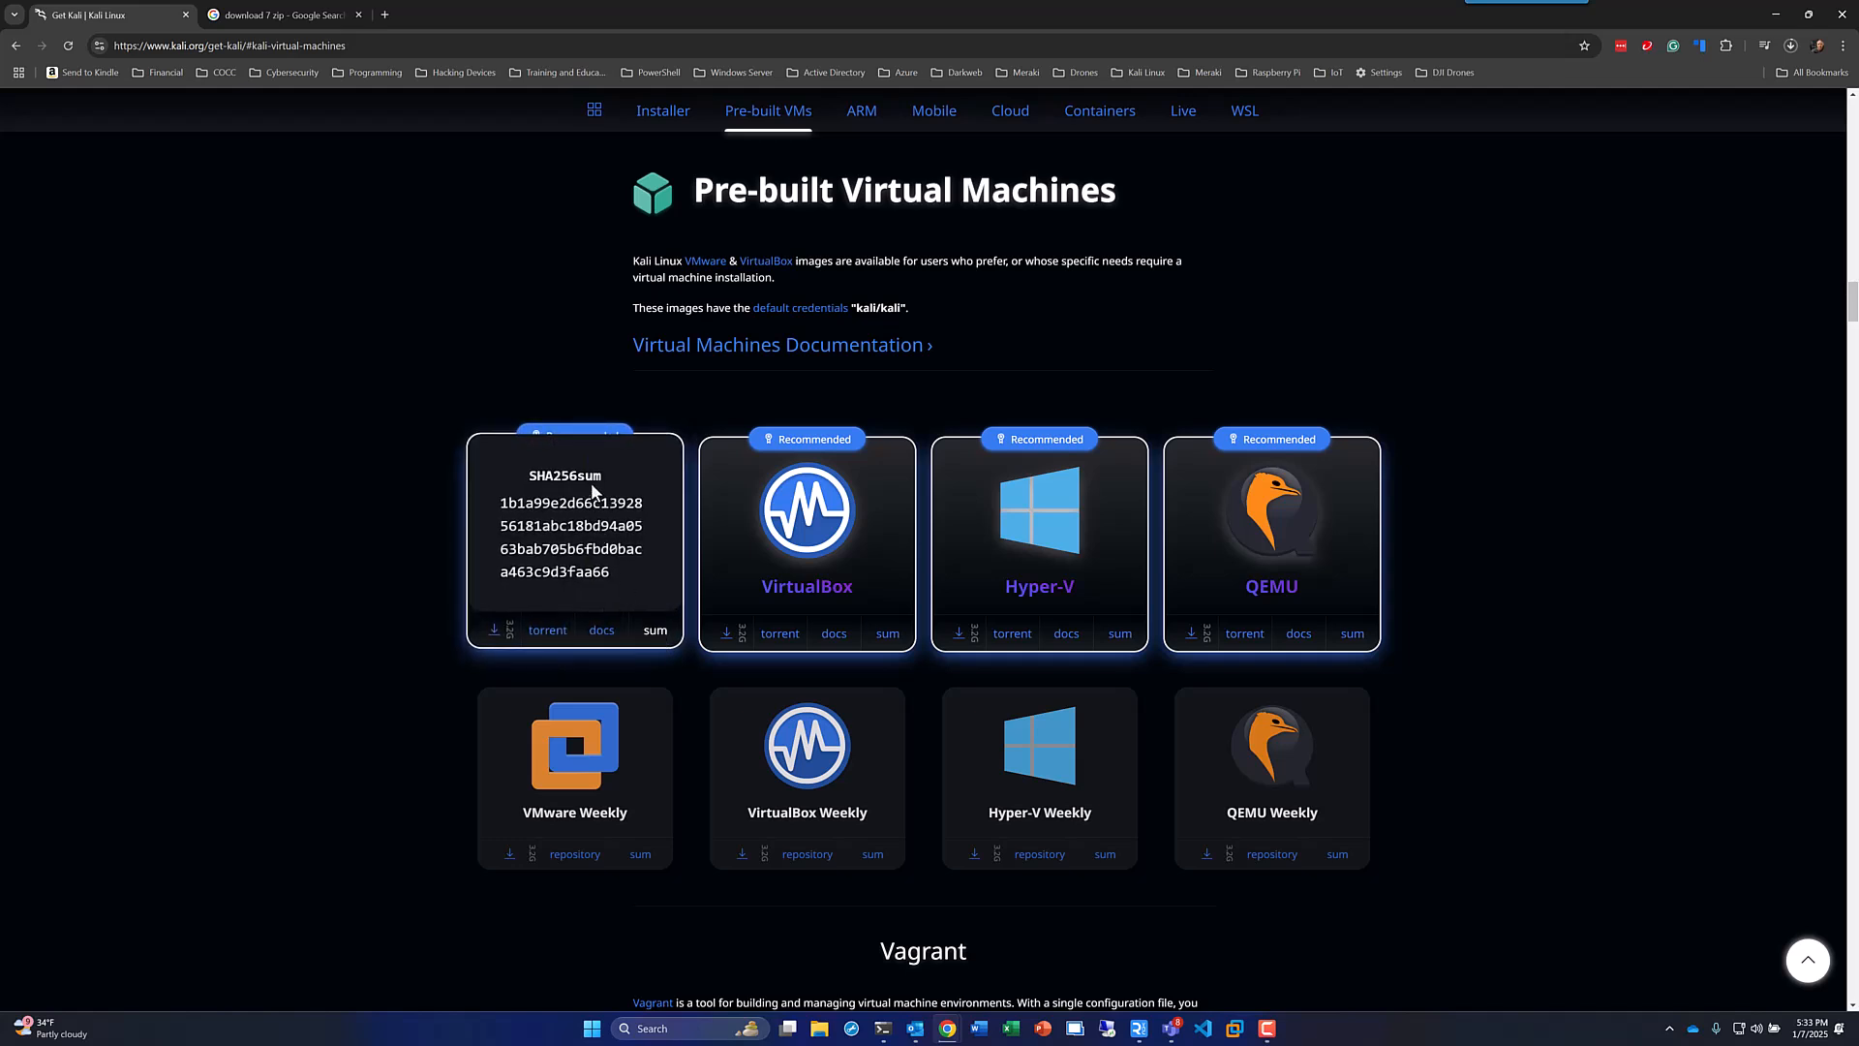
{"action": "mouse_move", "coordinate": [562, 540]}
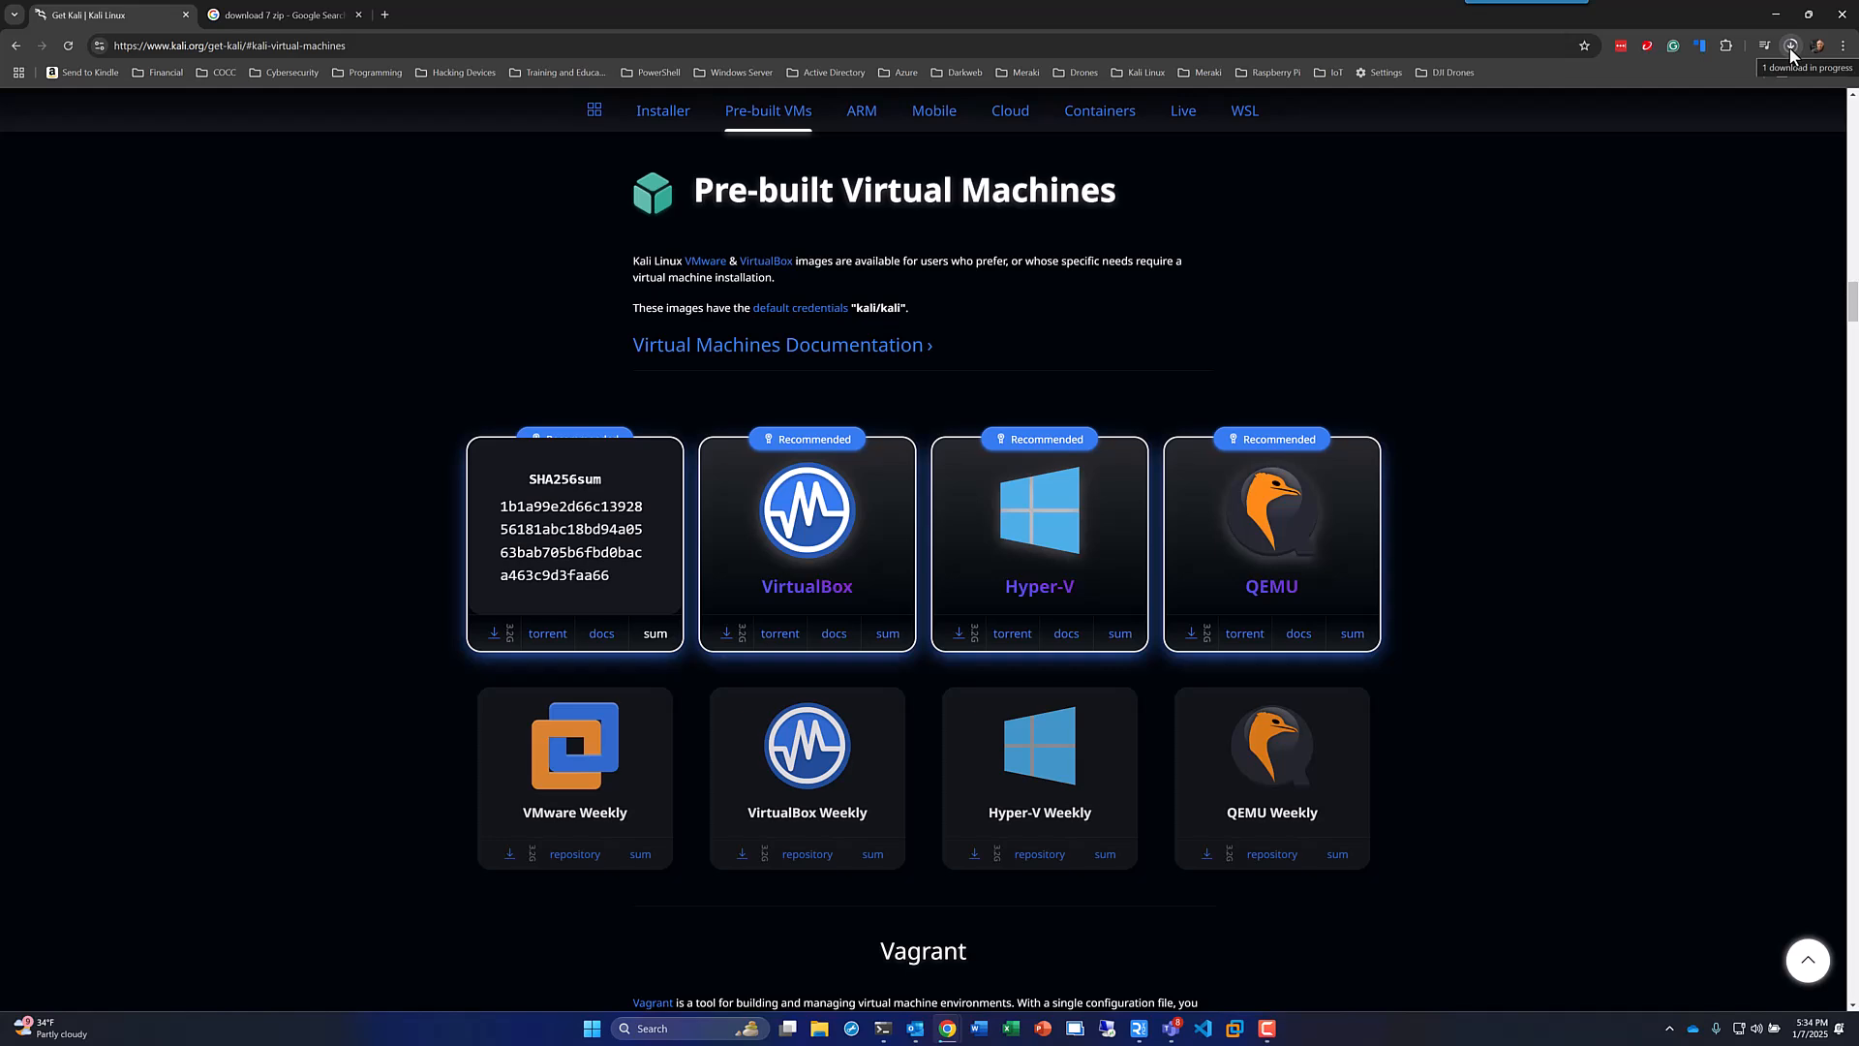
{"action": "mouse_move", "coordinate": [484, 595]}
{"action": "type", "text": "get-FileHash -Path \"C:\\Users\\emagidson\\Downloads\\kali-linux-2024.4-vmware-amd64.7z\" -Algorithm SHA256"}
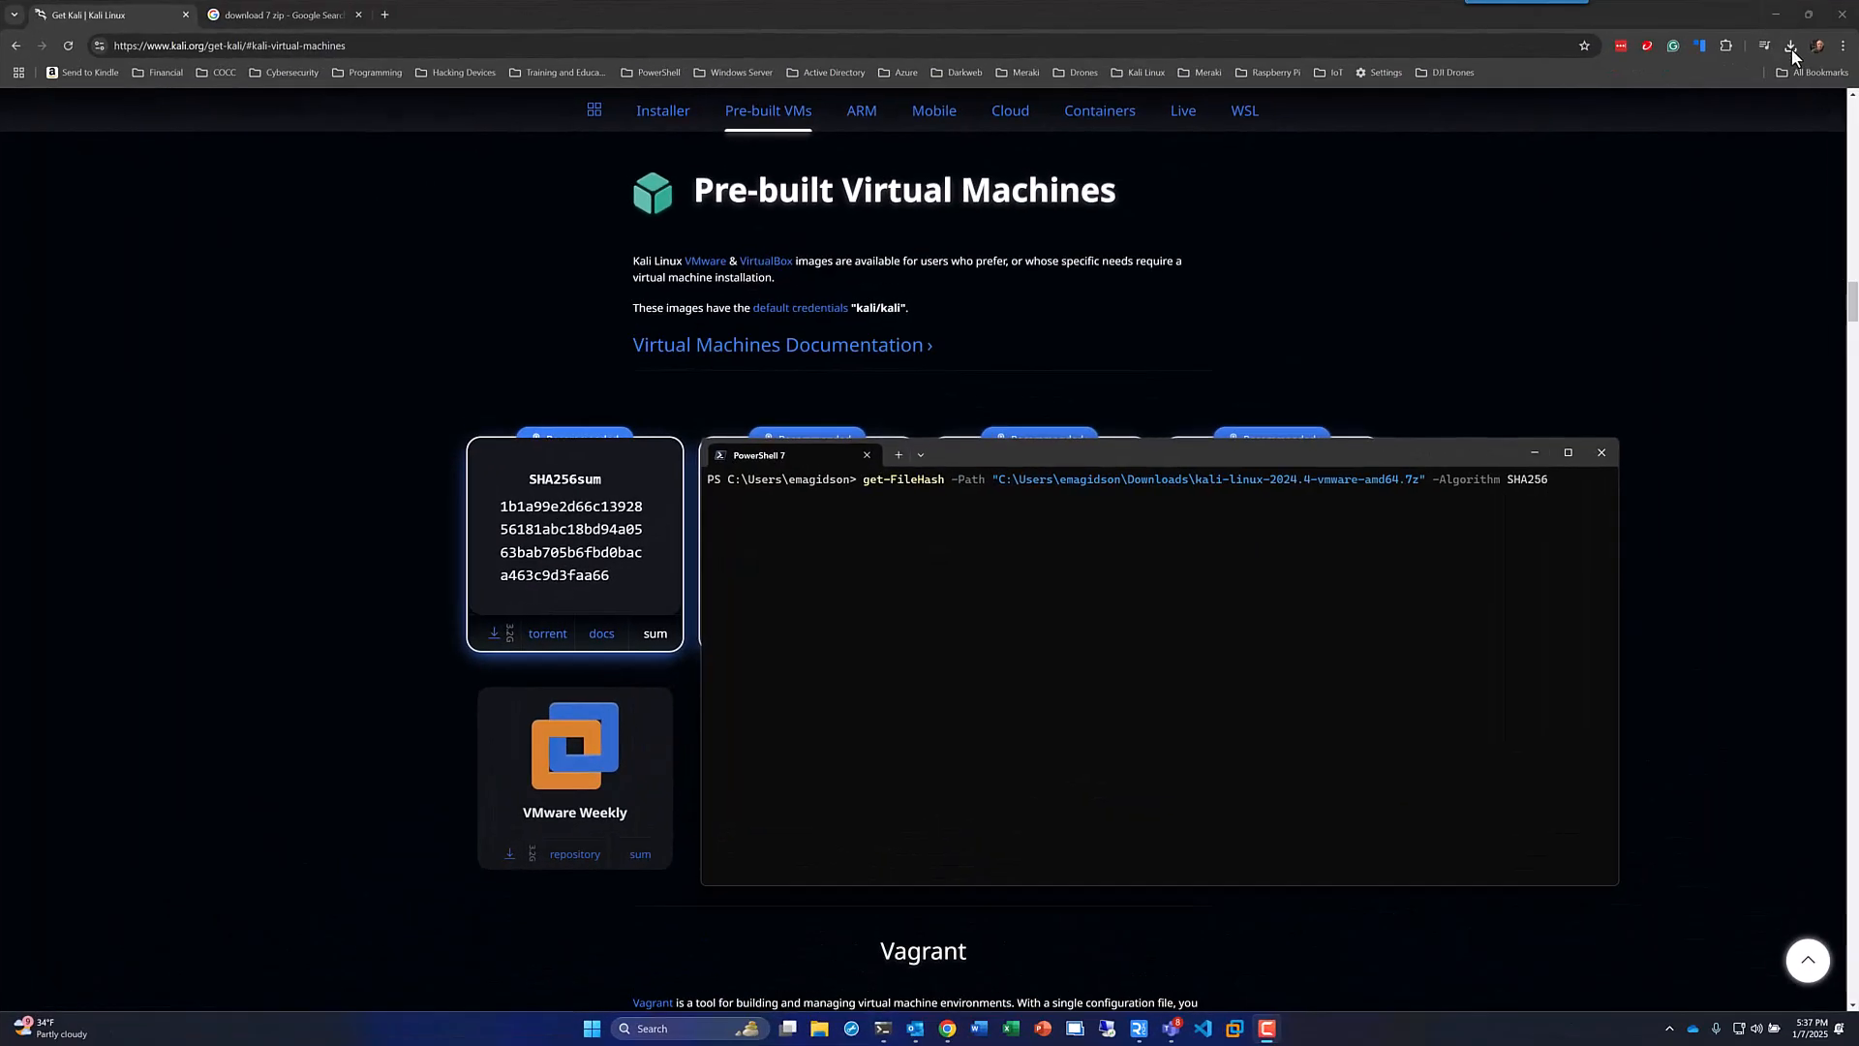
Submit Get-FileHash -Algorithm SHA256 on the downloaded Kali VMware .7z archive.
{"action": "left_click", "coordinate": [1790, 47]}
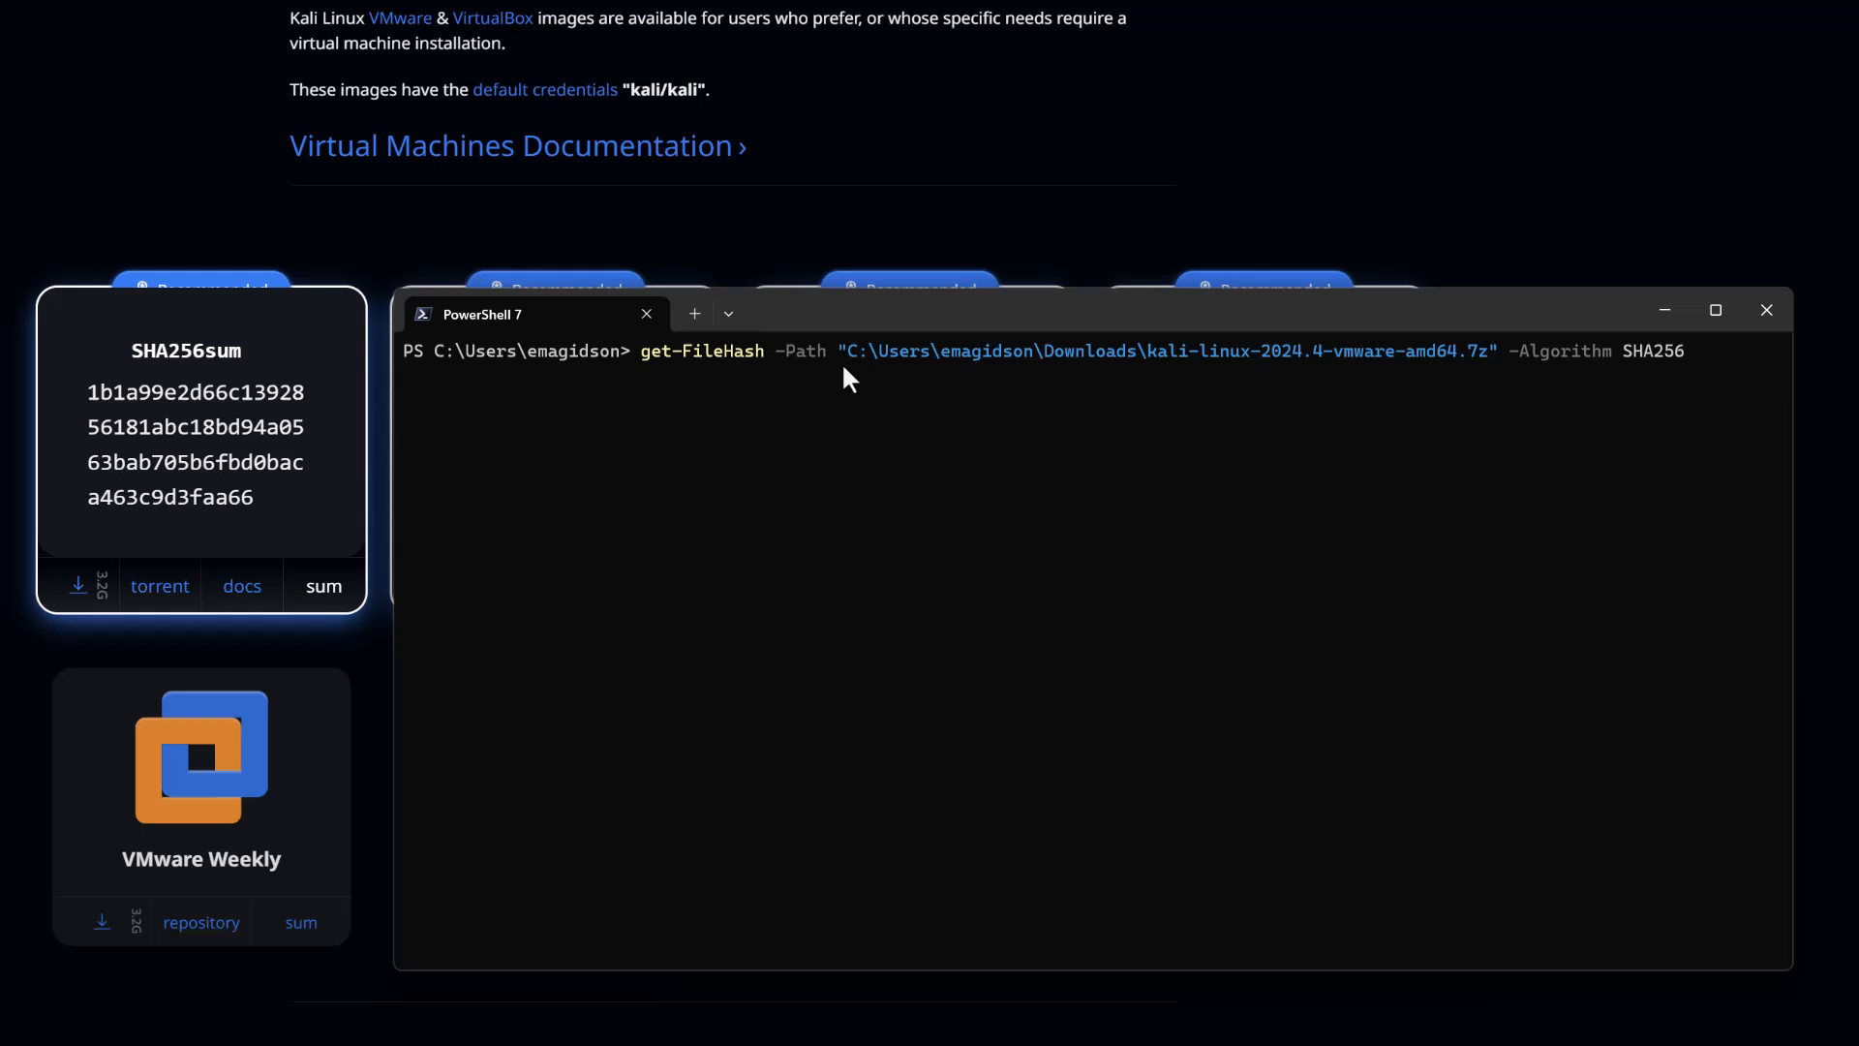
{"action": "mouse_move", "coordinate": [1411, 380]}
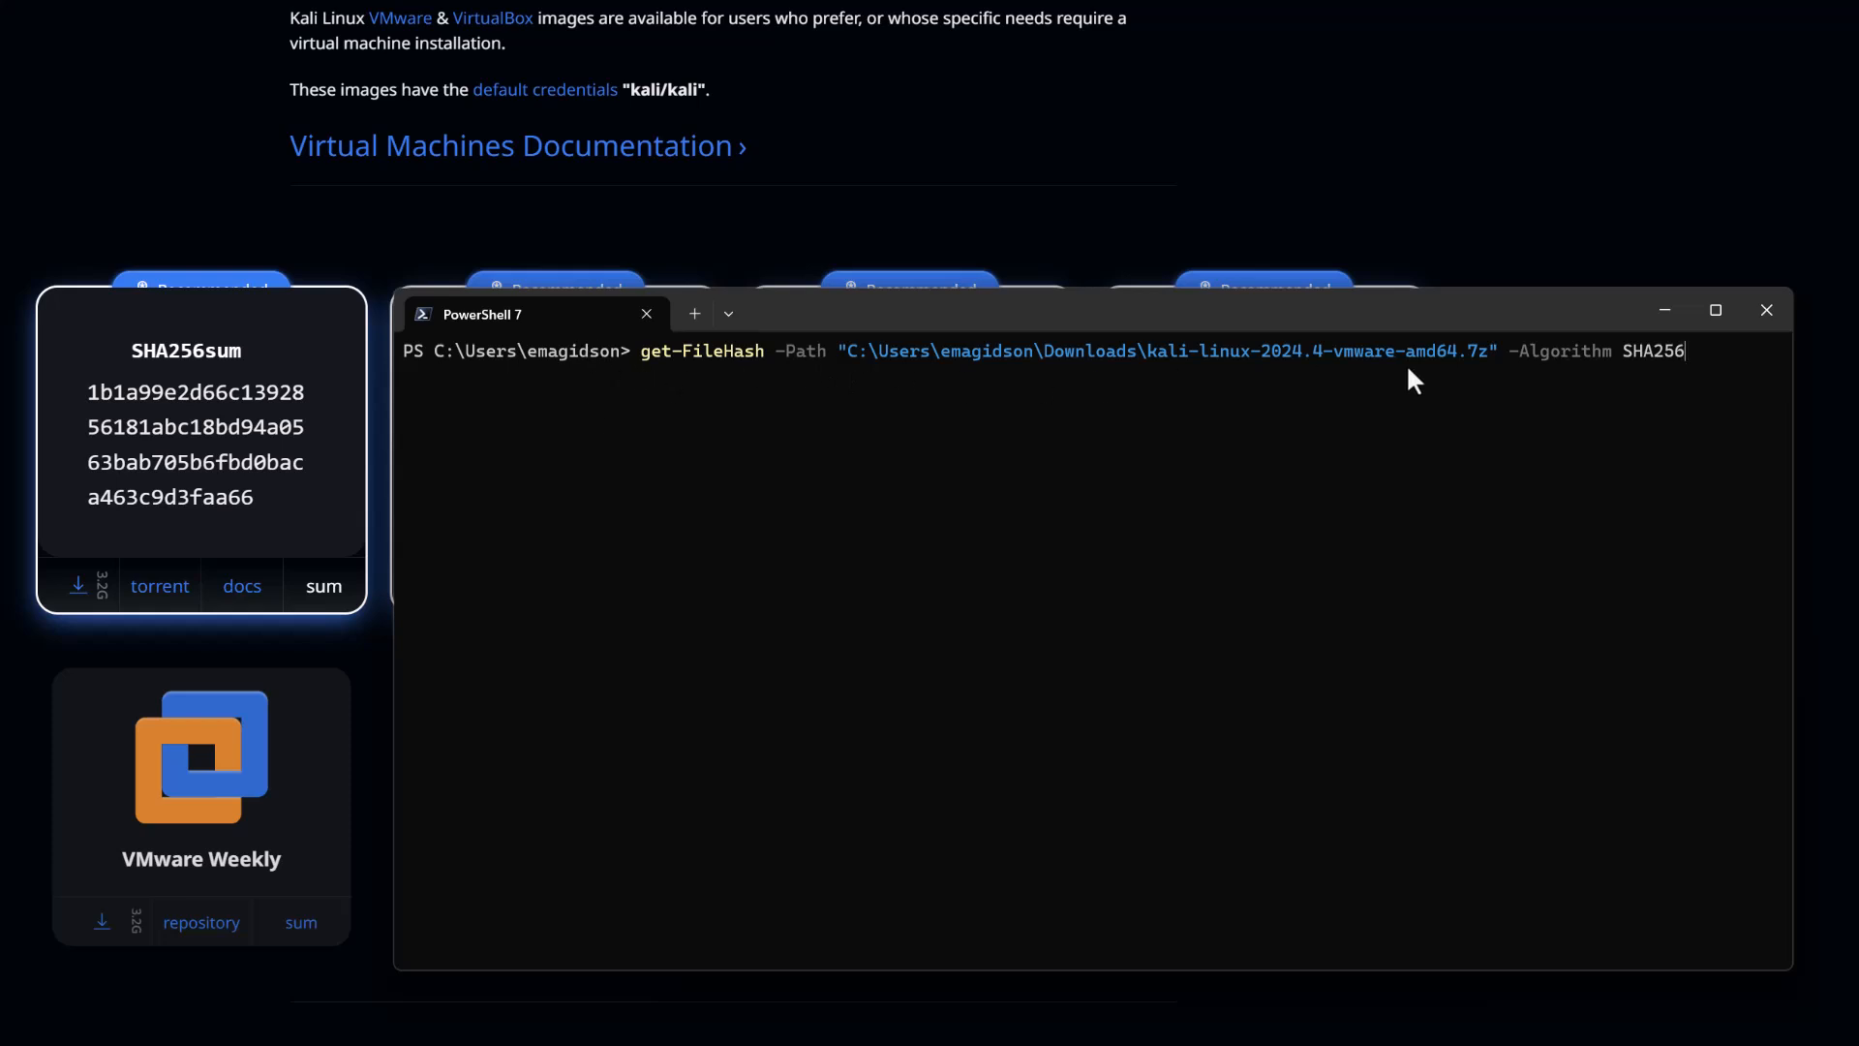
{"action": "mouse_move", "coordinate": [1369, 376]}
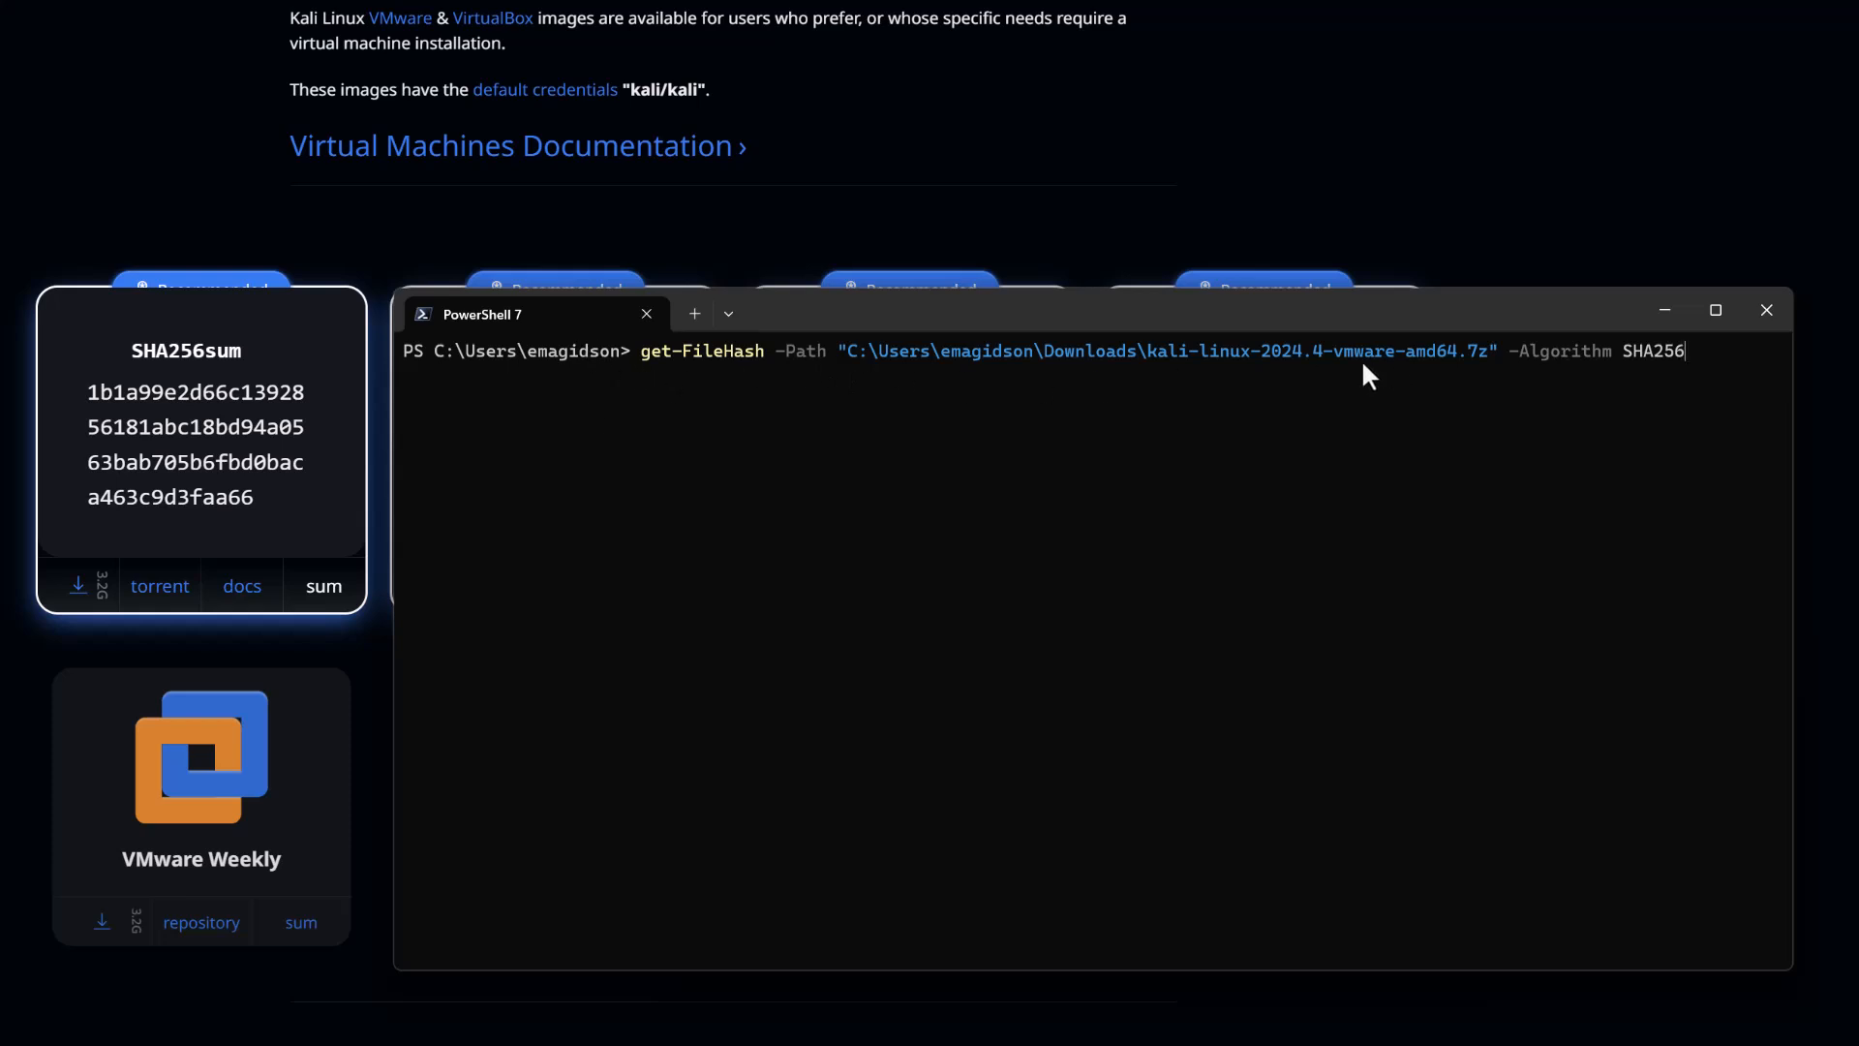
{"action": "mouse_move", "coordinate": [919, 402]}
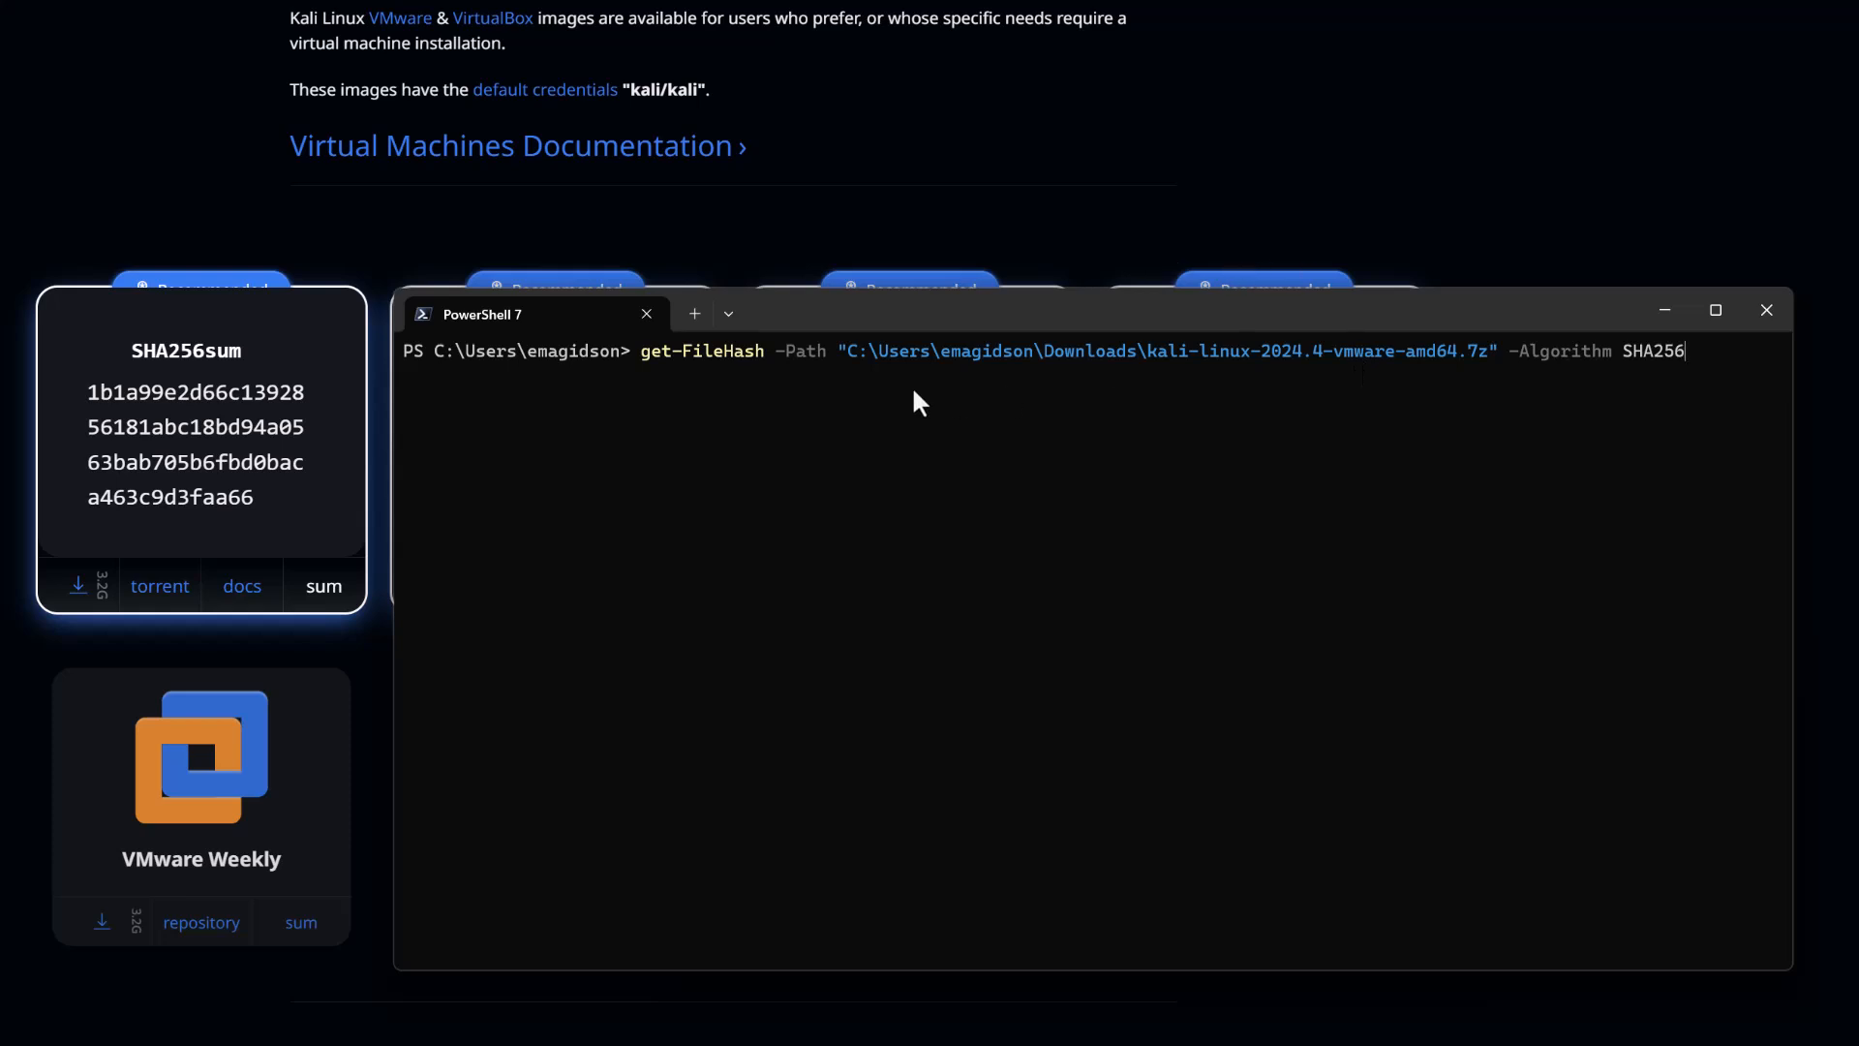
{"action": "mouse_move", "coordinate": [1691, 372]}
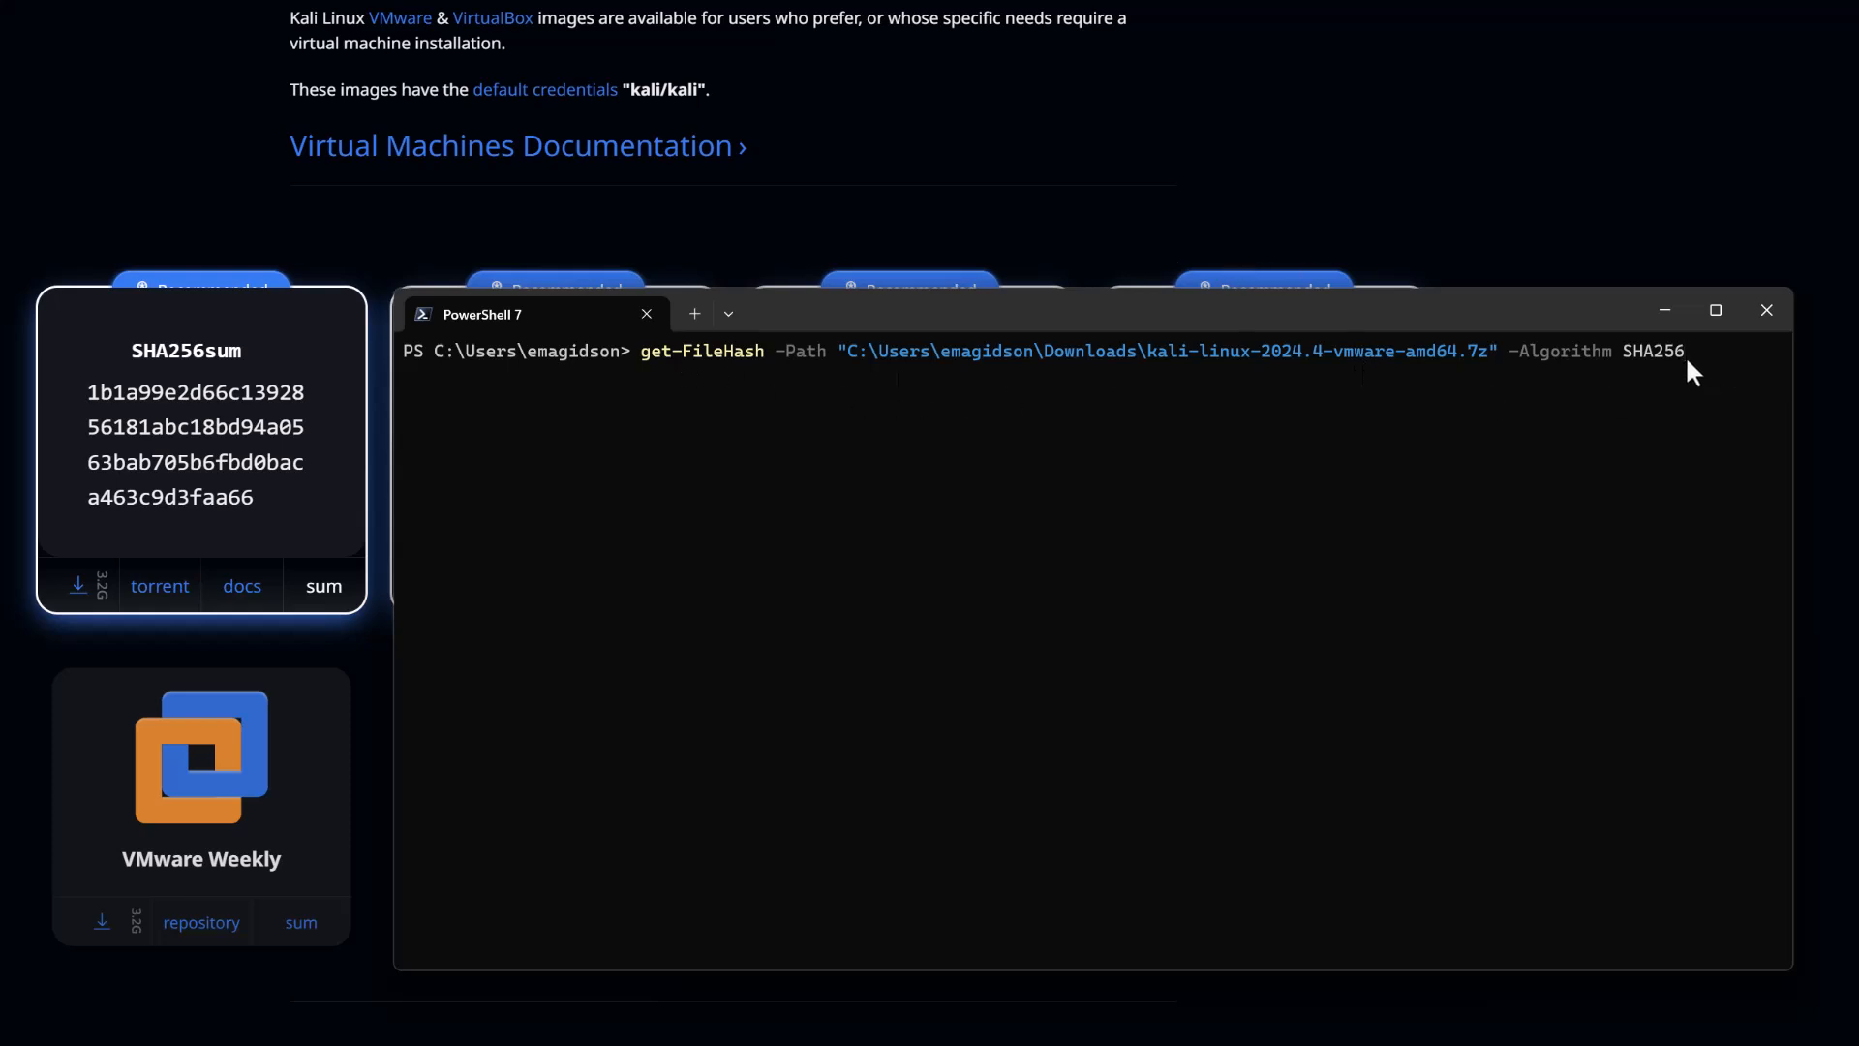
{"action": "mouse_move", "coordinate": [1700, 366]}
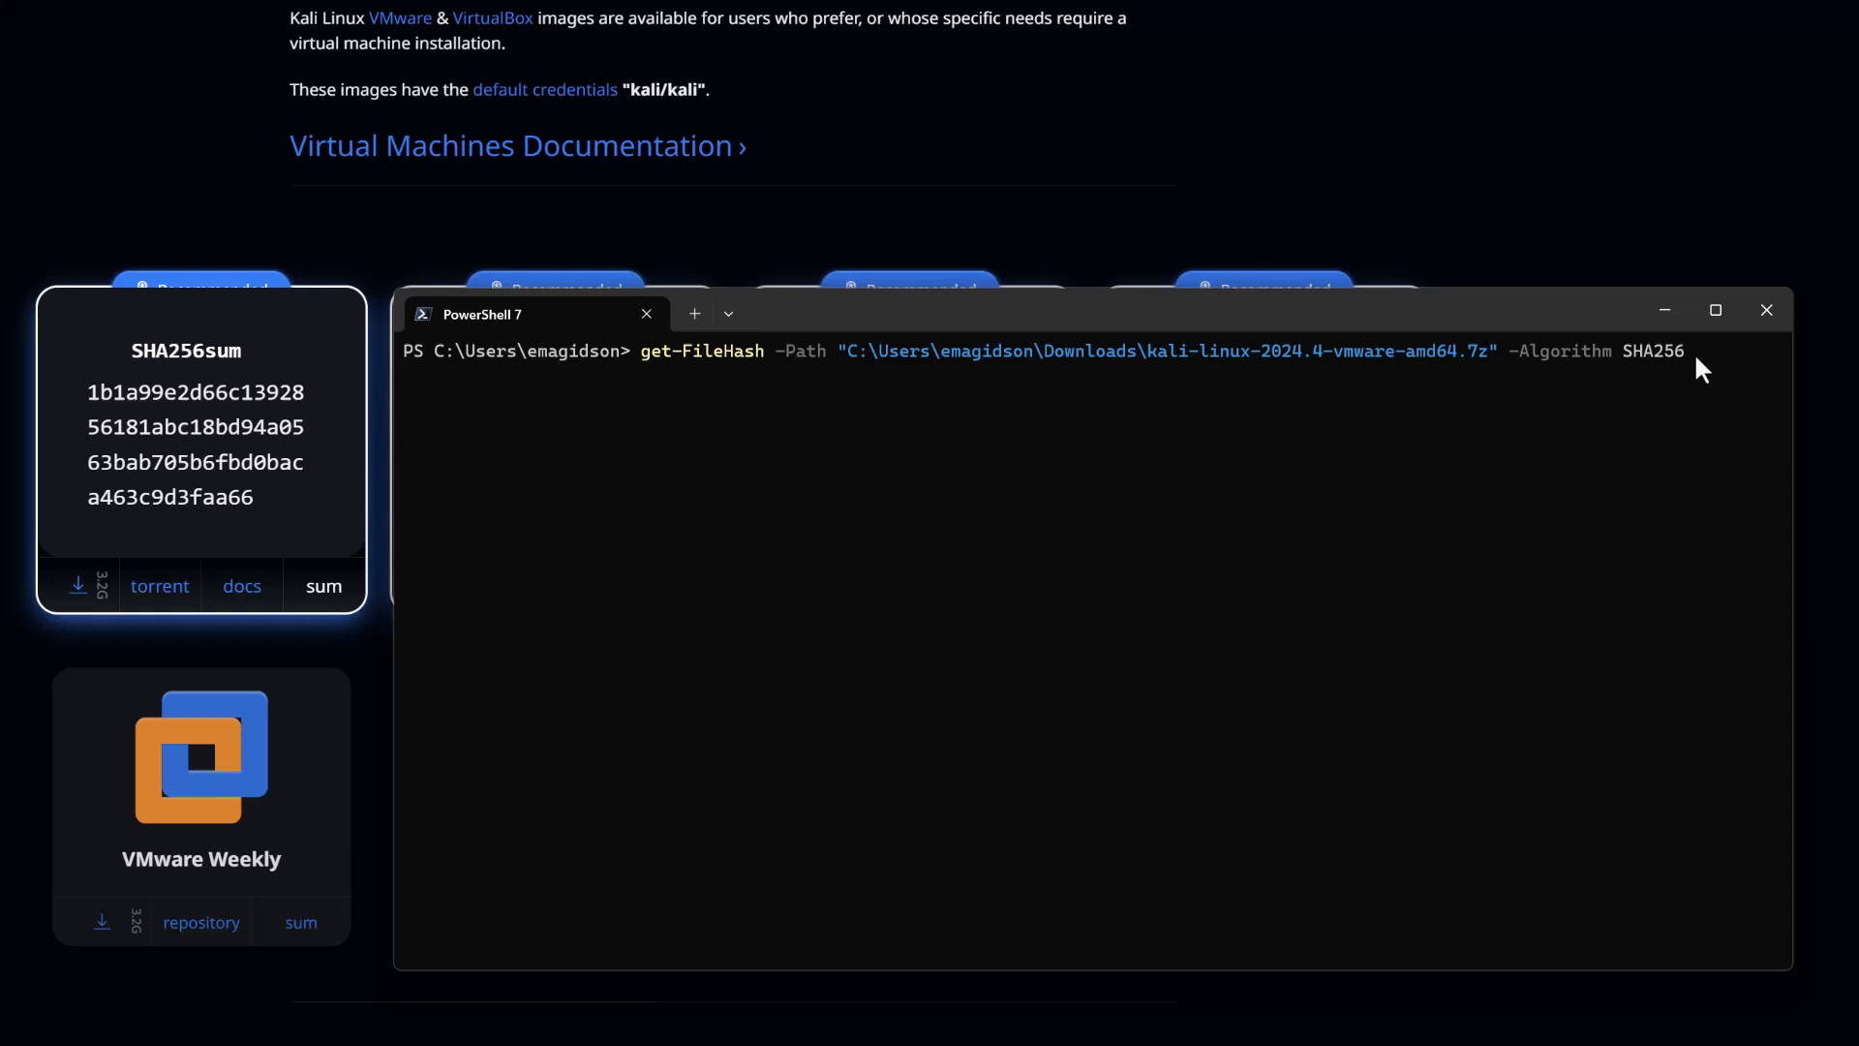
{"action": "mouse_move", "coordinate": [772, 397]}
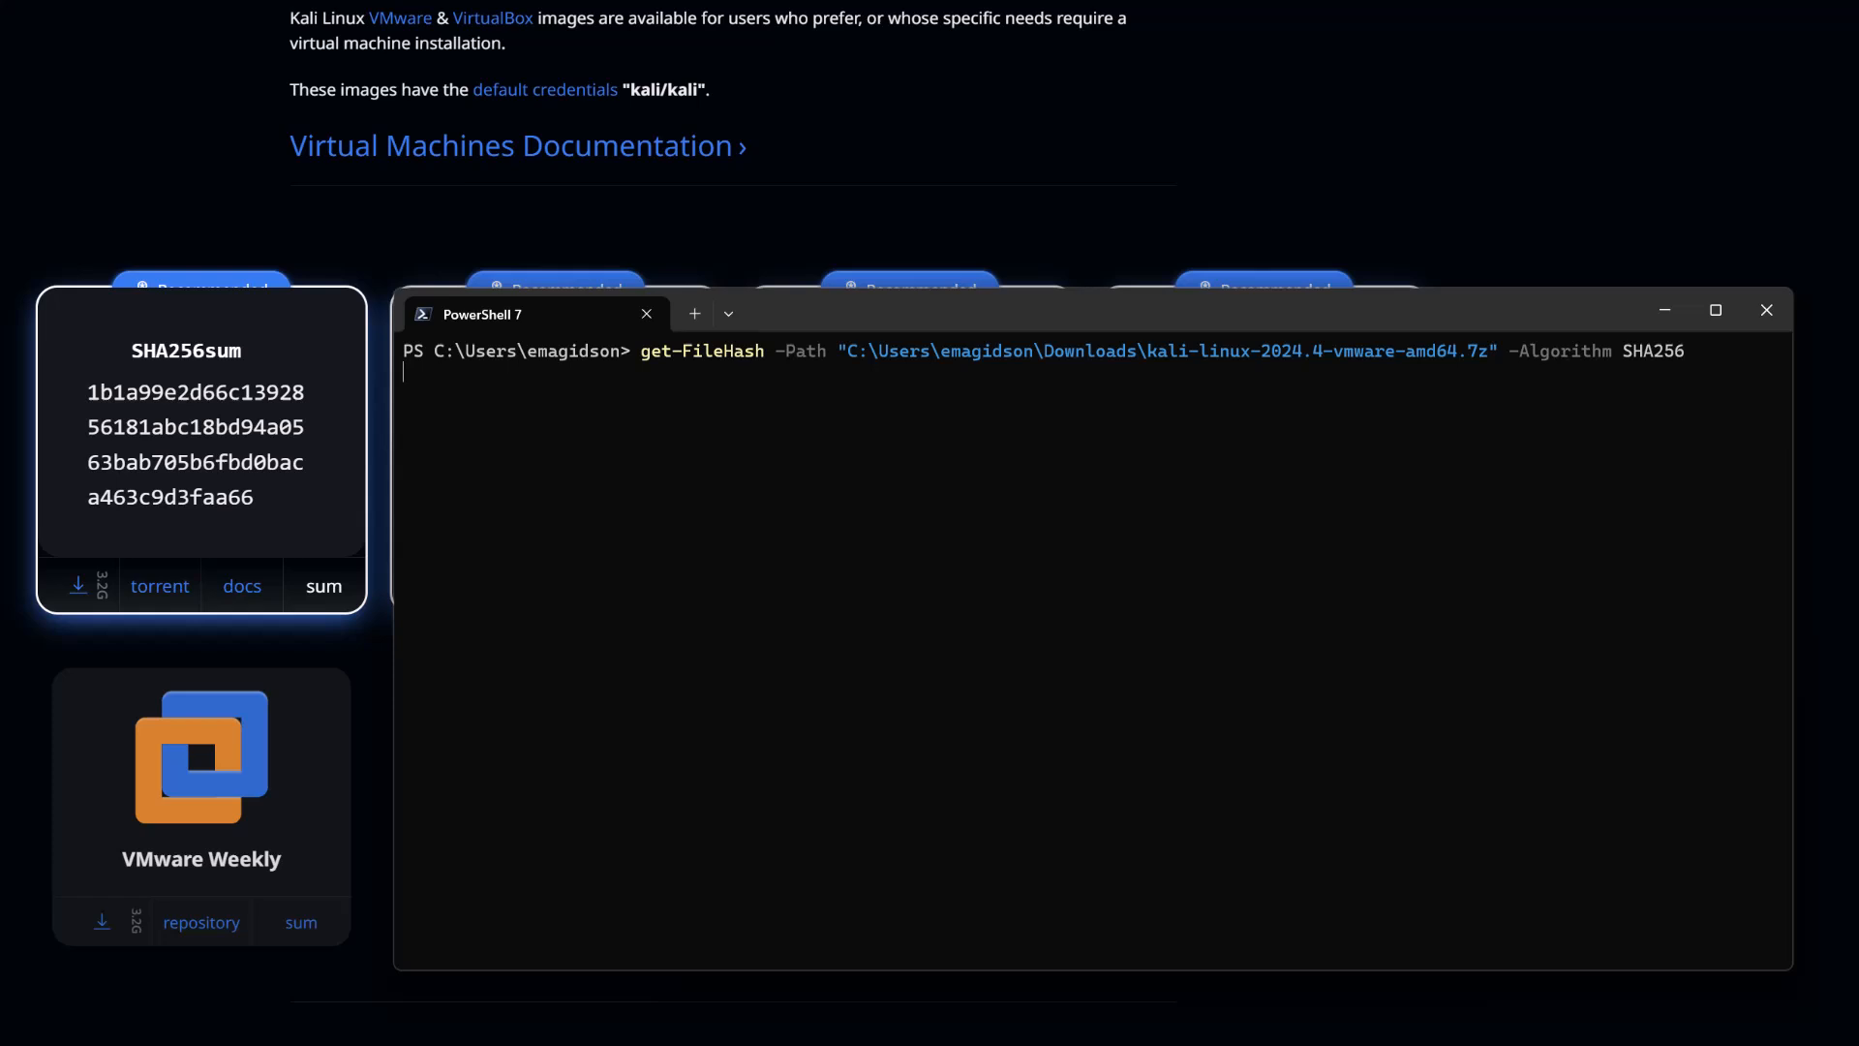
Compute the archive's SHA256 hash and confirm it matches the Kali site checksum.
{"action": "key", "text": "Return"}
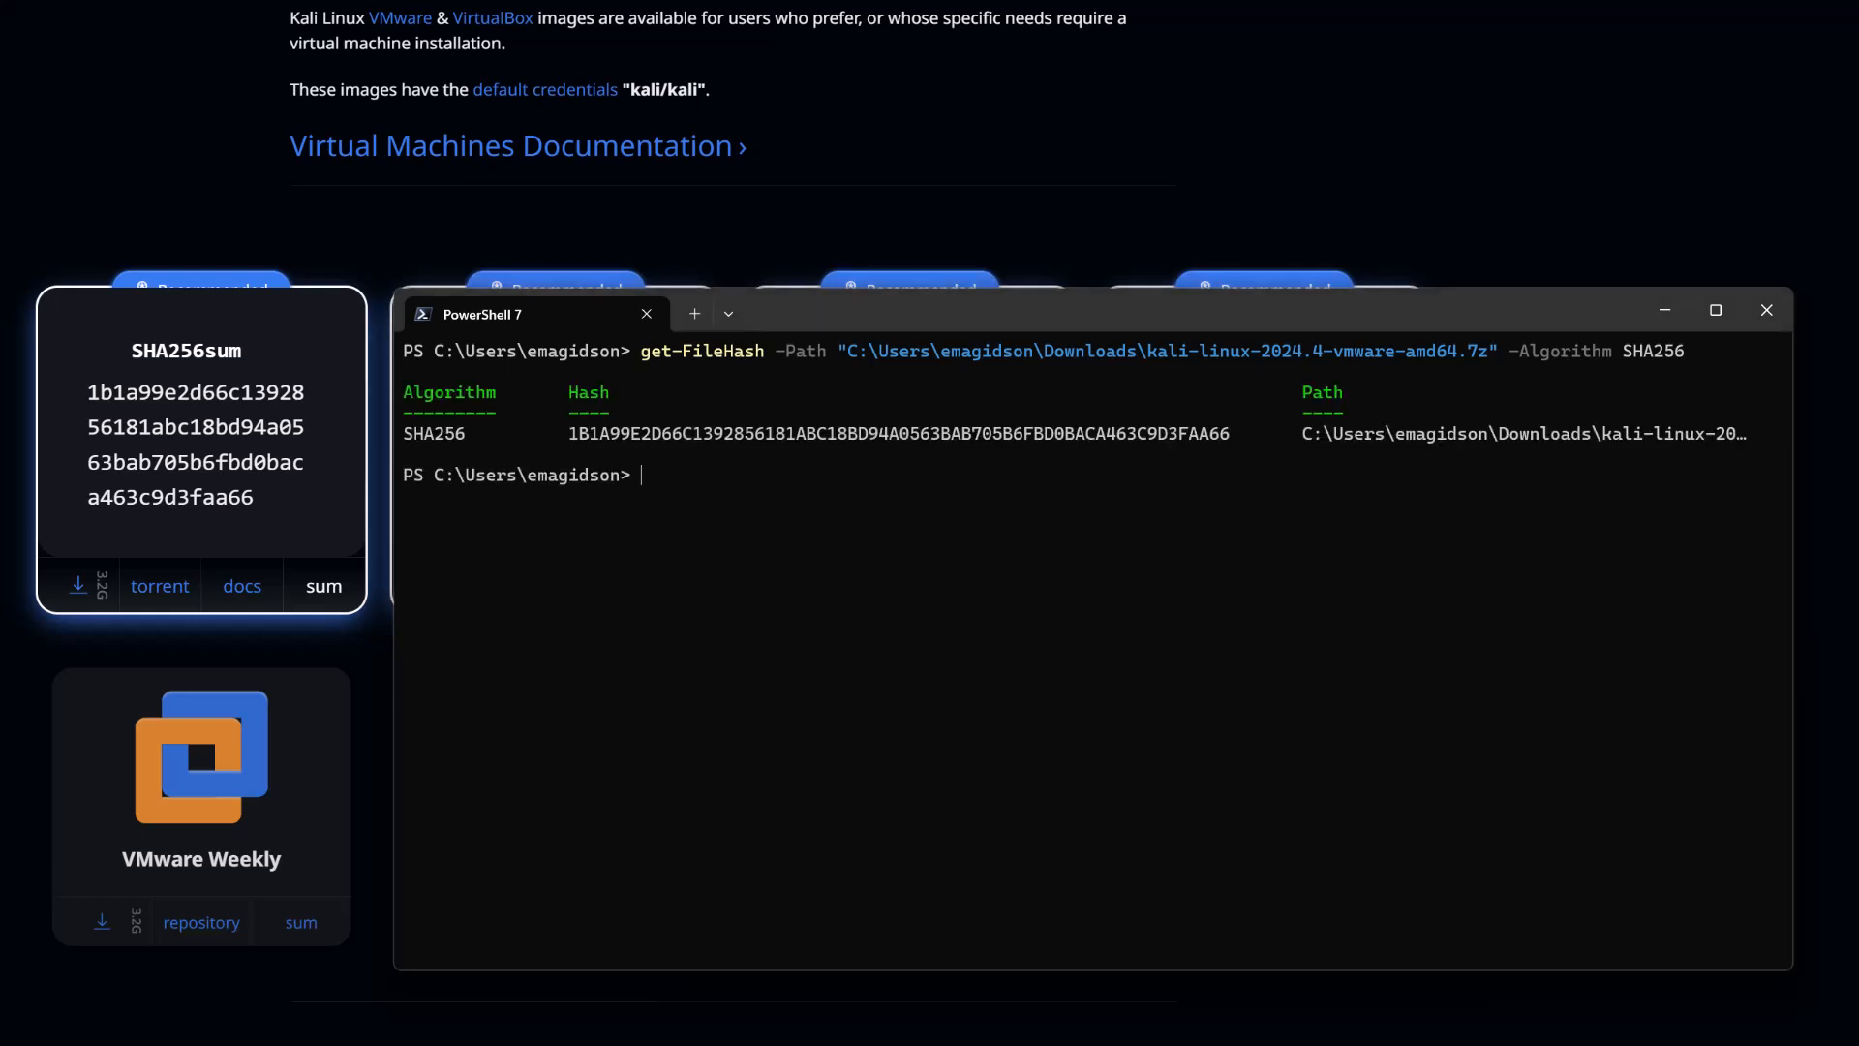
{"action": "mouse_move", "coordinate": [611, 463]}
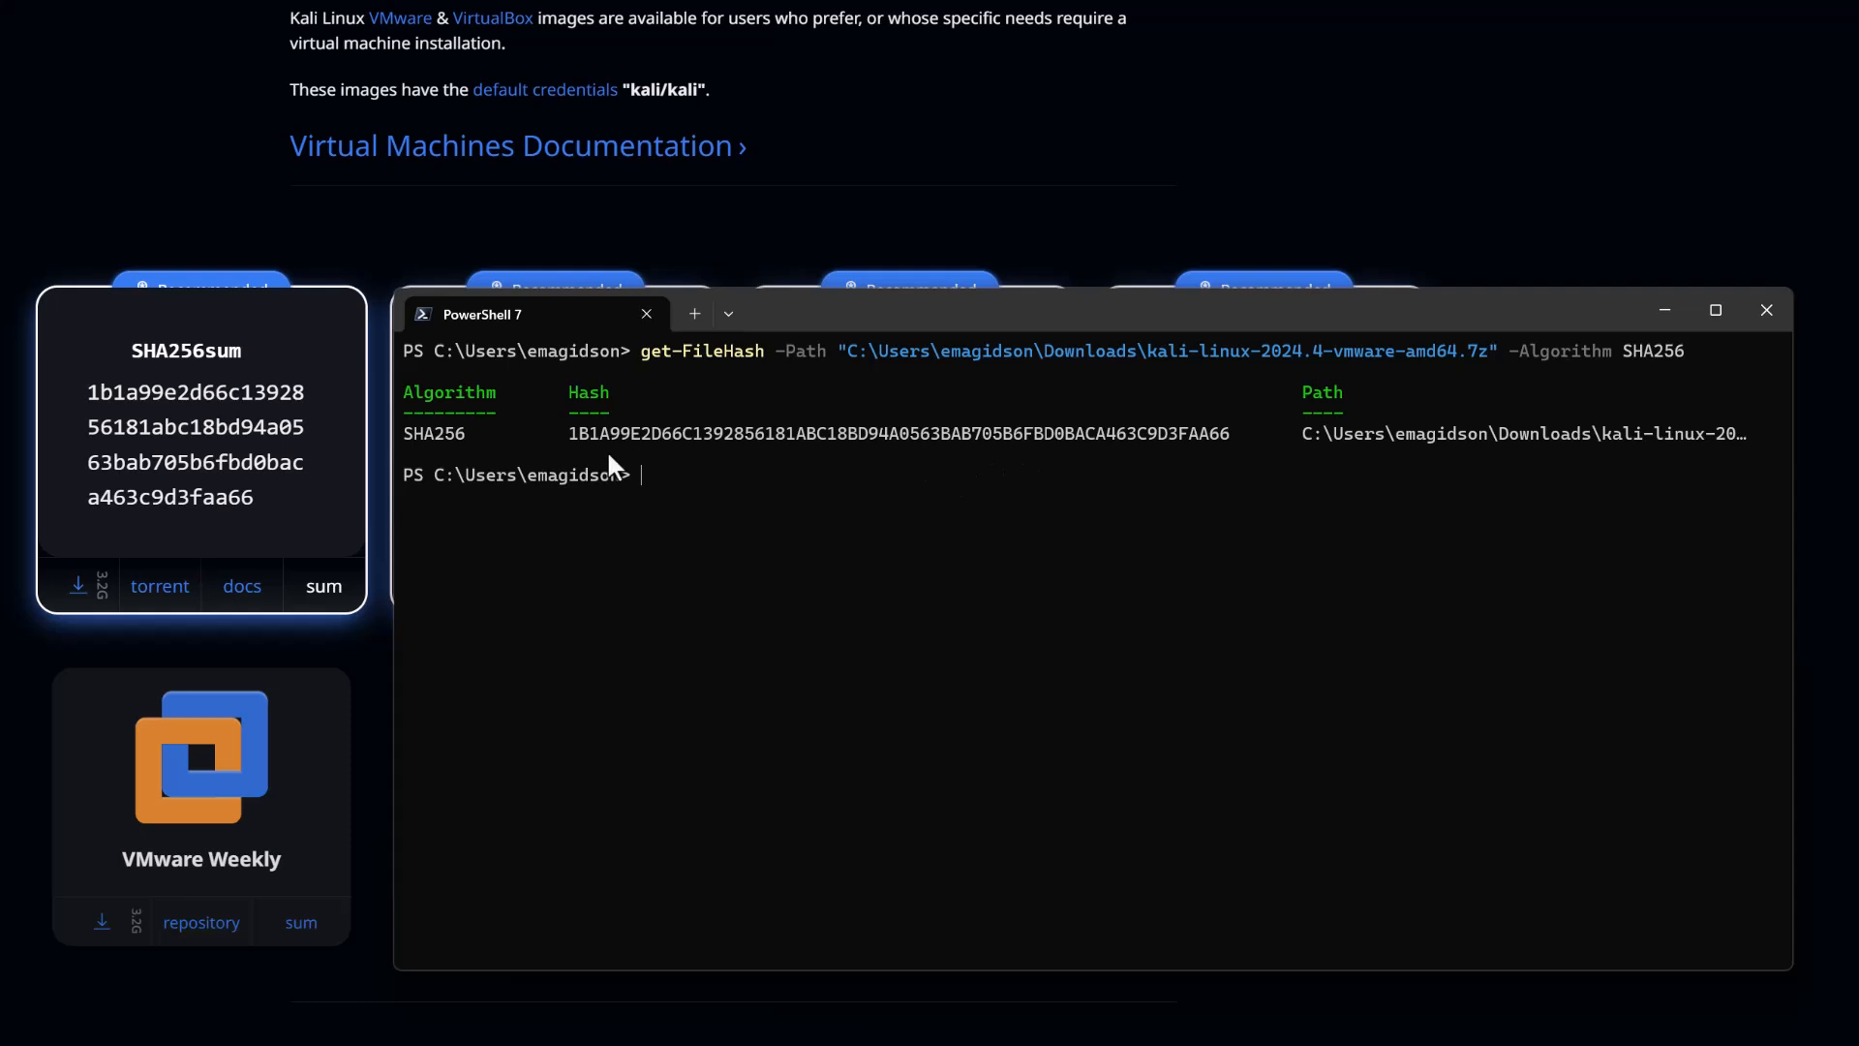
{"action": "mouse_move", "coordinate": [438, 450]}
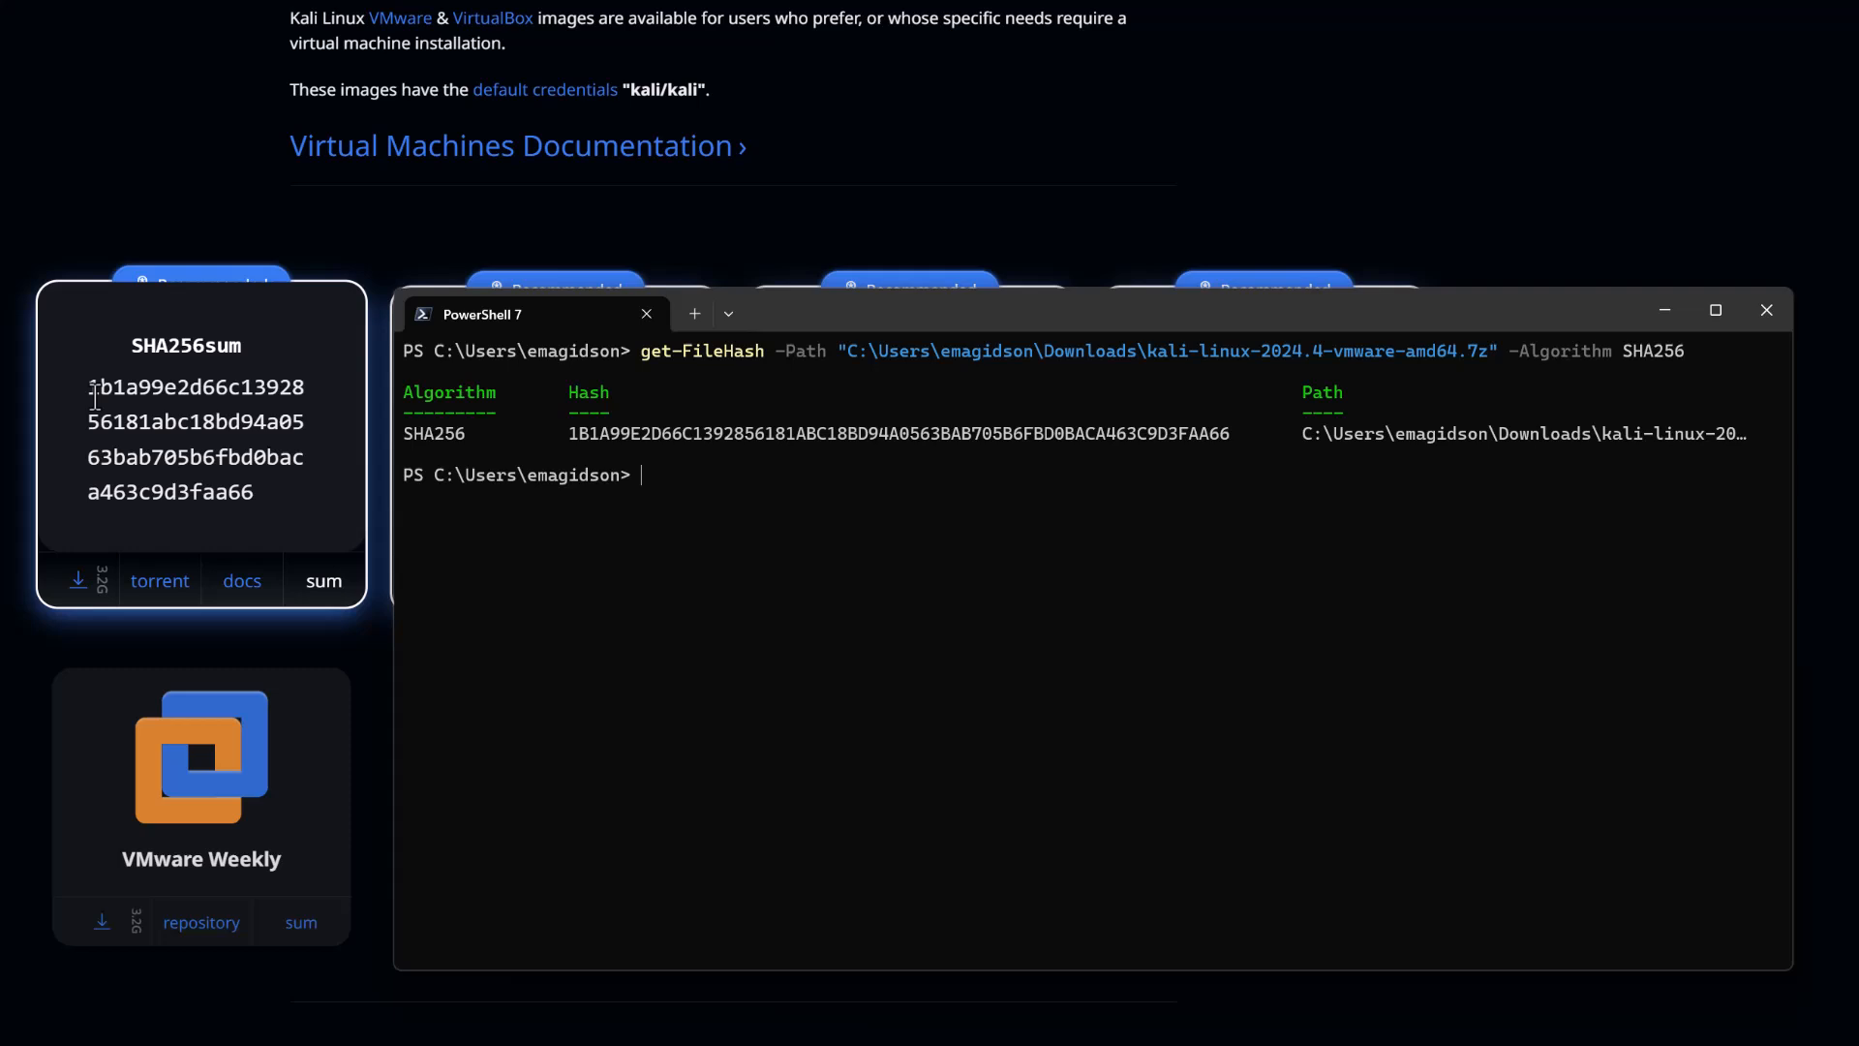
{"action": "mouse_move", "coordinate": [259, 512]}
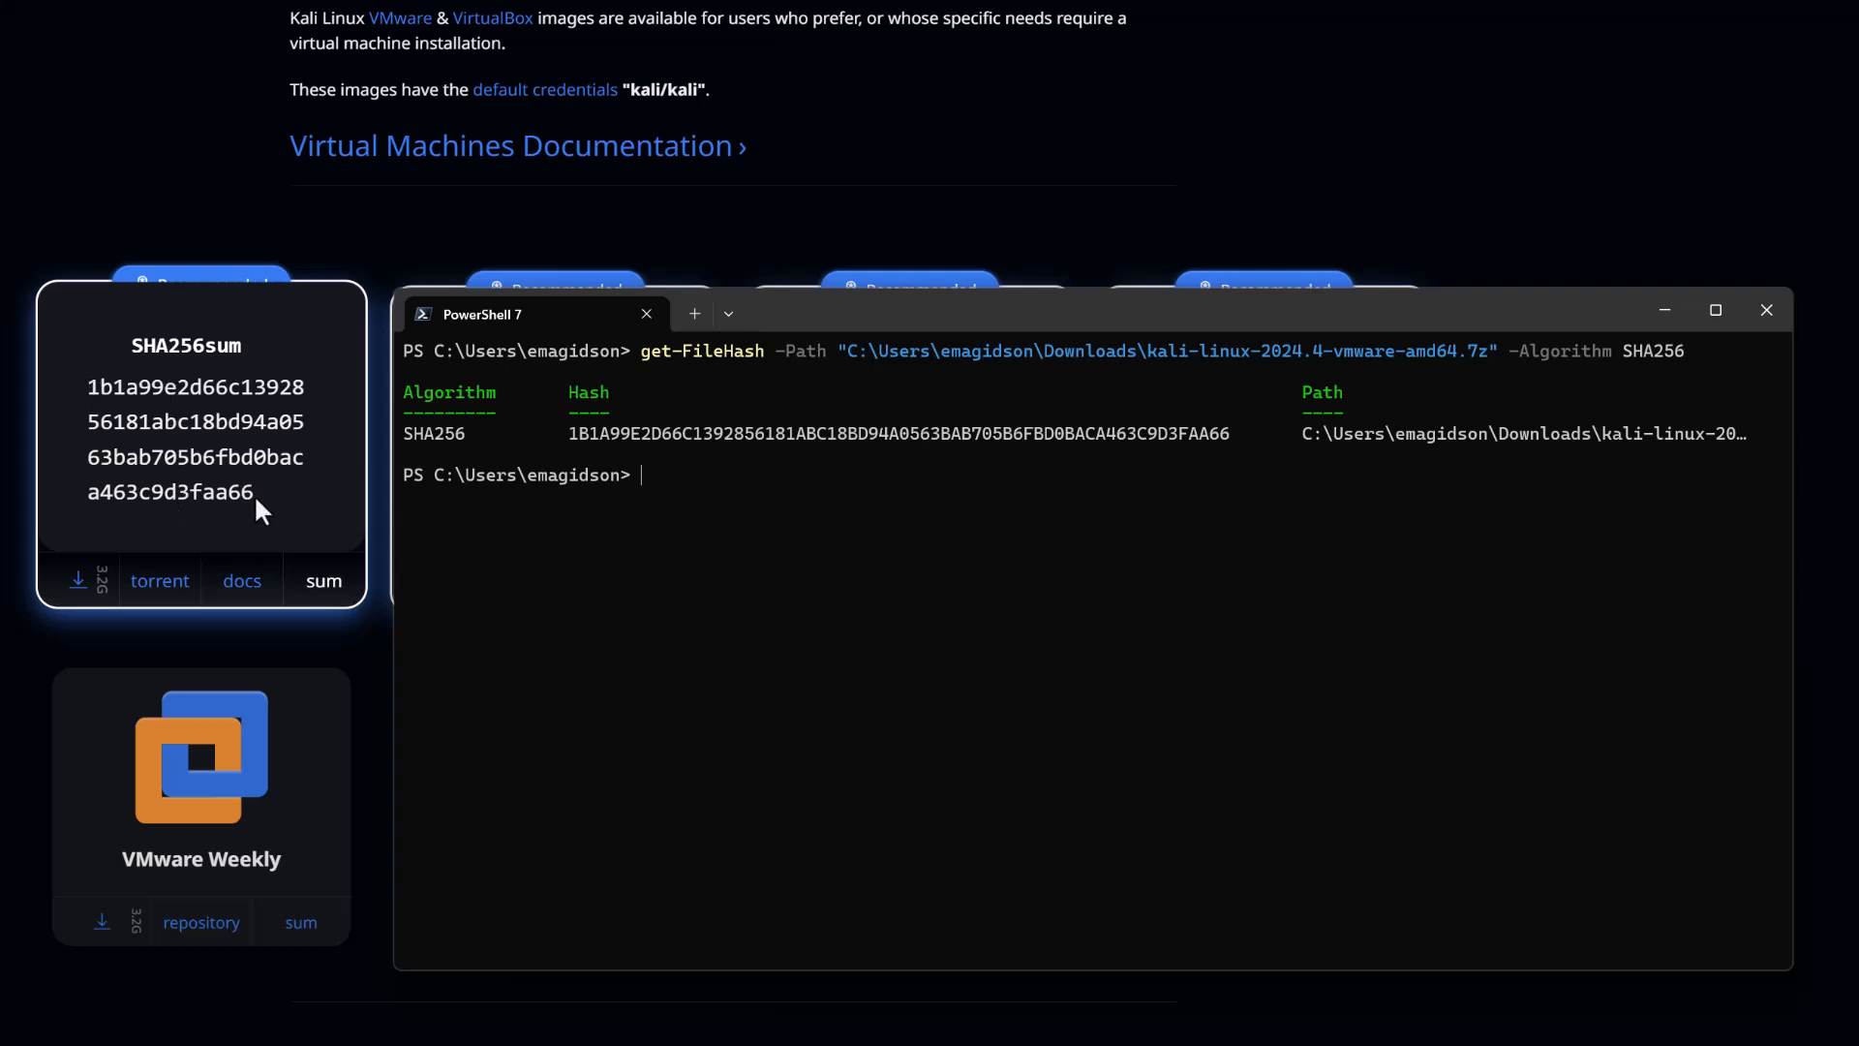
{"action": "mouse_move", "coordinate": [978, 645]}
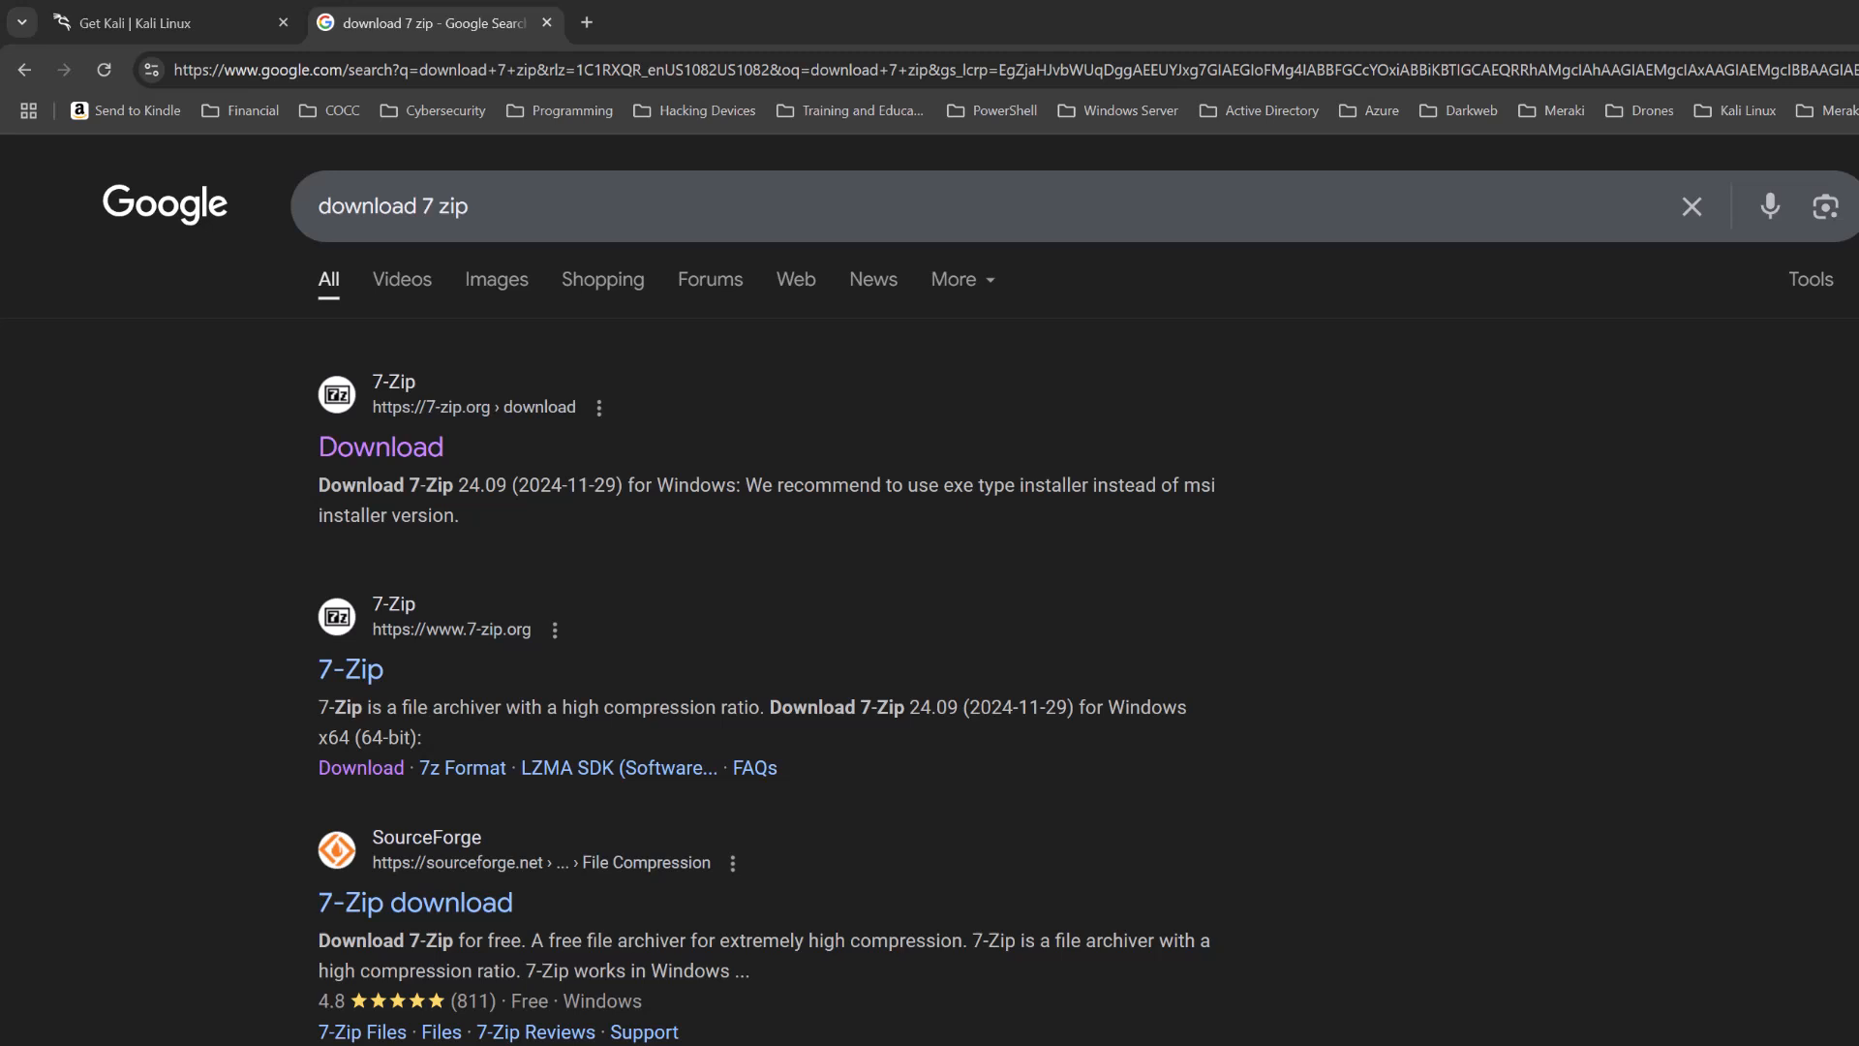
{"action": "mouse_move", "coordinate": [510, 453]}
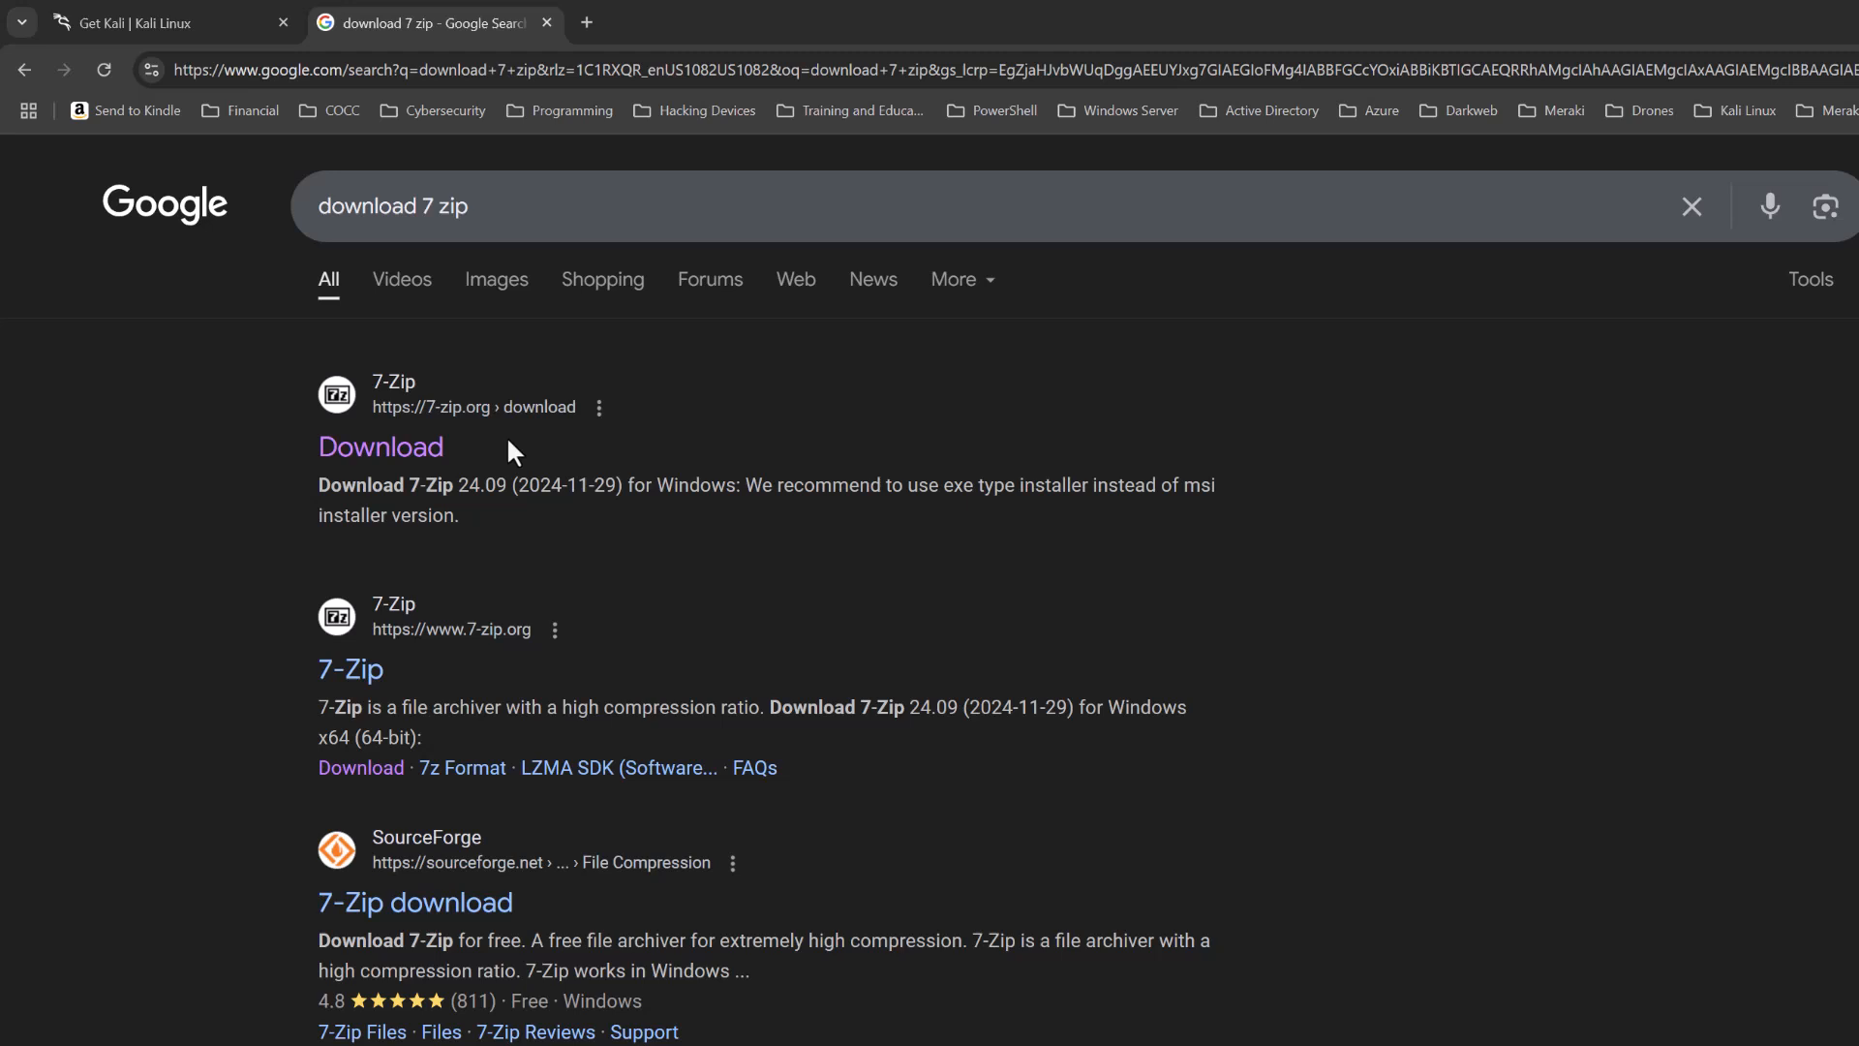
{"action": "mouse_move", "coordinate": [59, 225]}
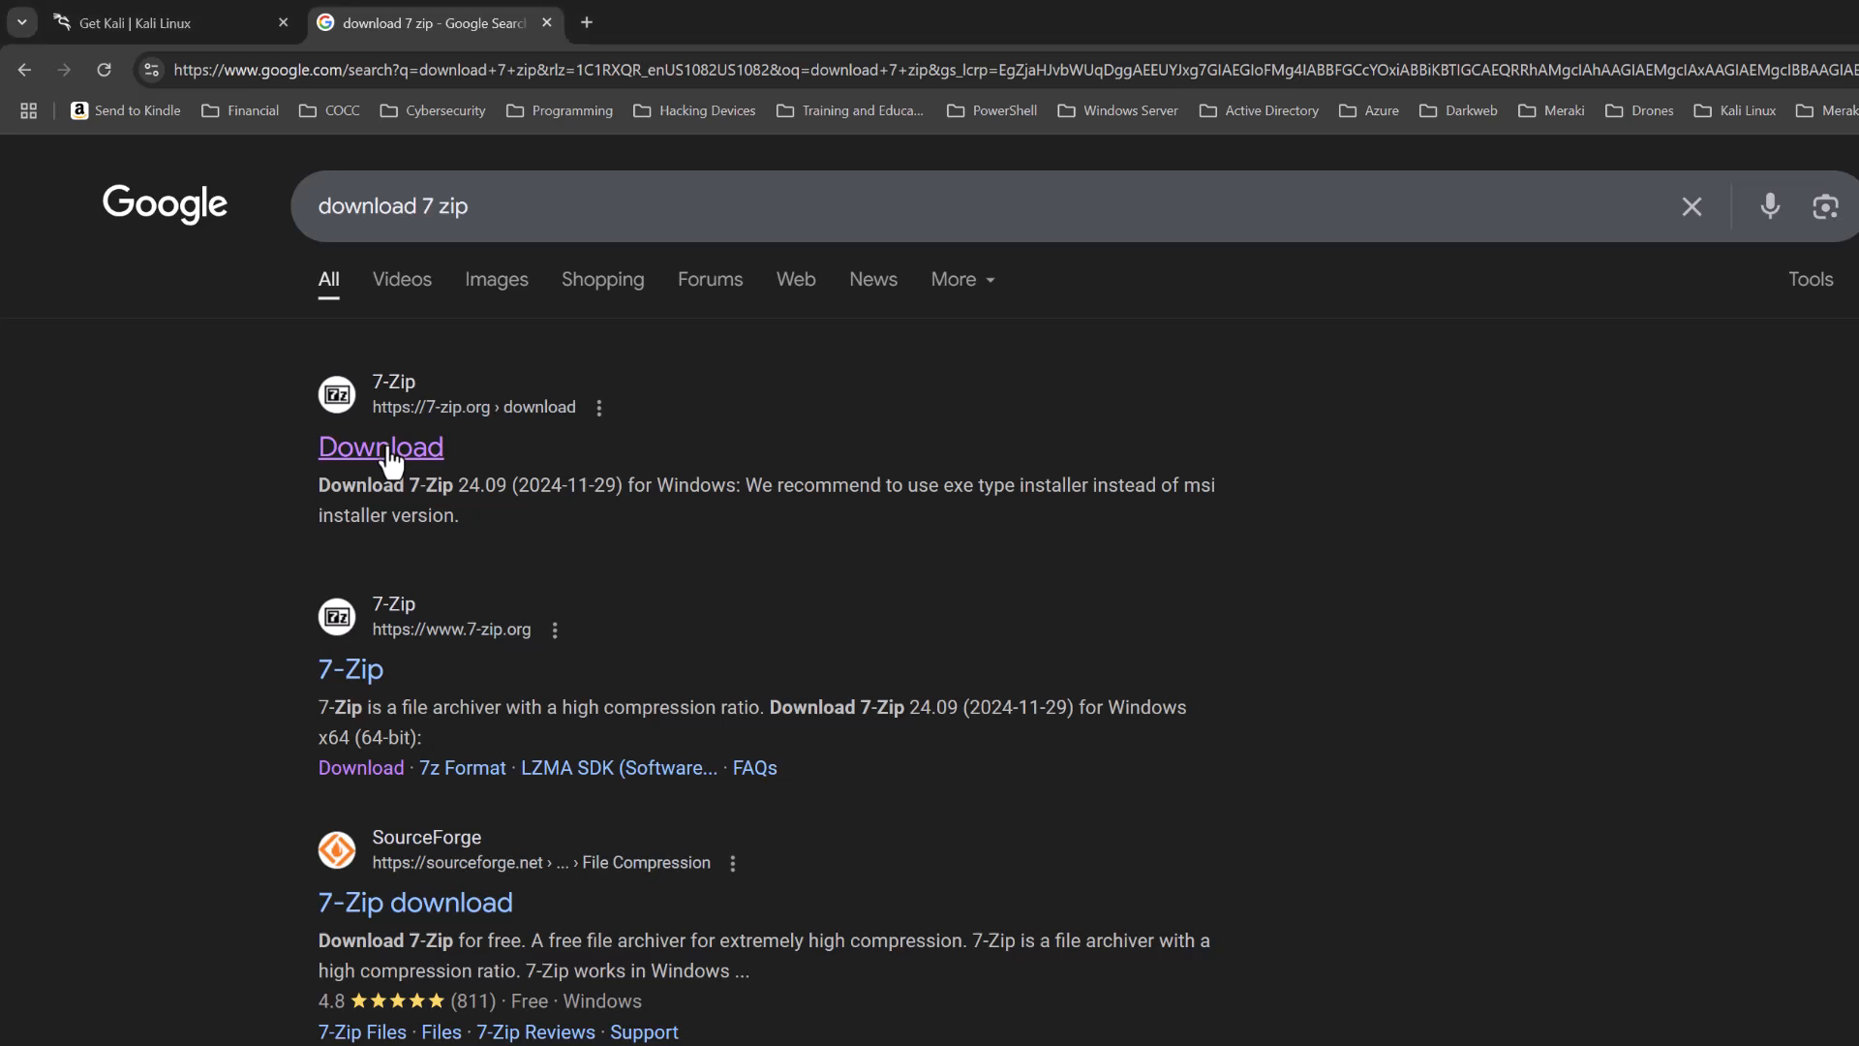
Open the official 7-zip.org download result from the Google search.
{"action": "left_click", "coordinate": [380, 447]}
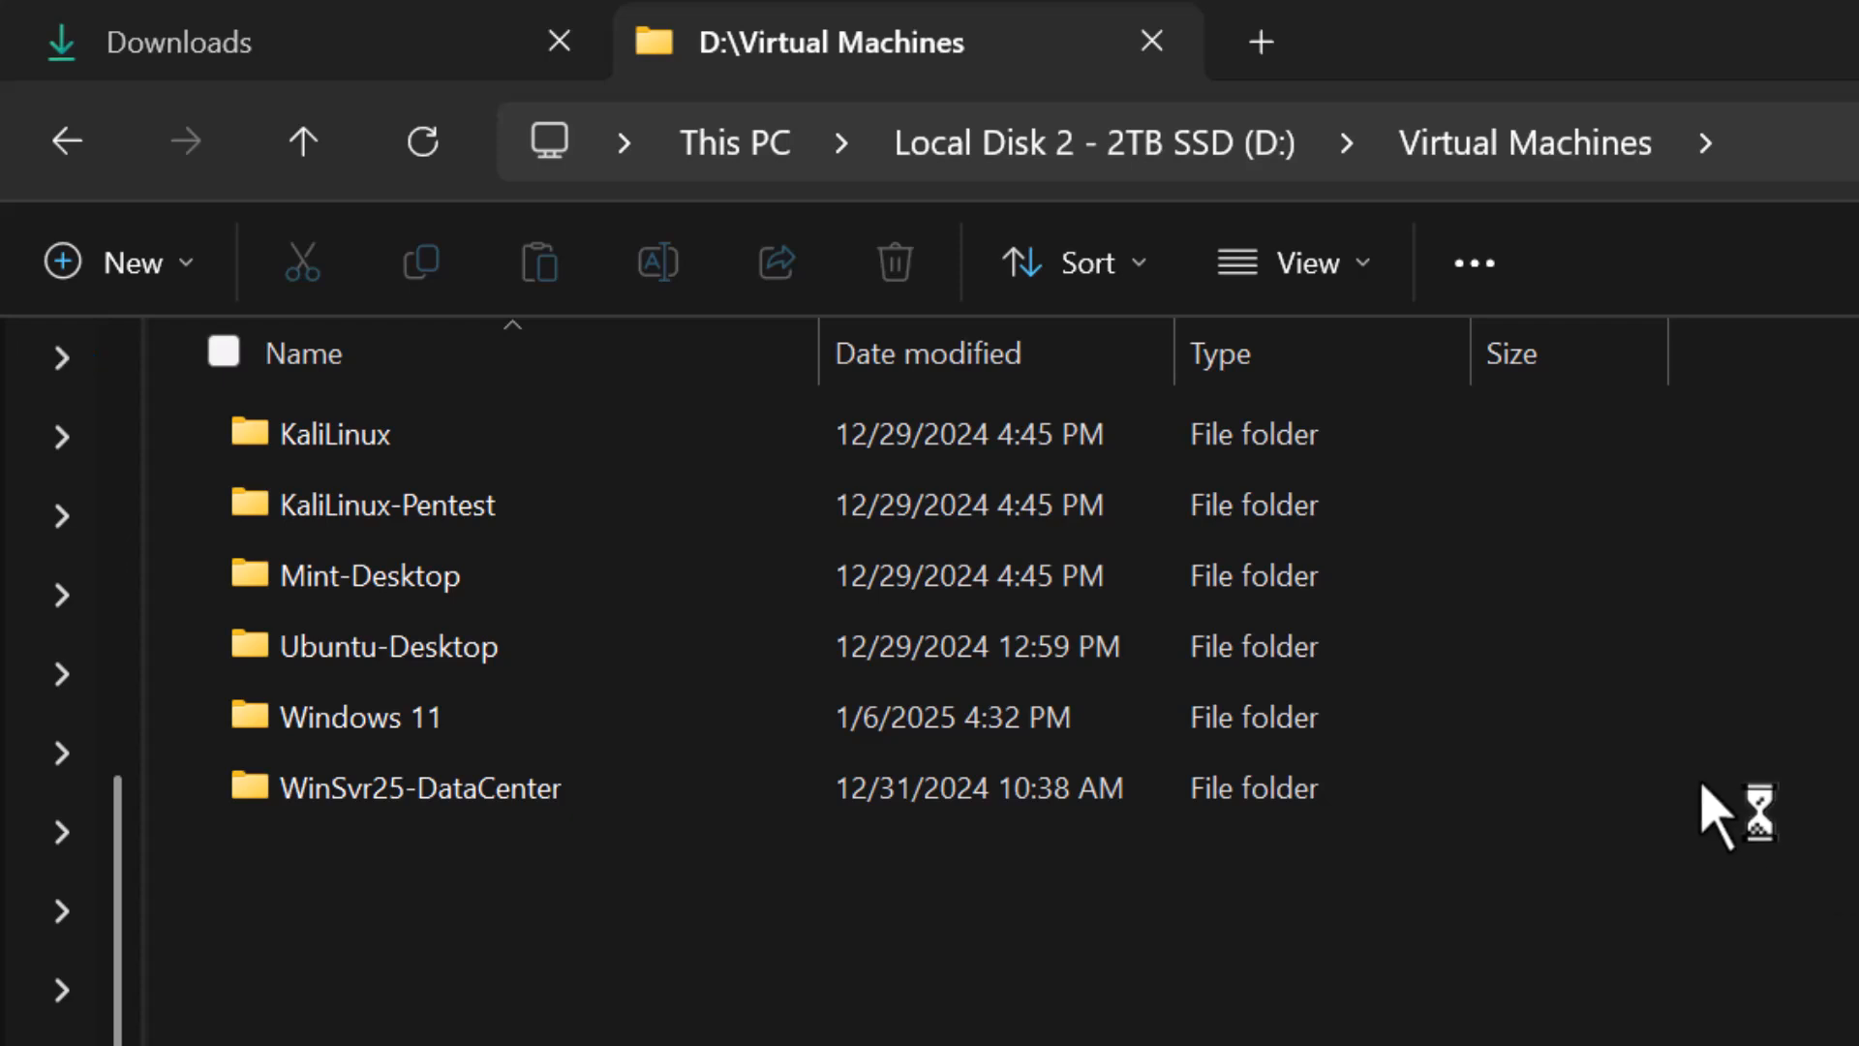
{"action": "mouse_move", "coordinate": [1848, 923]}
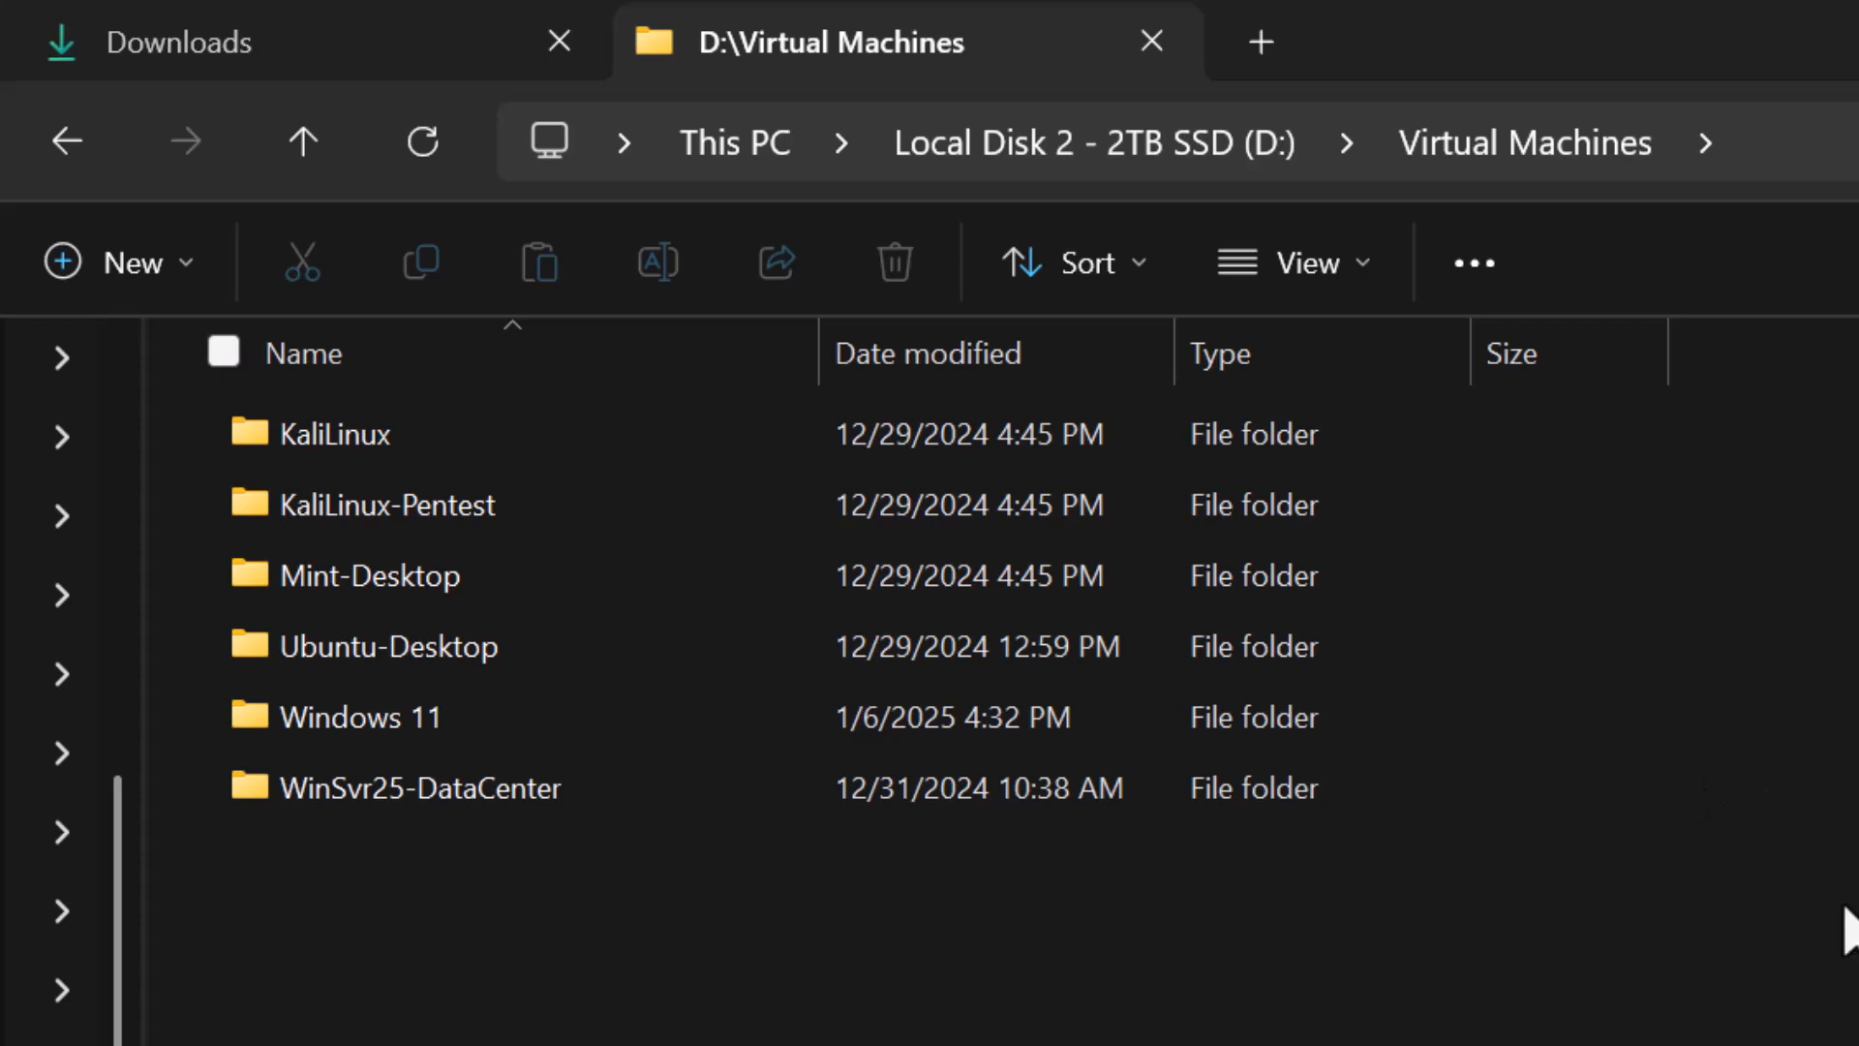
{"action": "mouse_move", "coordinate": [1073, 262]}
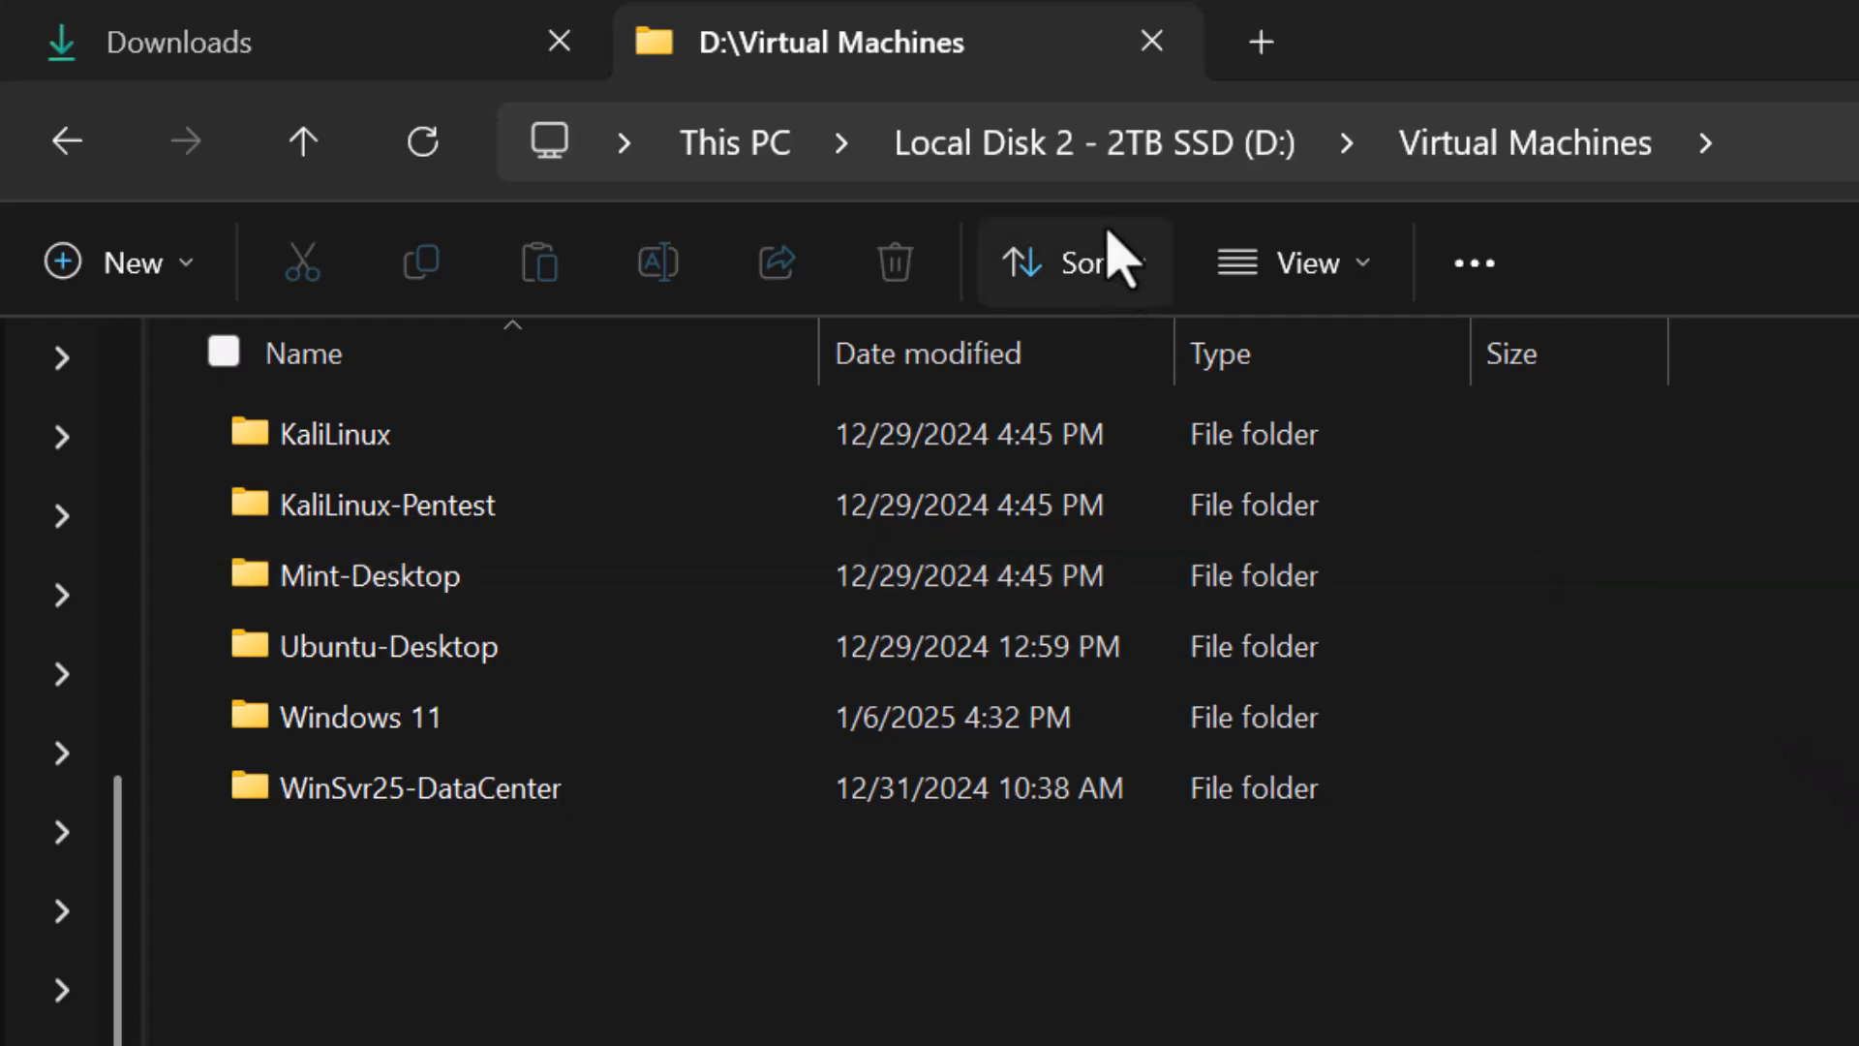
{"action": "mouse_move", "coordinate": [1103, 143]}
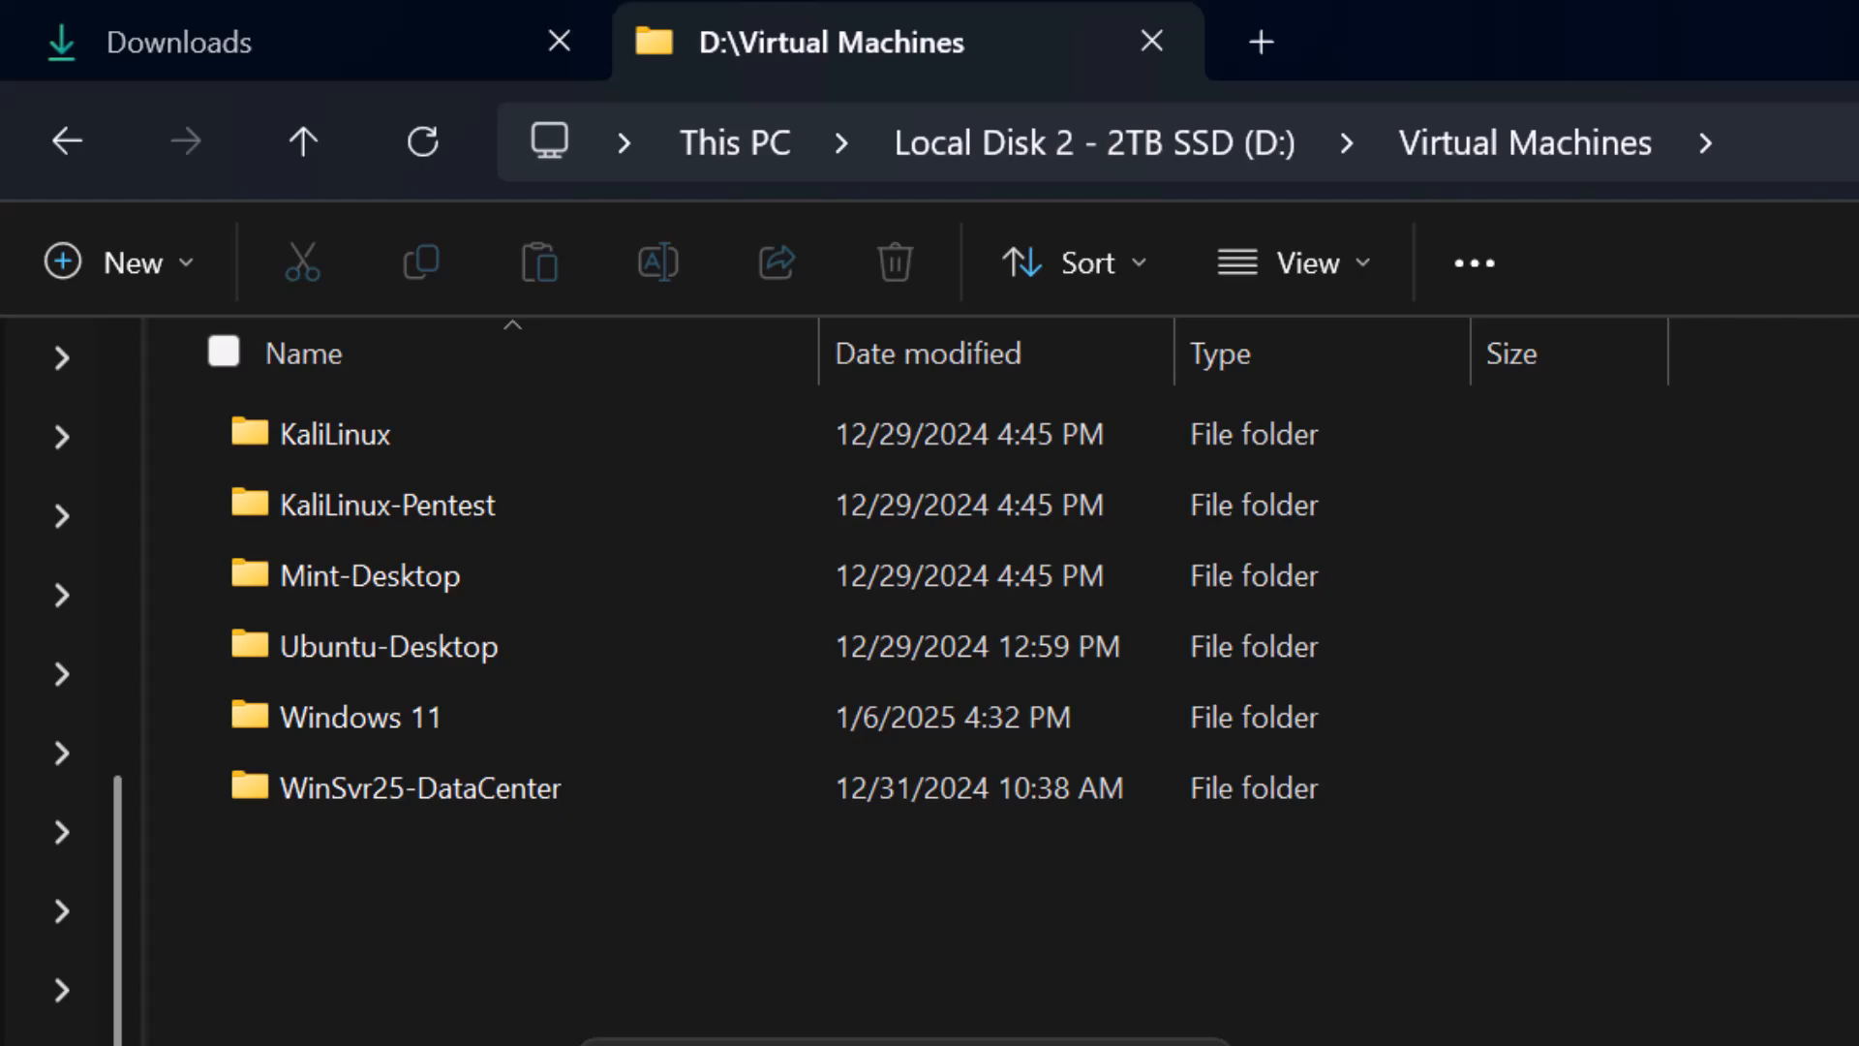
Create a Kali-Linux-VMWare-Image folder inside D:\Virtual Machines.
{"action": "left_click", "coordinate": [117, 263]}
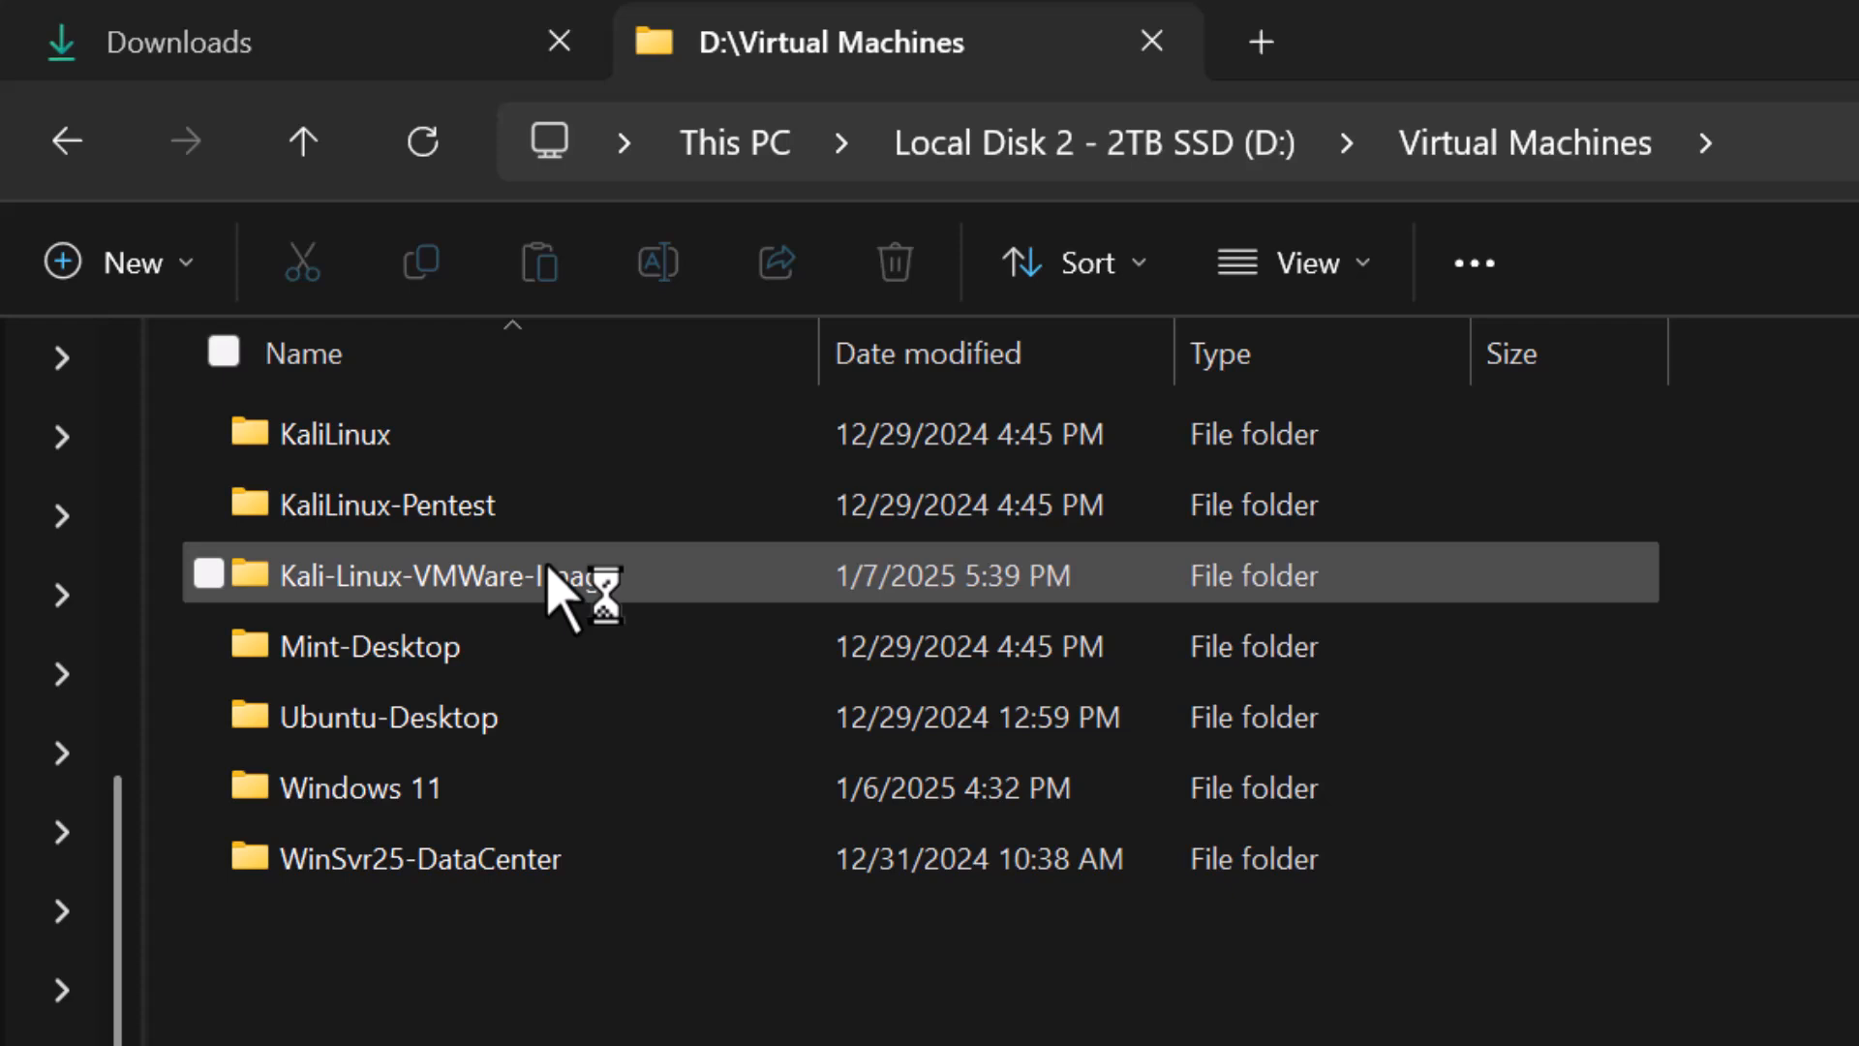
{"action": "mouse_move", "coordinate": [658, 604]}
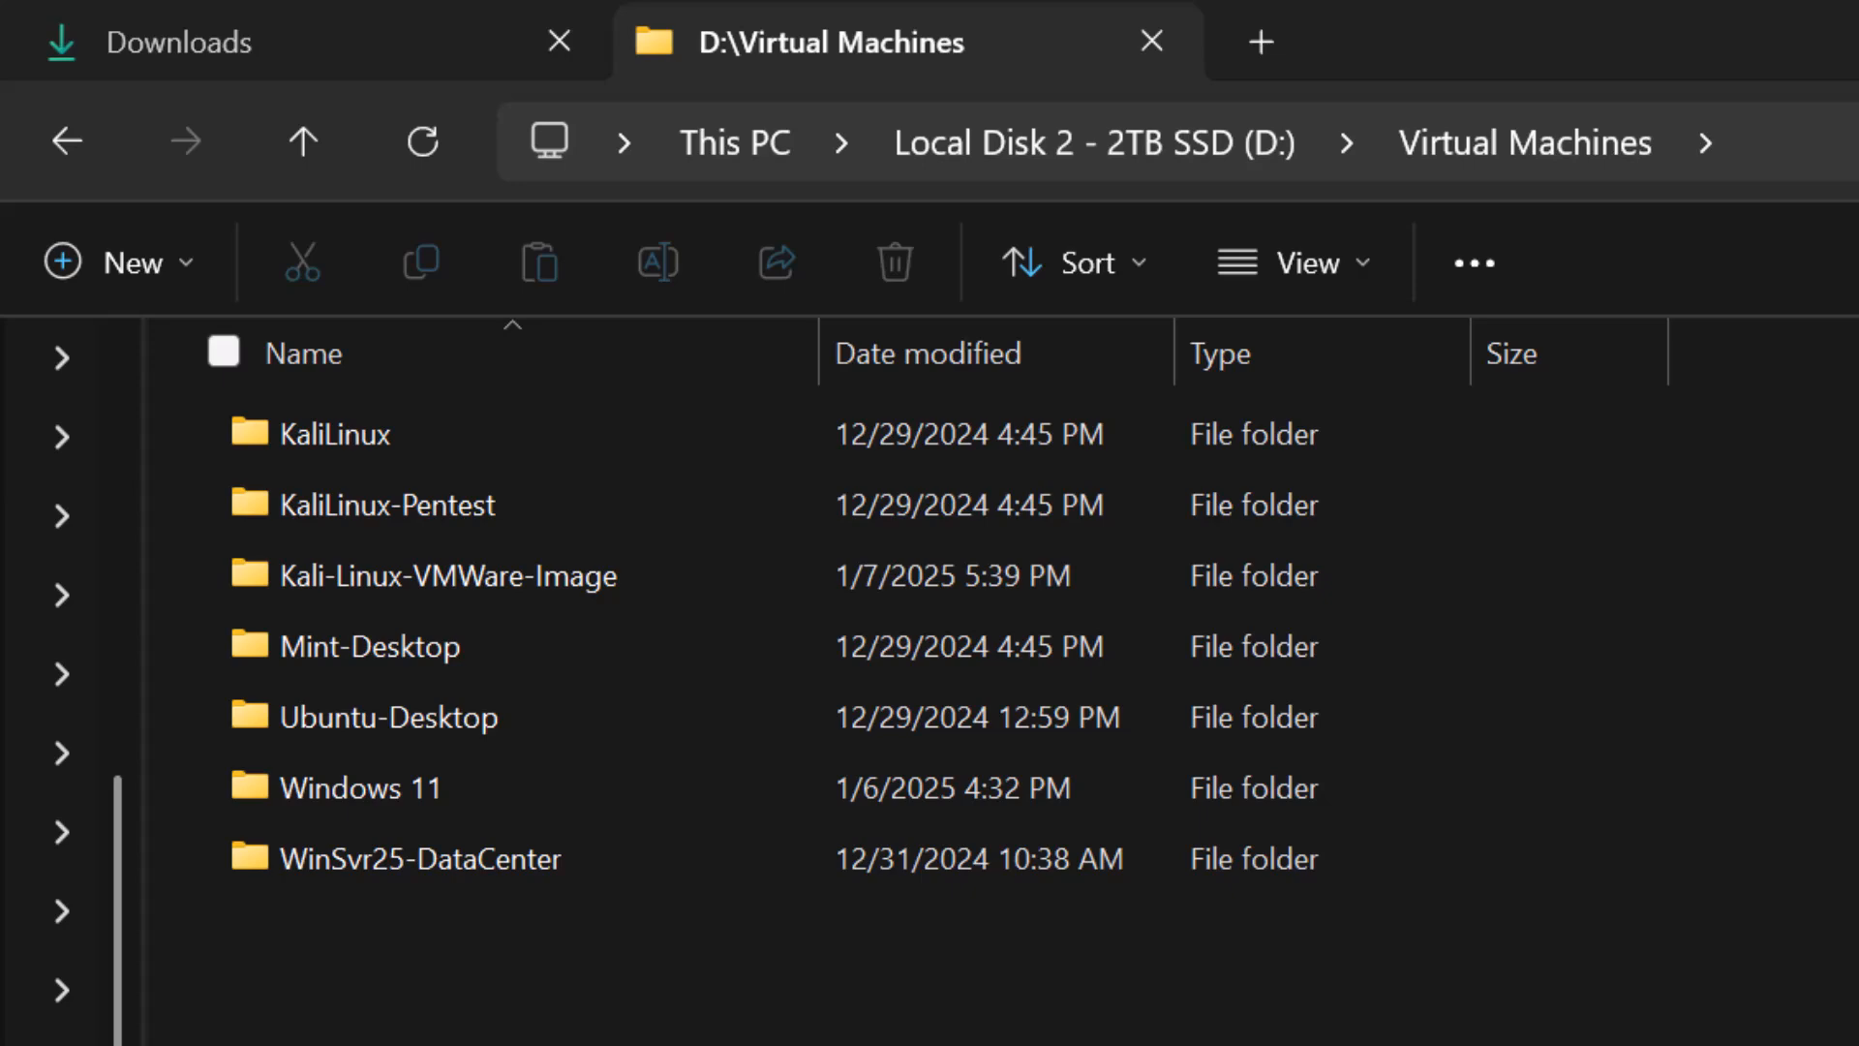
Extract the Kali .7z from Downloads with 7-Zip into D:\Virtual Machines\Kali-Linux-VMWare-Image.
{"action": "left_click", "coordinate": [184, 42]}
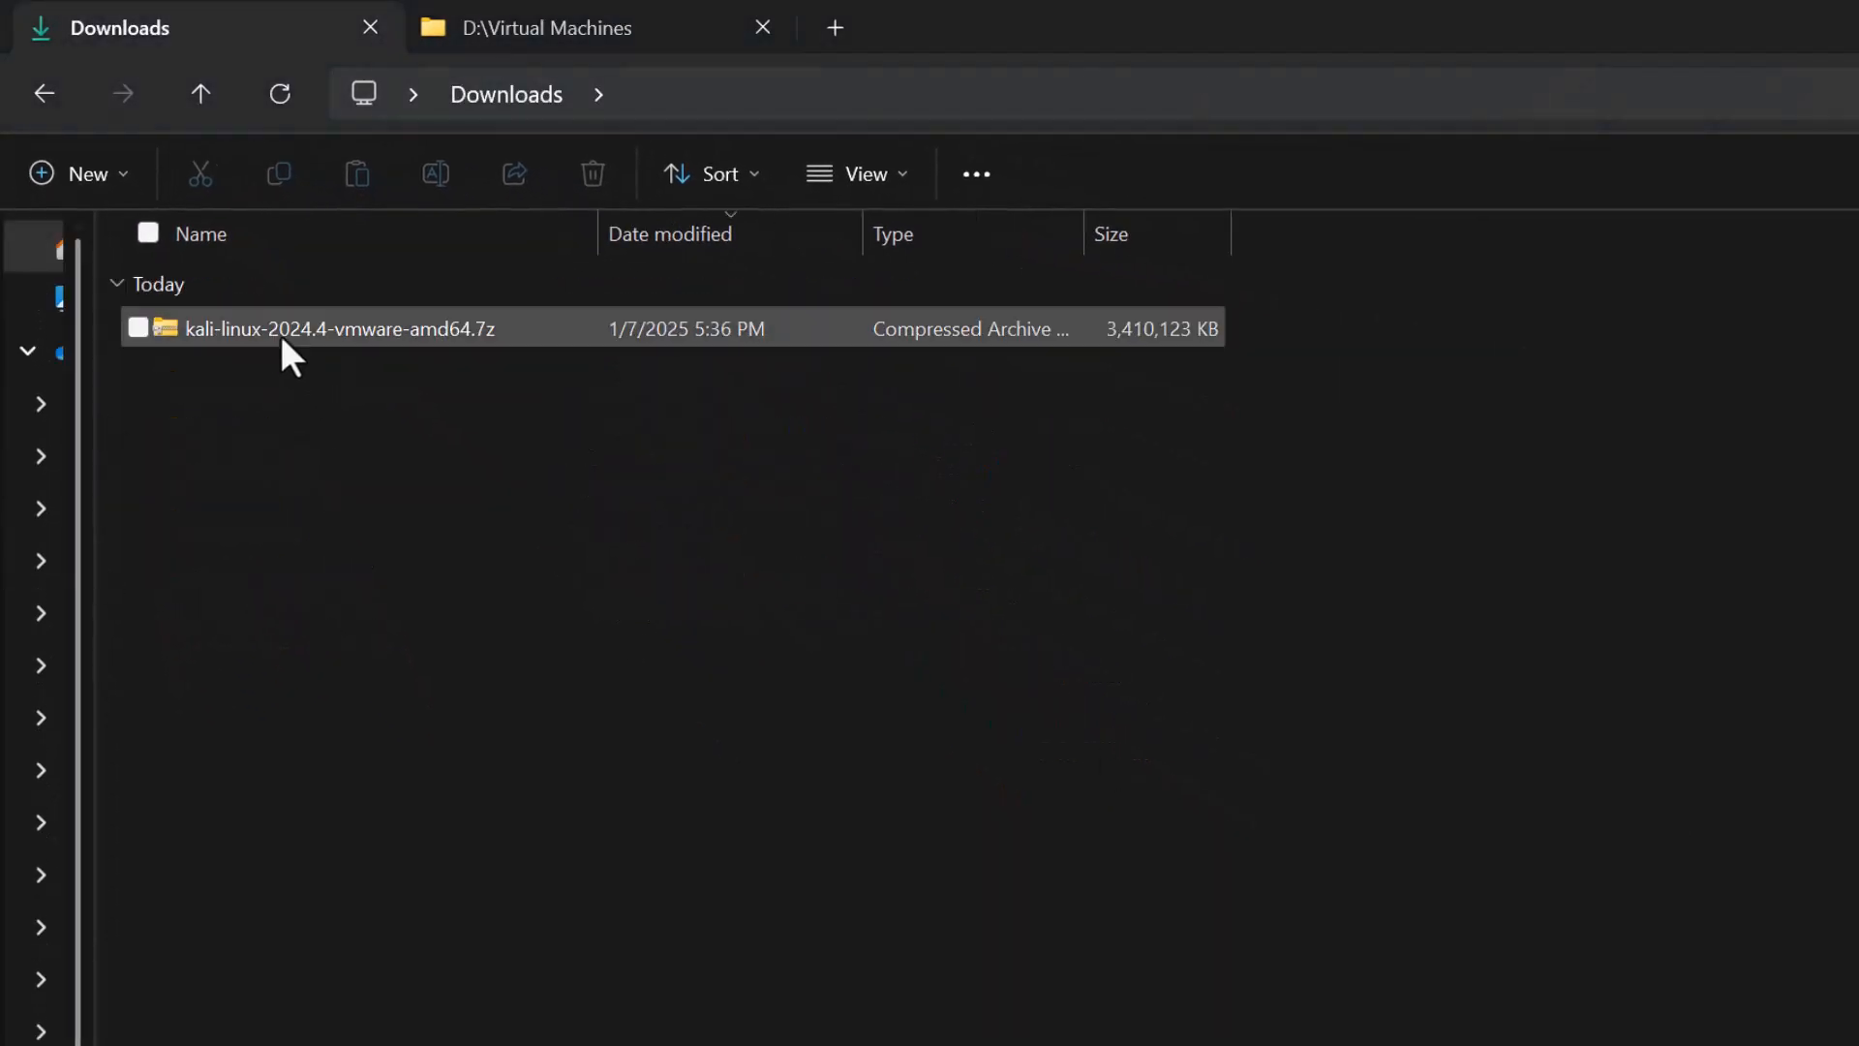
{"action": "right_click", "coordinate": [337, 328]}
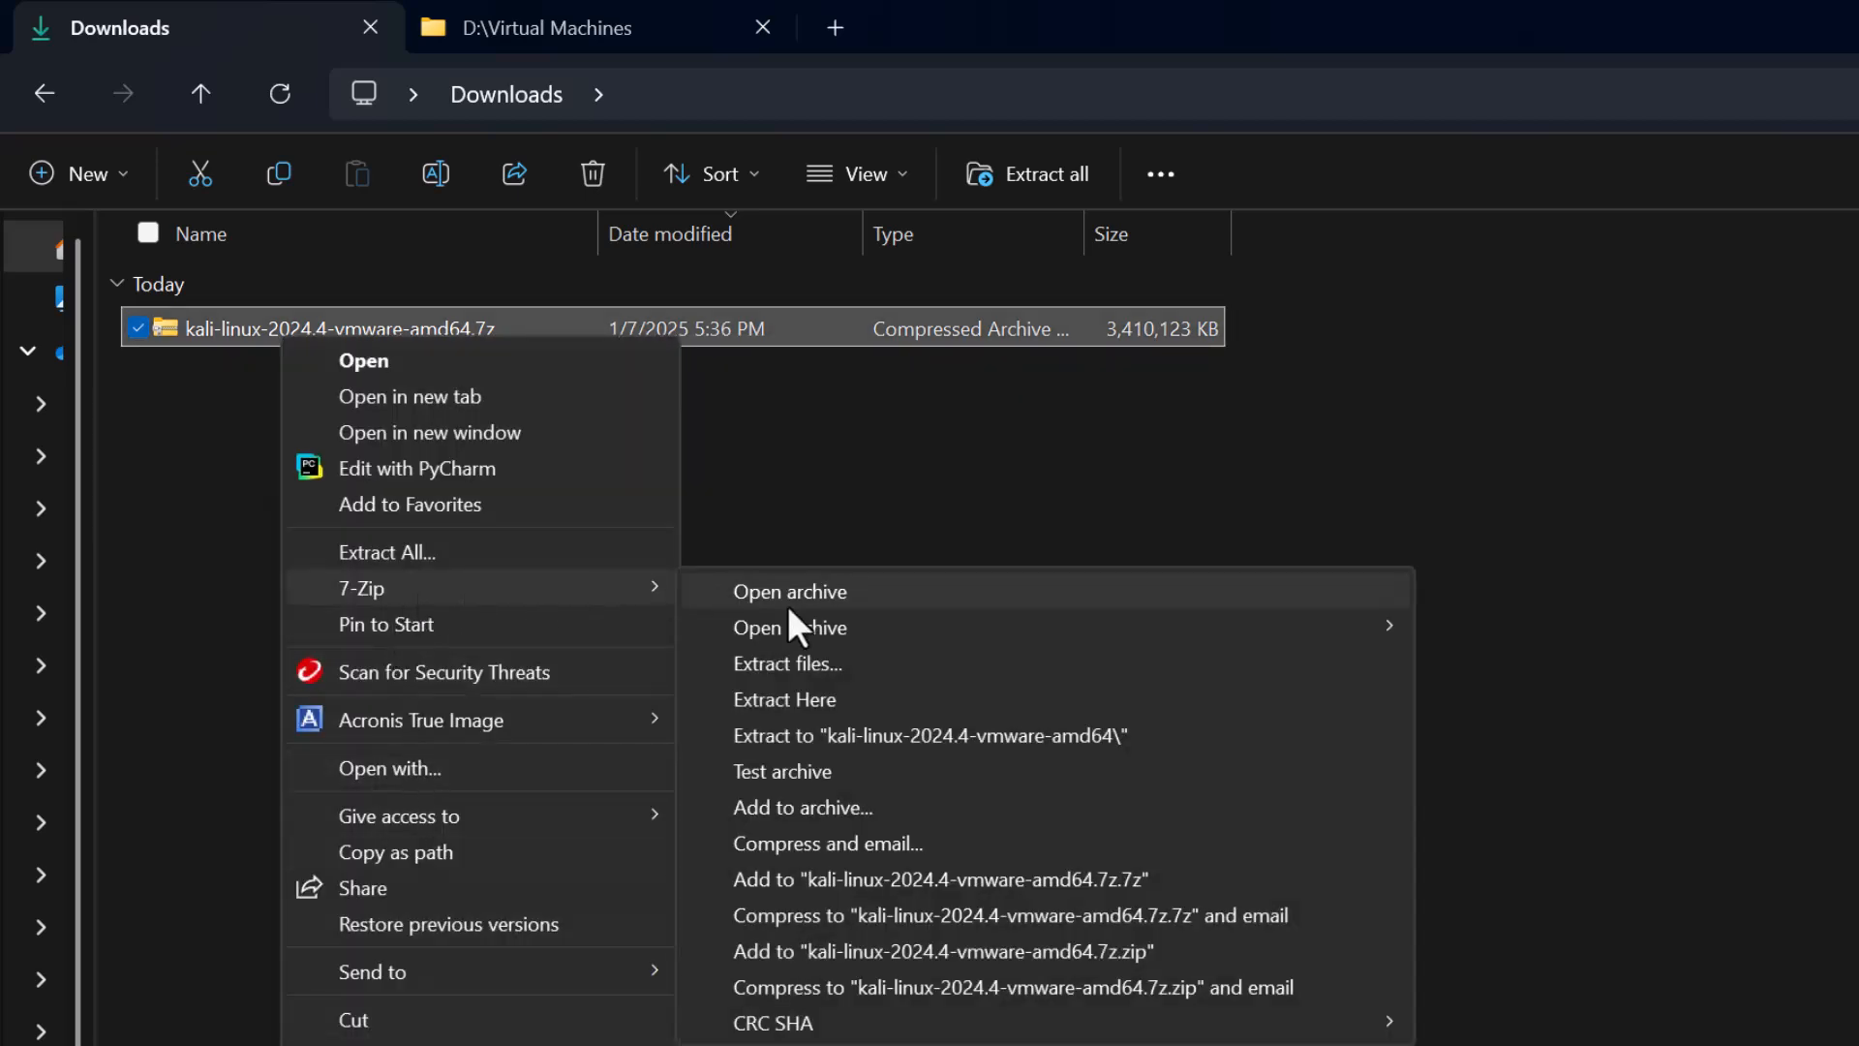
{"action": "left_click", "coordinate": [787, 662]}
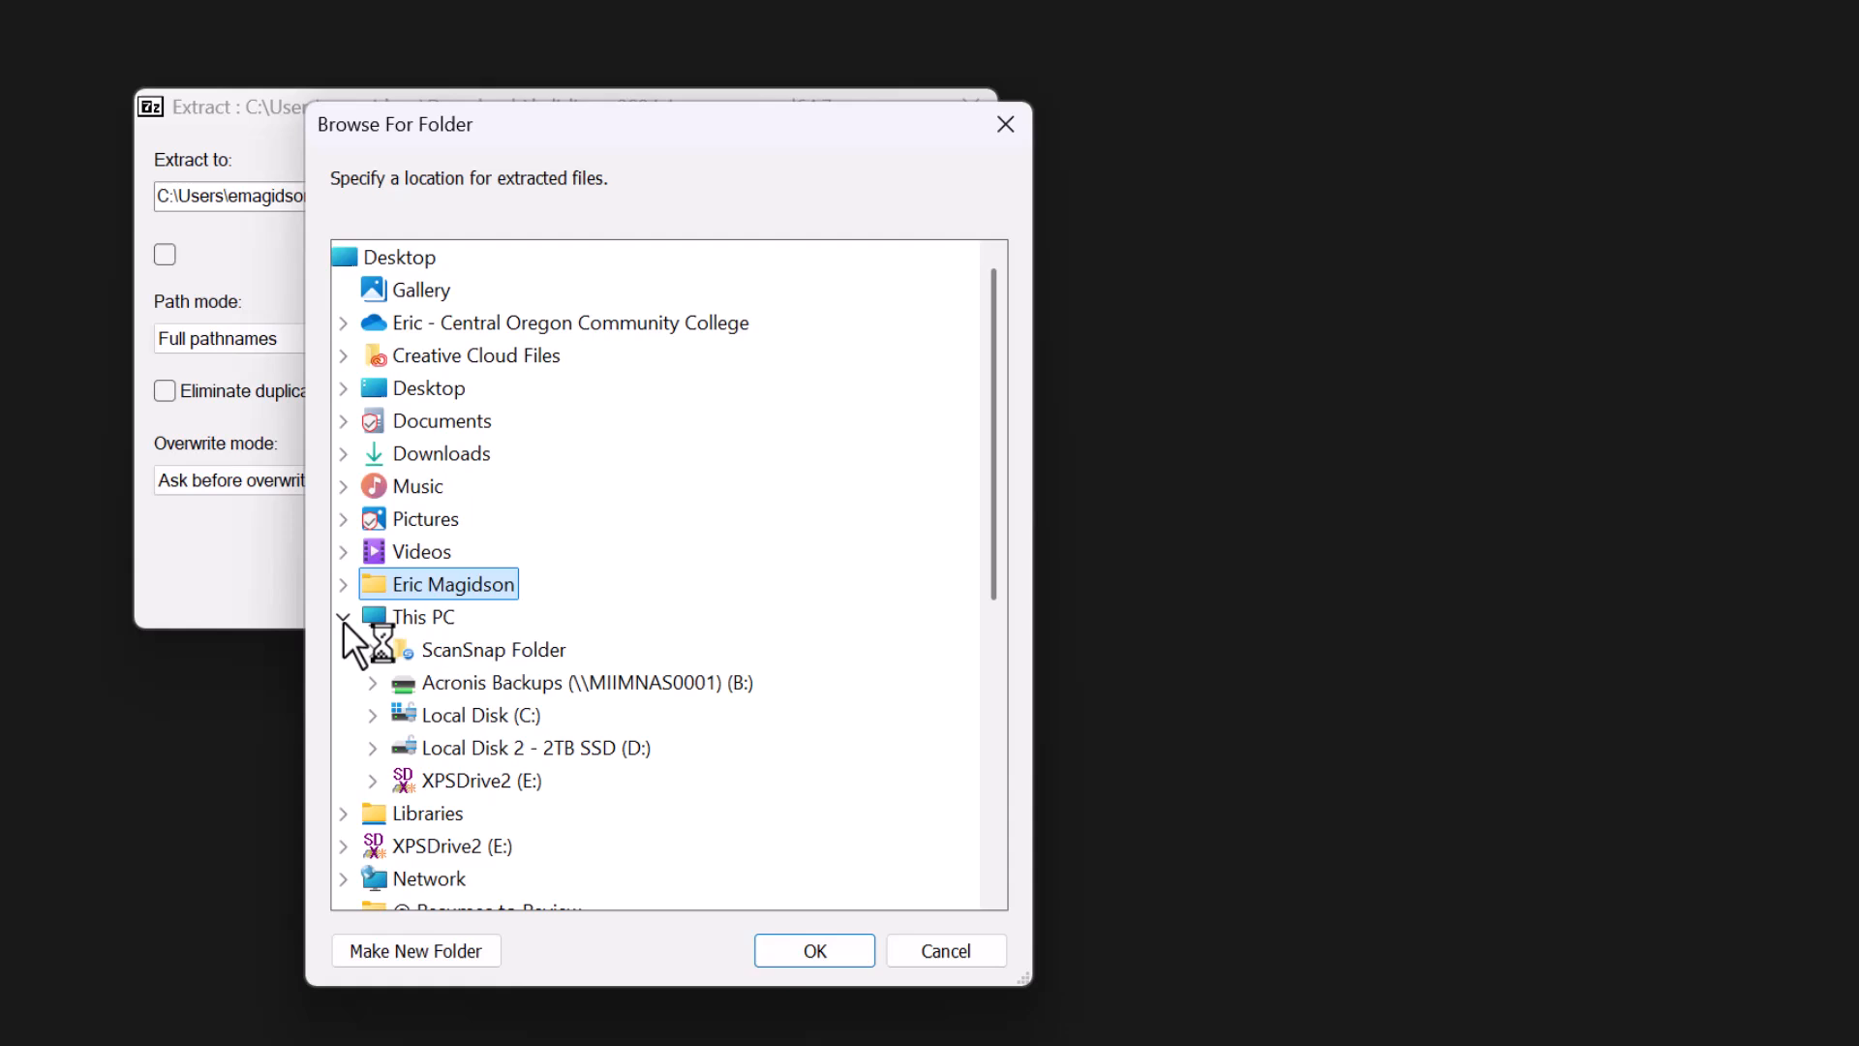
{"action": "left_click", "coordinate": [372, 746]}
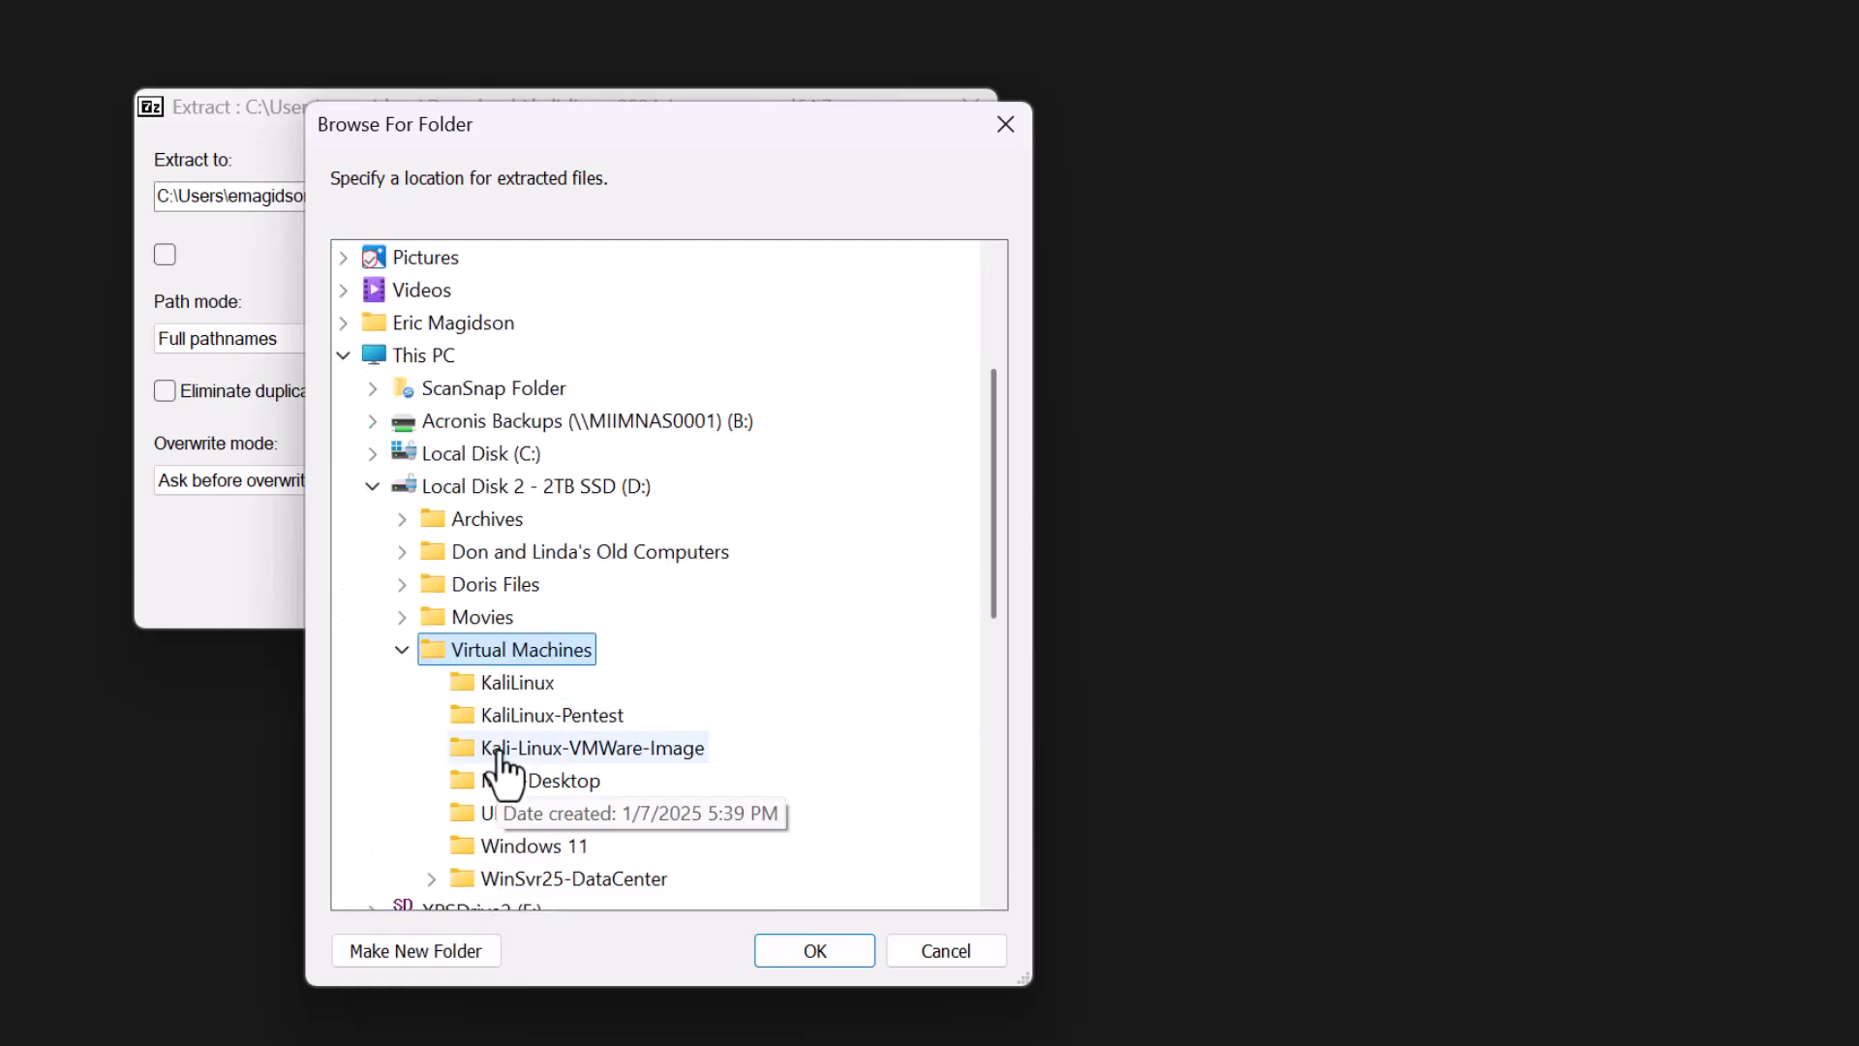
{"action": "left_click", "coordinate": [592, 748]}
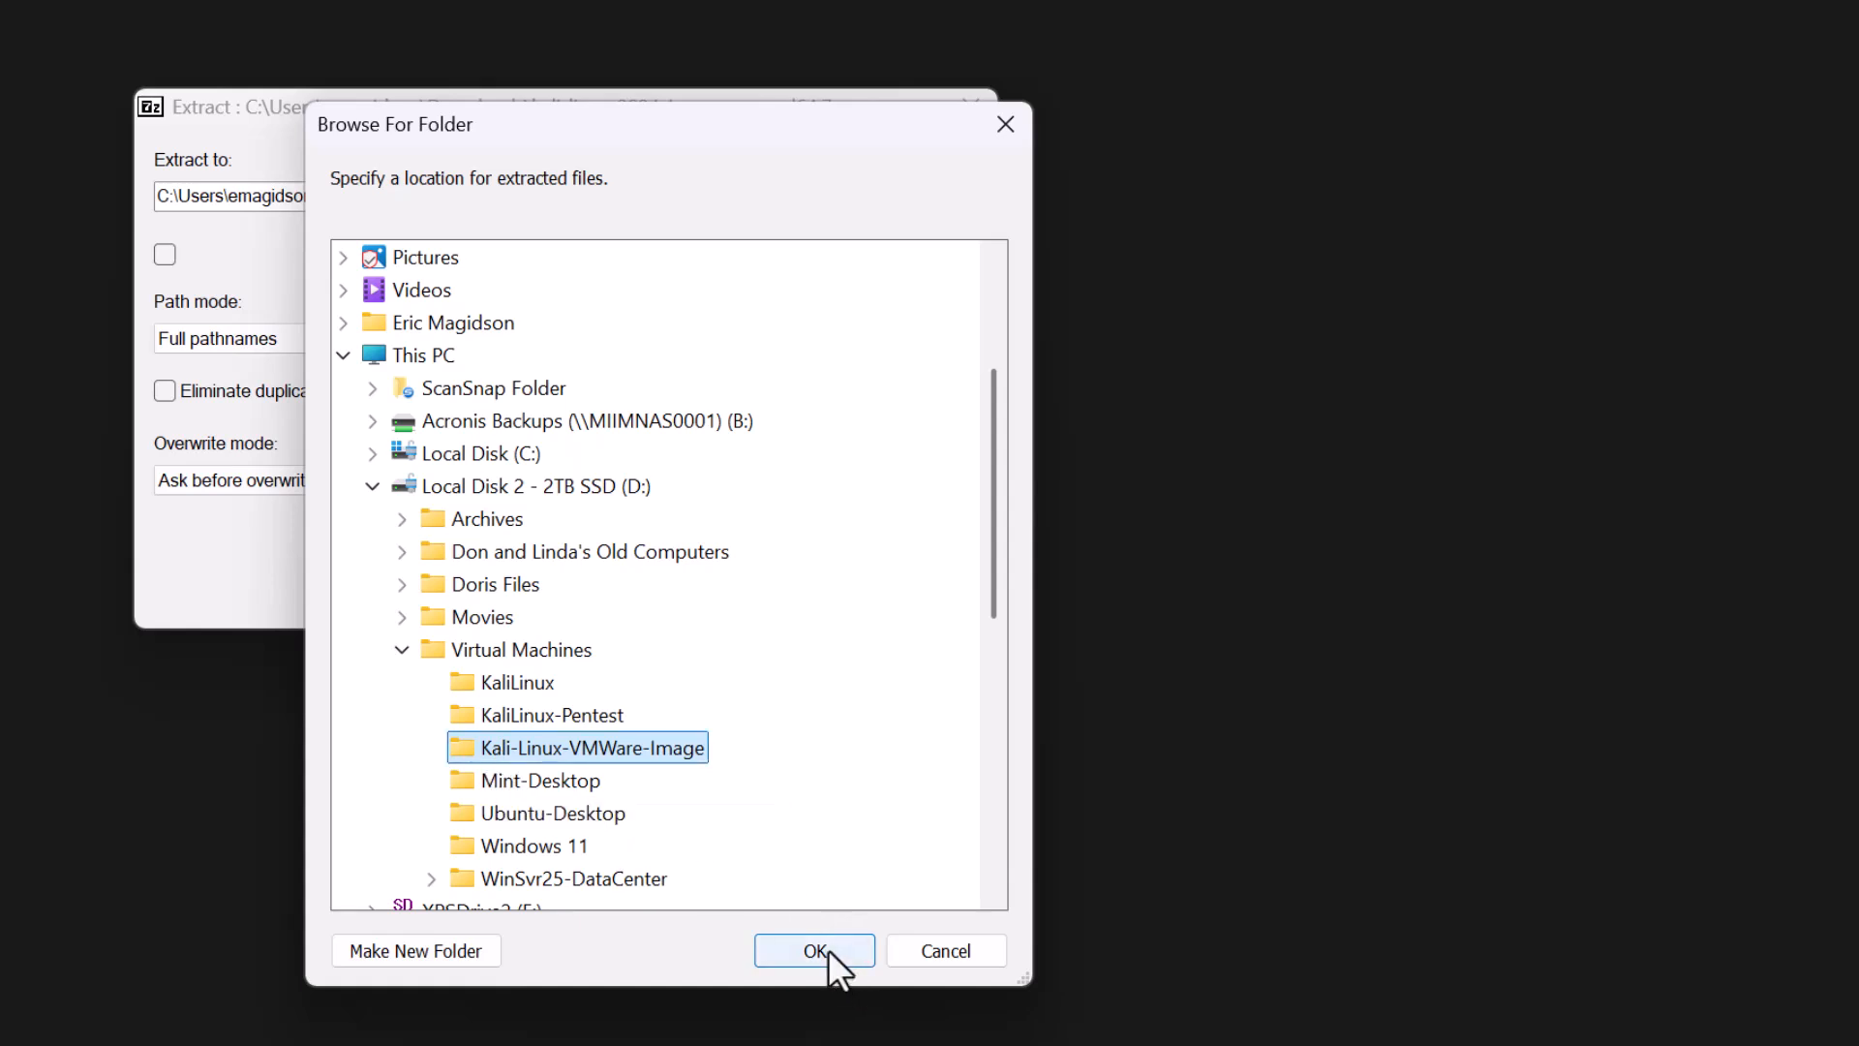
{"action": "left_click", "coordinate": [814, 950]}
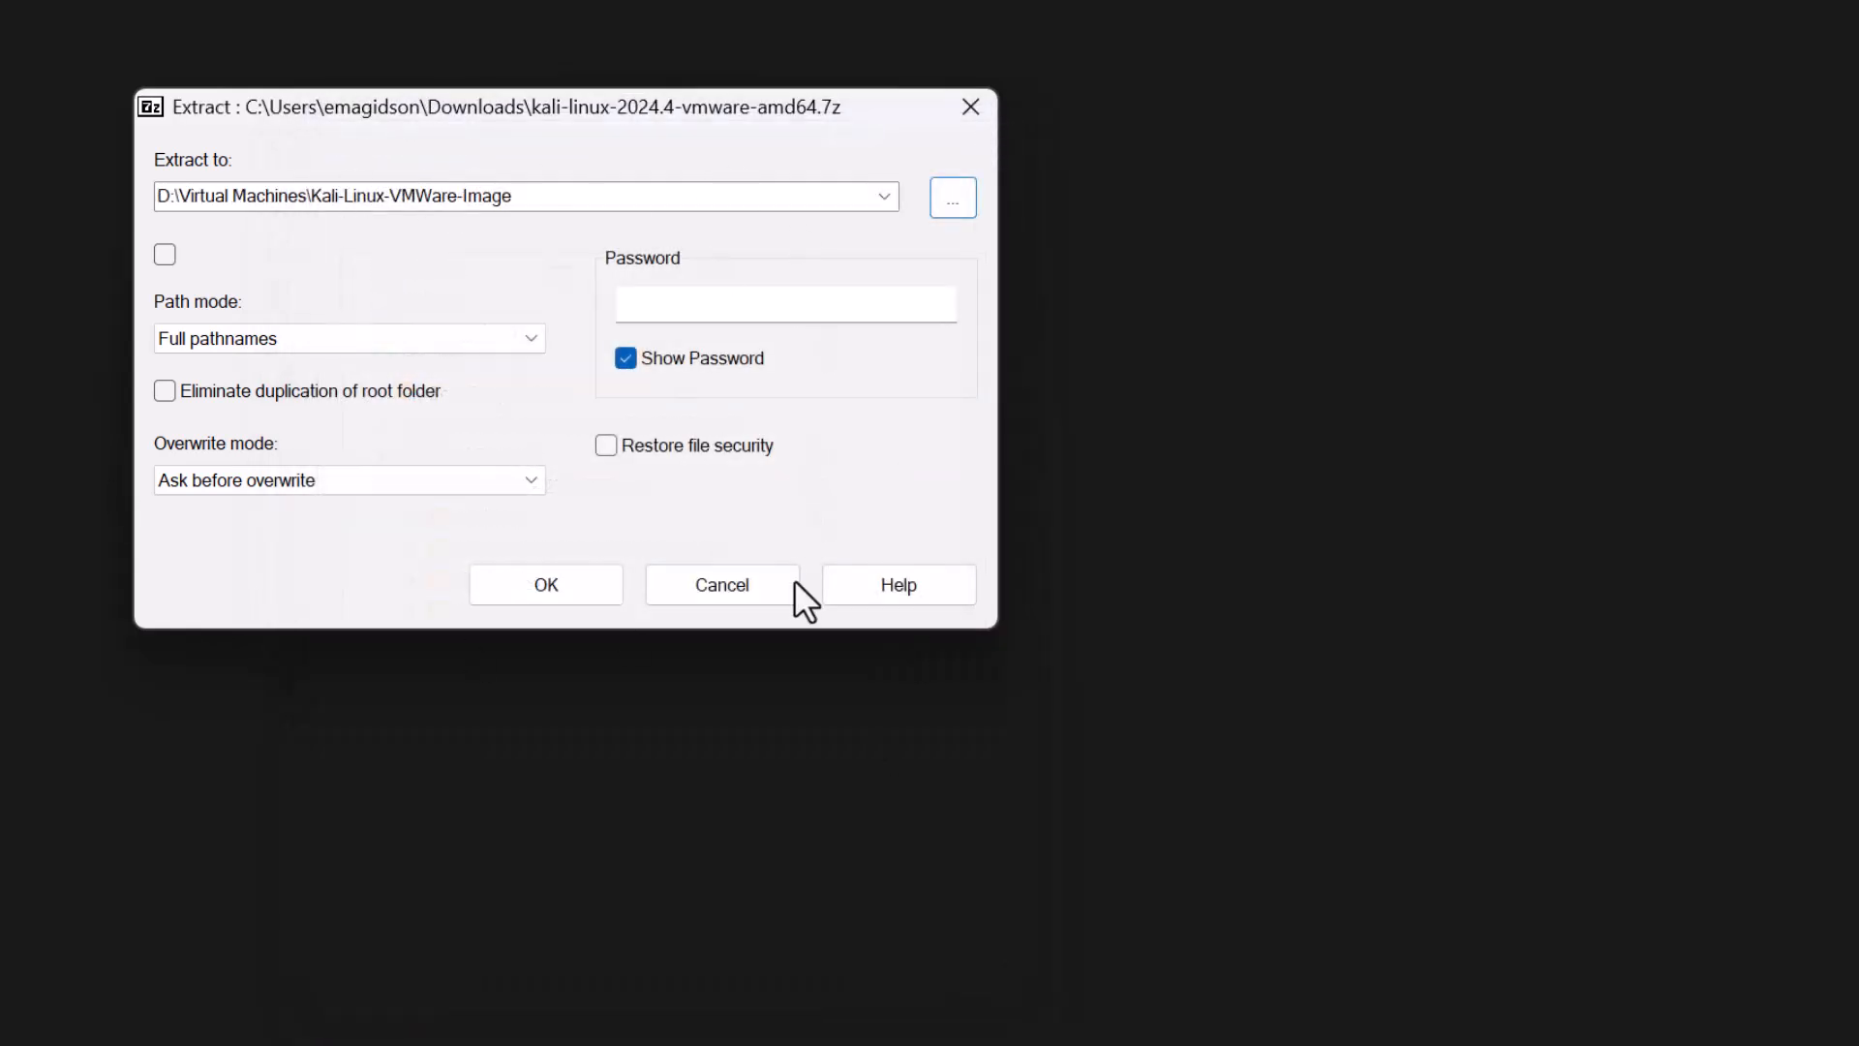
Start extraction, then browse into the kali-linux-2024.4-vmware-amd64.vmwarevm folder.
{"action": "left_click", "coordinate": [545, 583]}
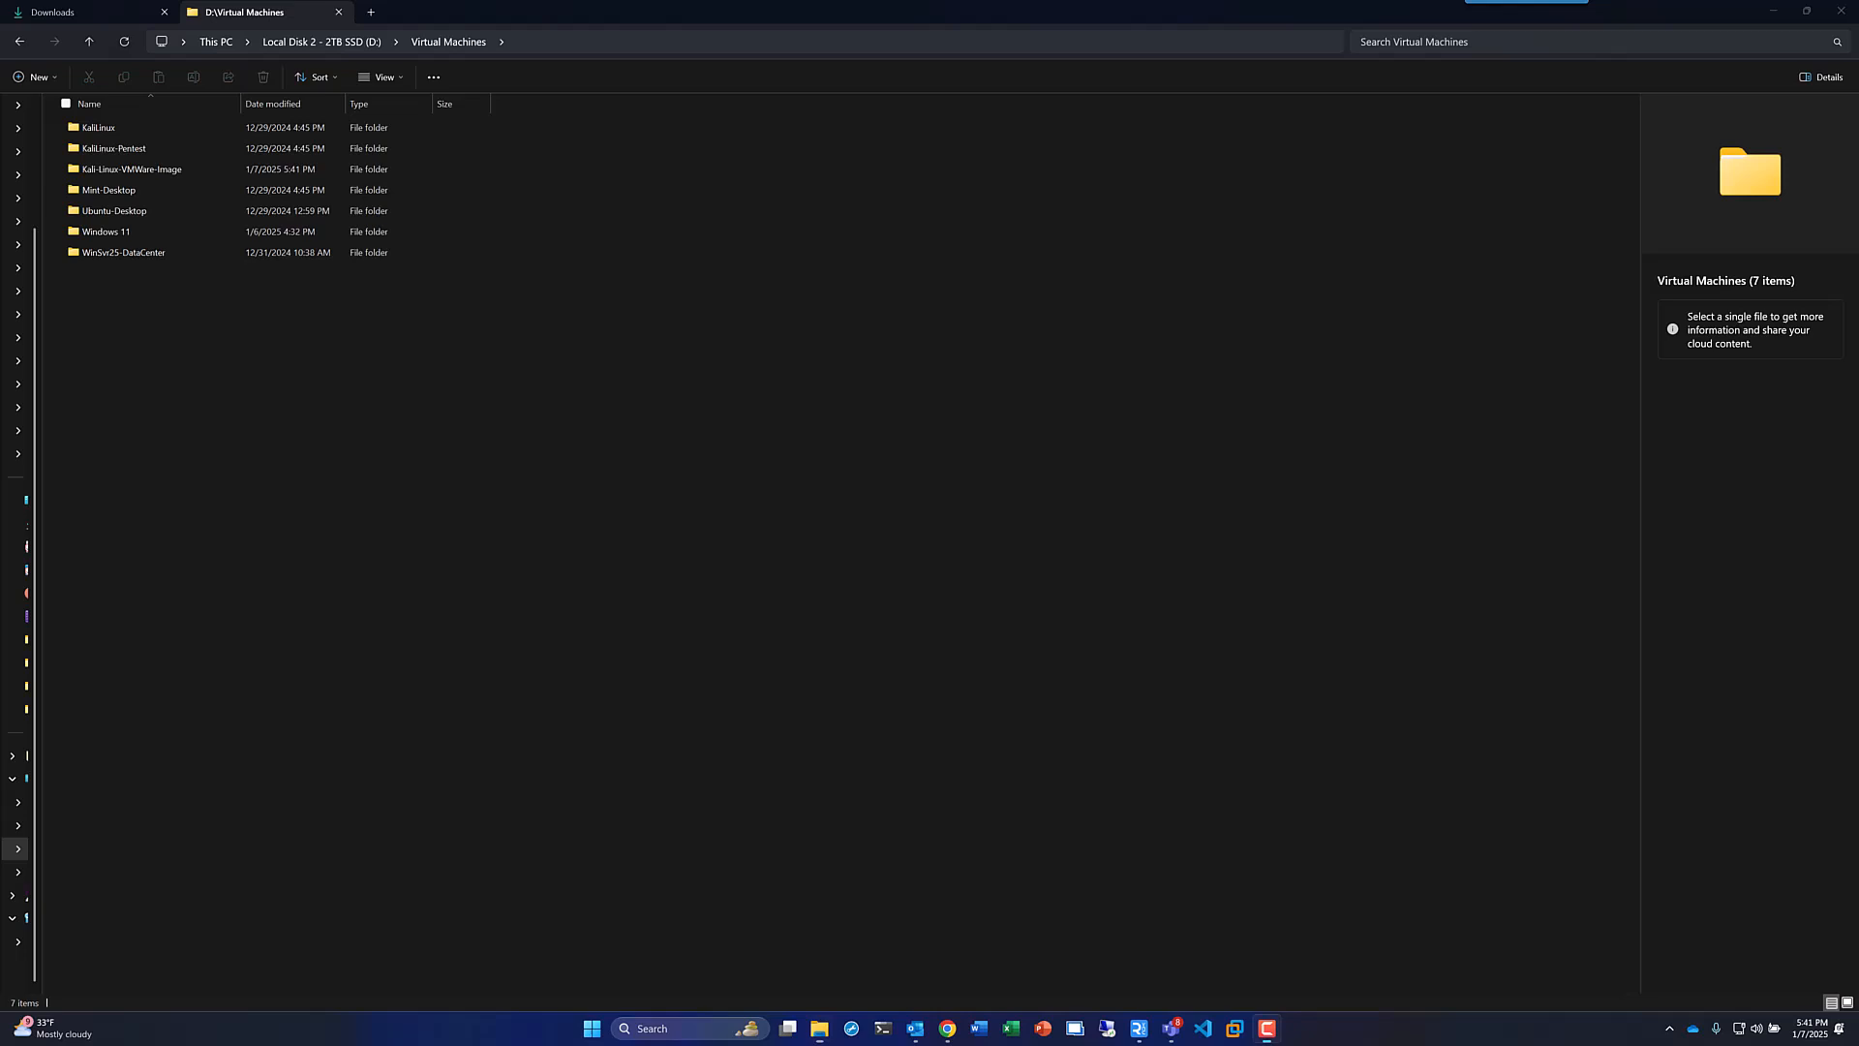
{"action": "left_click", "coordinate": [131, 168]}
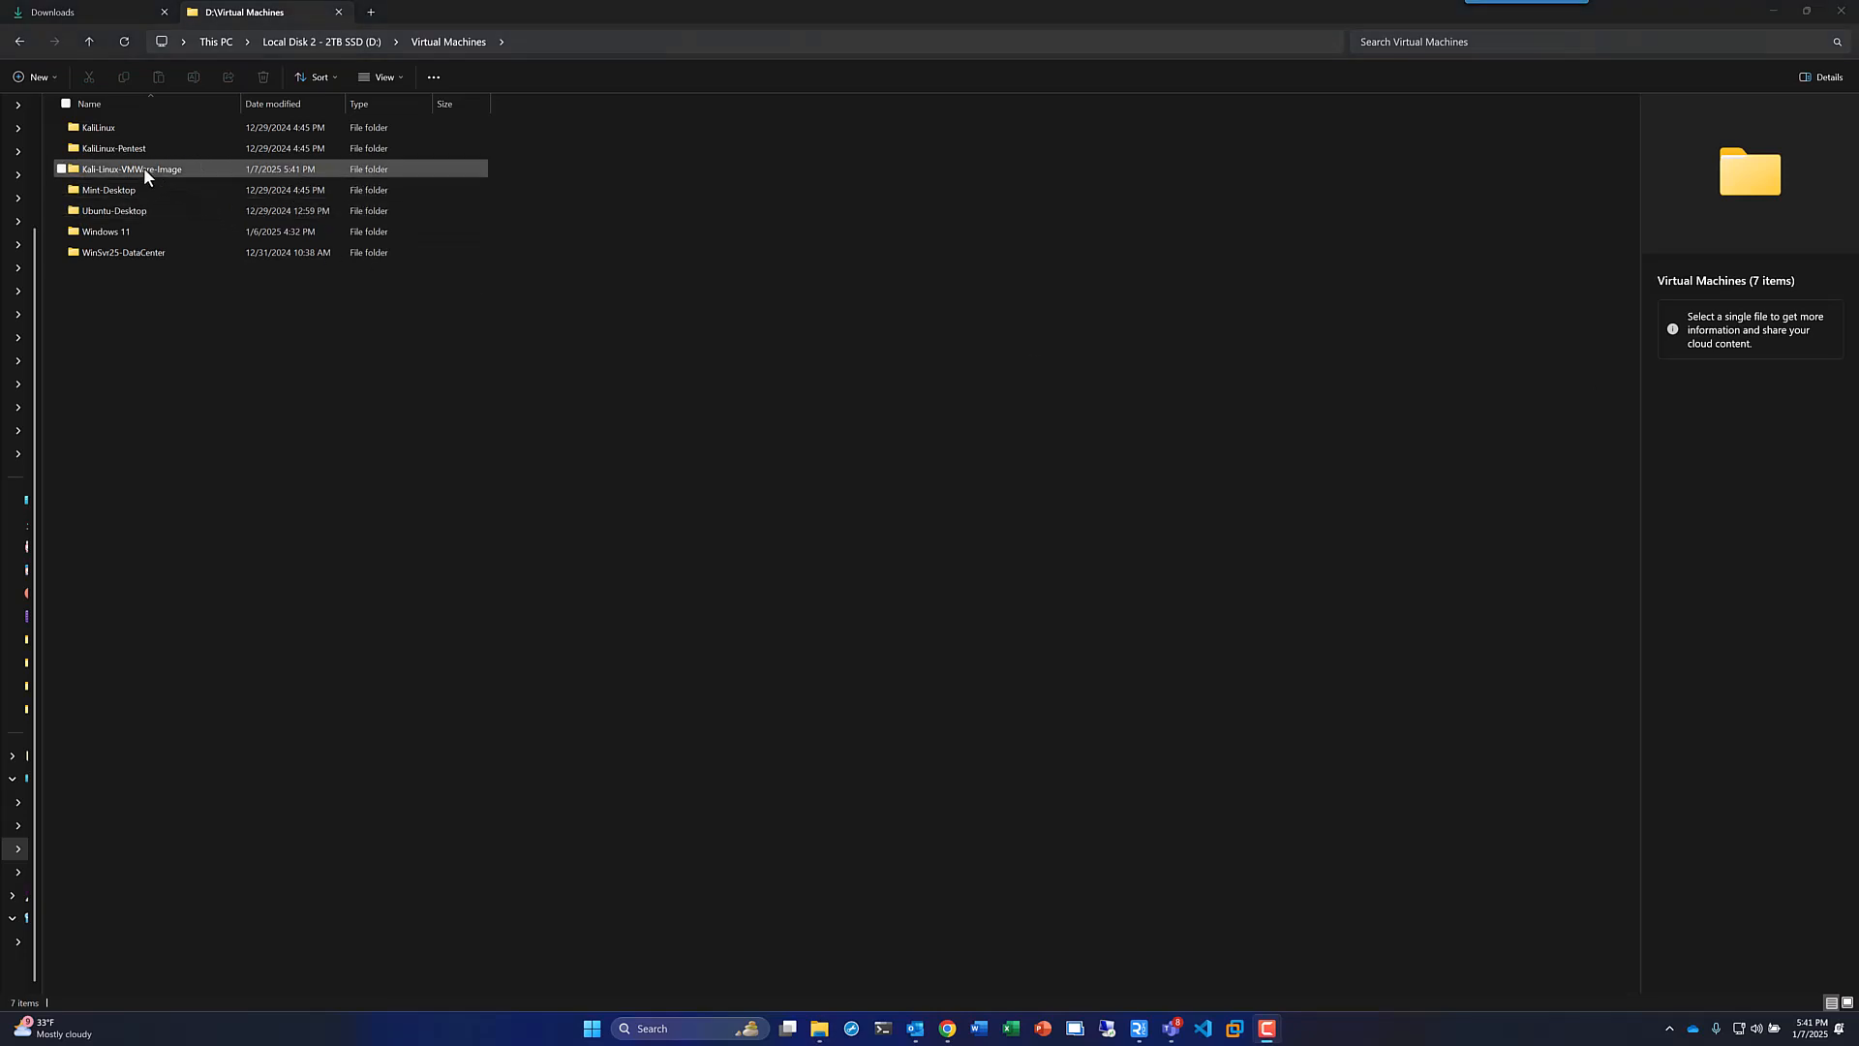
{"action": "double_click", "coordinate": [131, 168]}
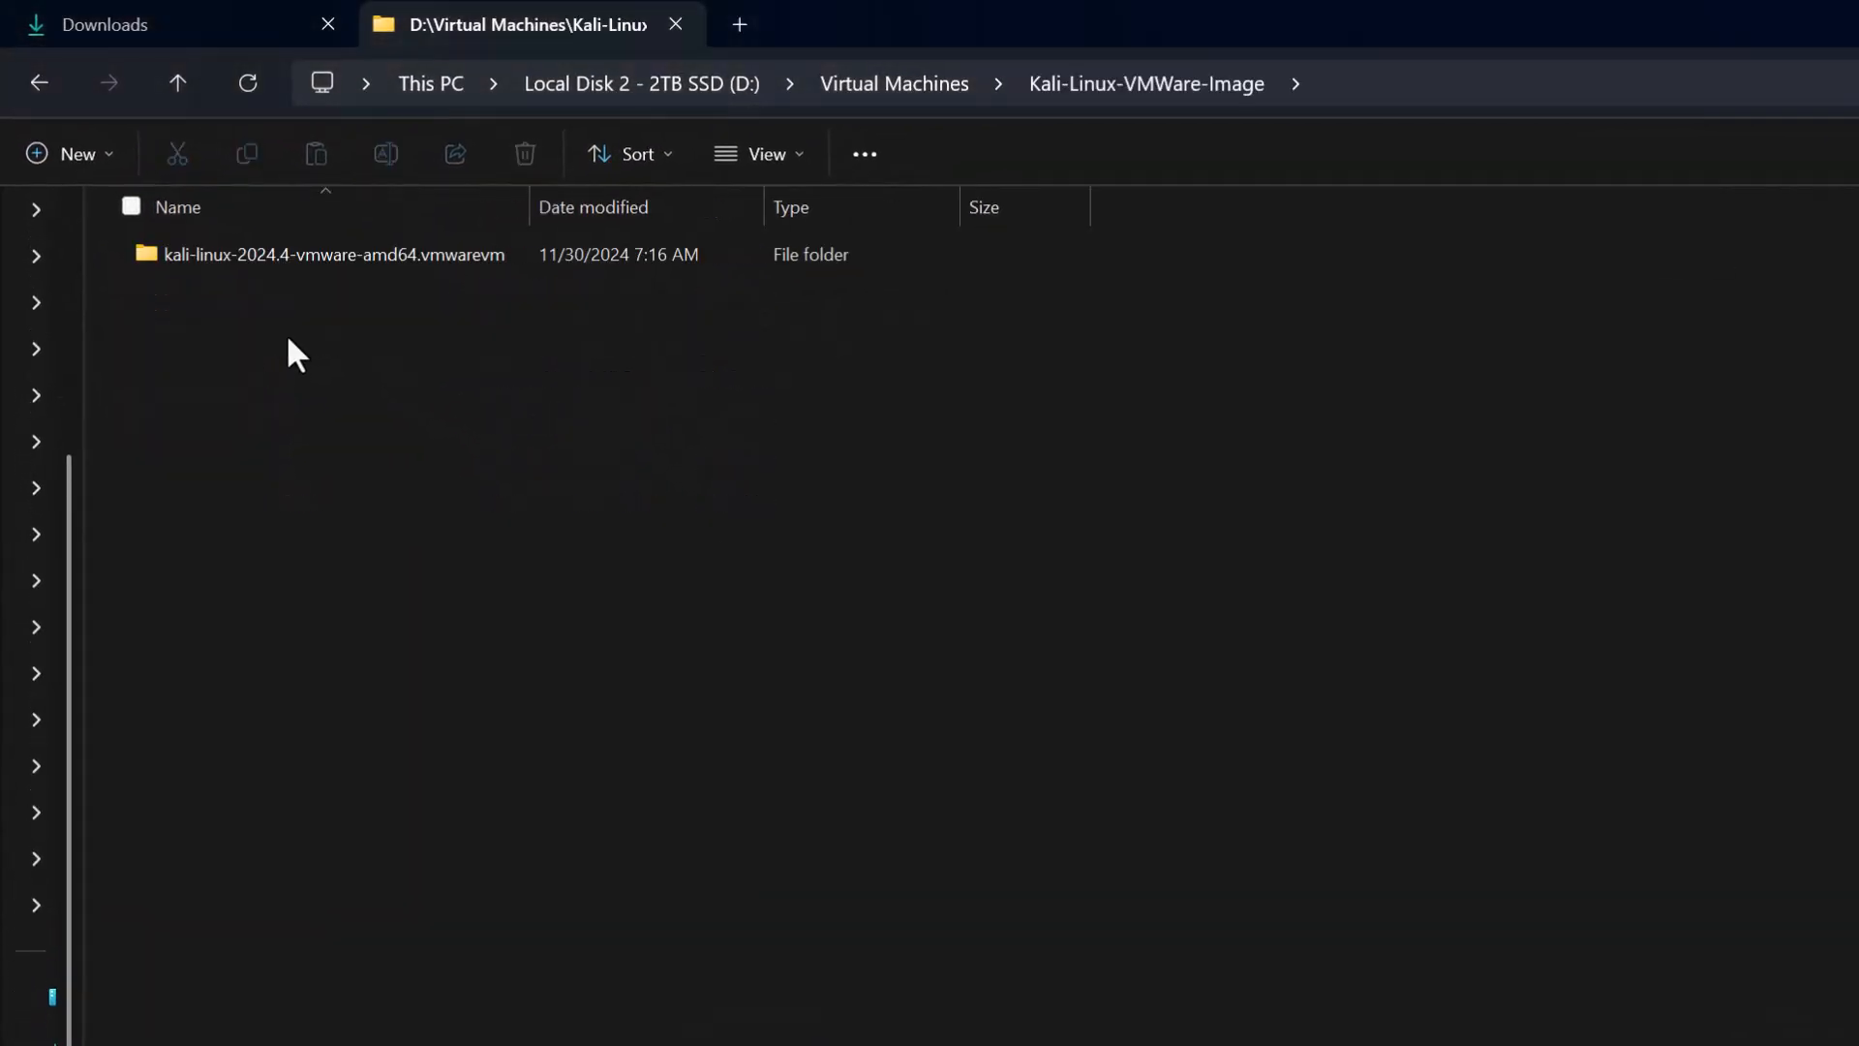
{"action": "mouse_move", "coordinate": [332, 254]}
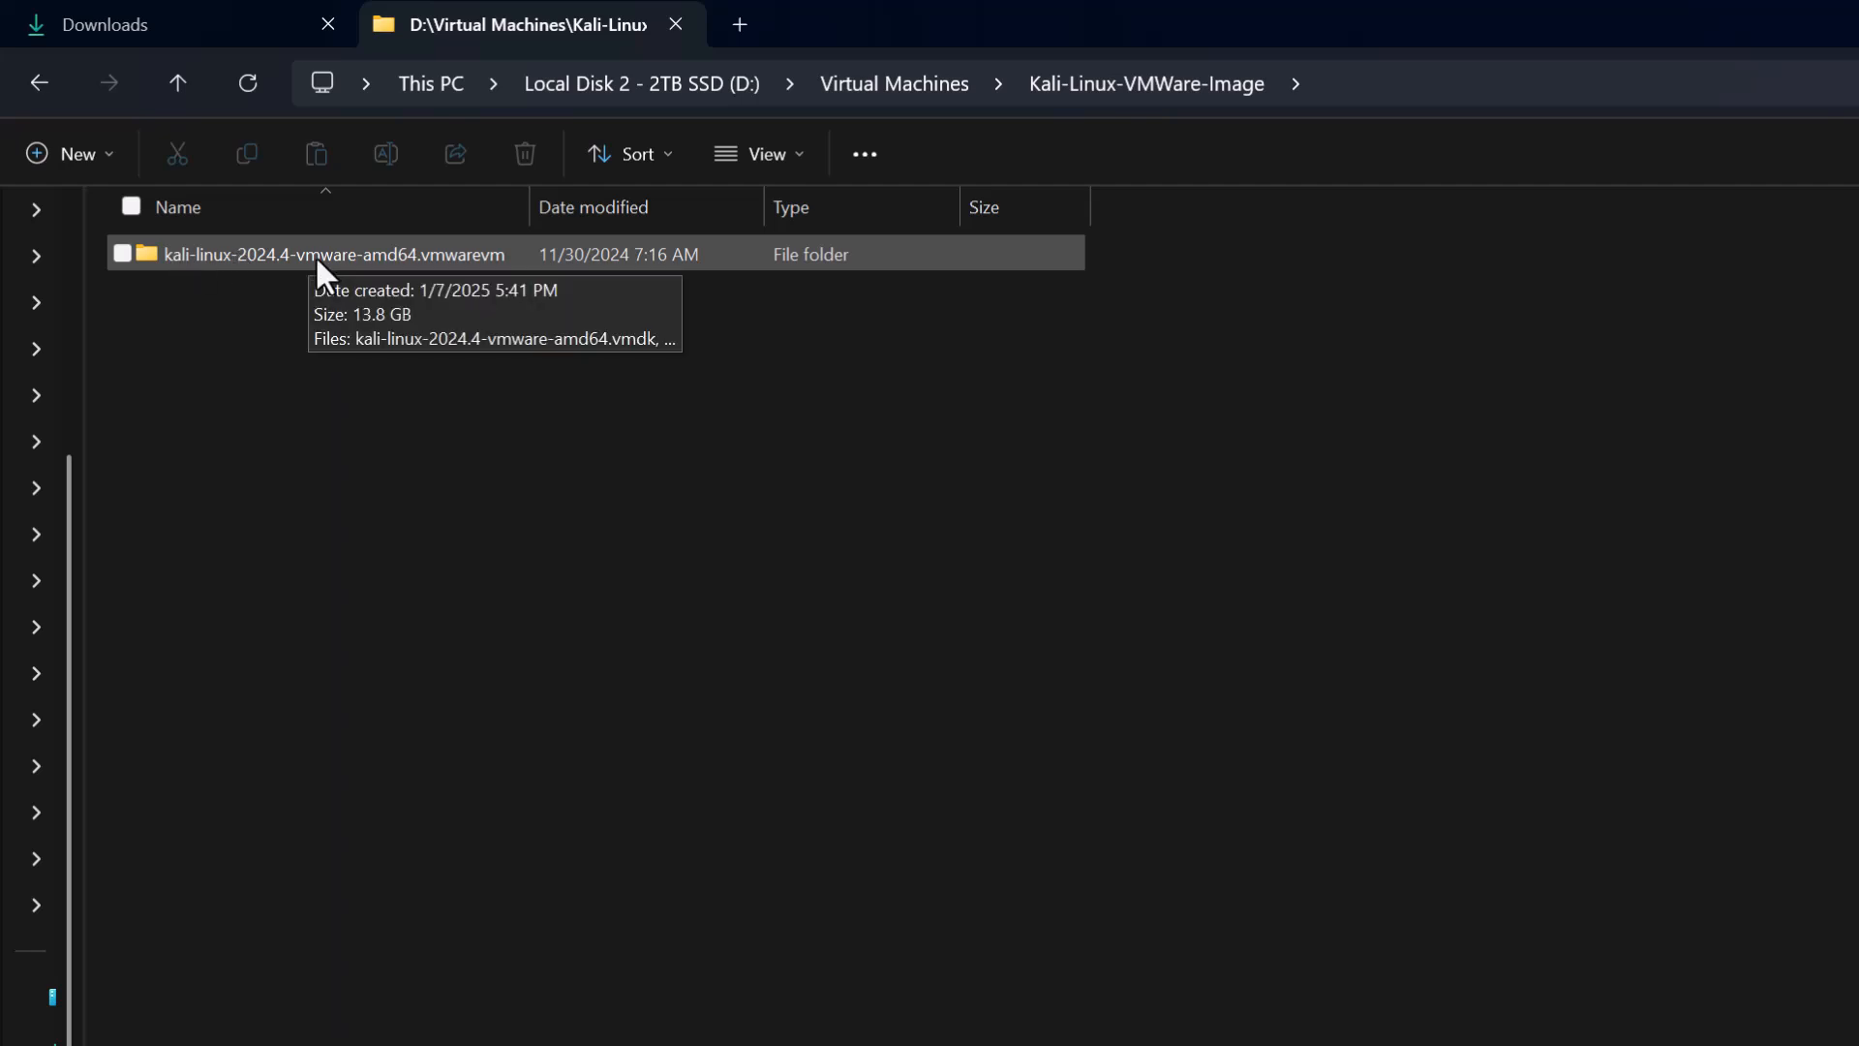
{"action": "double_click", "coordinate": [332, 254]}
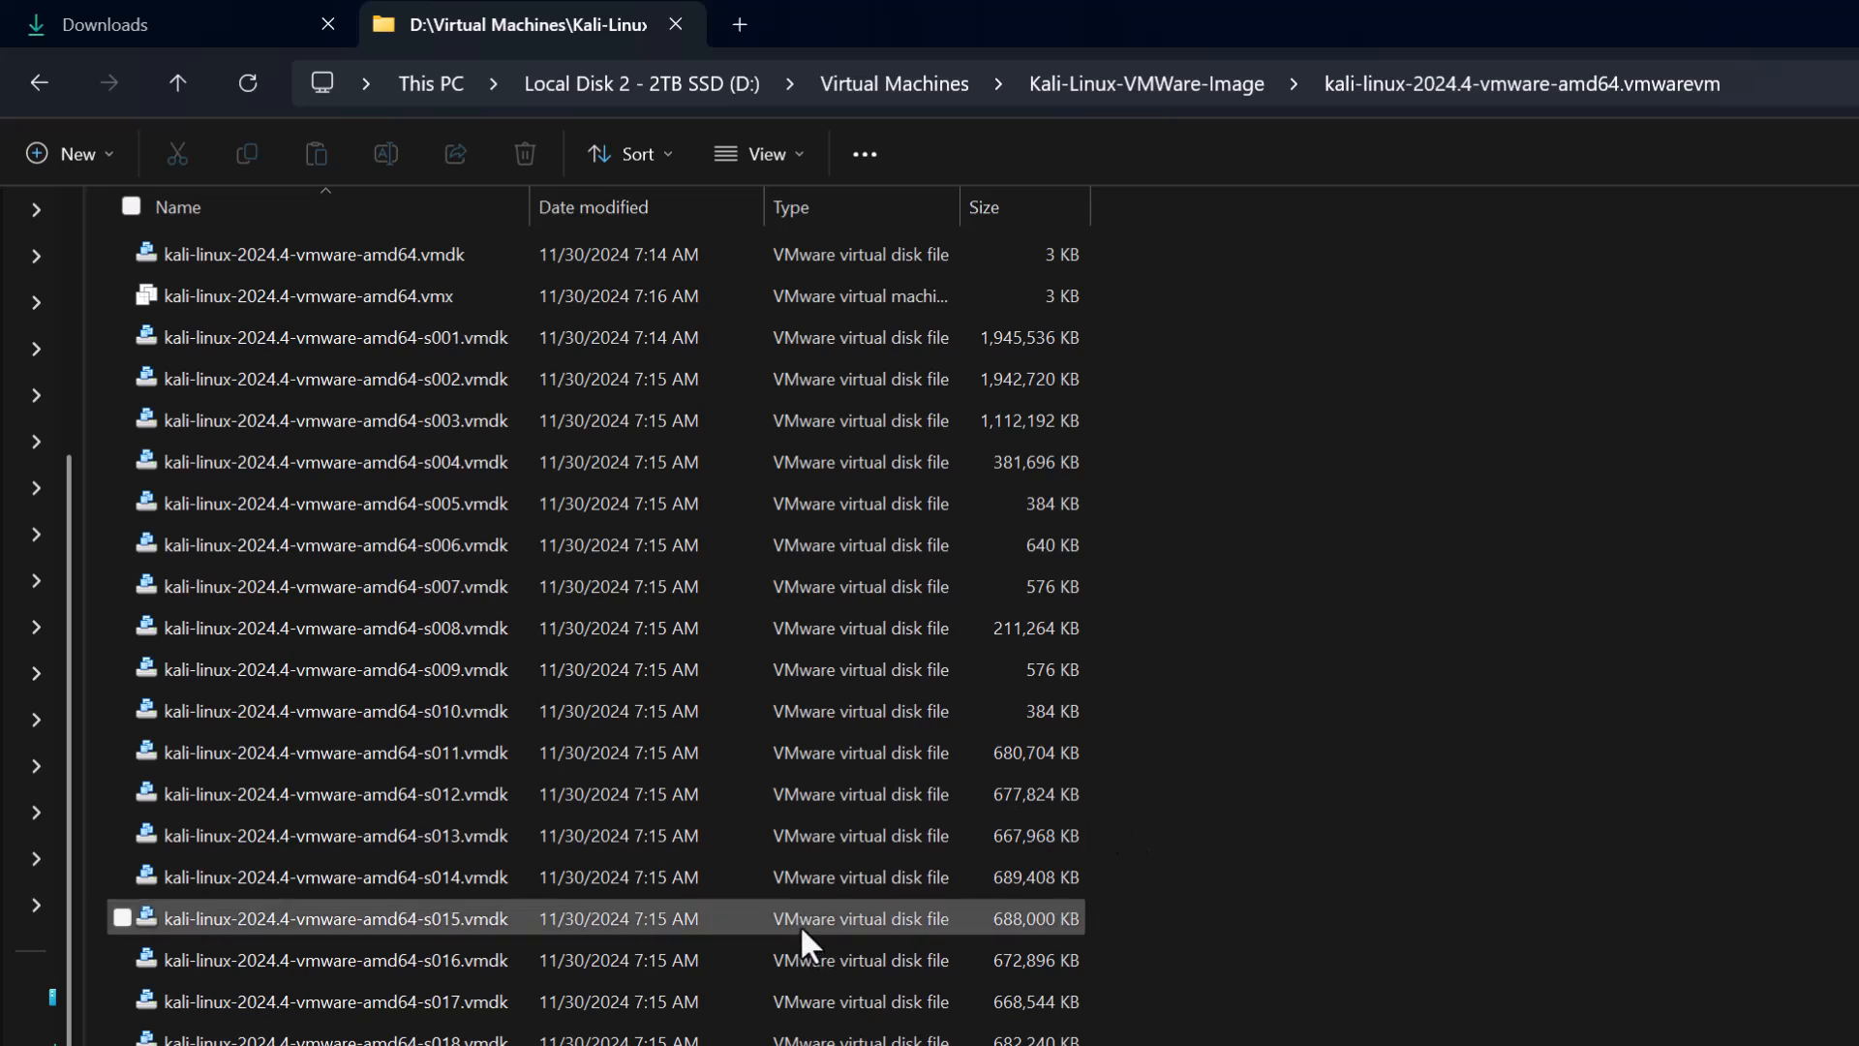
{"action": "mouse_move", "coordinate": [895, 942]}
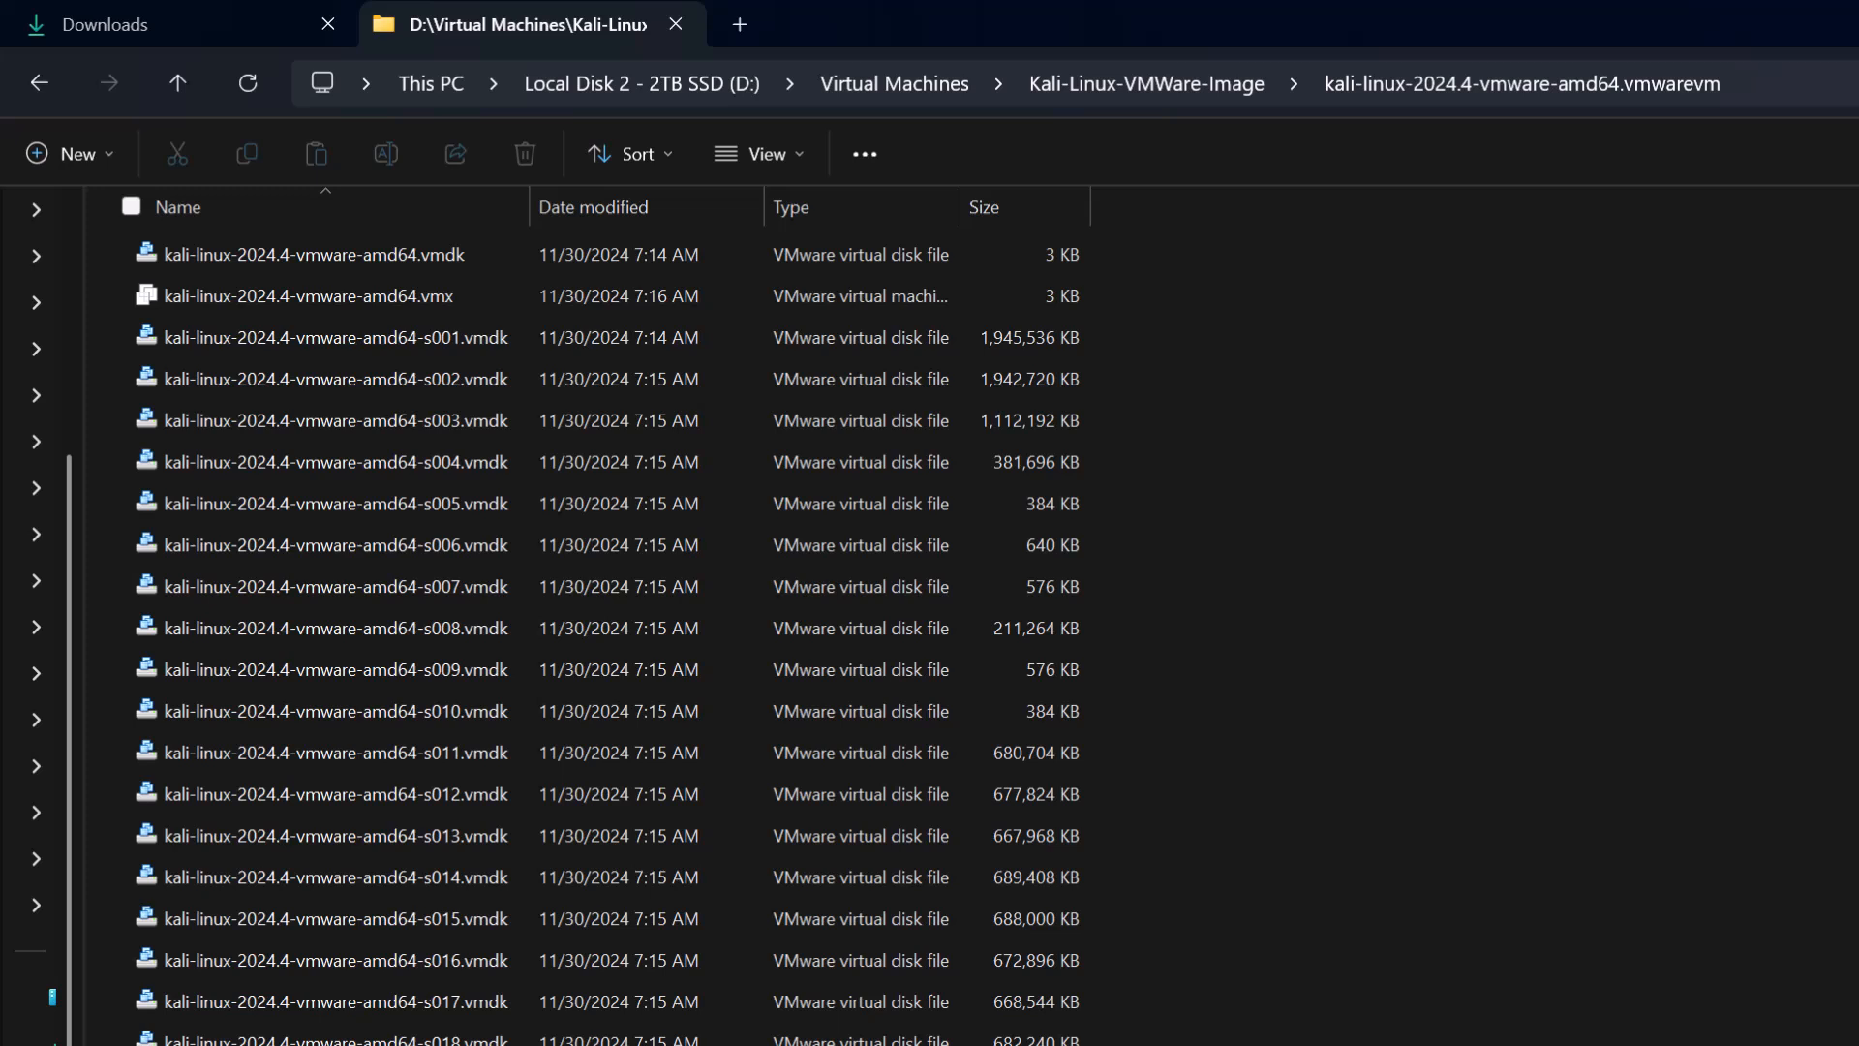
{"action": "mouse_move", "coordinate": [1601, 828]}
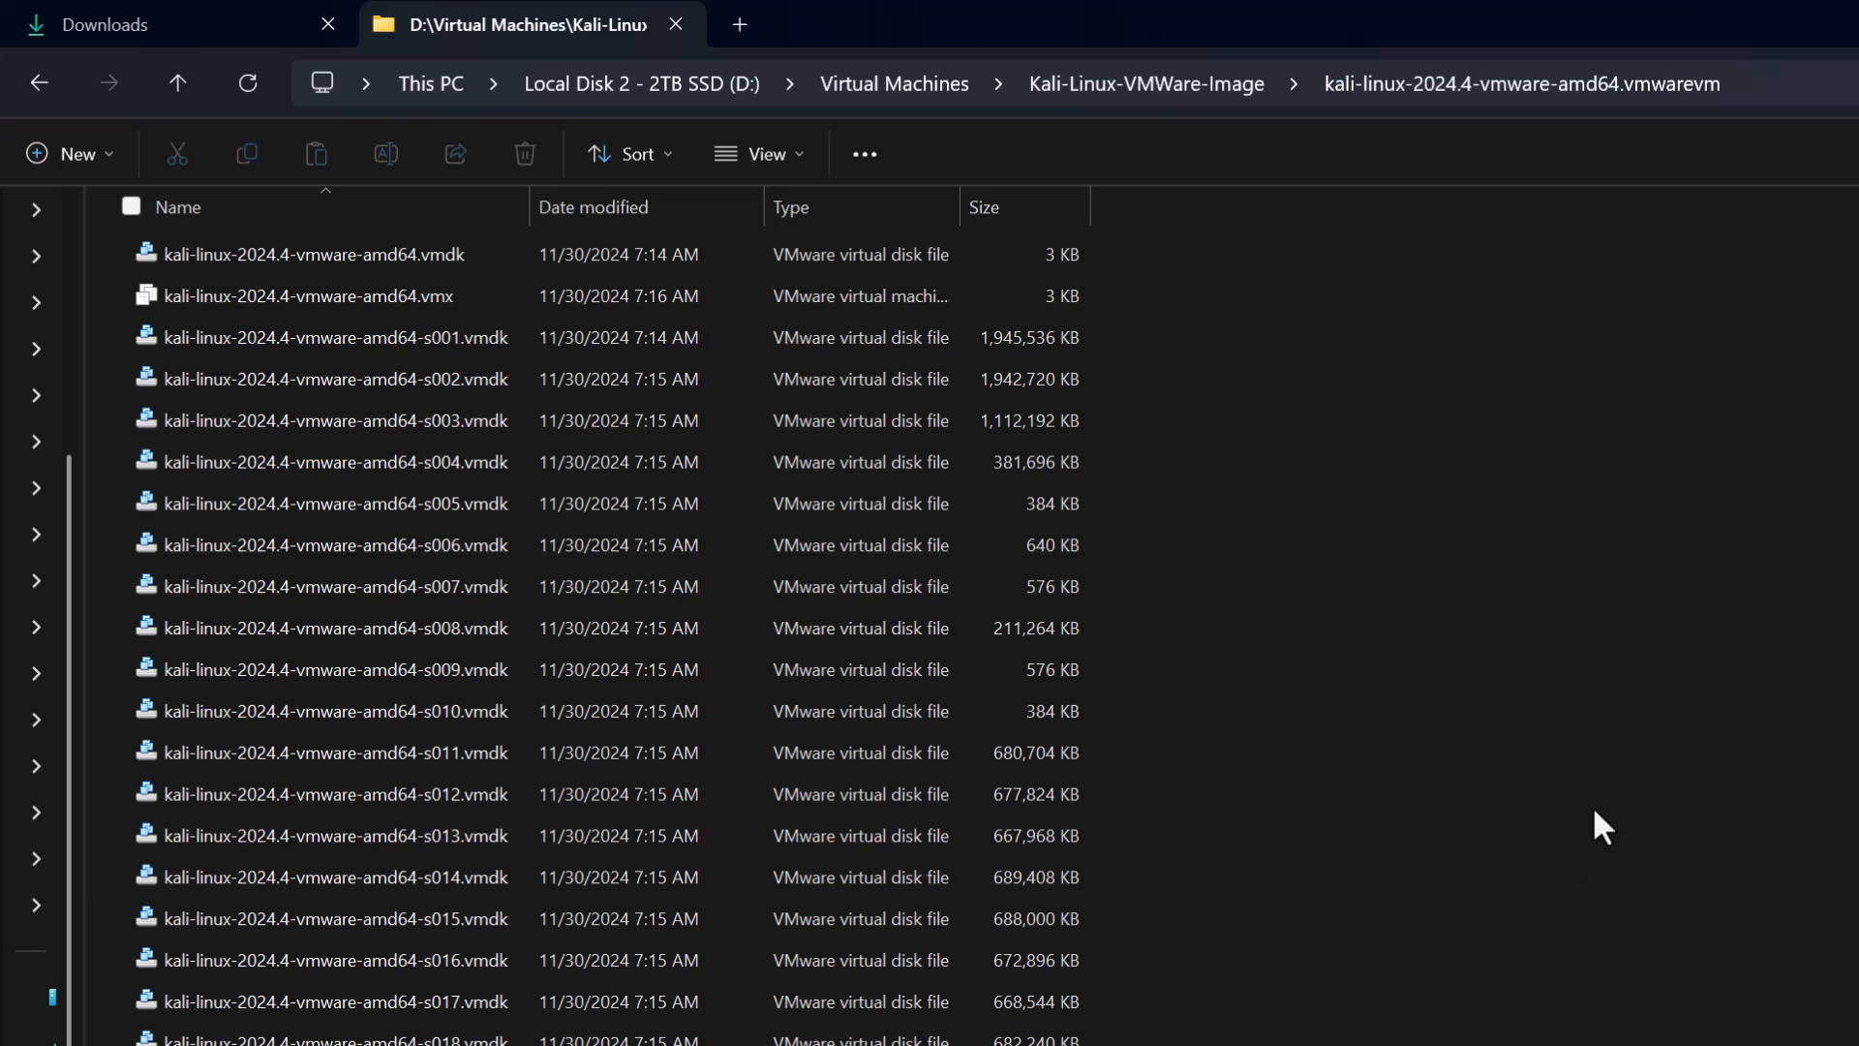
{"action": "mouse_move", "coordinate": [1595, 798]}
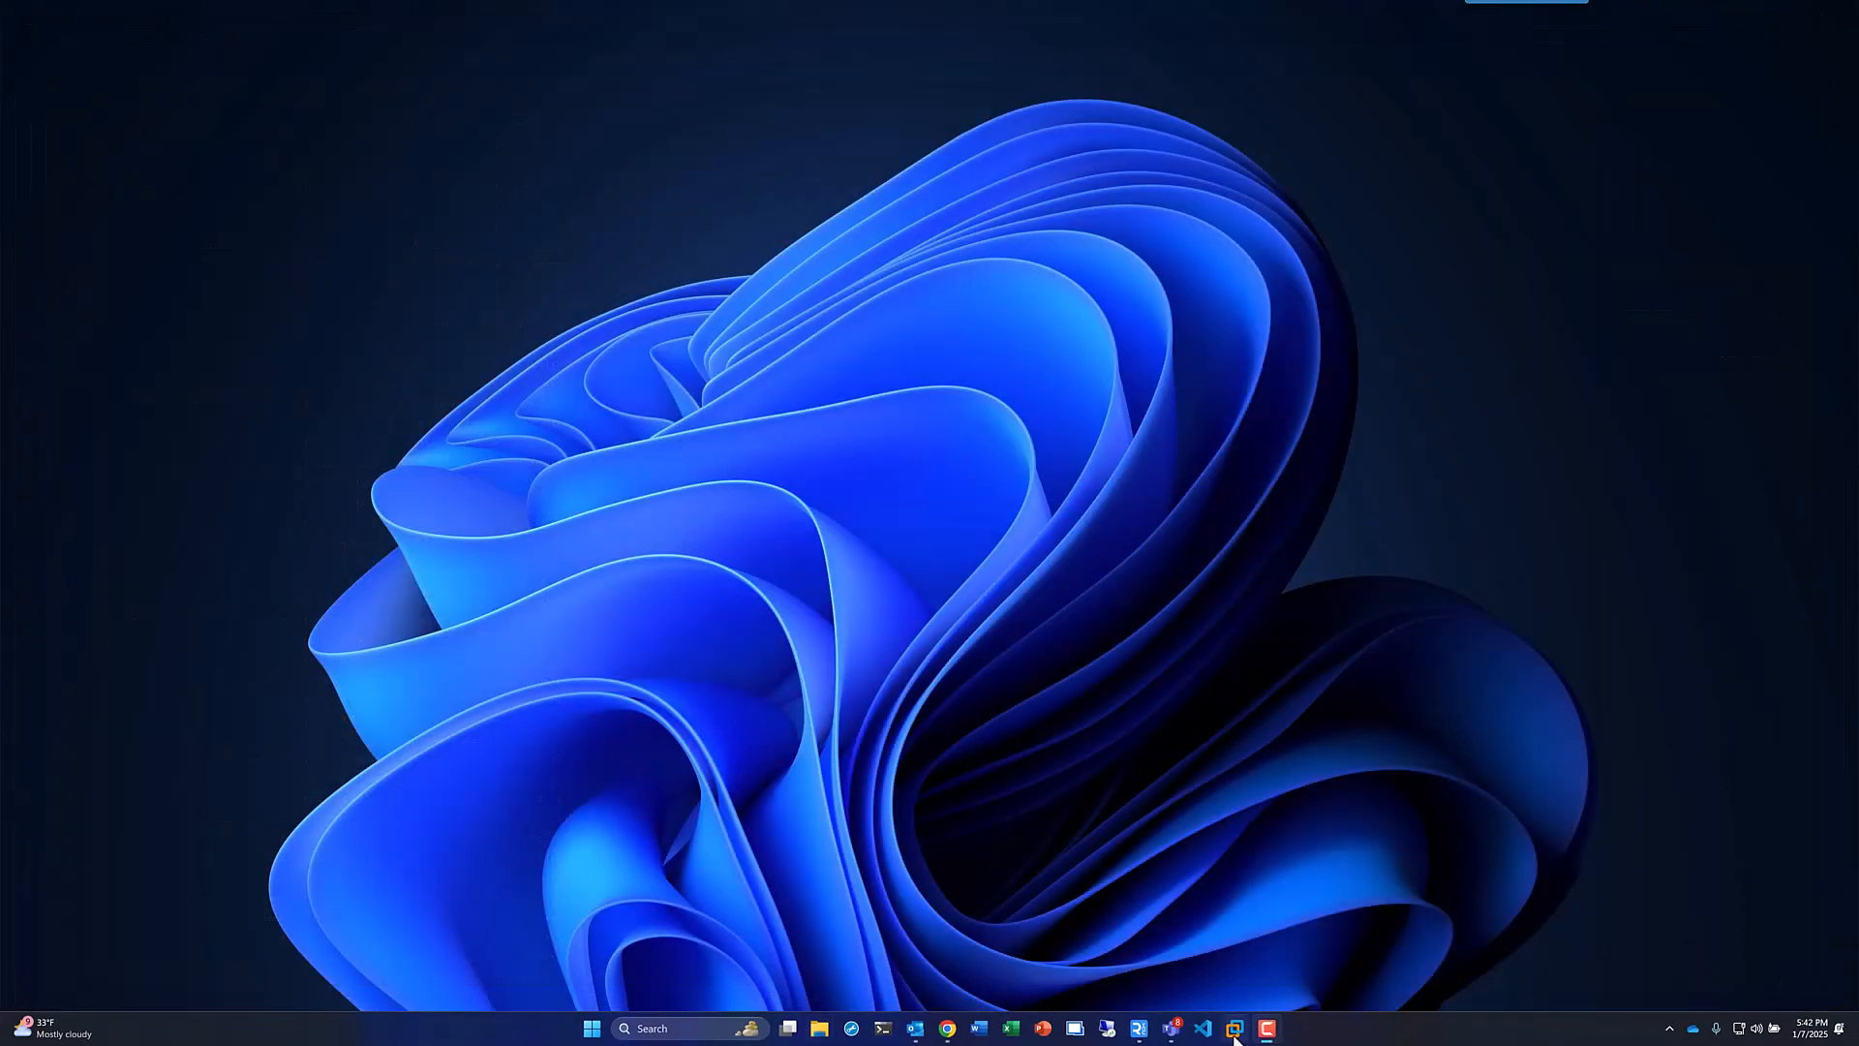
{"action": "mouse_move", "coordinate": [1486, 486]}
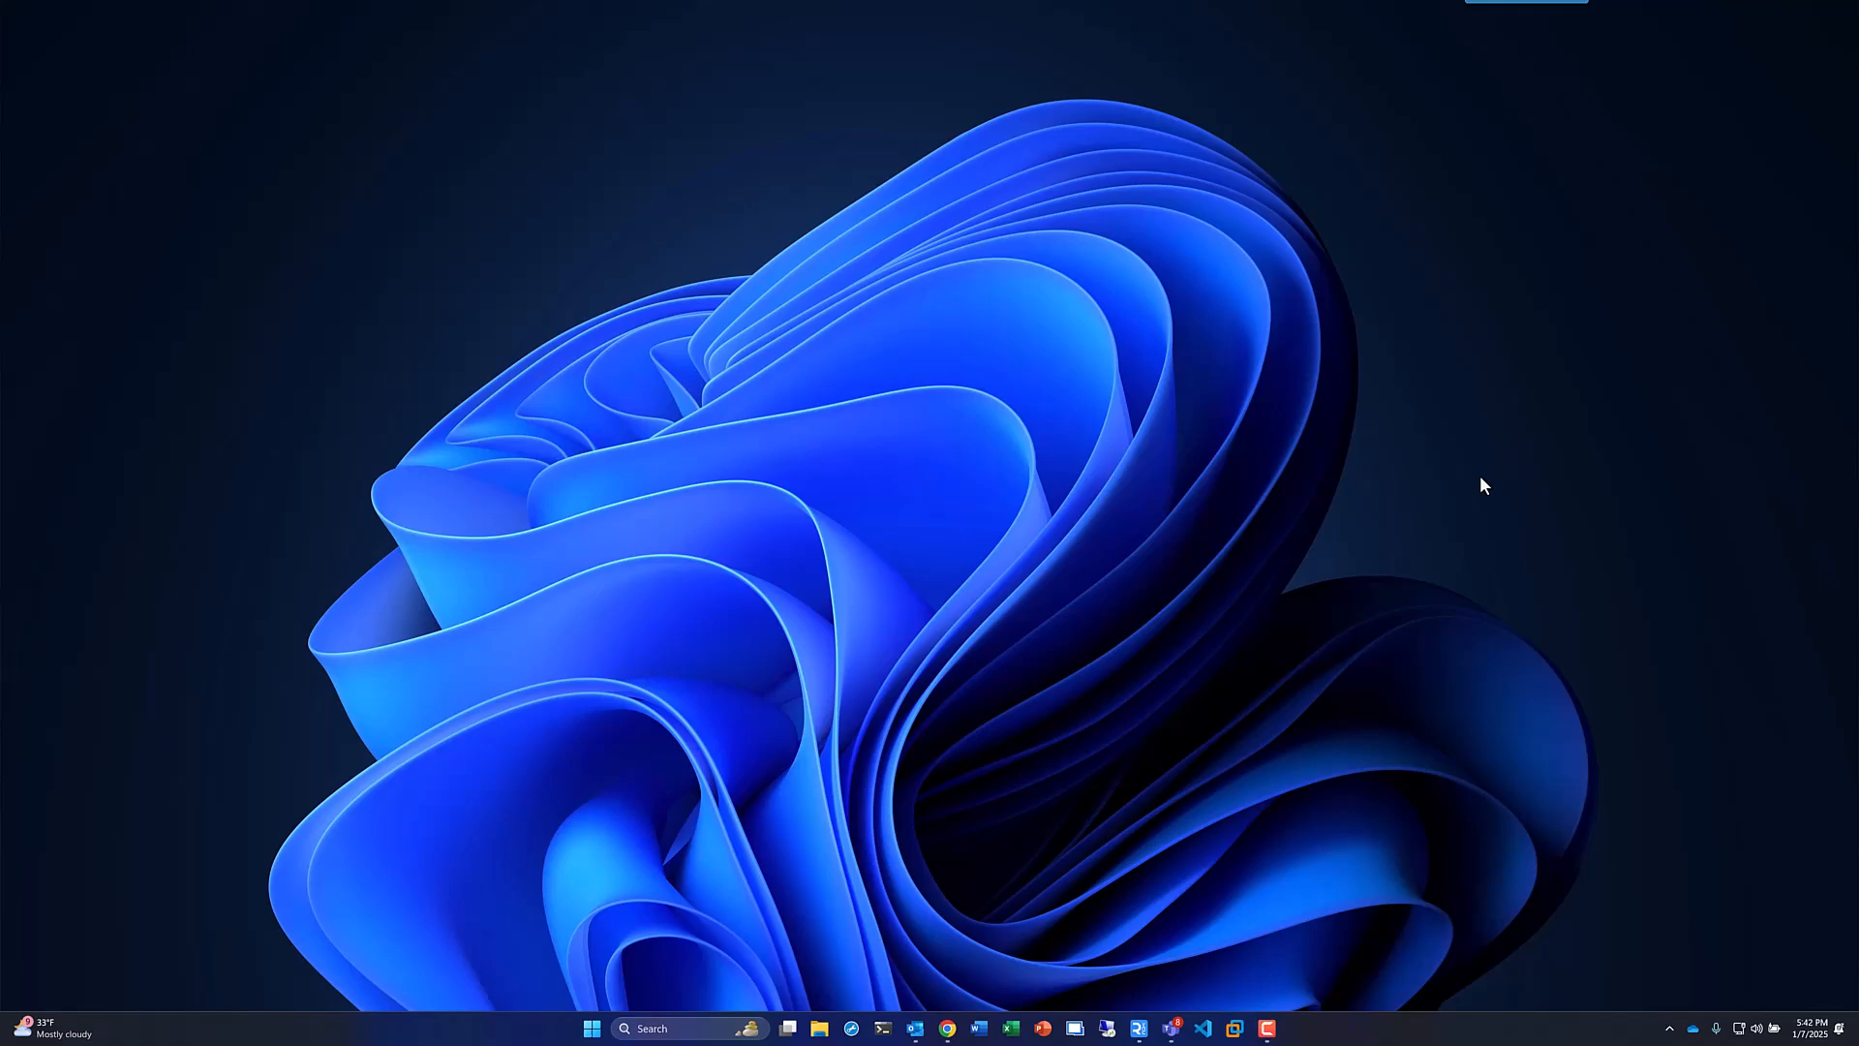
Open the Kali .vmx from D:\Virtual Machines\Kali-Linux-VMWare-Image in VMware Workstation.
{"action": "left_click", "coordinate": [1236, 1028]}
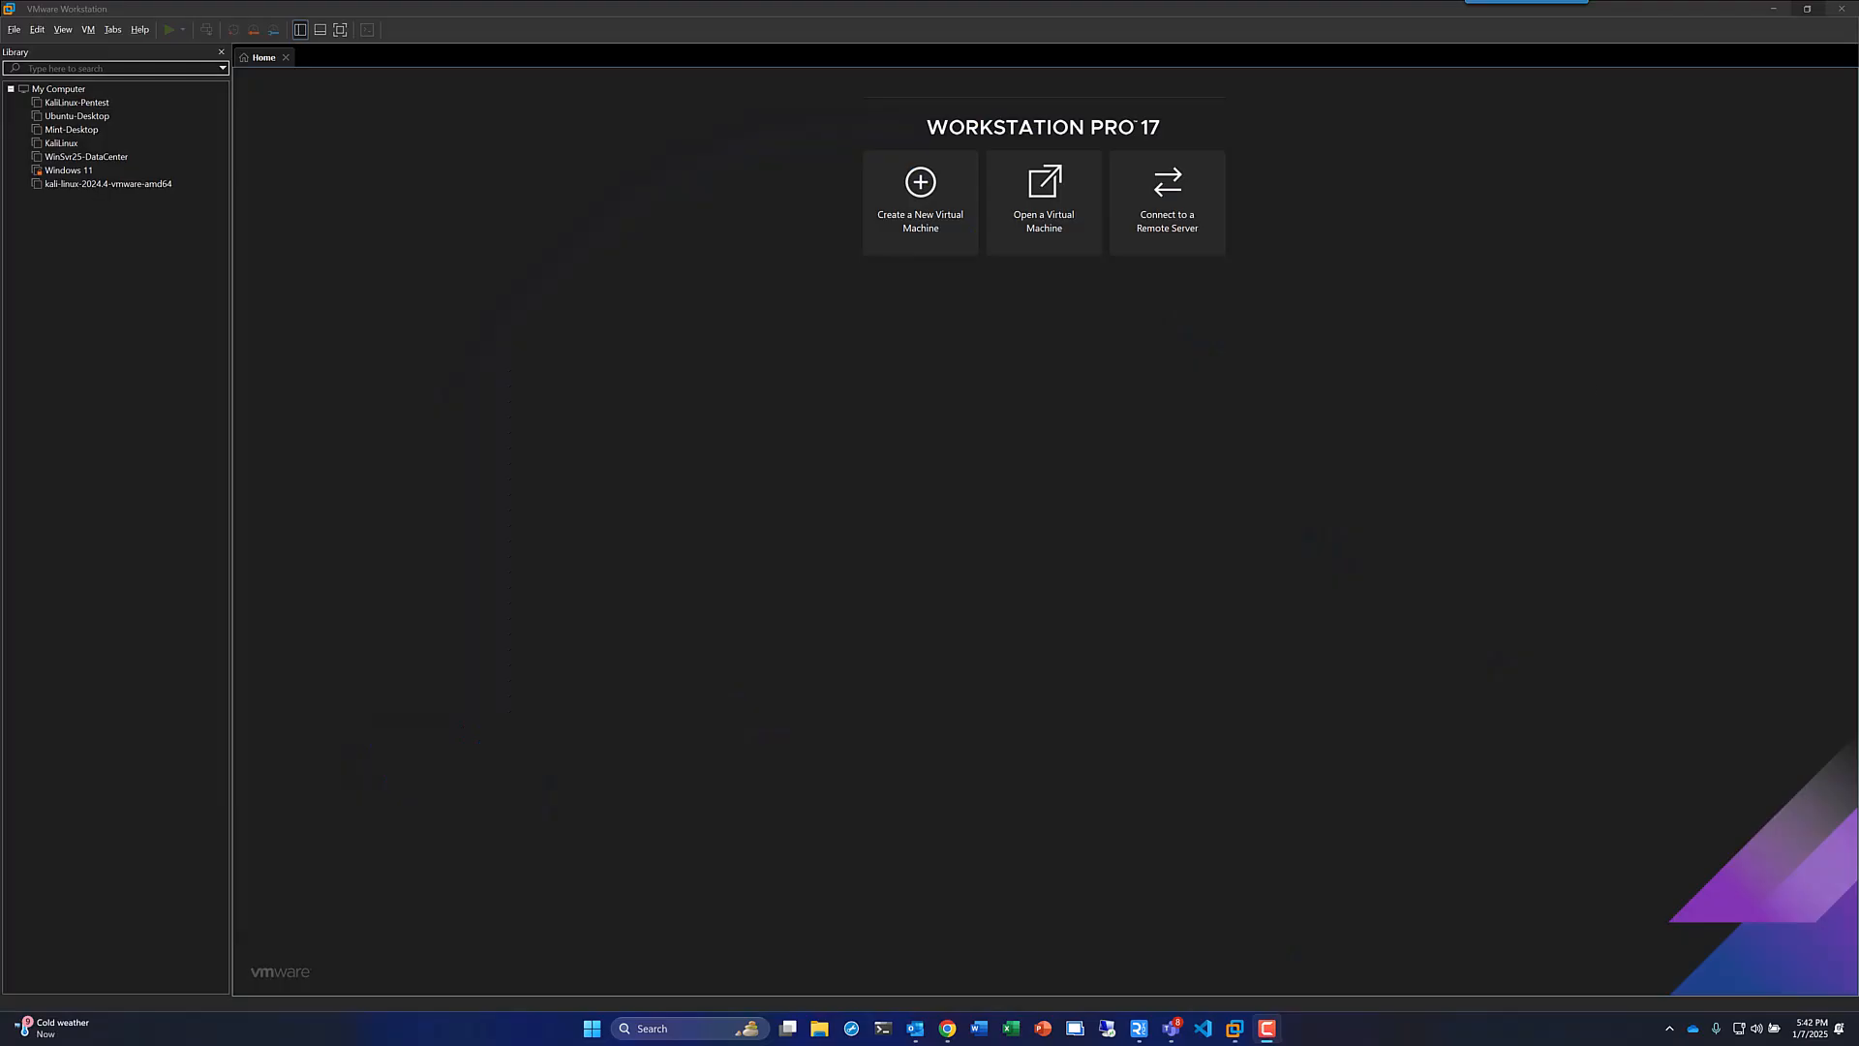
{"action": "mouse_move", "coordinate": [1042, 221]}
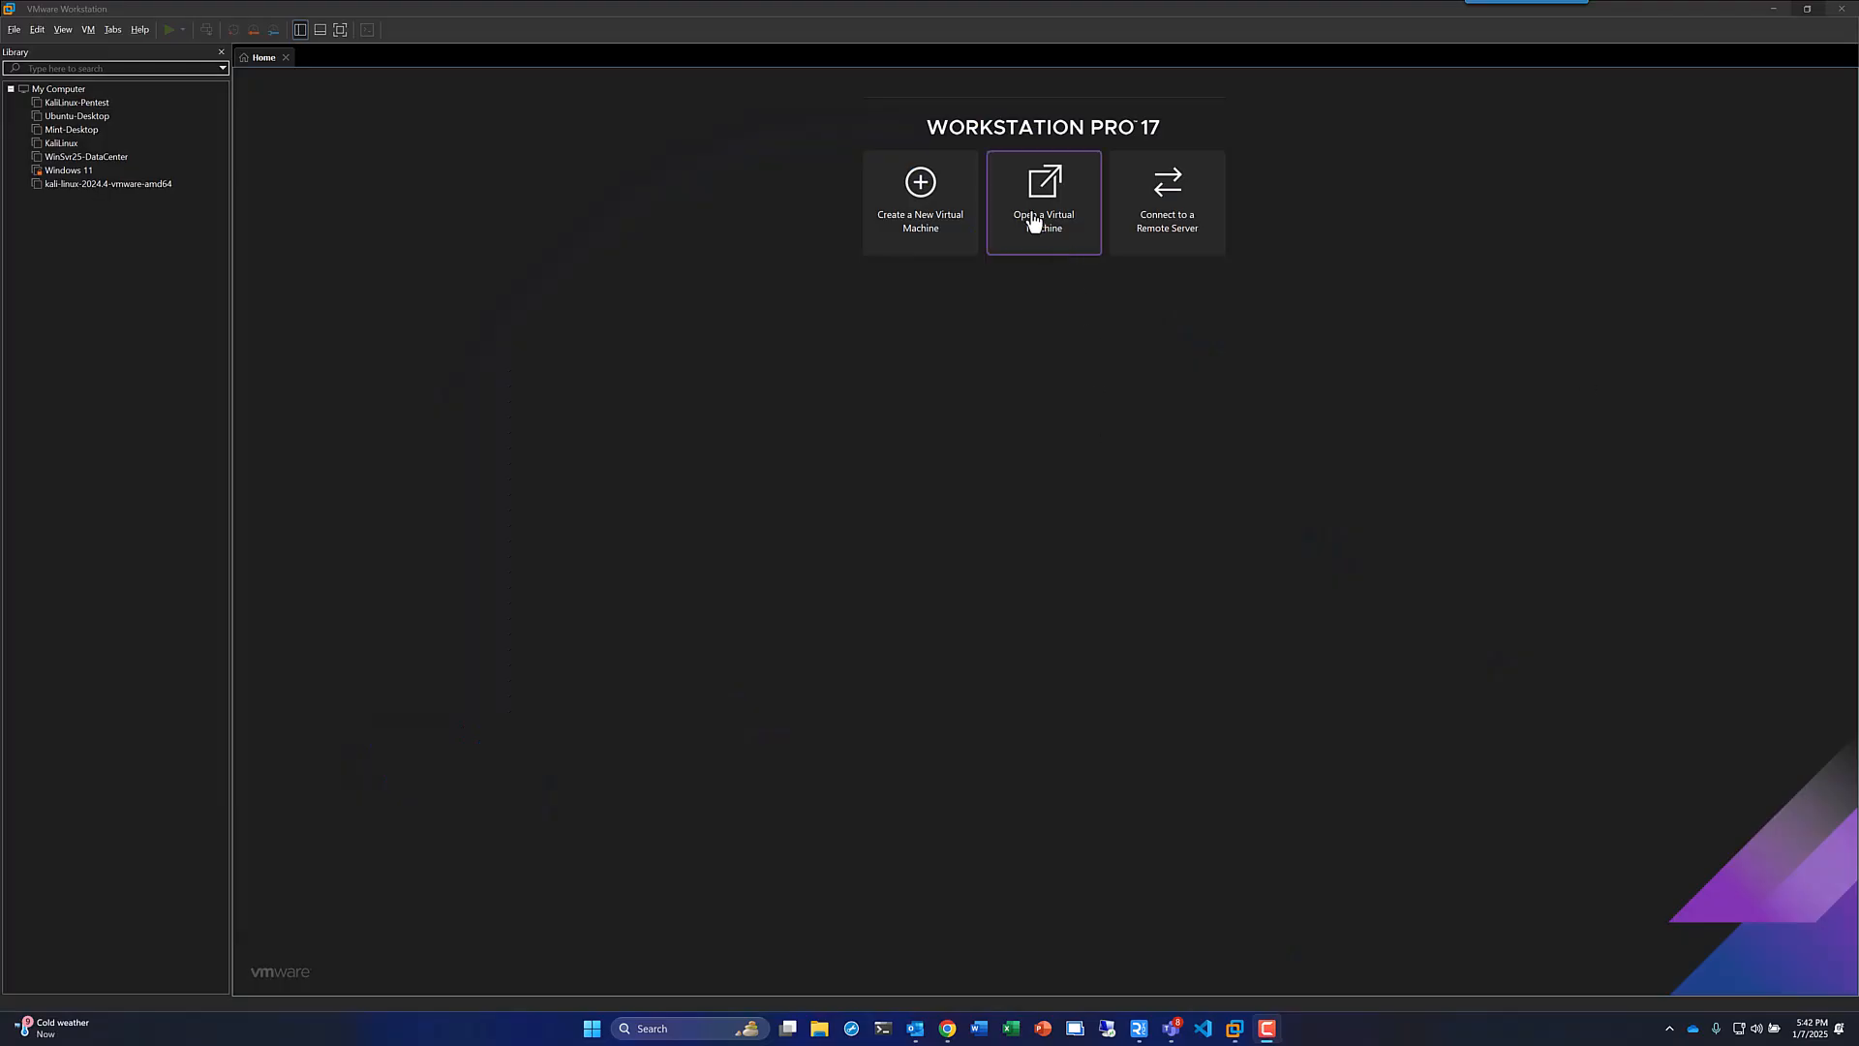
{"action": "left_click", "coordinate": [12, 28]}
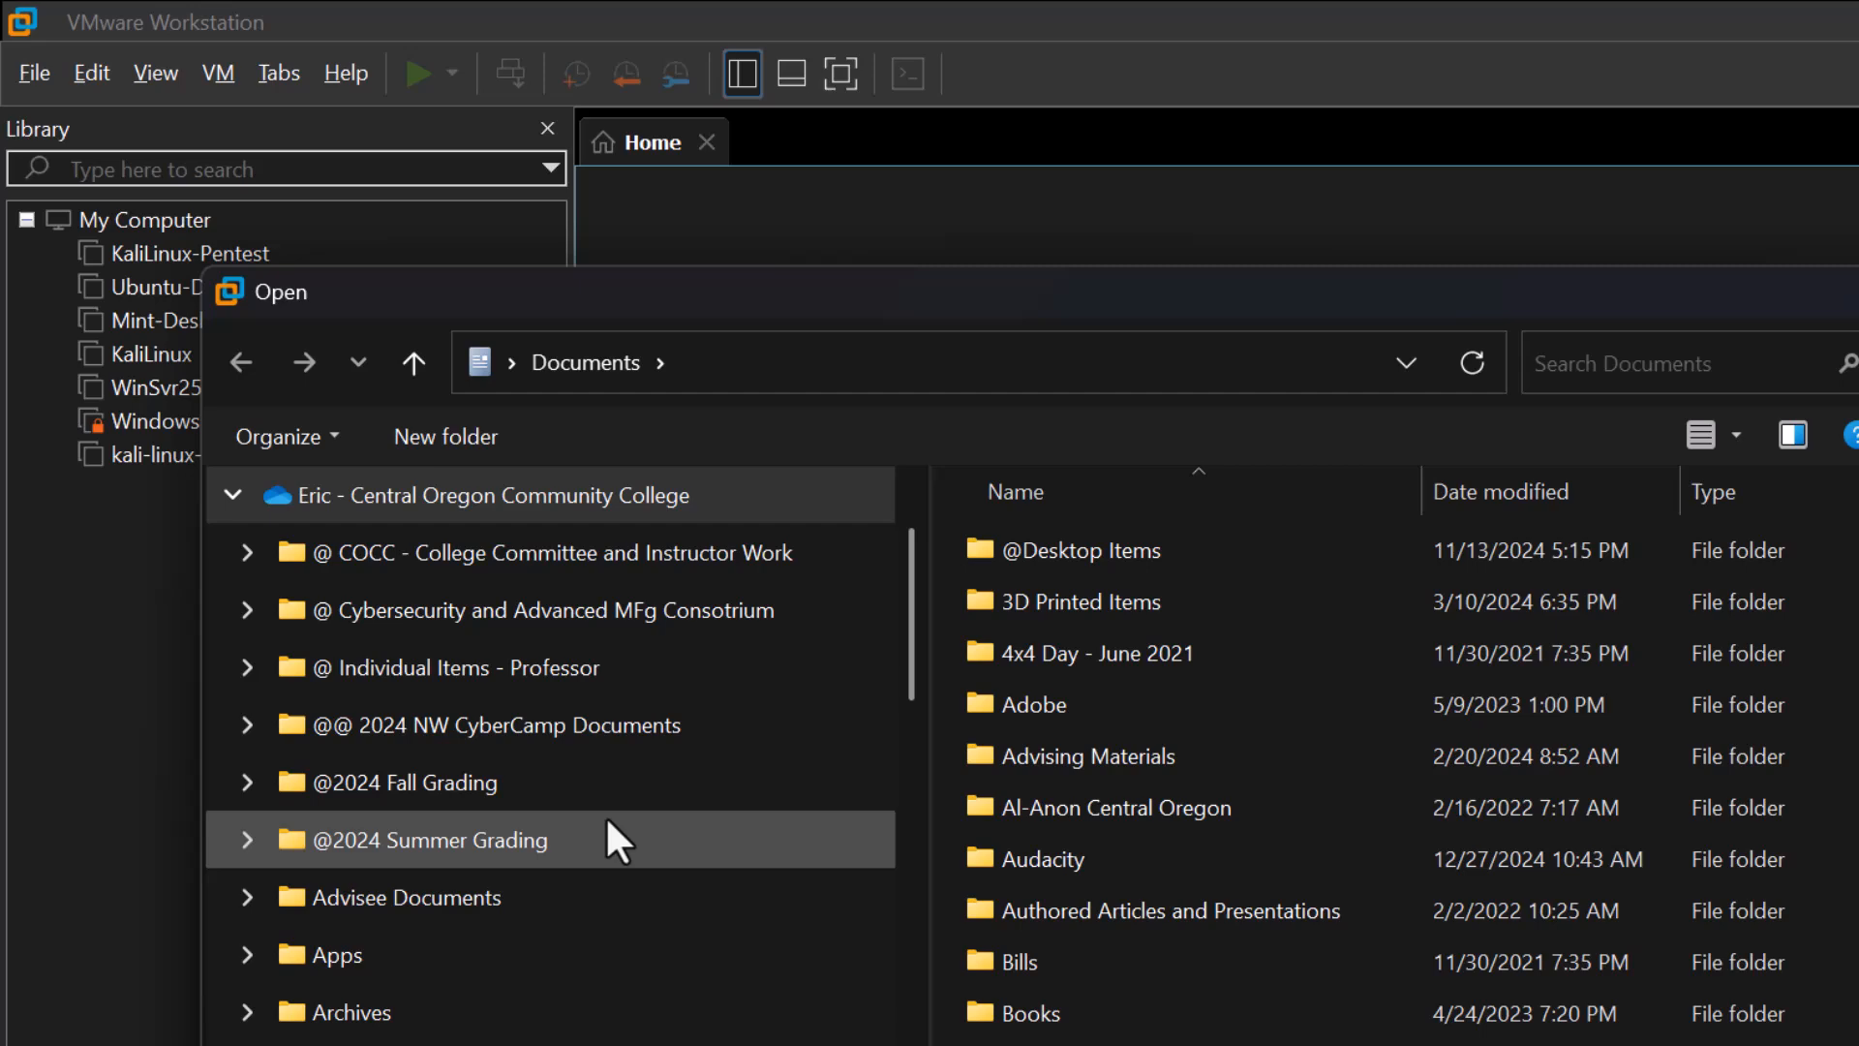
{"action": "scroll", "scroll_direction": "down", "scroll_amount": 3}
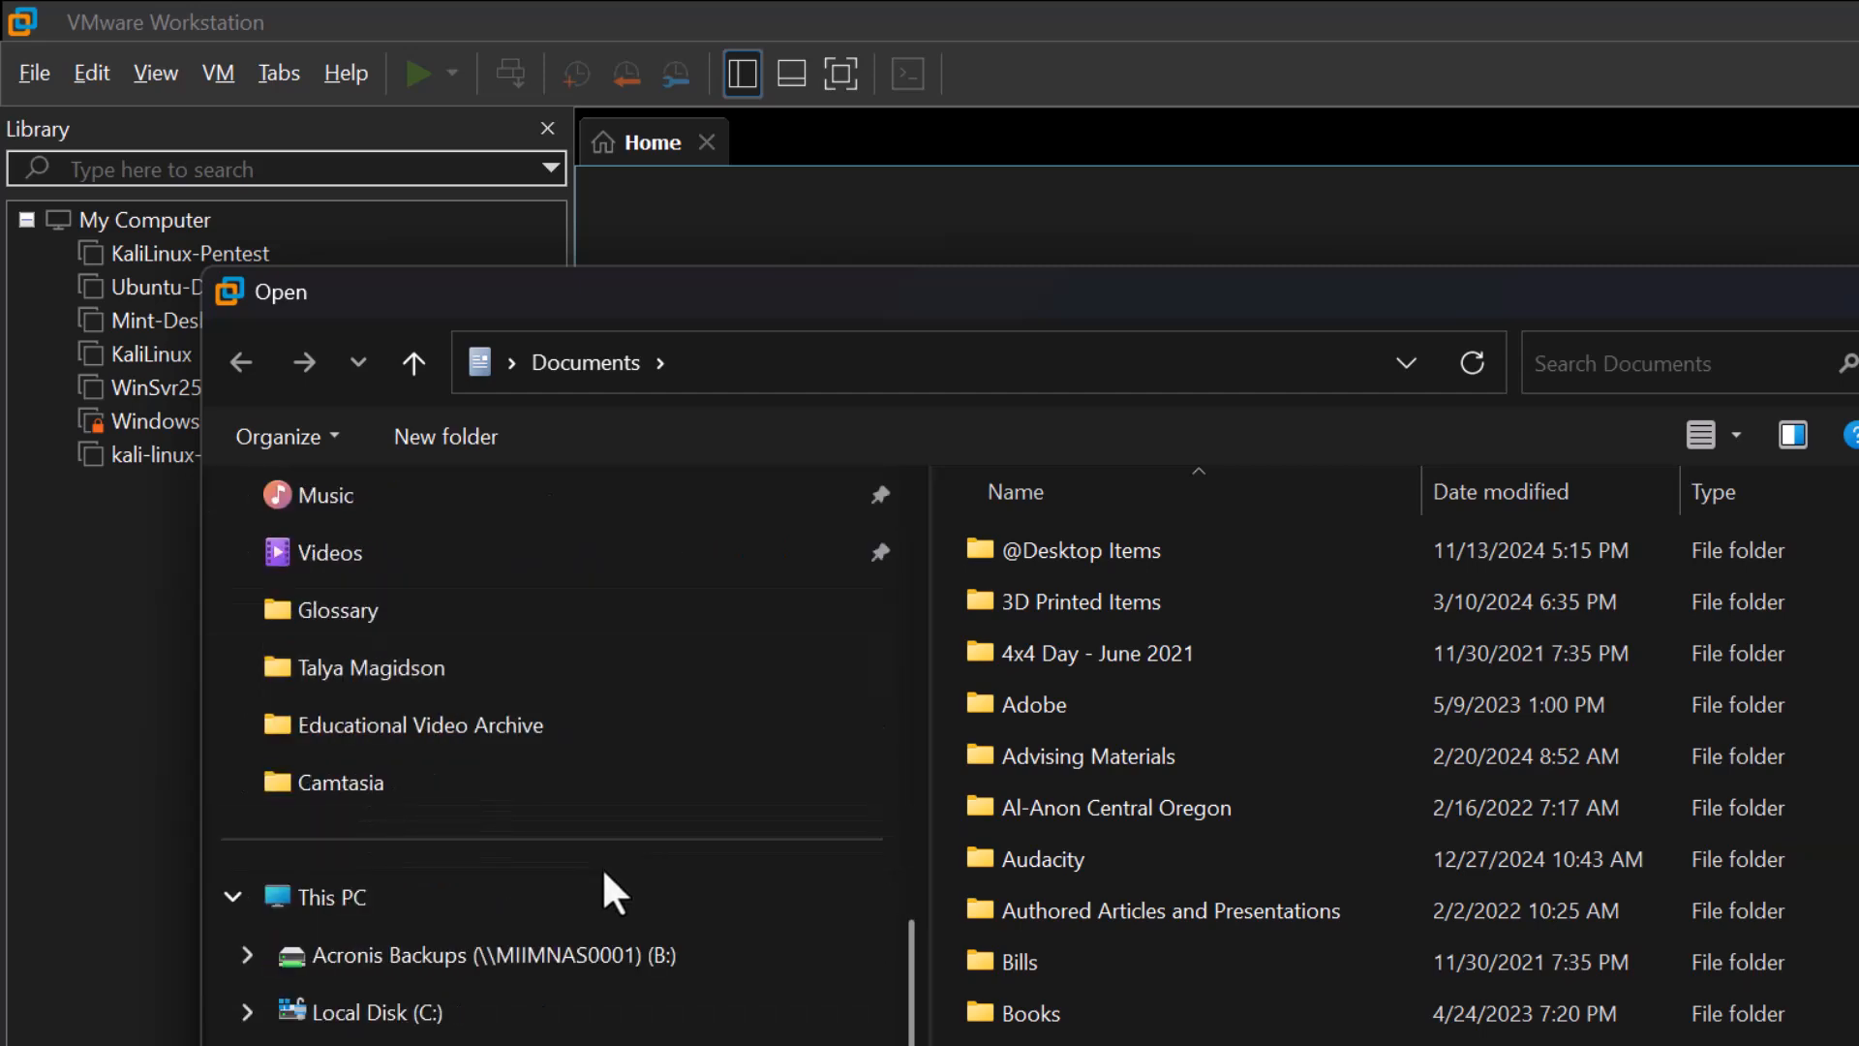
{"action": "left_click", "coordinate": [430, 896]}
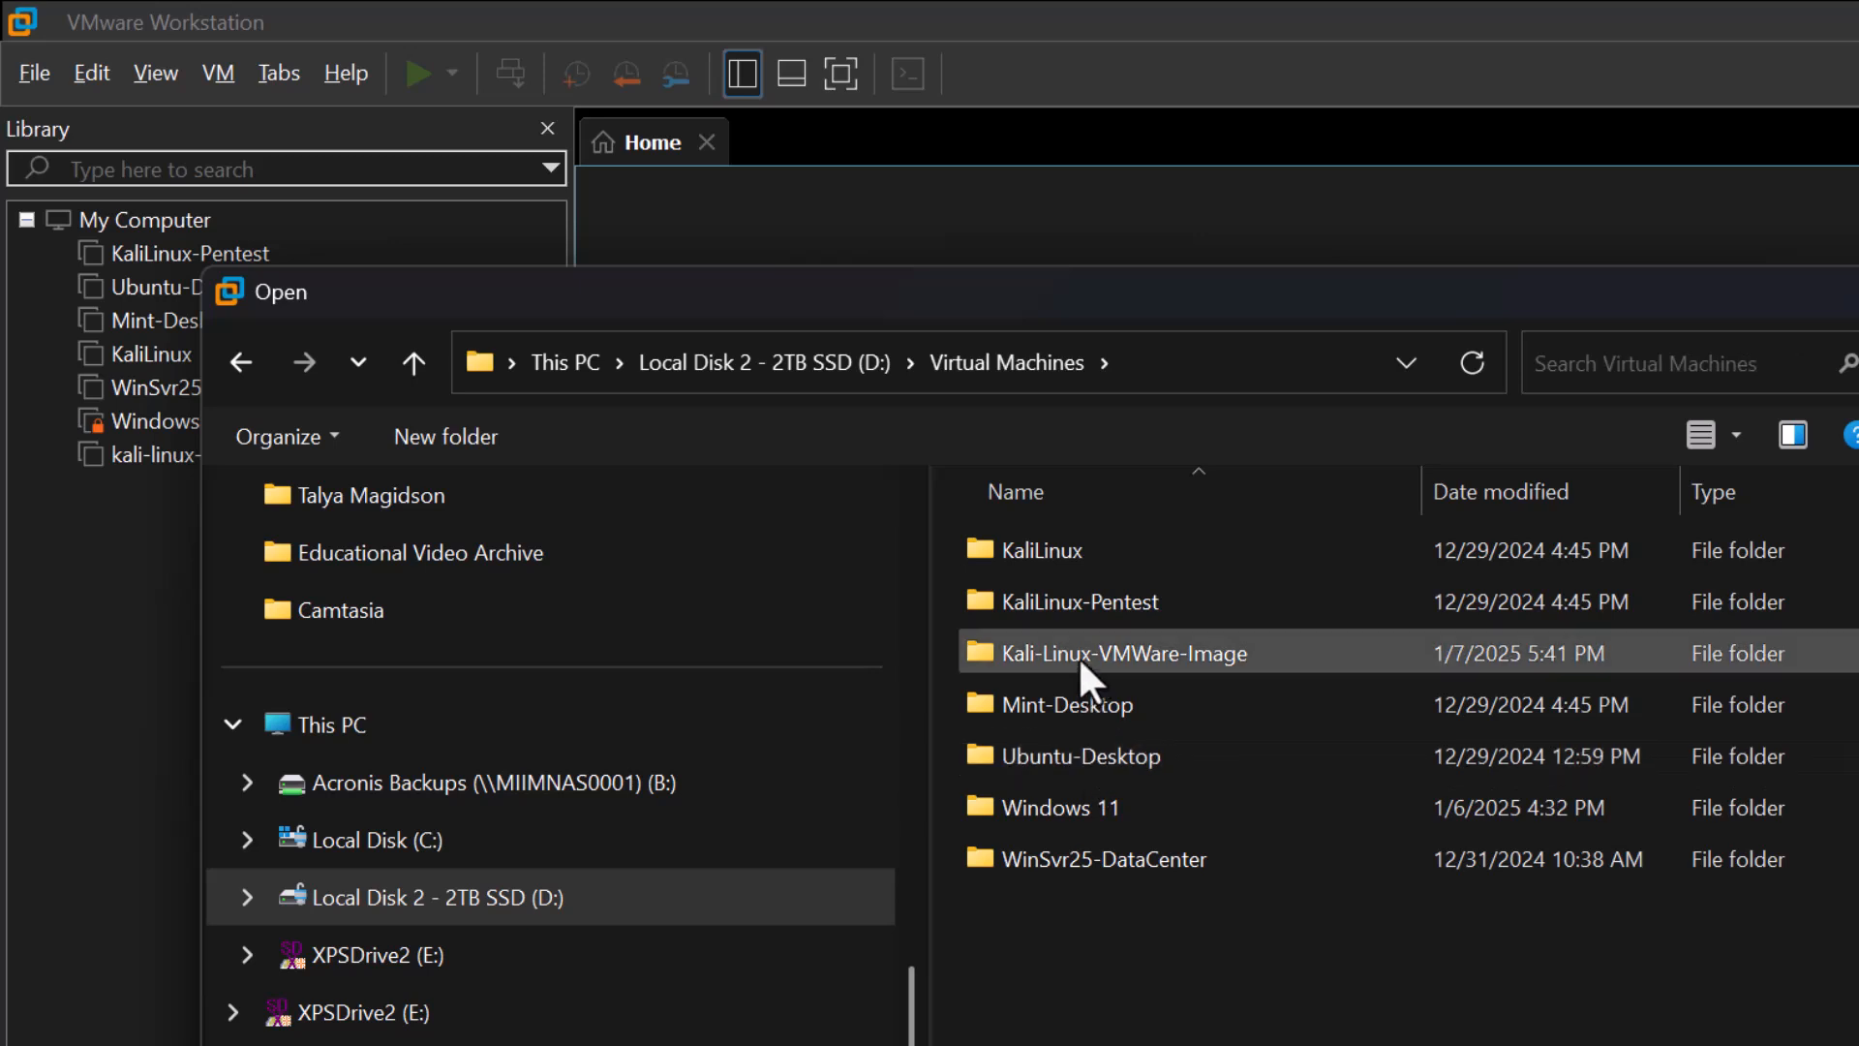
{"action": "double_click", "coordinate": [1121, 652]}
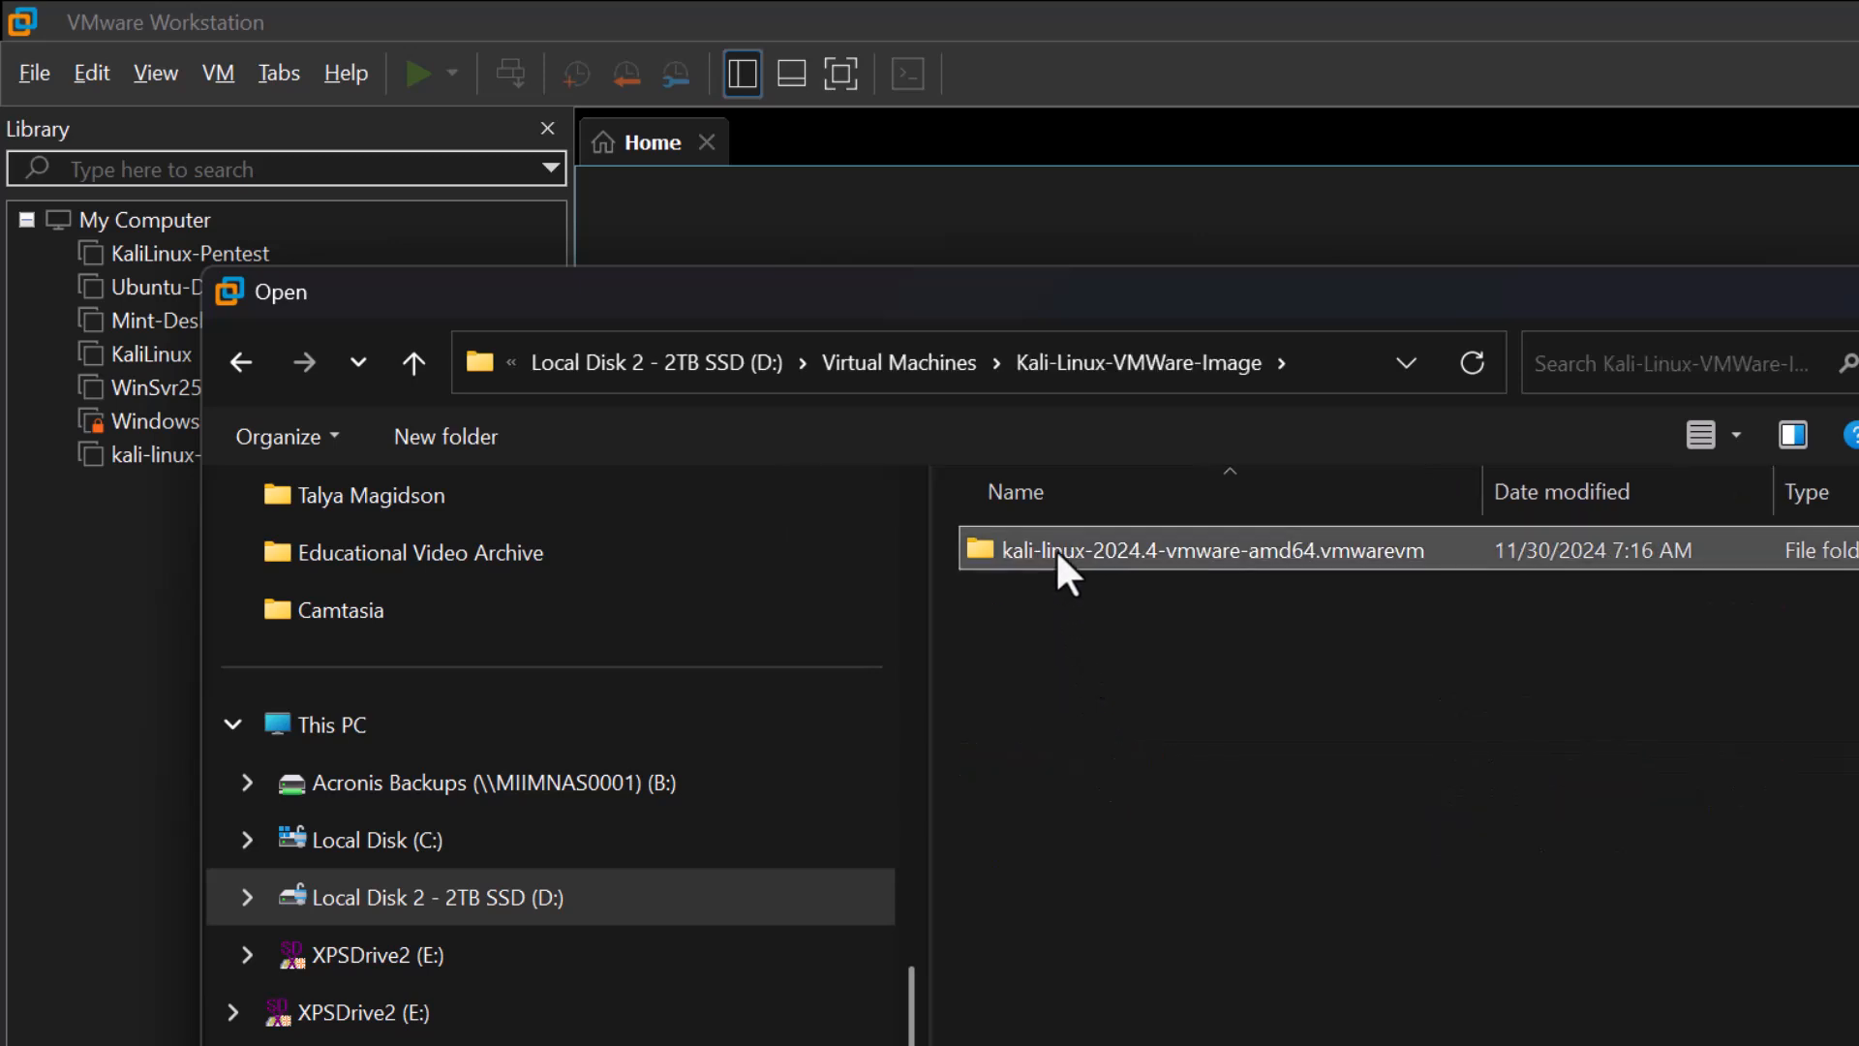
{"action": "double_click", "coordinate": [1198, 549]}
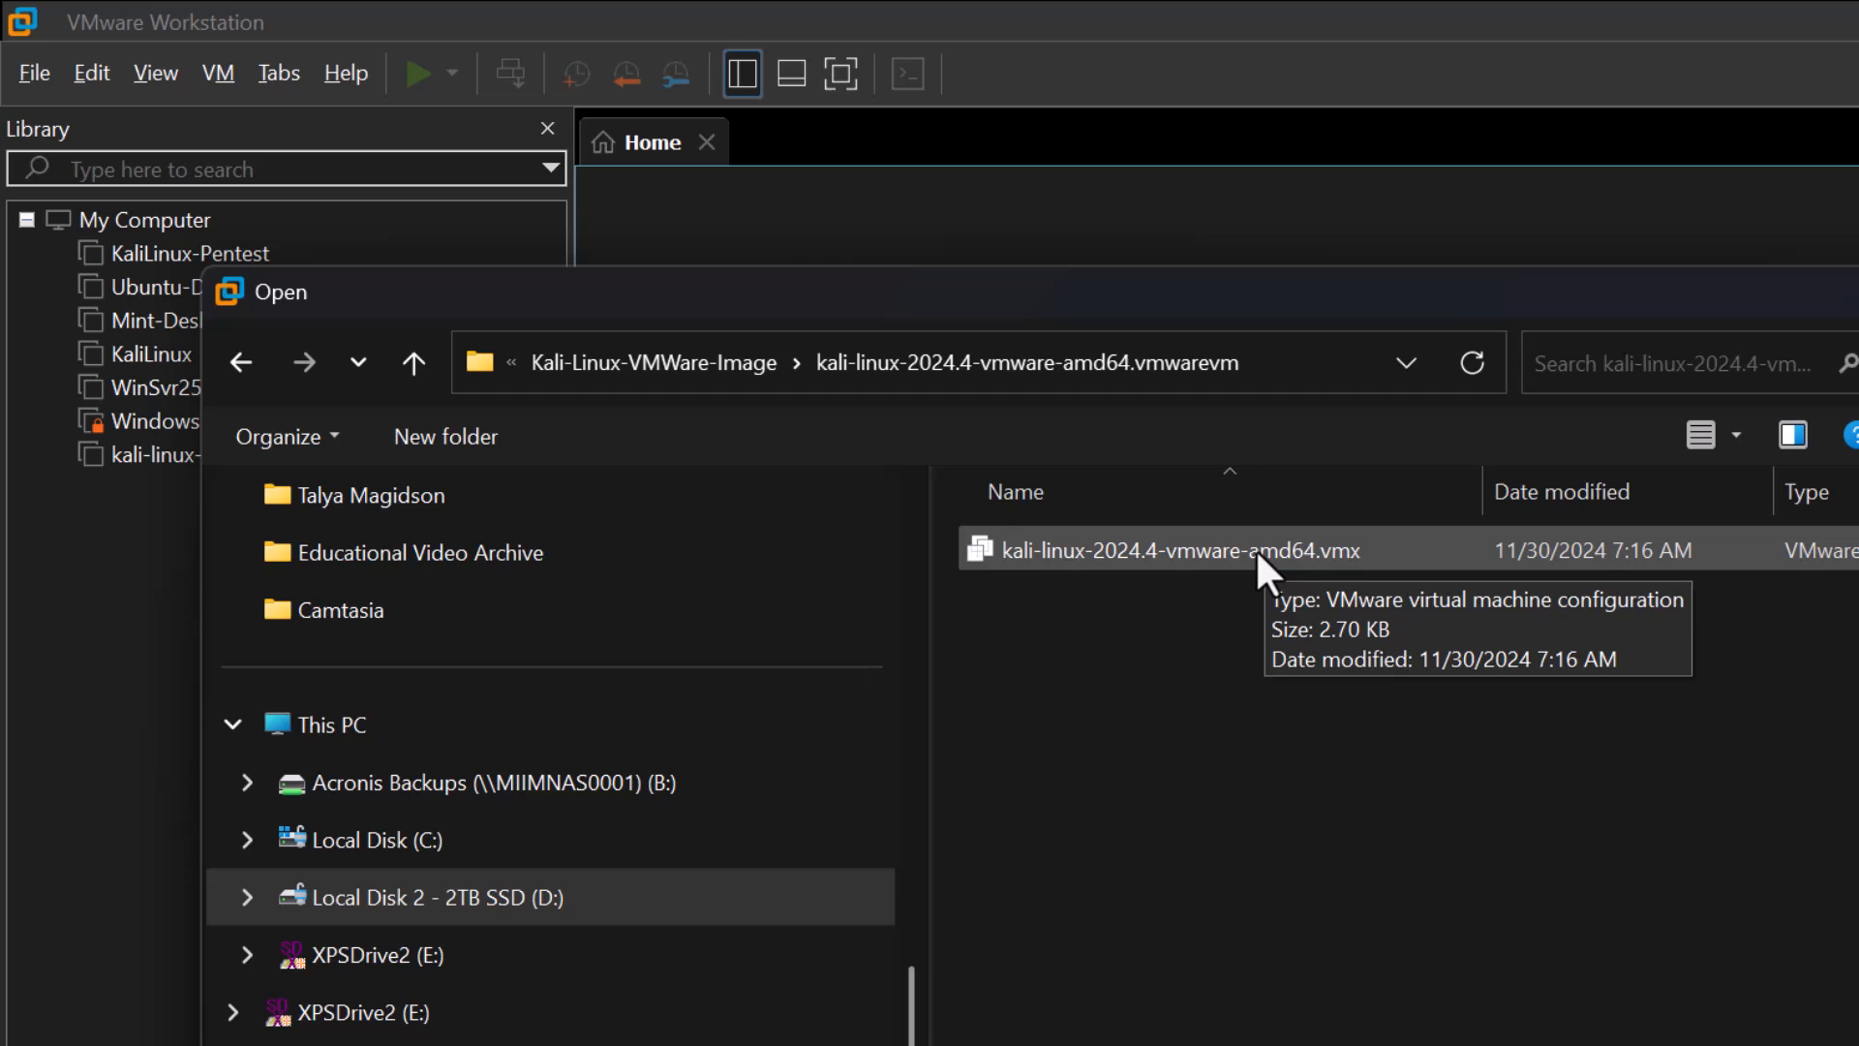
{"action": "double_click", "coordinate": [1174, 549]}
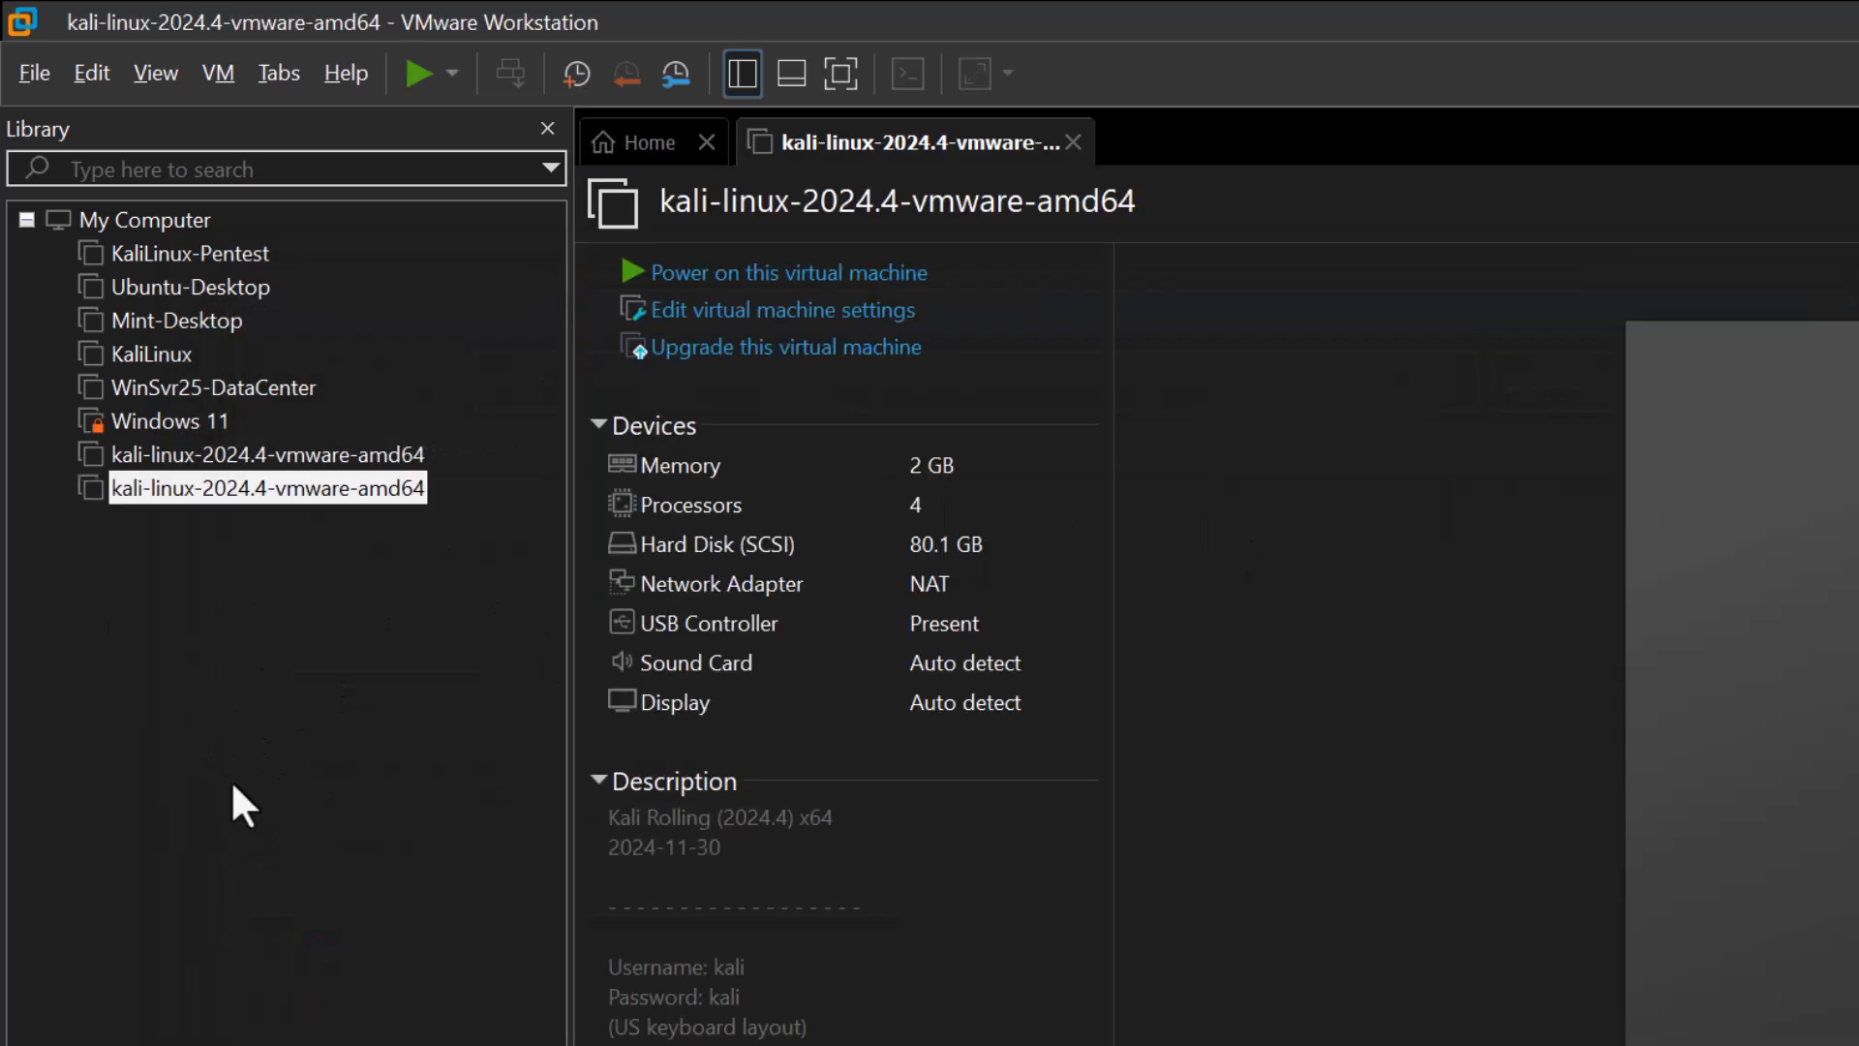
{"action": "mouse_move", "coordinate": [265, 454]}
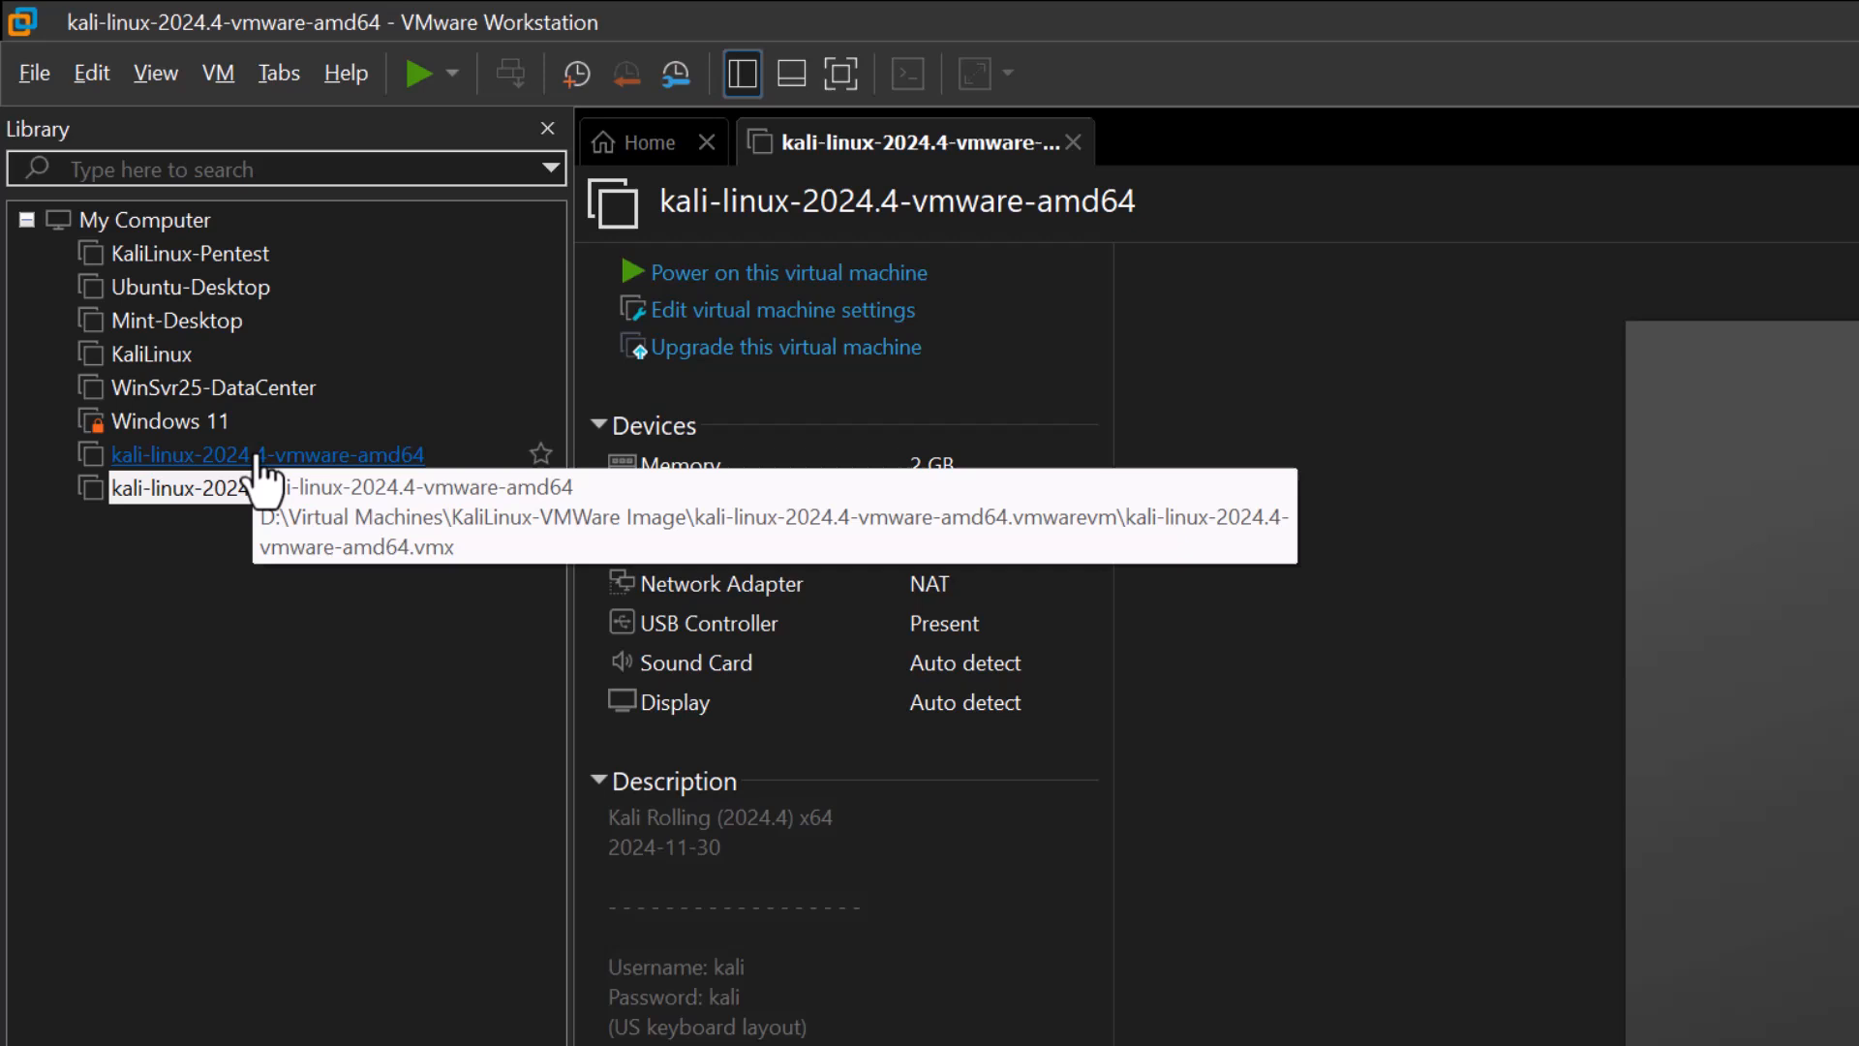
{"action": "mouse_move", "coordinate": [143, 487]}
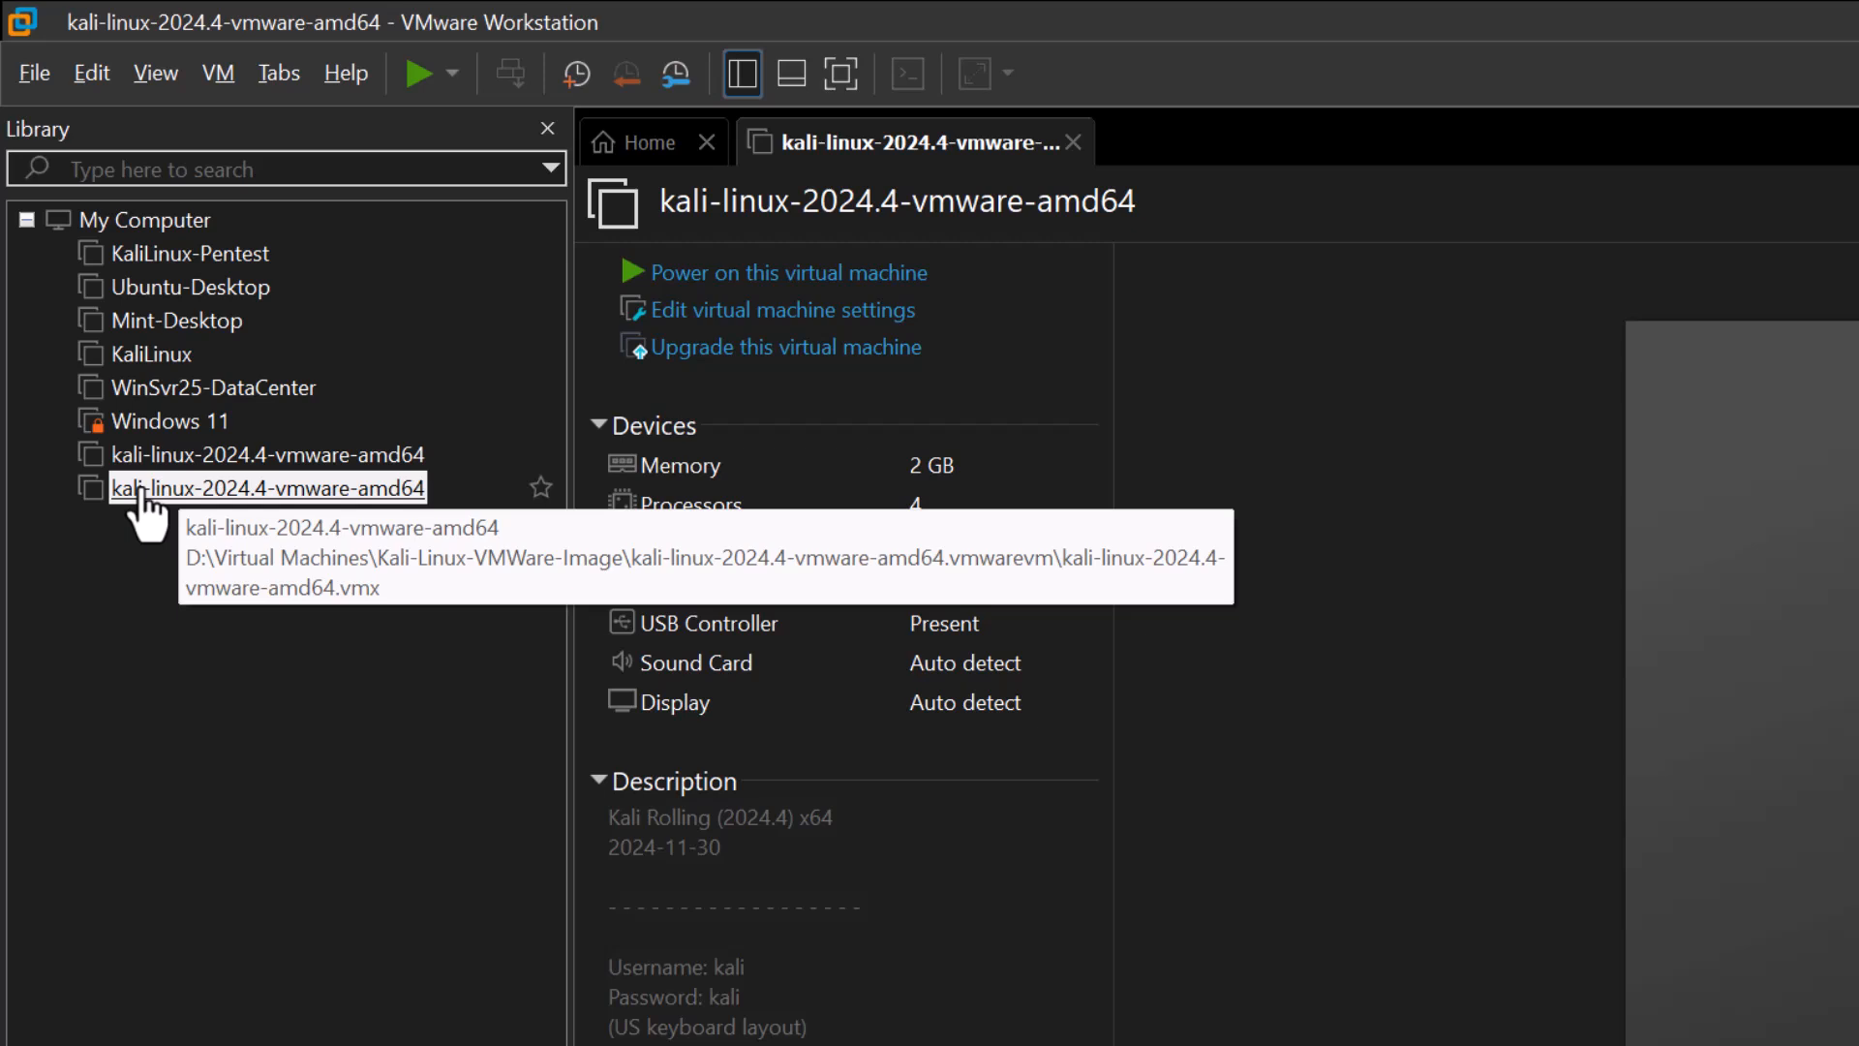
{"action": "mouse_move", "coordinate": [789, 273]}
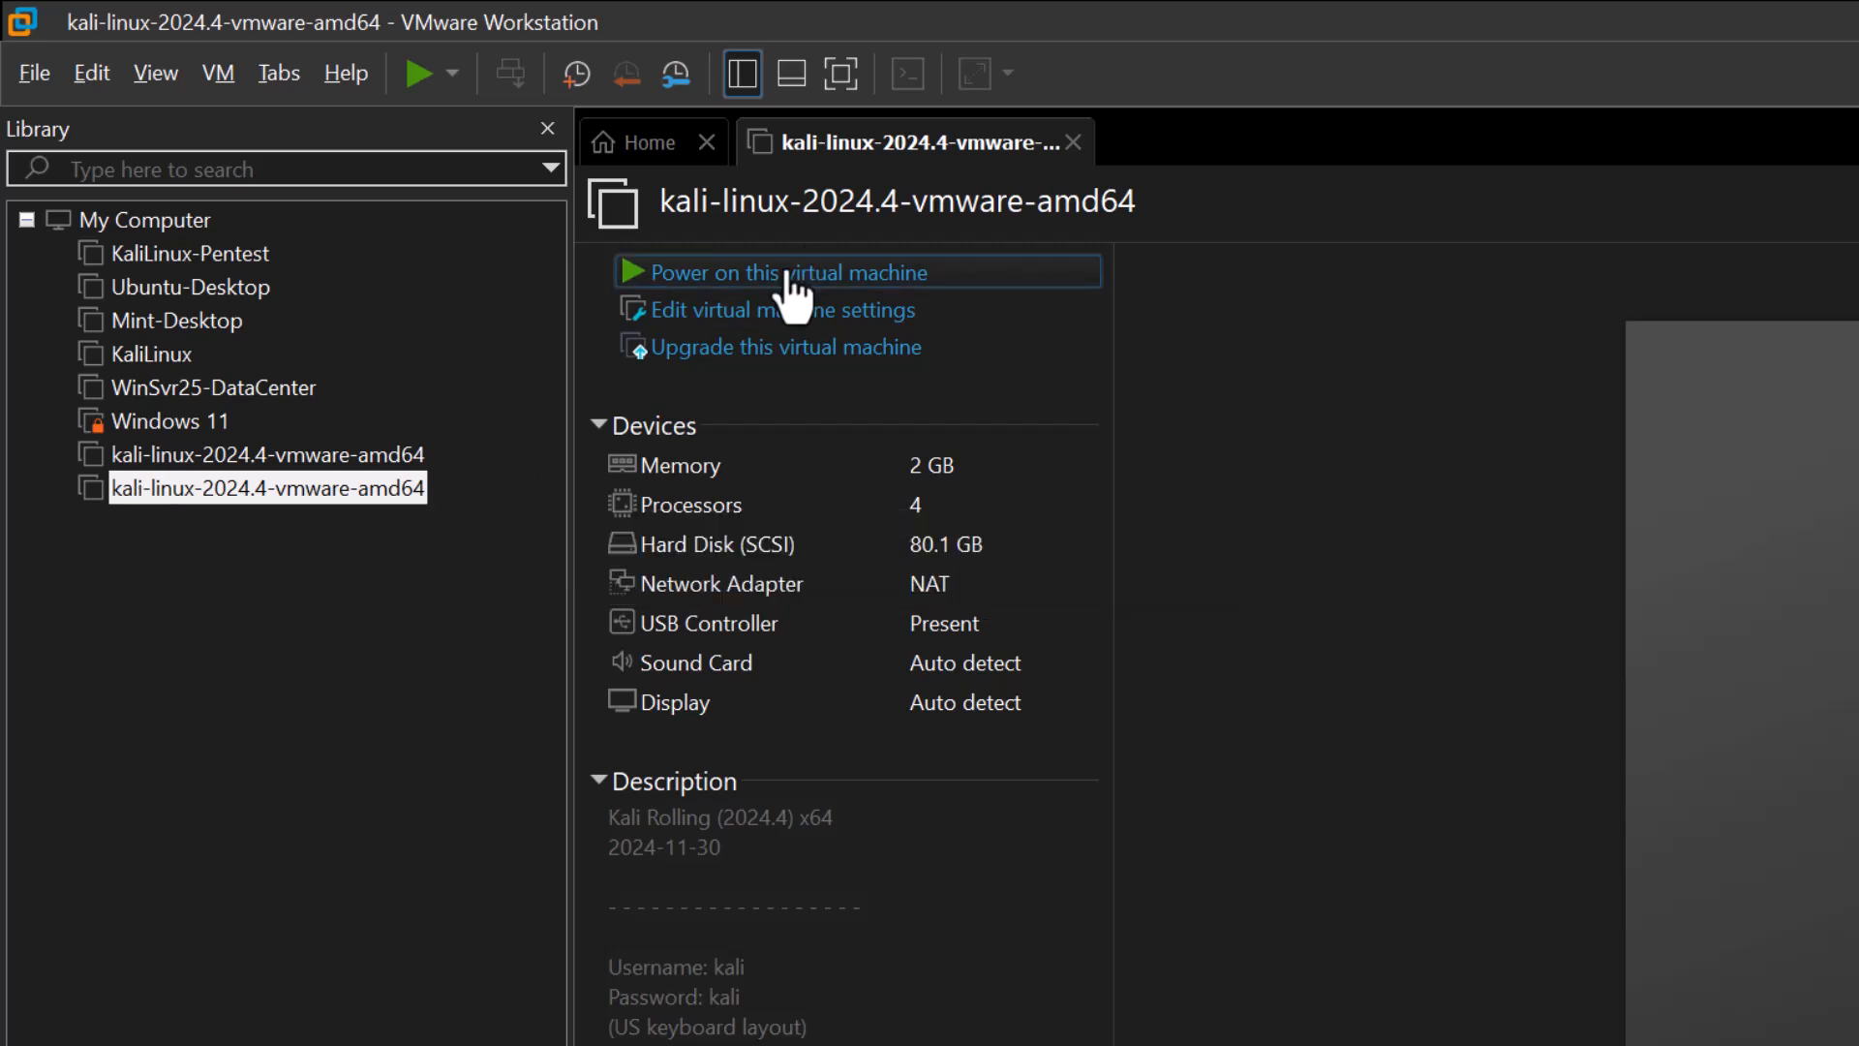
Power on the Kali 2024.4 virtual machine and let it reach the boot menu.
{"action": "left_click", "coordinate": [786, 273]}
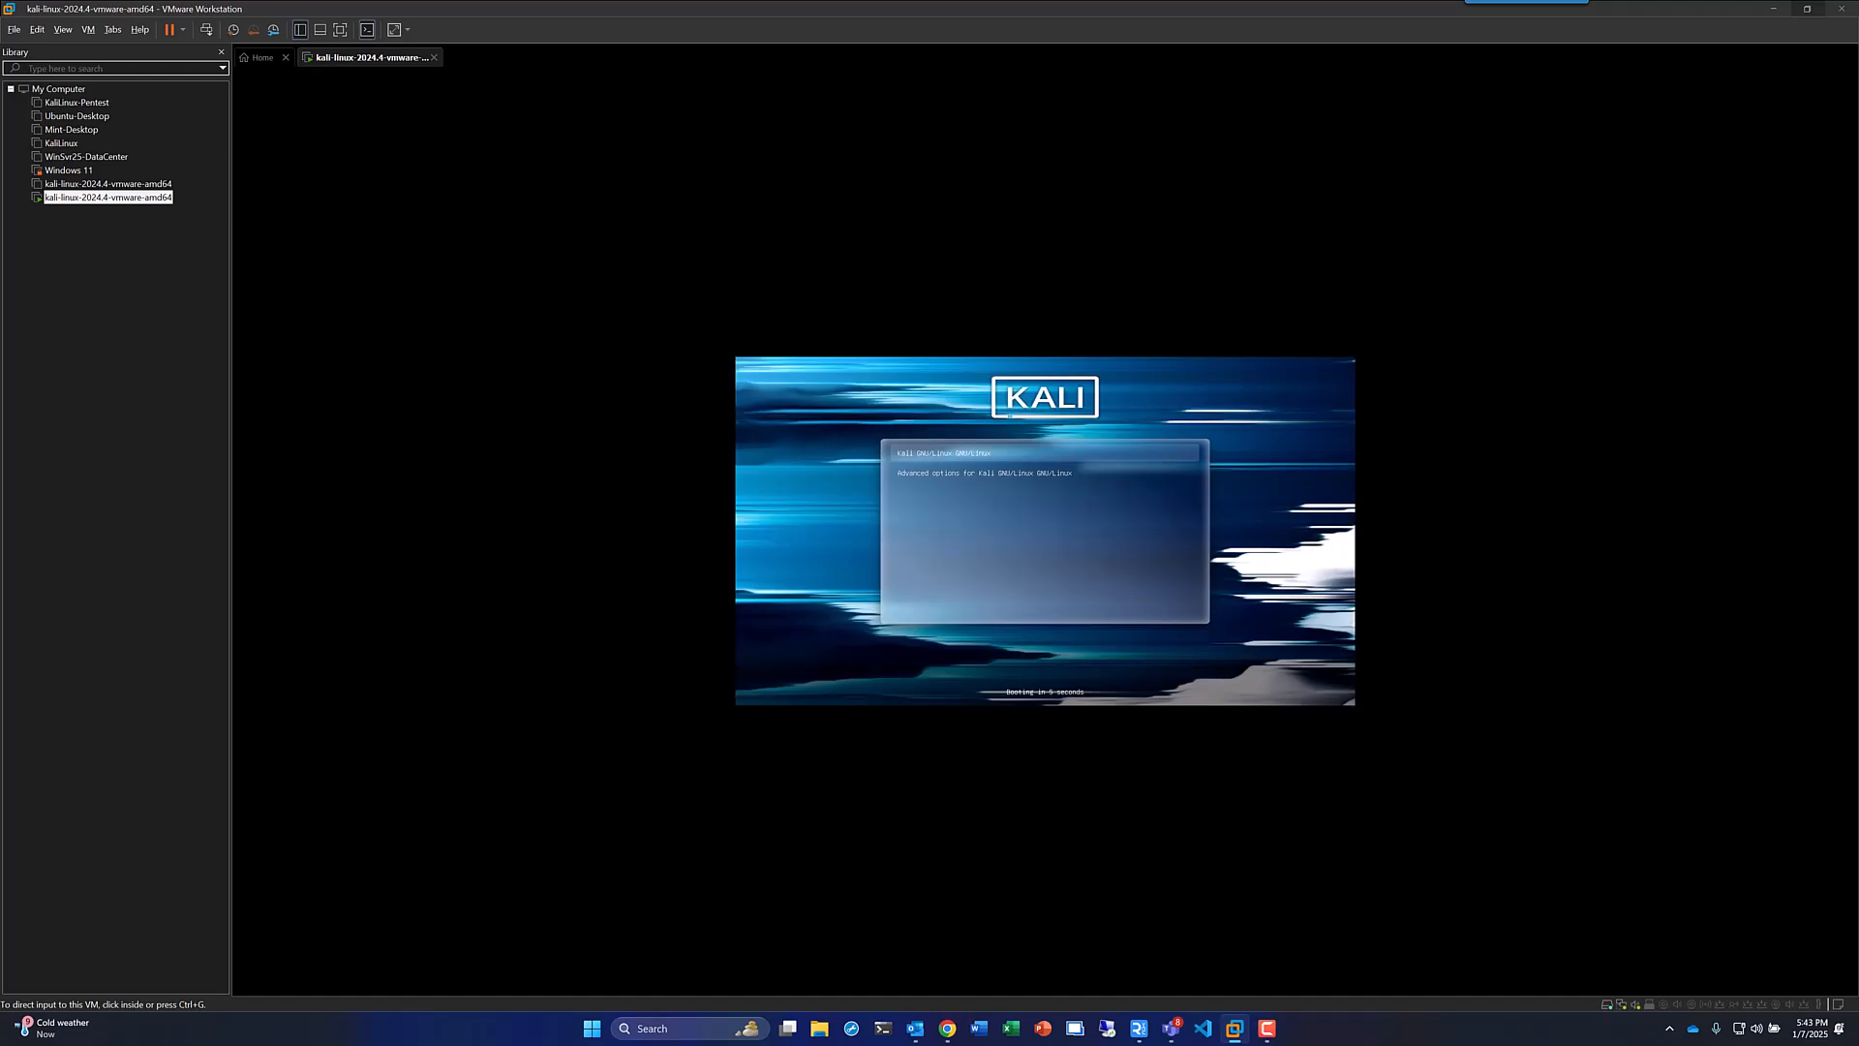
{"action": "mouse_move", "coordinate": [1734, 293]}
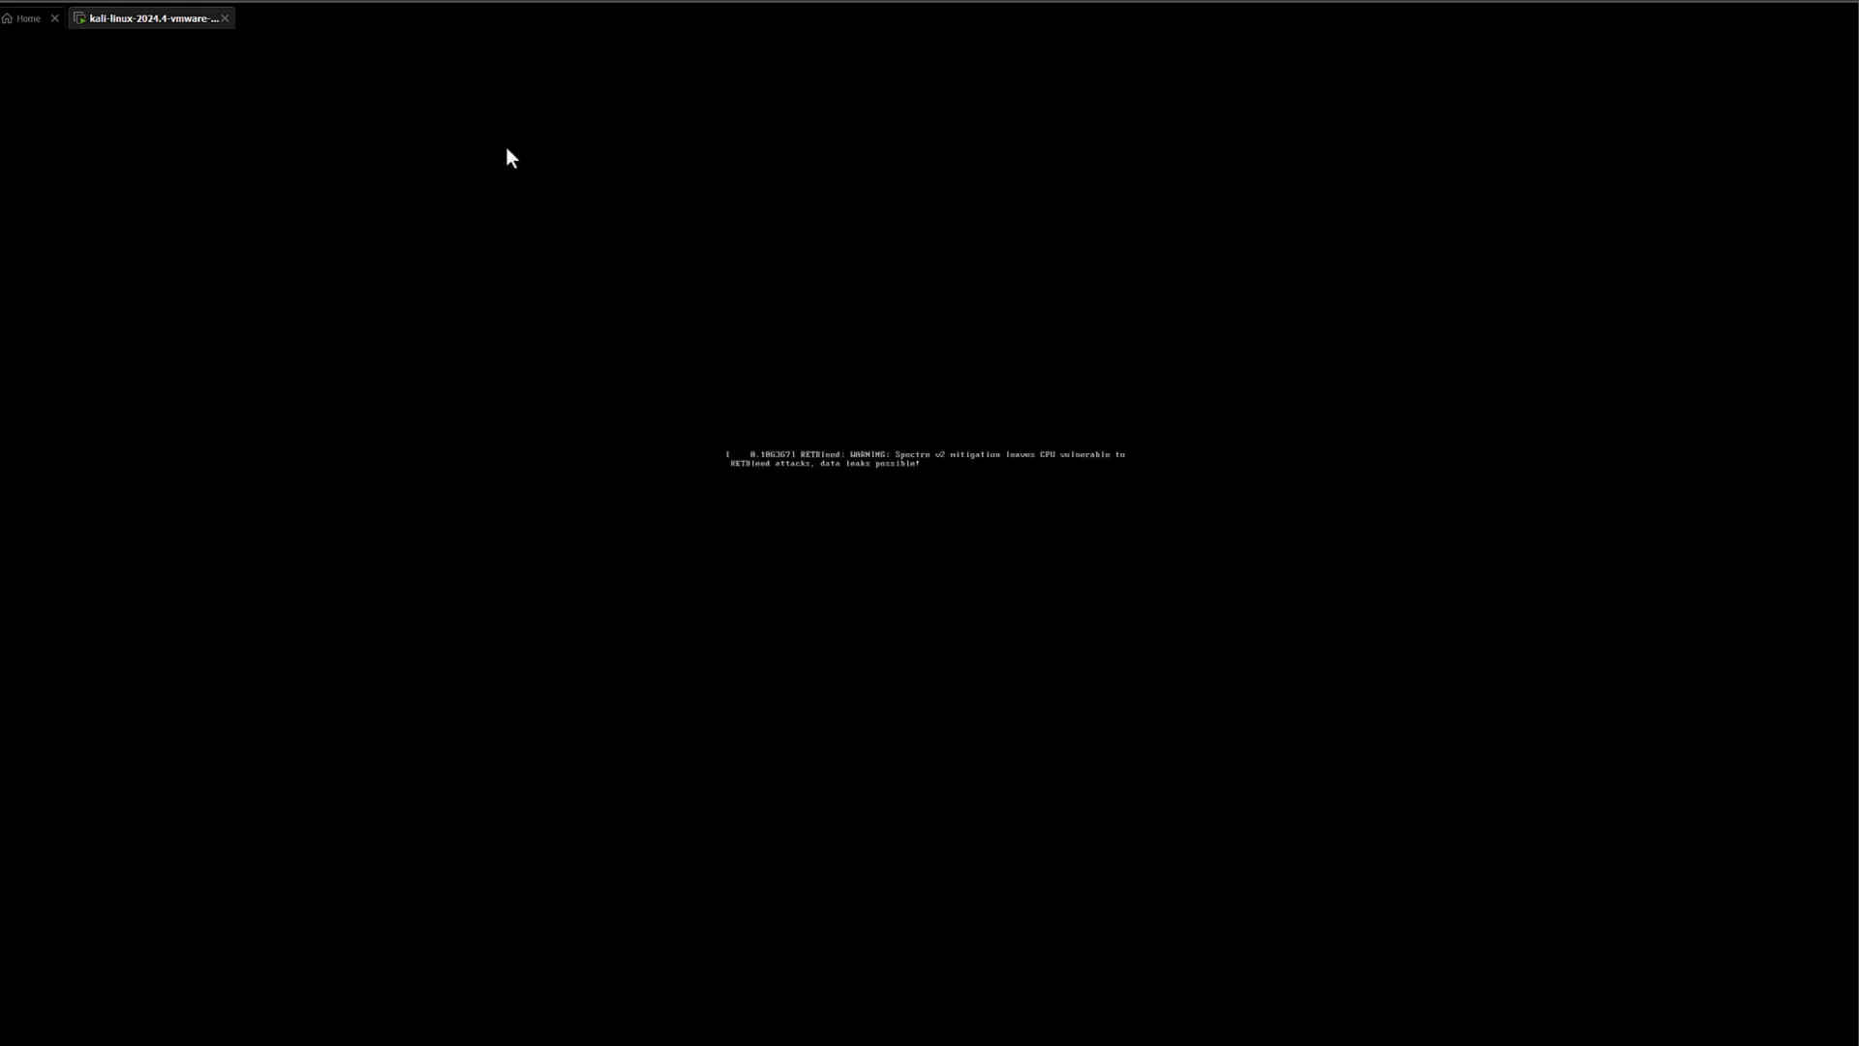
{"action": "mouse_move", "coordinate": [105, 39]}
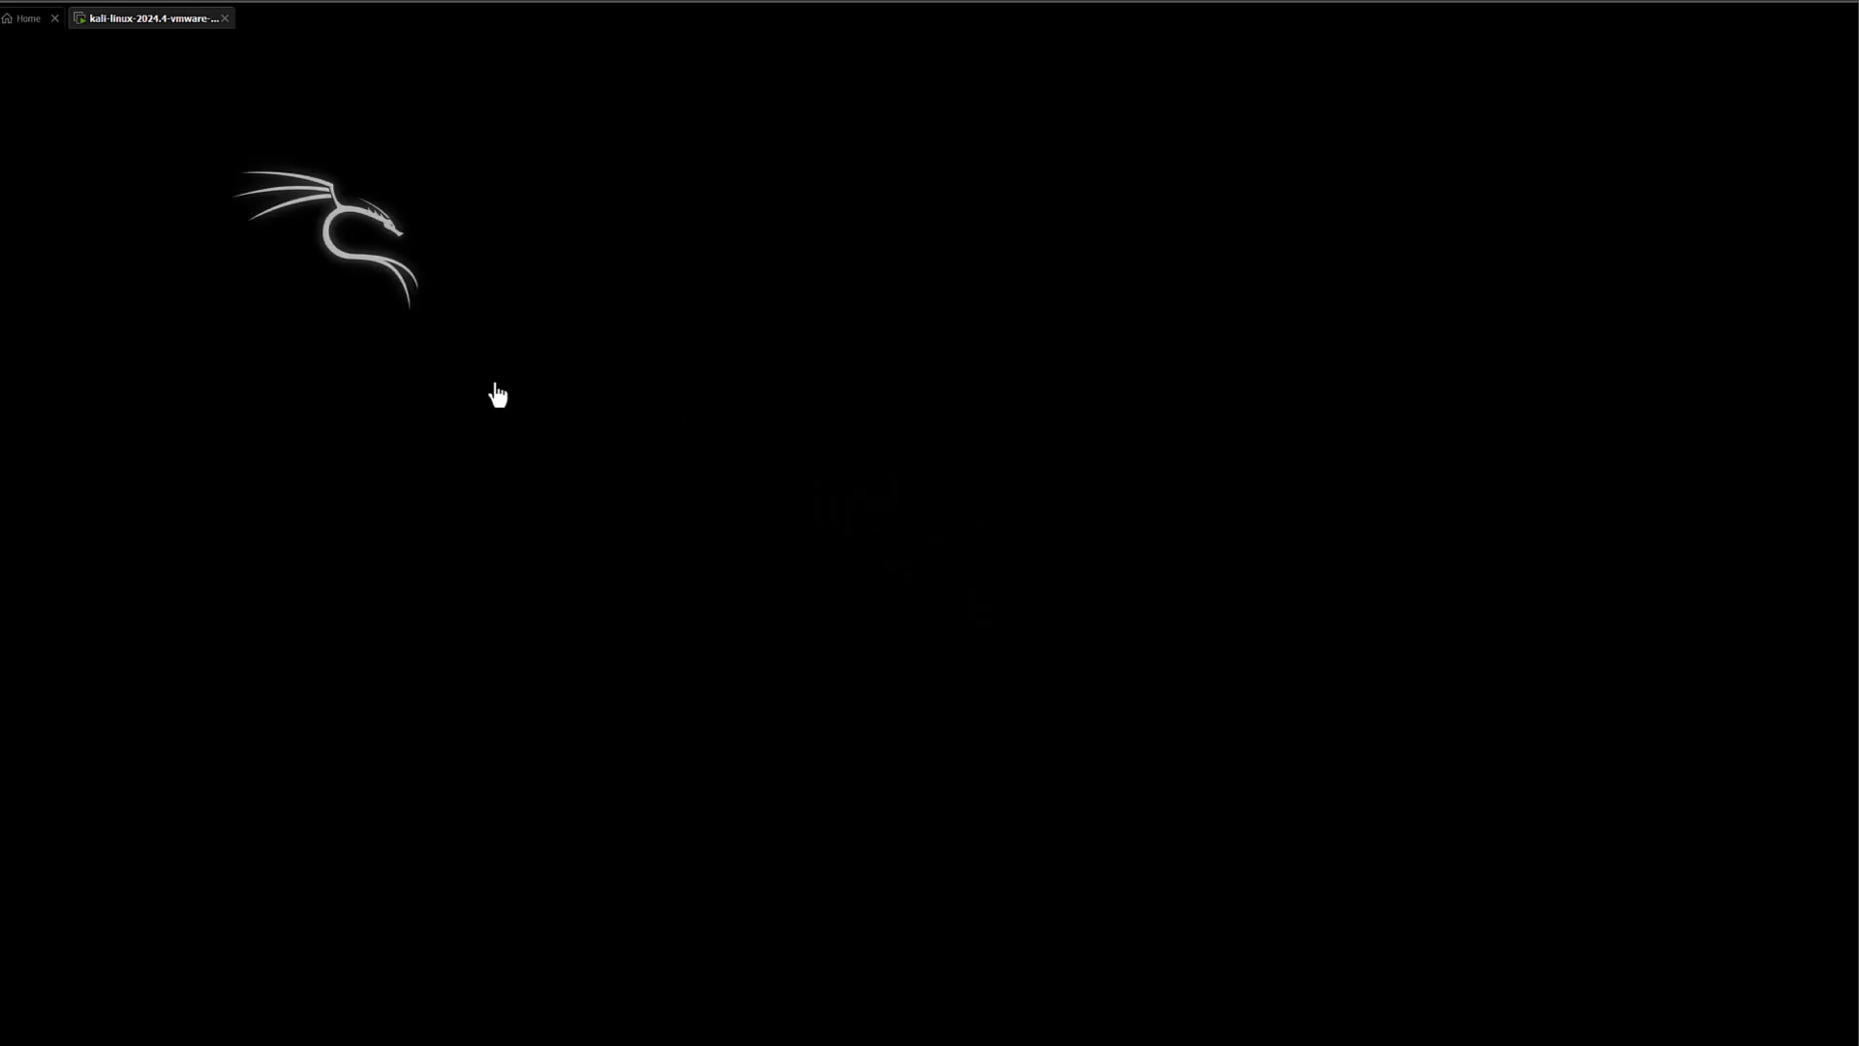
{"action": "mouse_move", "coordinate": [840, 264]}
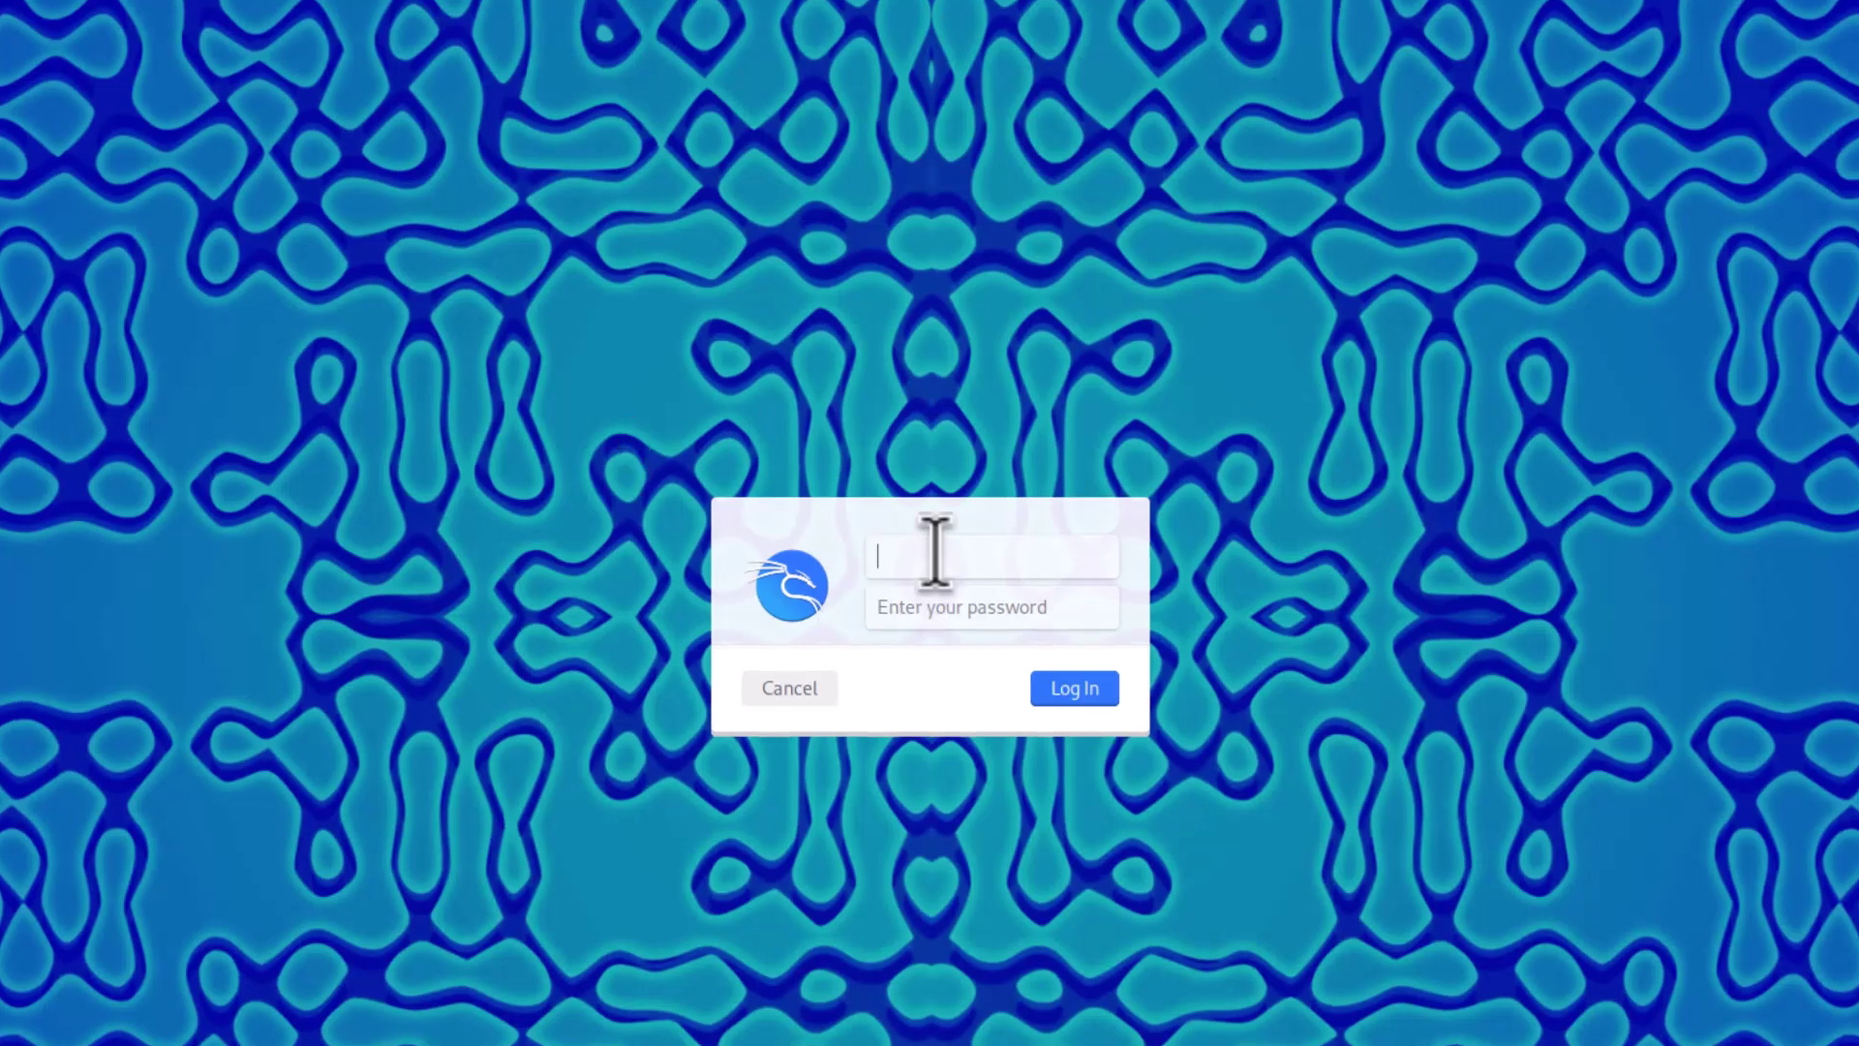
Log in to Kali with the credentials 'kali'.
{"action": "type", "text": "kali"}
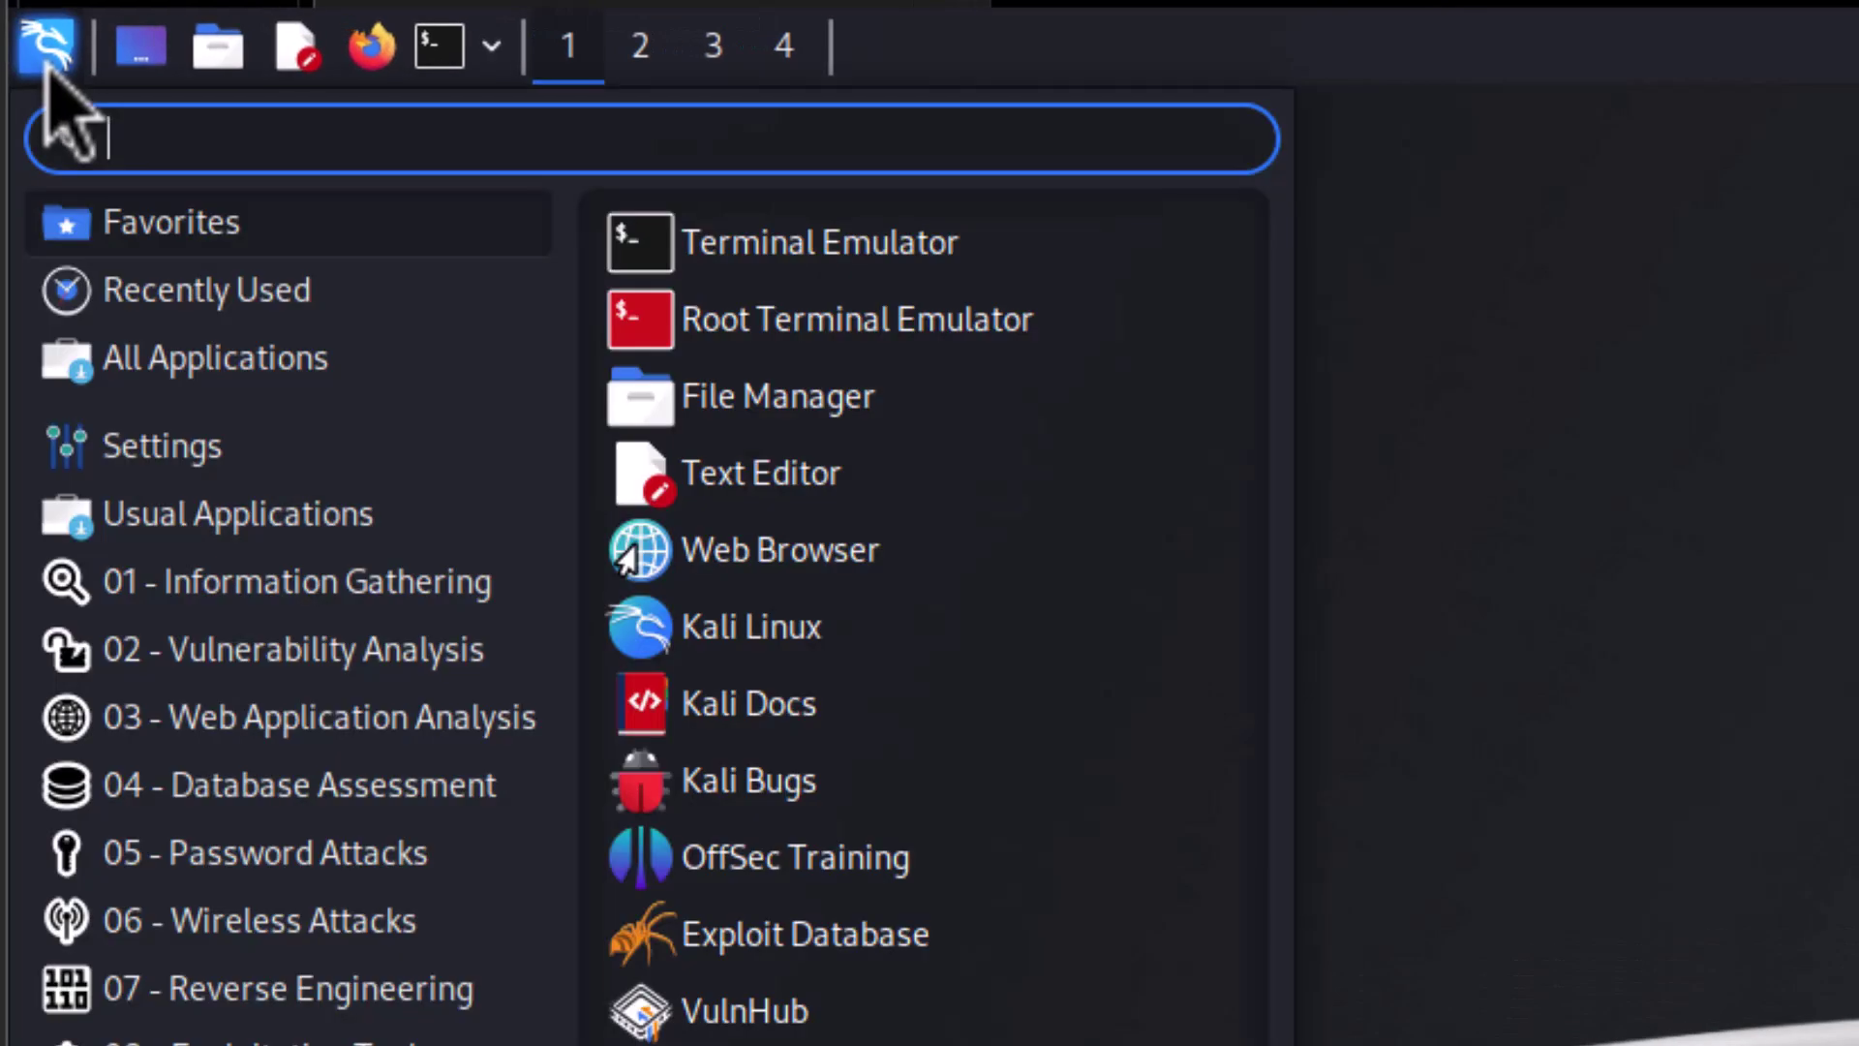
Launch HiDPI mode from the menu search 'Hi', keep the scaling, and open a terminal.
{"action": "type", "text": "Hi"}
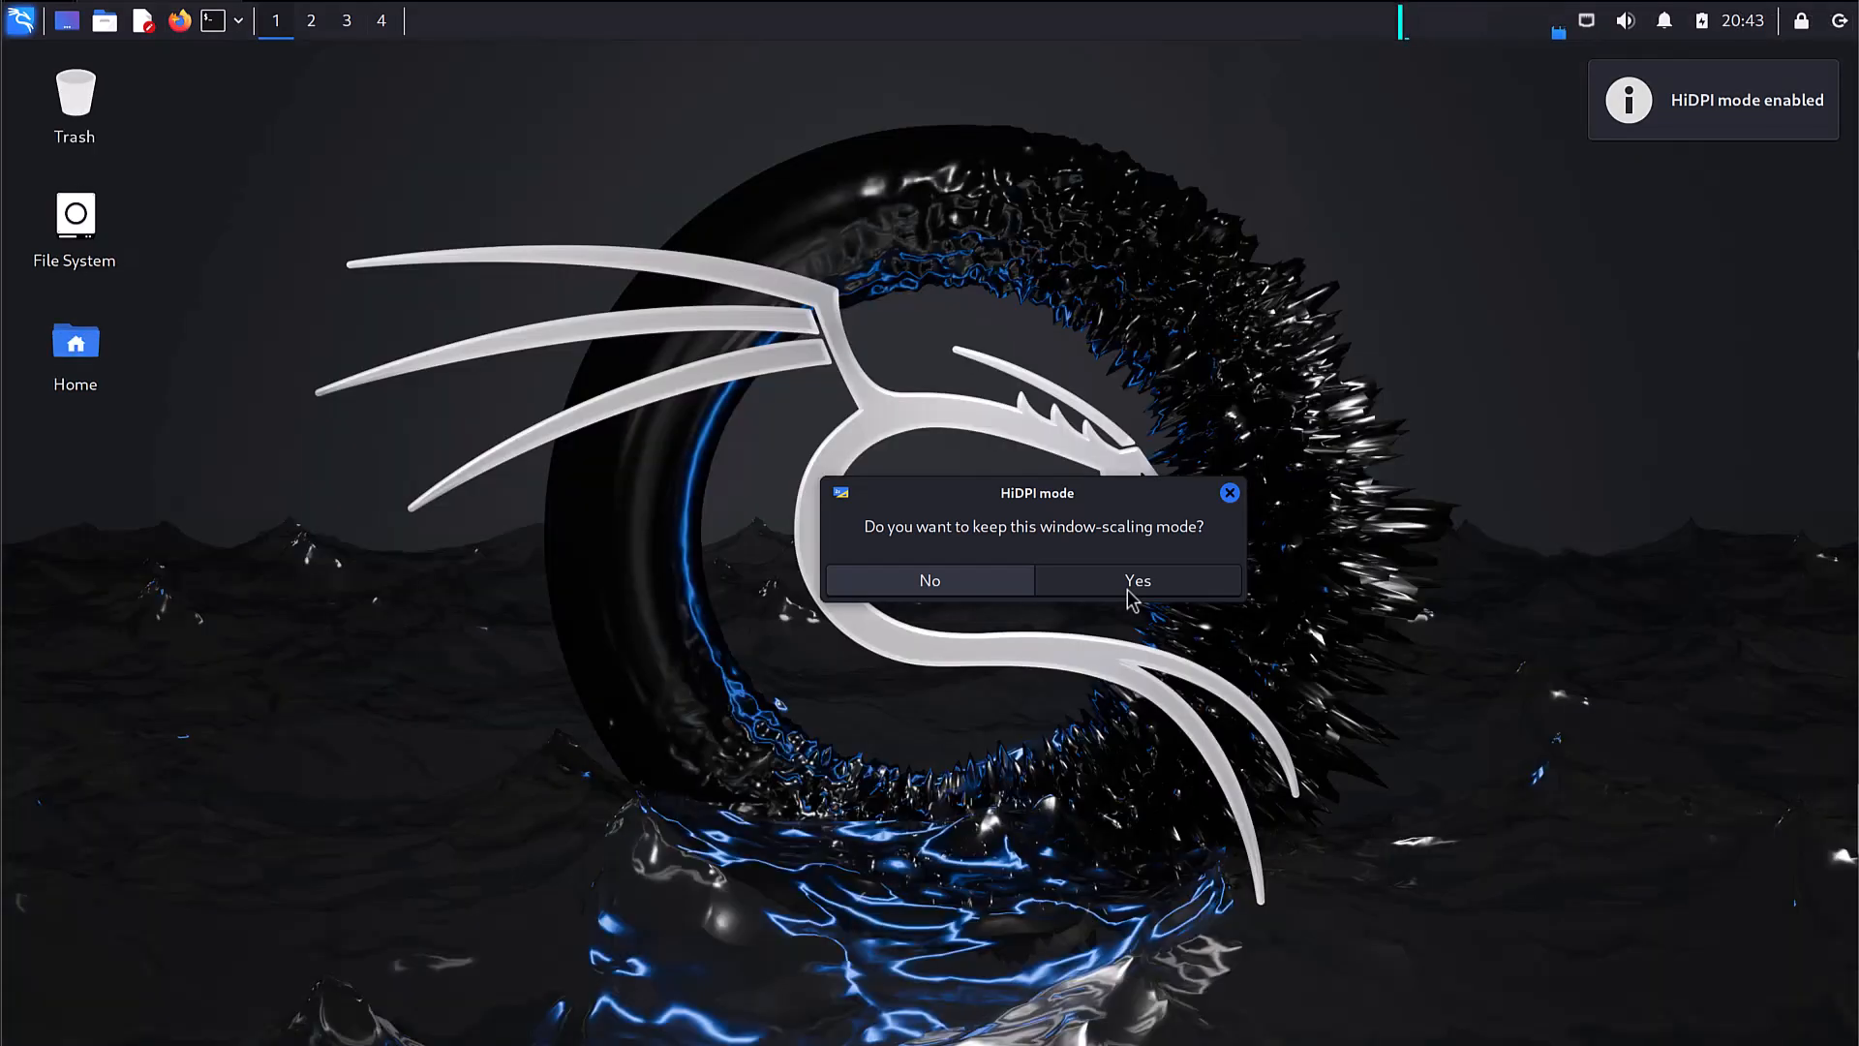
{"action": "mouse_move", "coordinate": [1109, 575]}
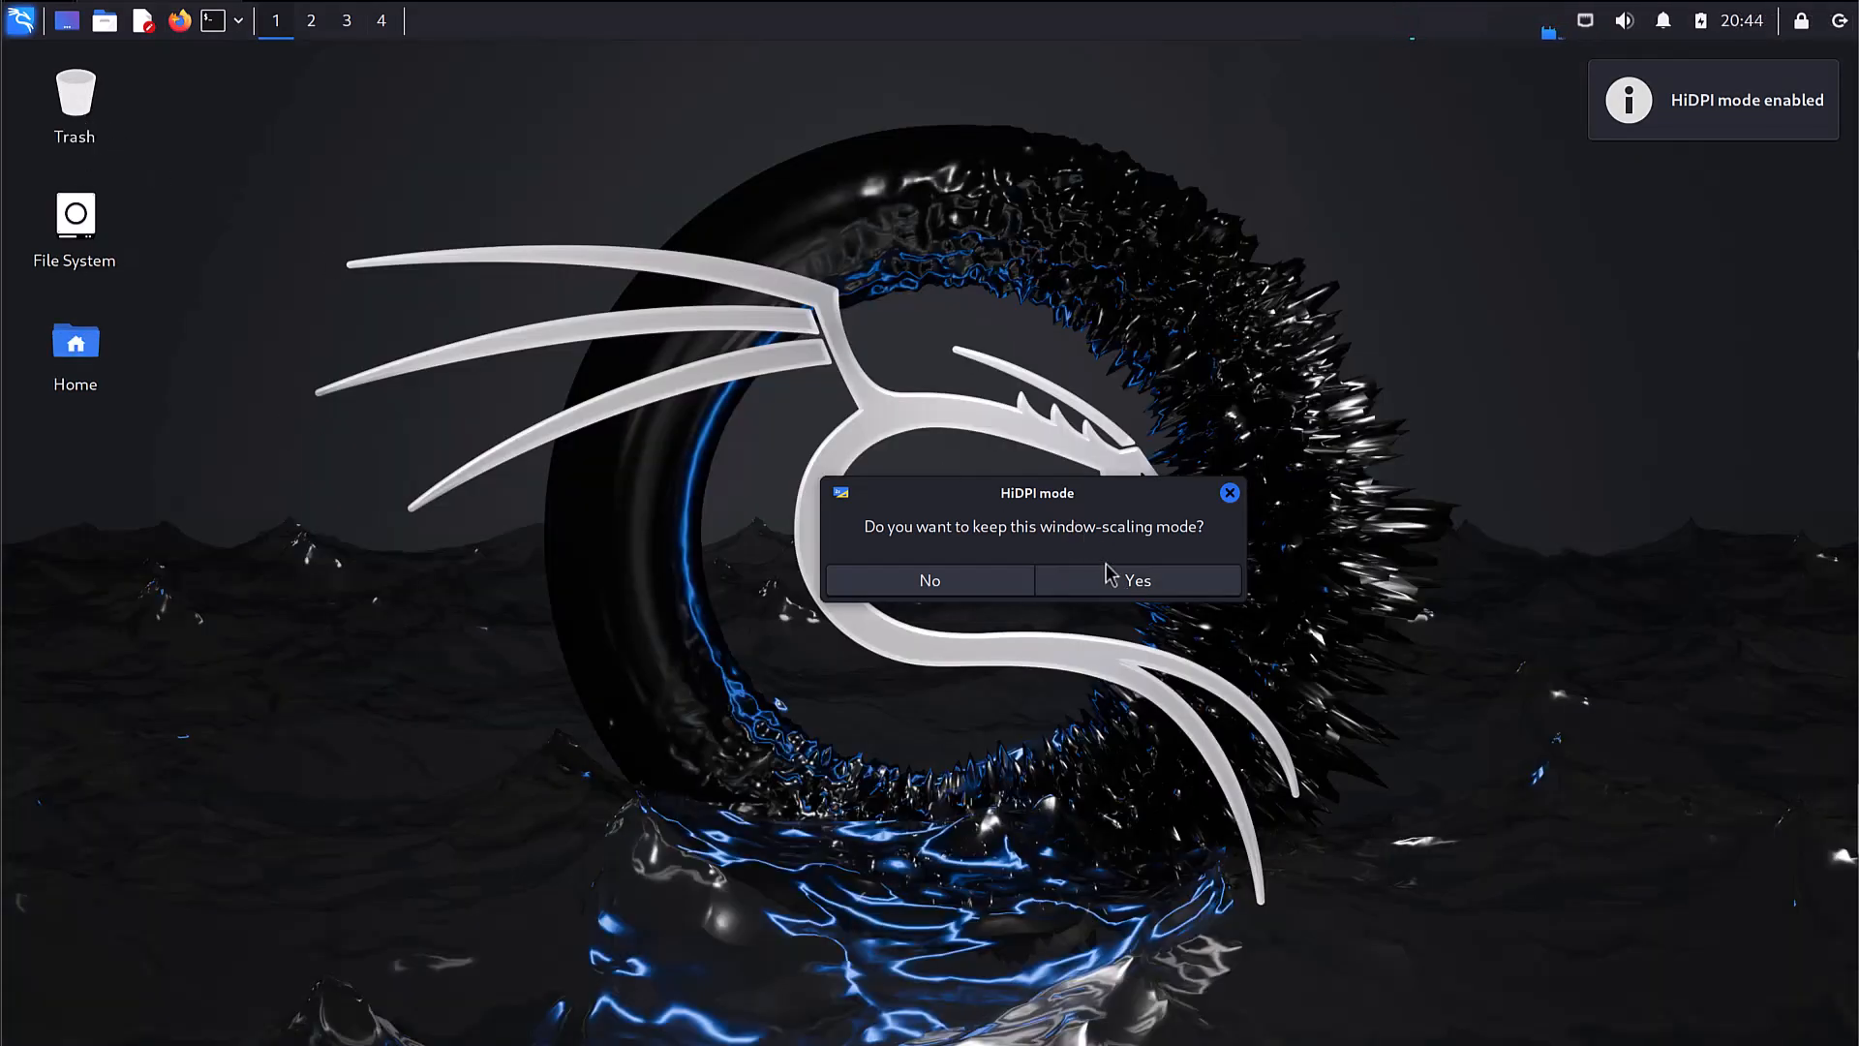
{"action": "left_click", "coordinate": [1135, 580]}
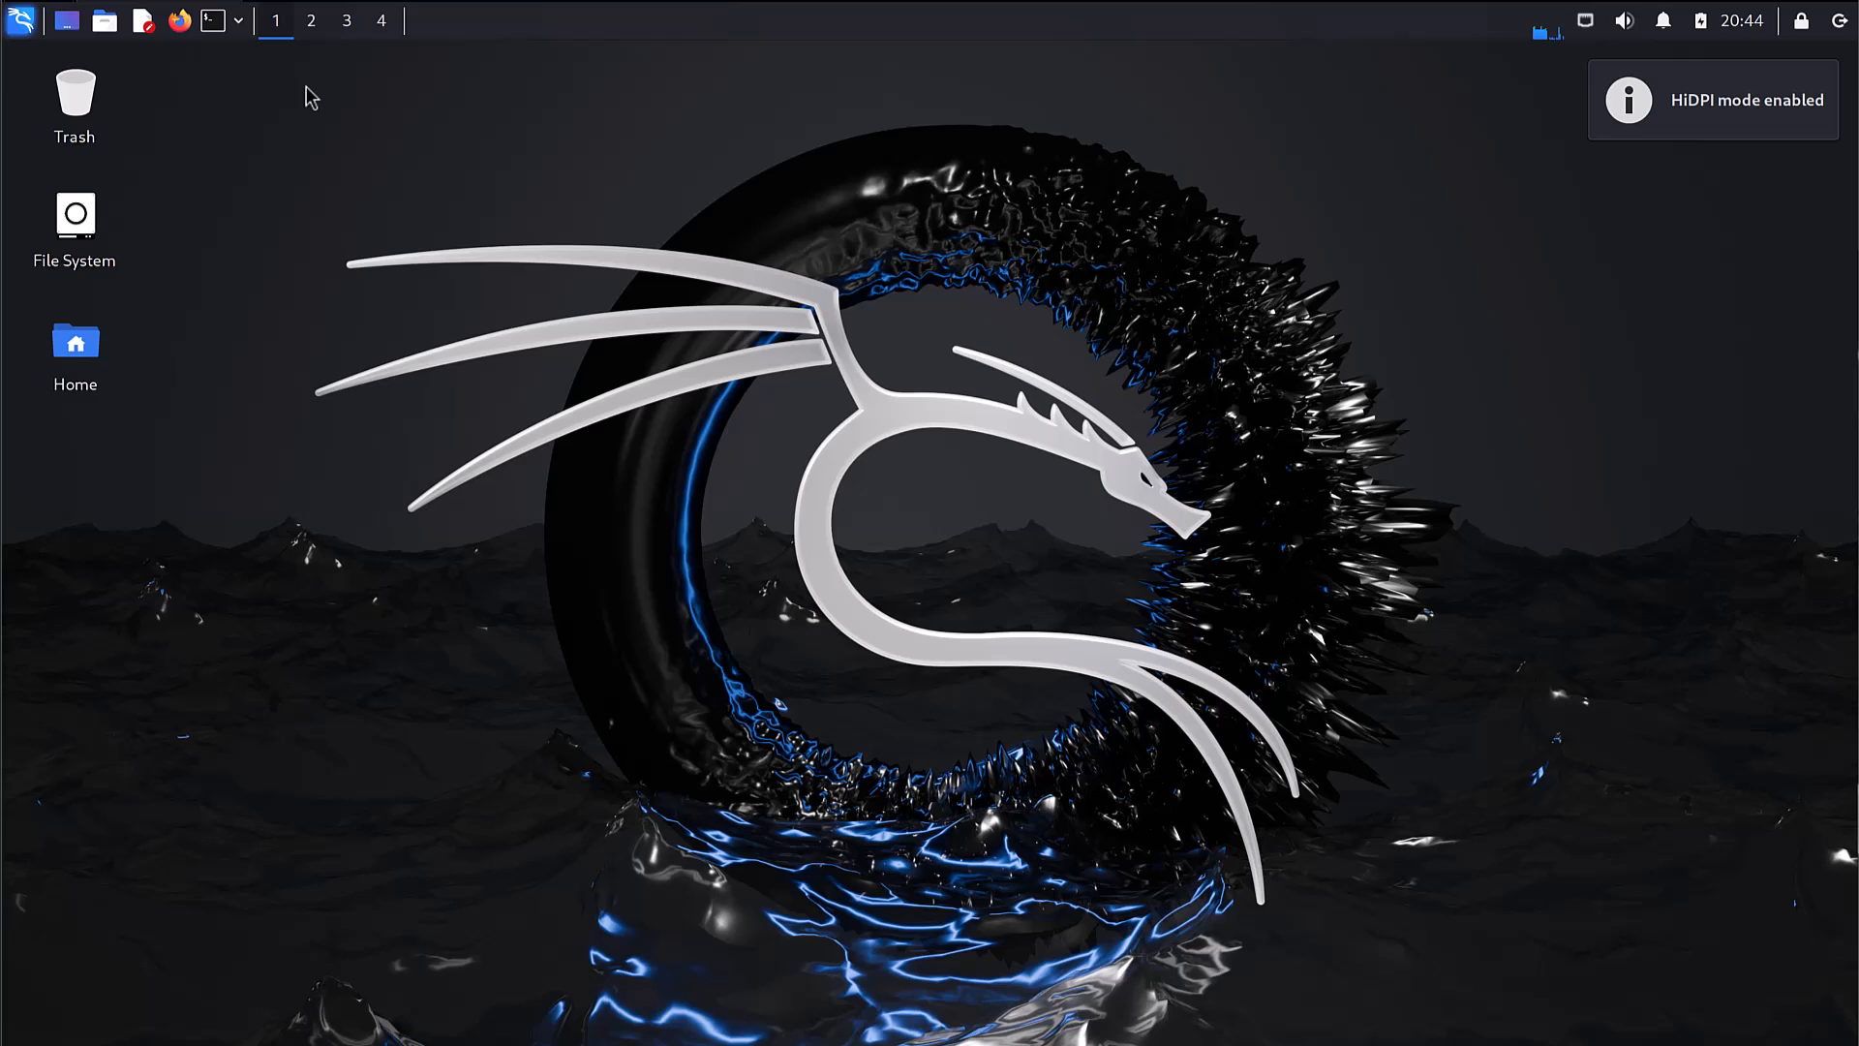
{"action": "left_click", "coordinate": [212, 21]}
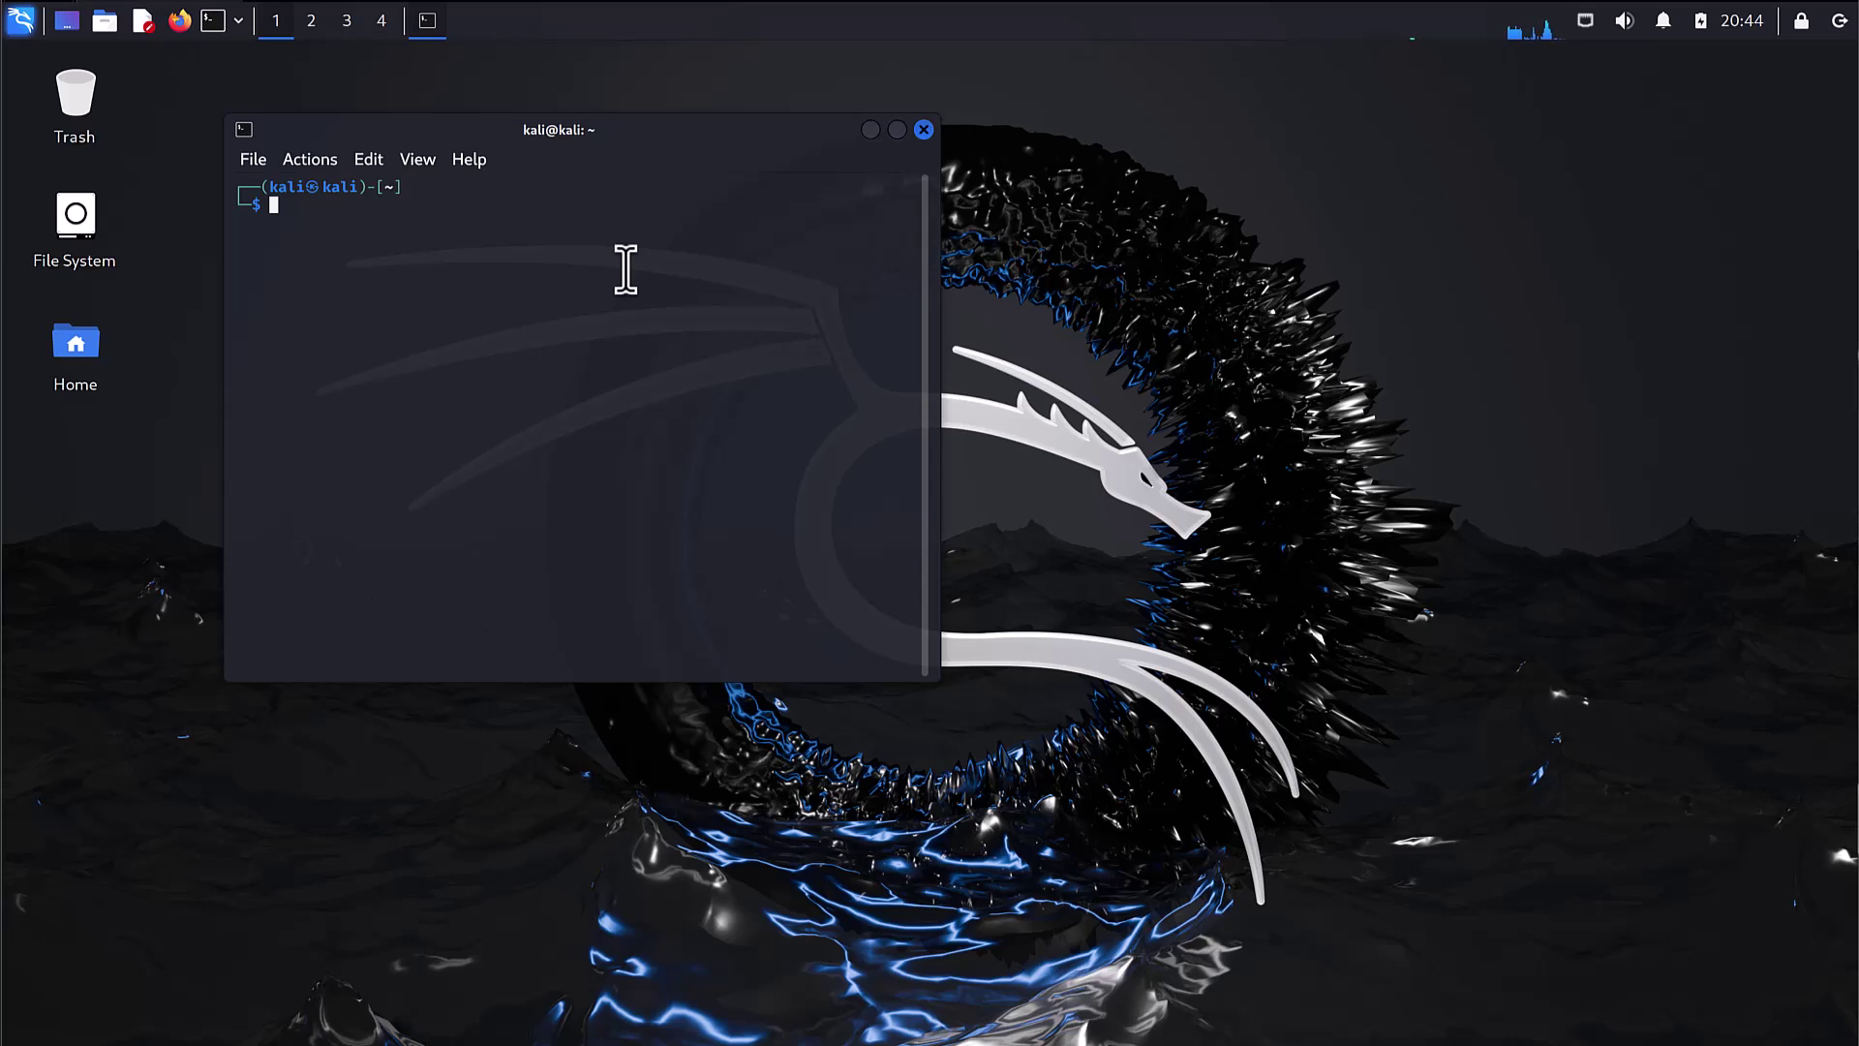
{"action": "mouse_move", "coordinate": [765, 251]}
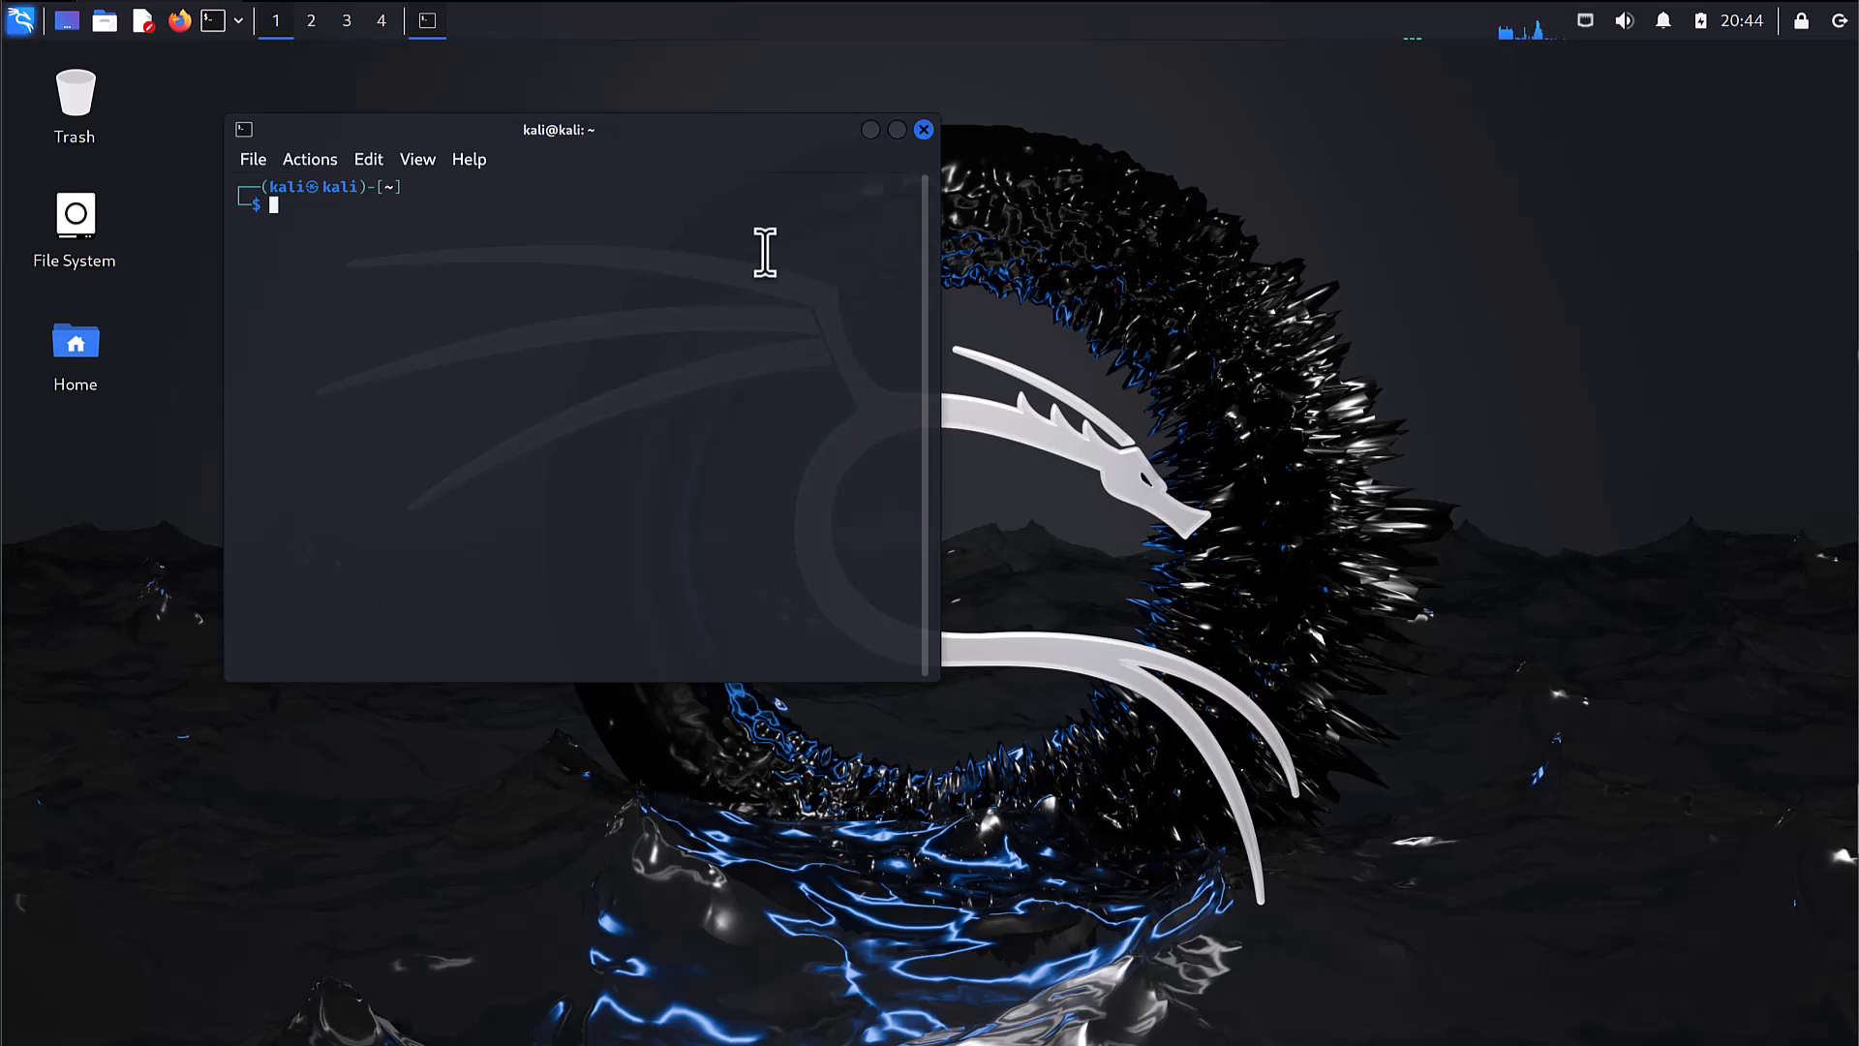
{"action": "mouse_move", "coordinate": [1539, 423]}
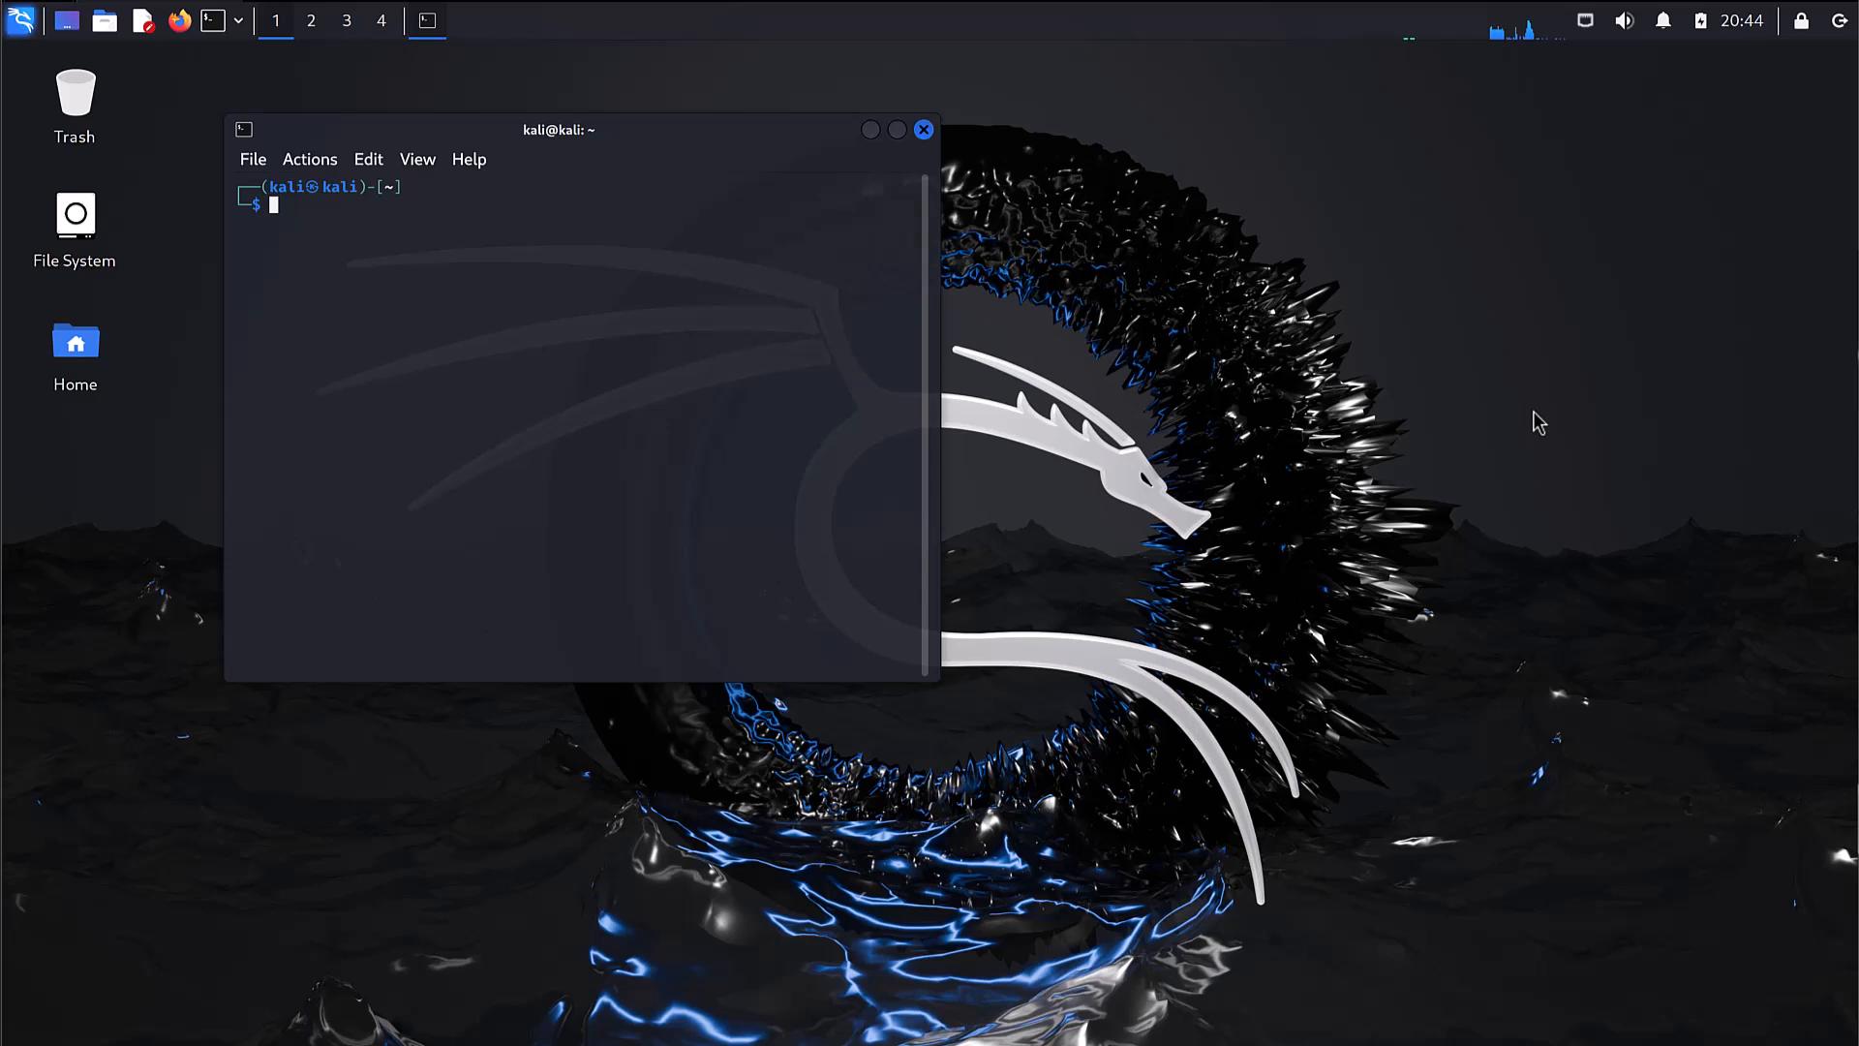